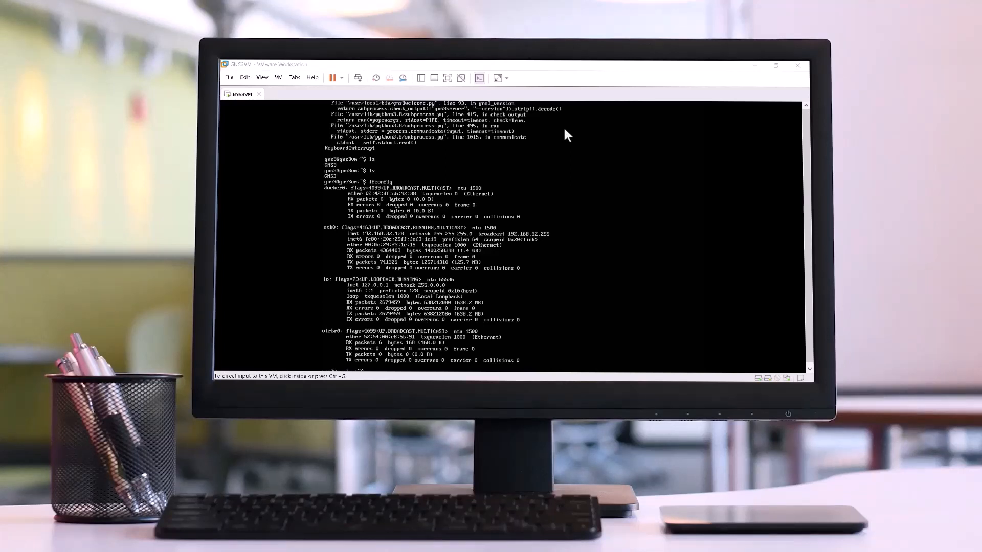
mouse_move(446, 110)
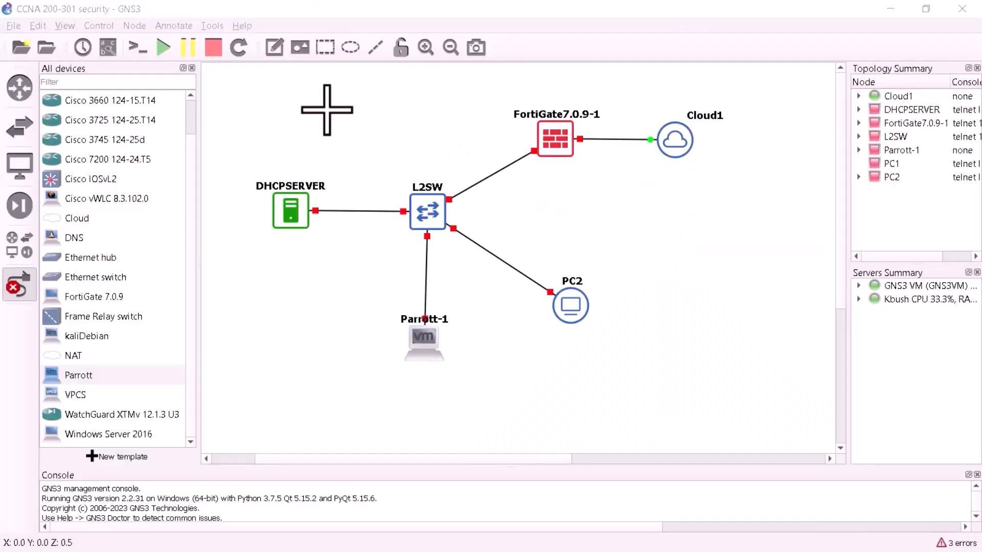
mouse_move(316, 166)
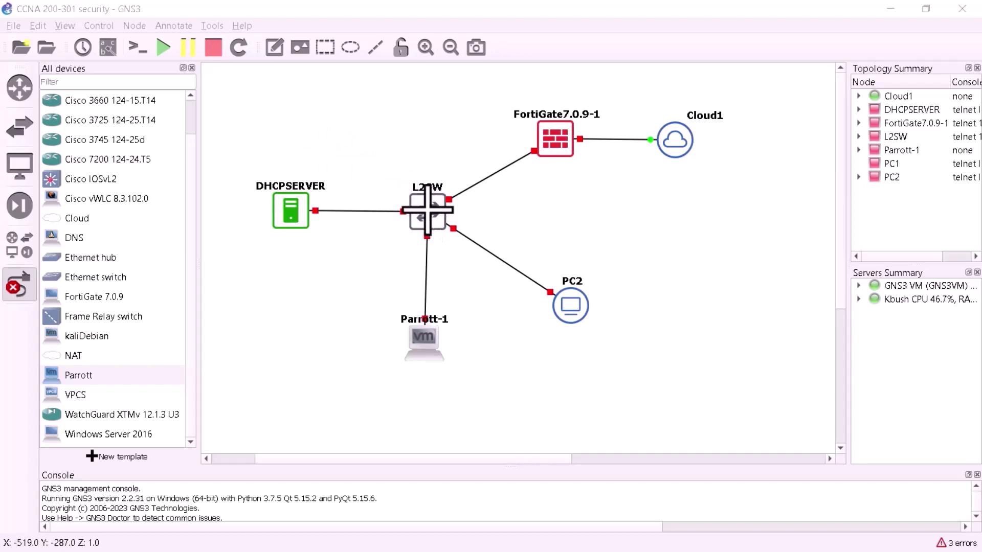
Start the L2SW switch from its context menu.
right_click(426, 210)
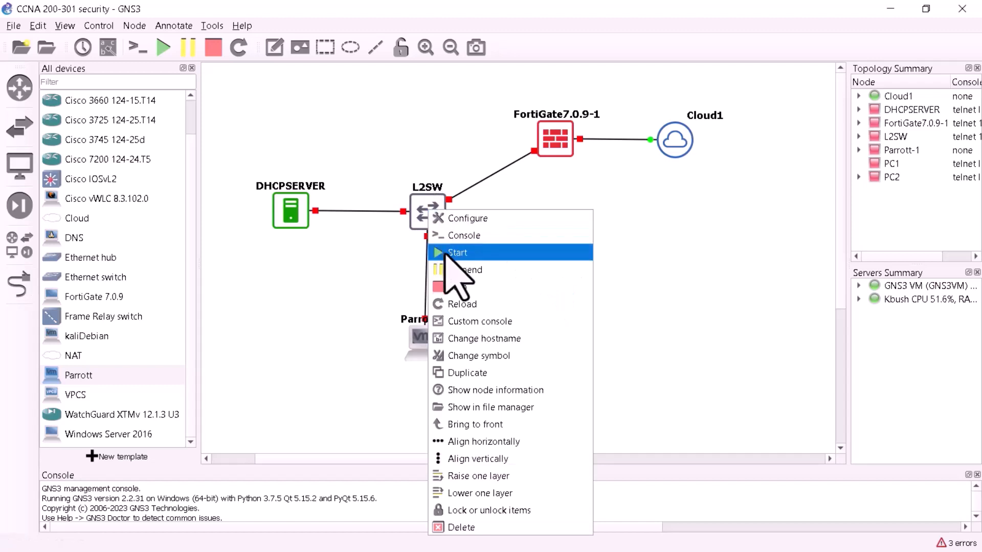
left_click(458, 252)
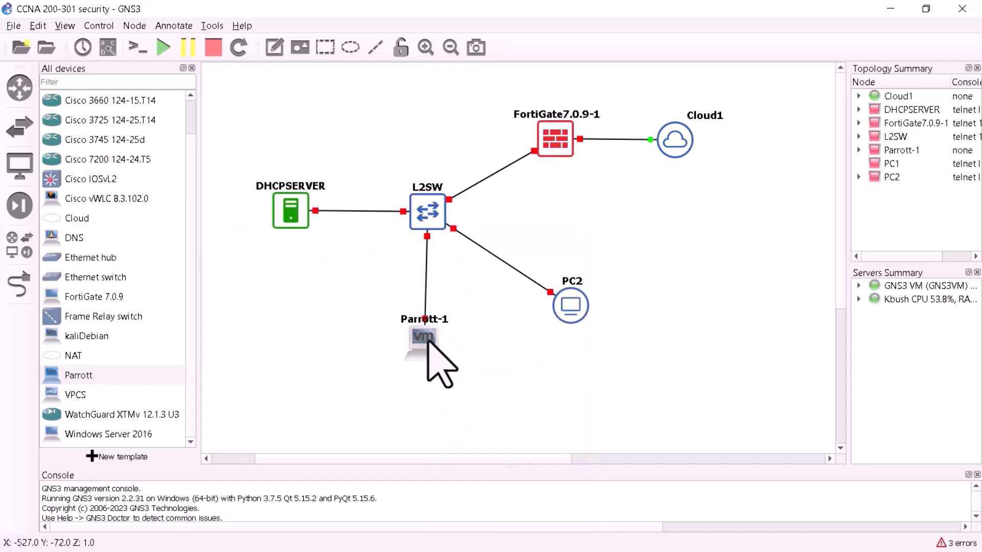
Start the DHCPSERVER node from its context menu.
right_click(569, 306)
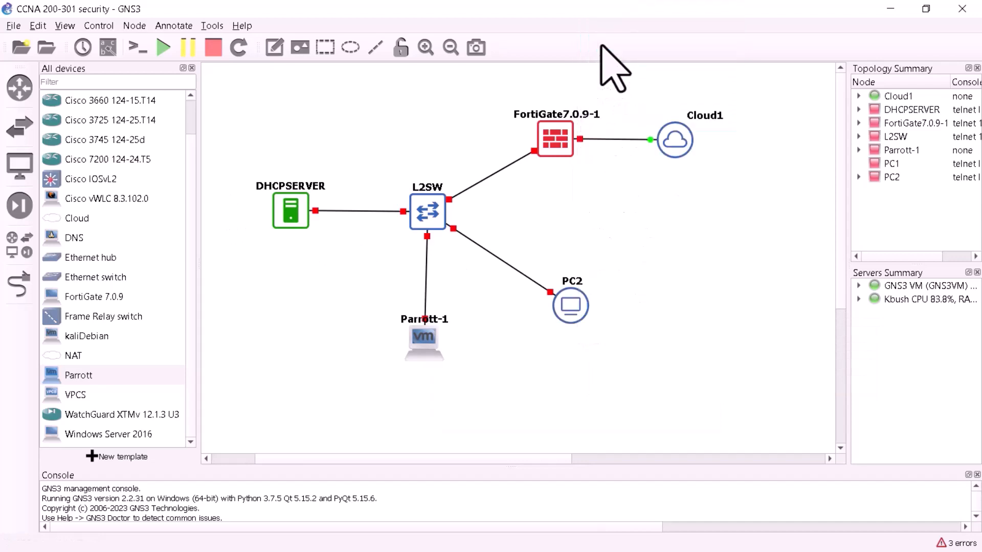
right_click(289, 211)
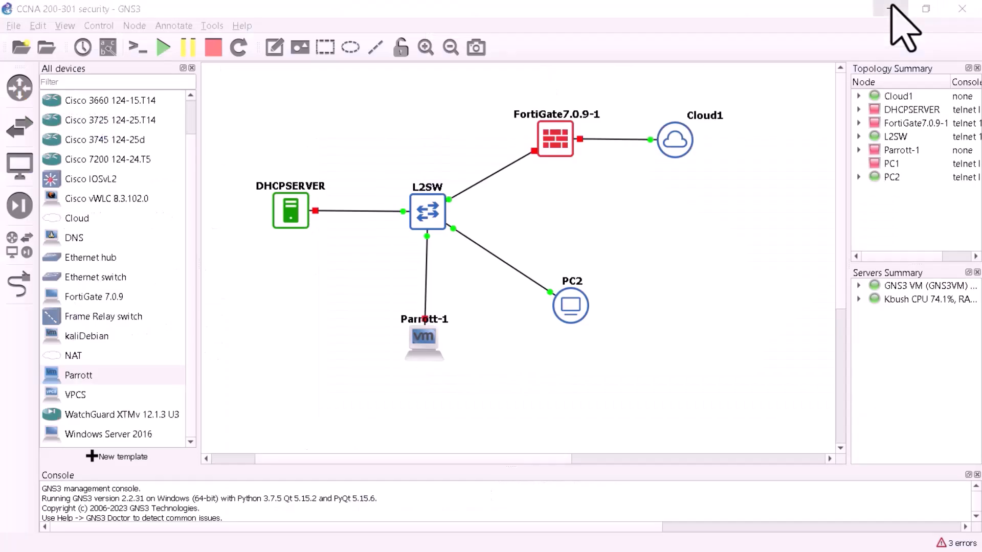
mouse_move(354, 263)
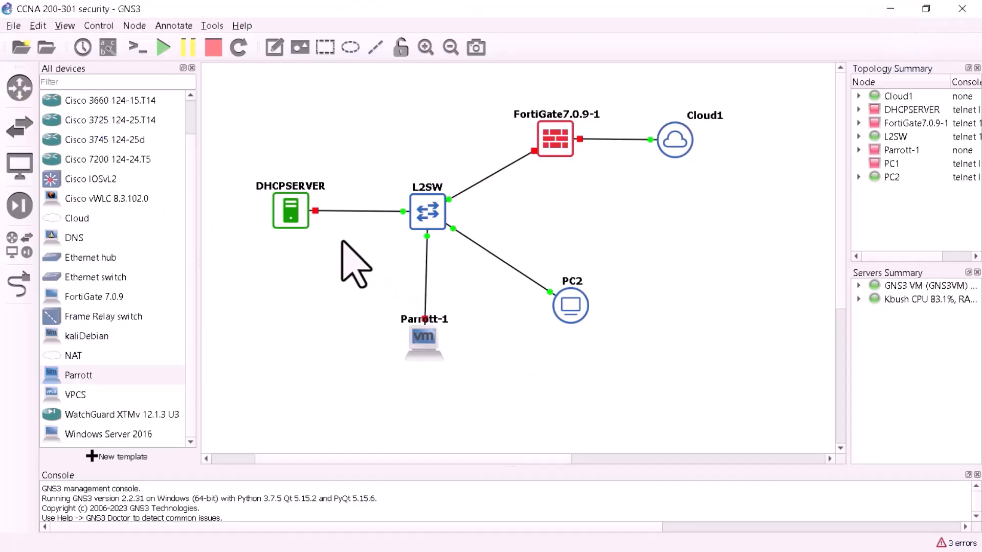
right_click(290, 211)
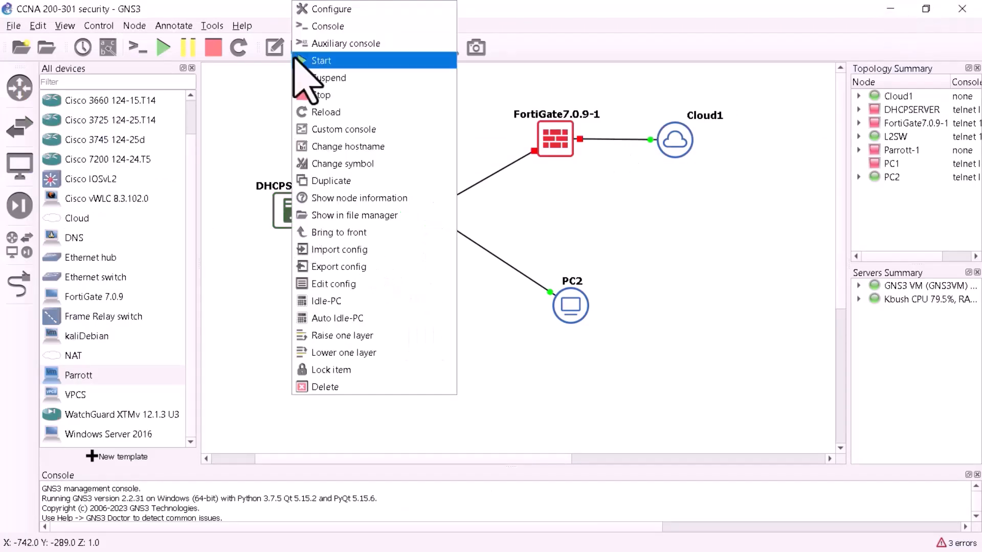
left_click(321, 61)
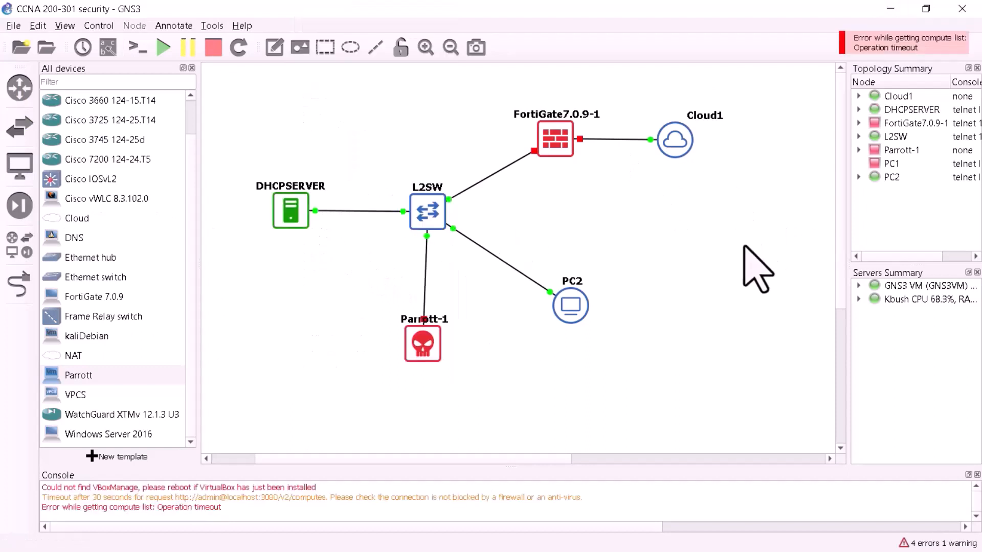
mouse_move(460, 257)
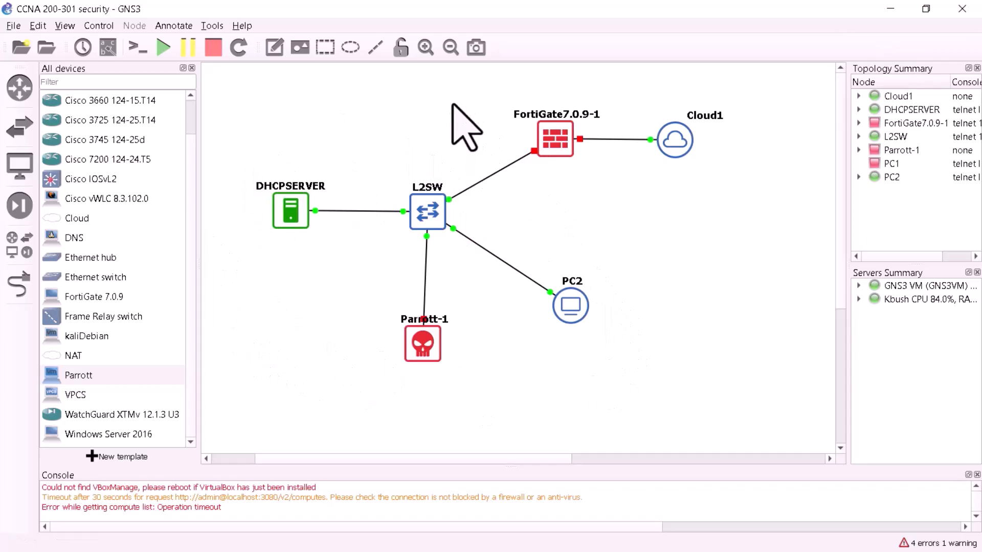
mouse_move(563, 156)
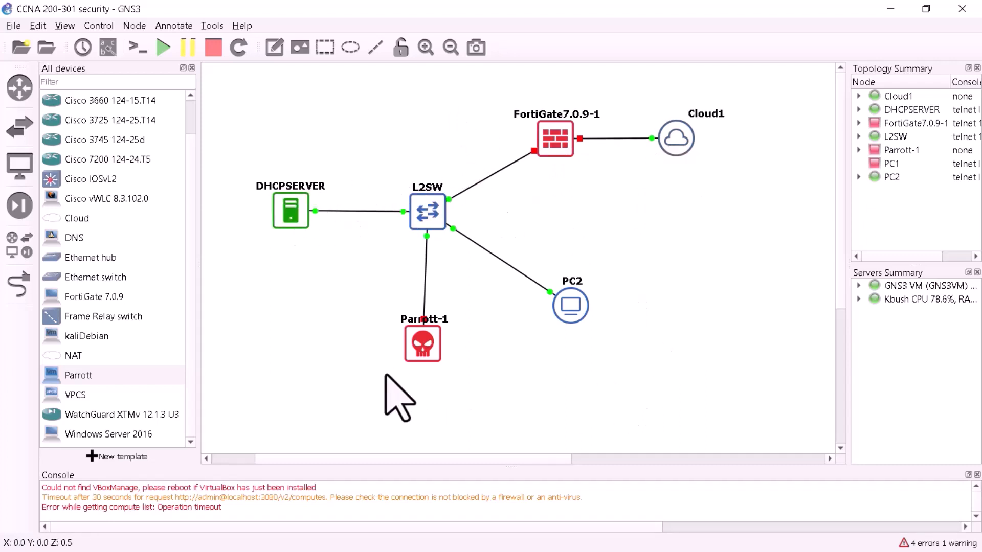
Start the Parrott-1 node so its PARROTT VM boots in VMware Workstation.
right_click(422, 343)
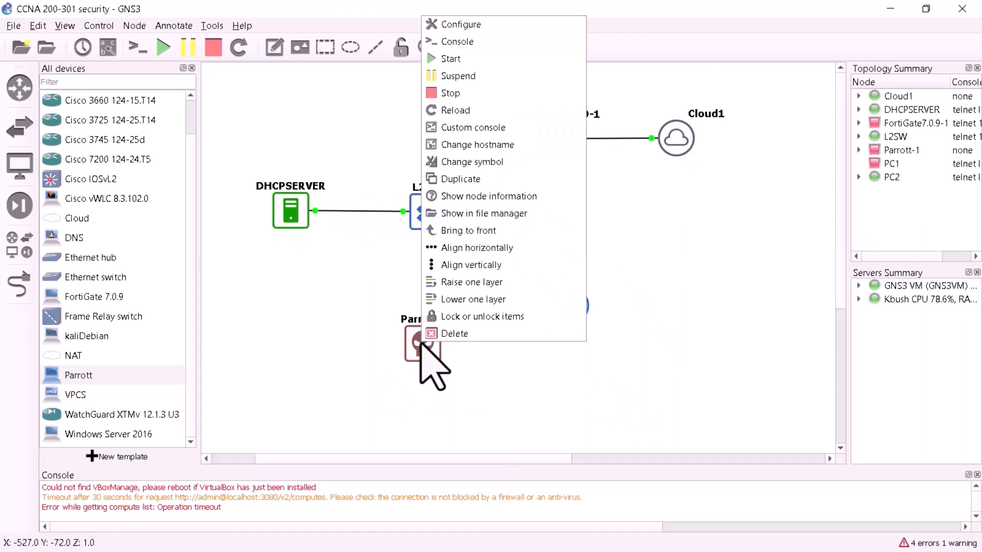
mouse_move(448, 59)
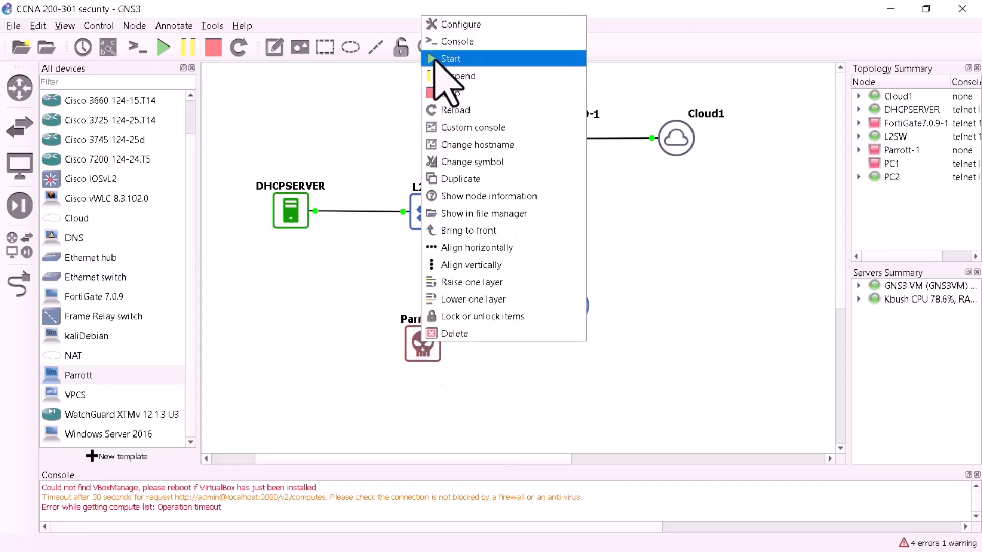
left_click(450, 58)
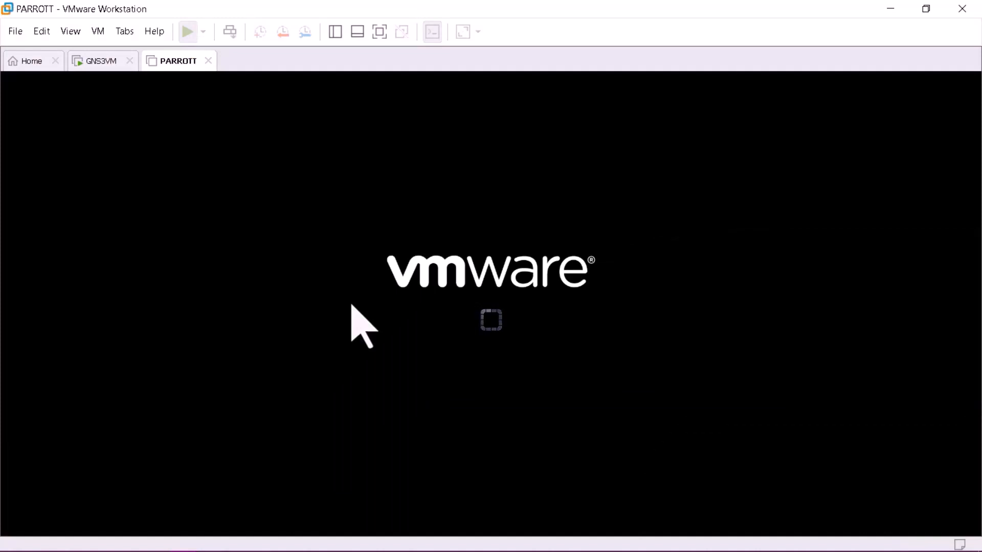
mouse_move(885, 47)
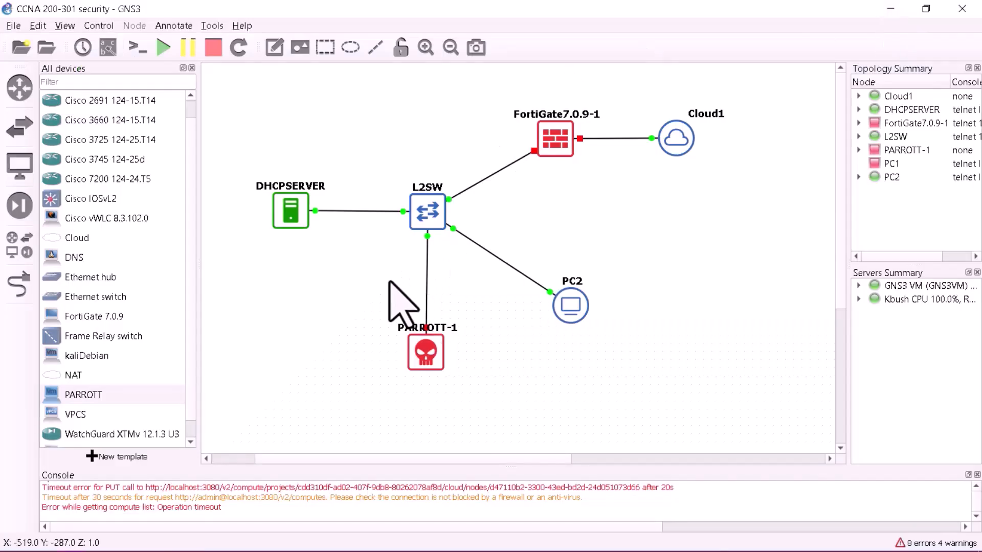
mouse_move(438, 222)
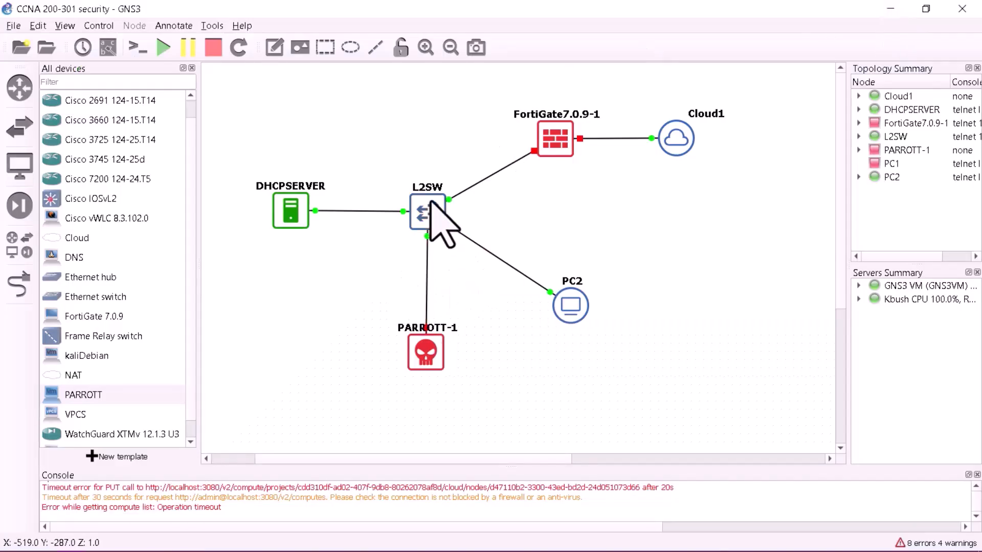
Set L2SW's custom console command to Solar-Putty (included with GNS3).
right_click(427, 212)
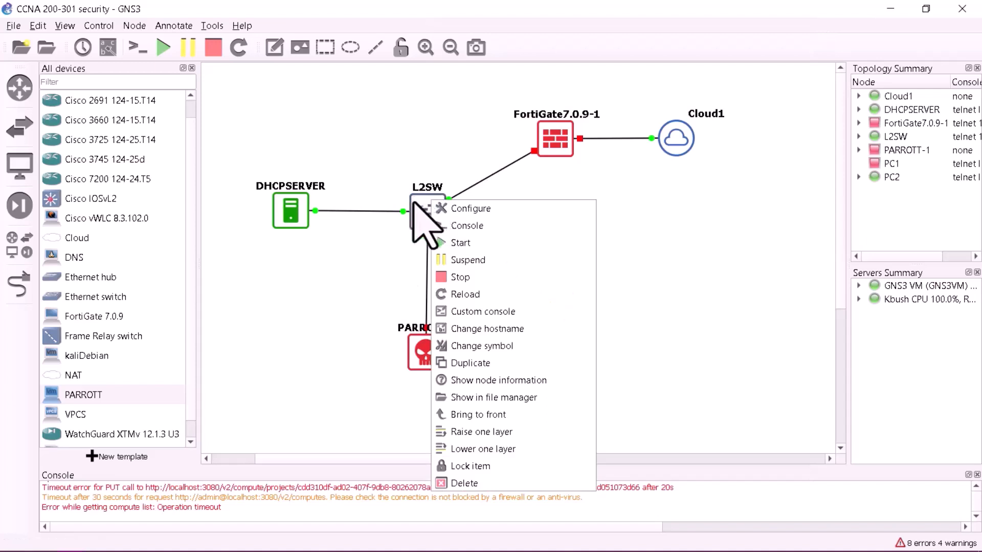
mouse_move(438, 244)
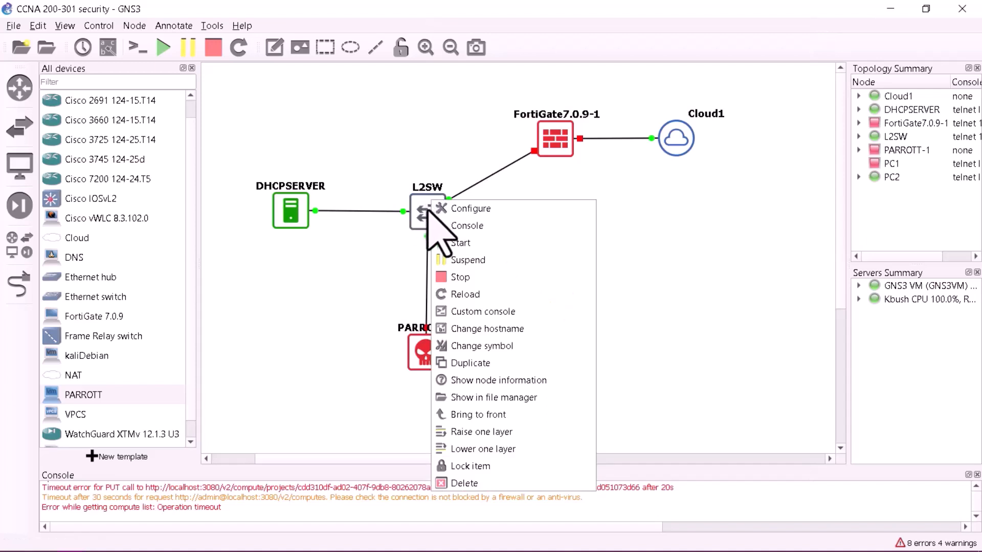
mouse_move(489, 328)
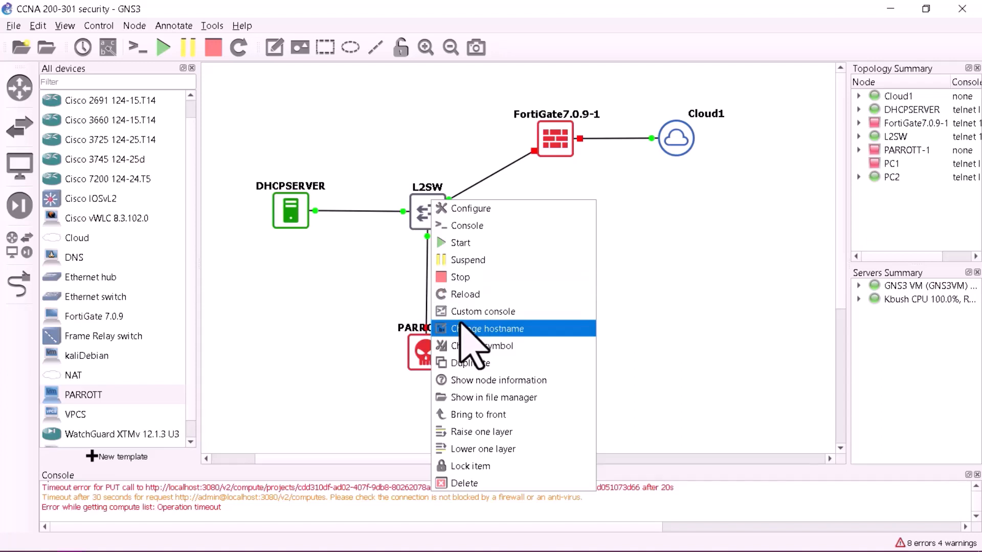
mouse_move(476, 360)
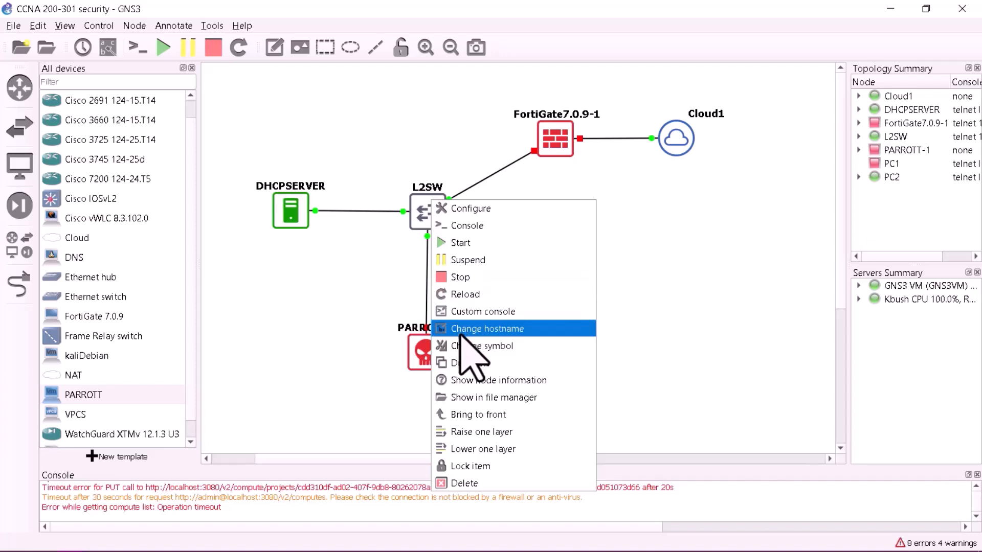
mouse_move(682, 219)
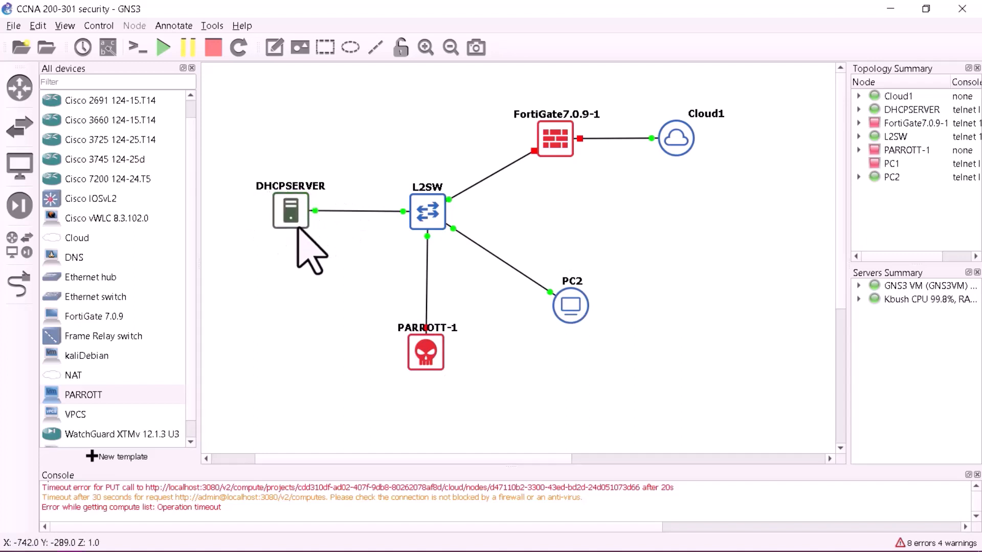
mouse_move(290, 211)
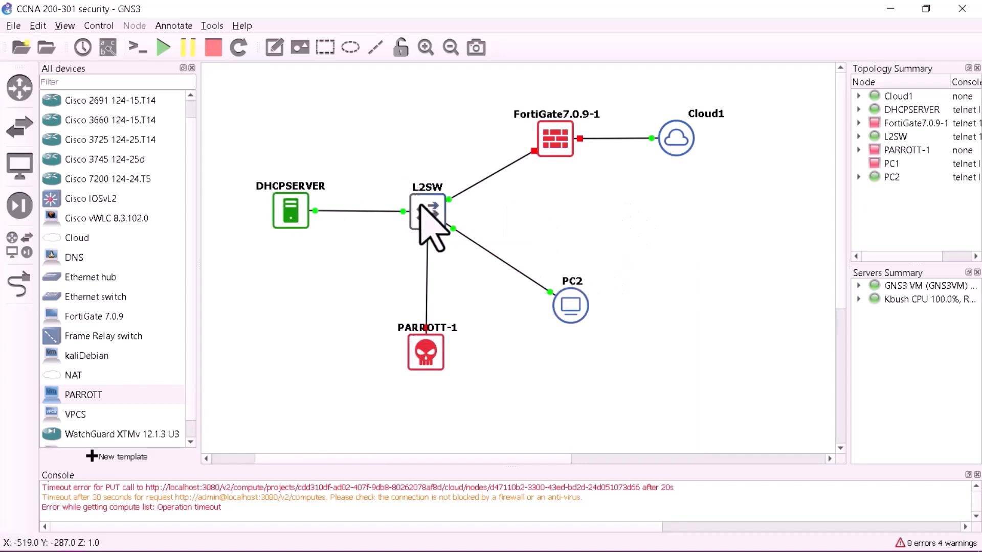
right_click(428, 215)
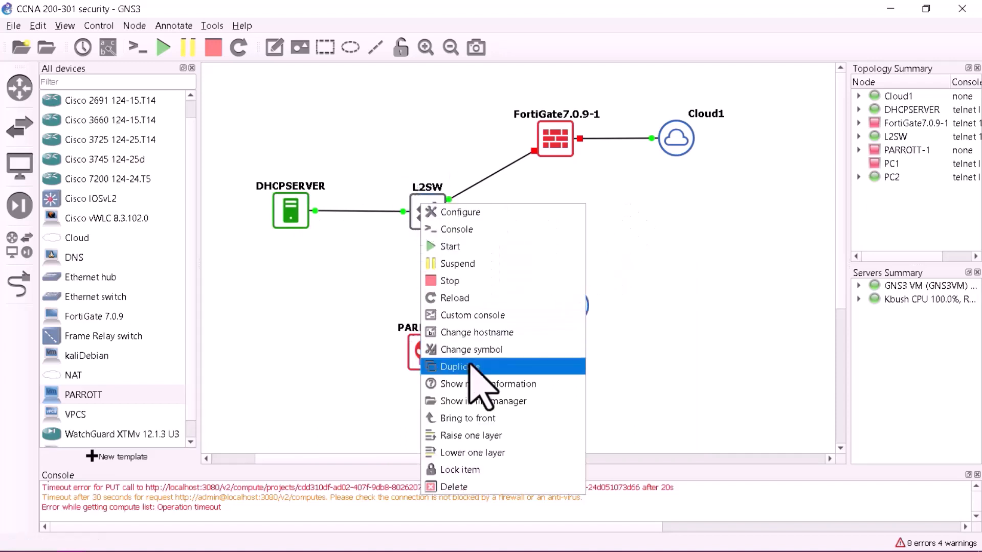
mouse_move(475, 315)
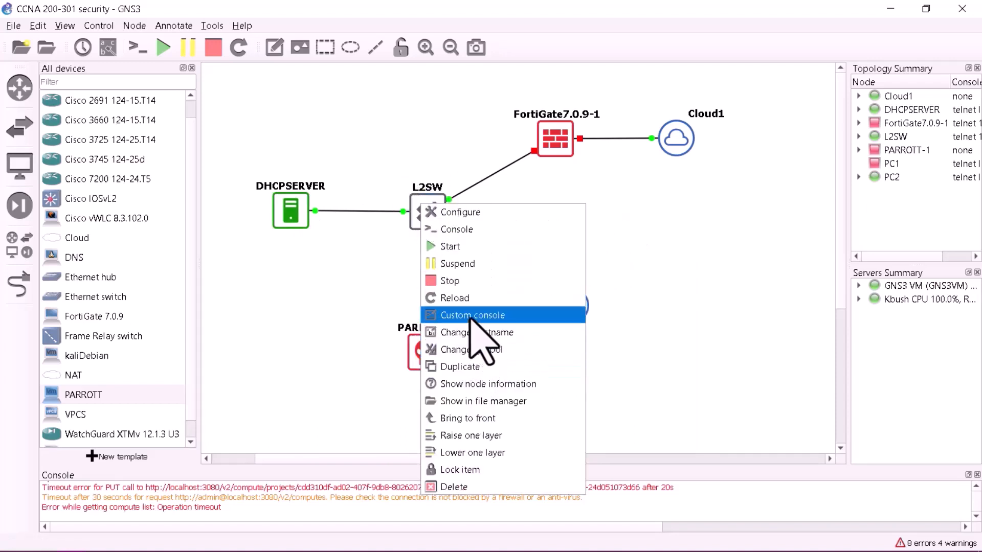
left_click(470, 314)
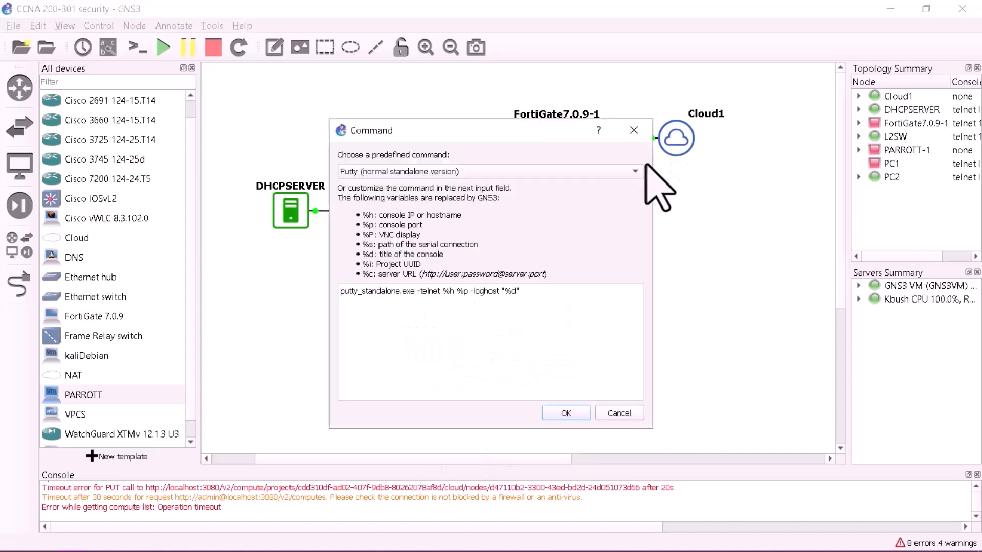
left_click(634, 171)
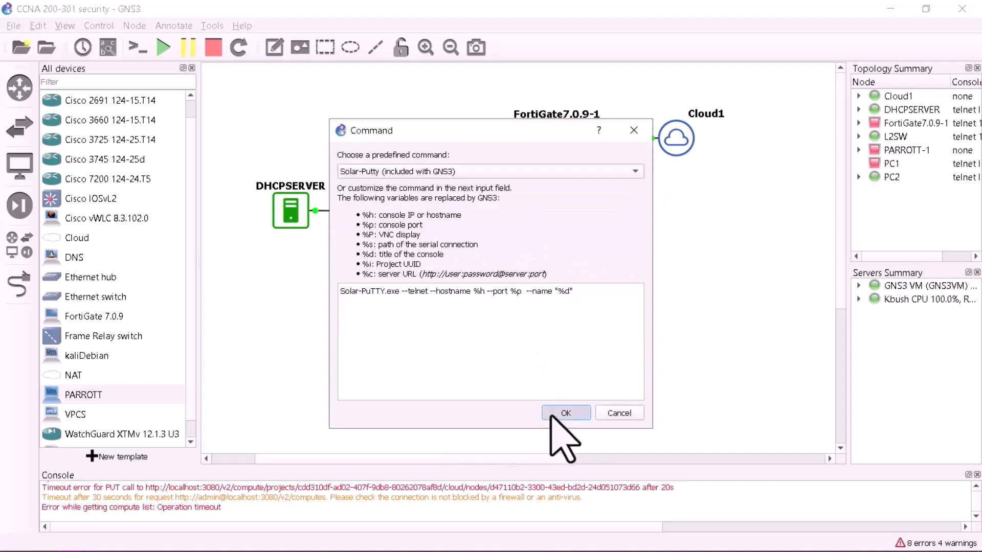
left_click(564, 412)
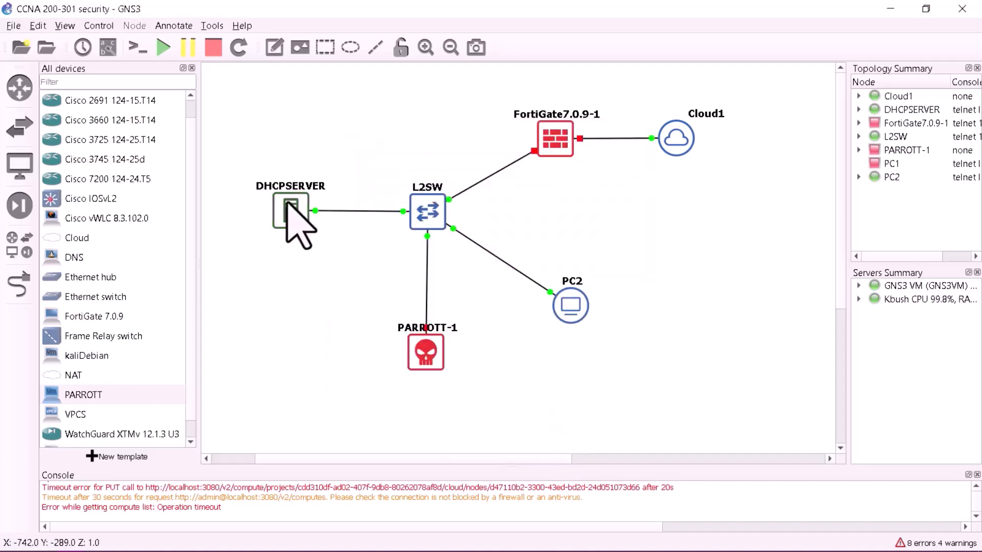
Begin choosing a predefined custom console command for DHCPSERVER.
right_click(289, 210)
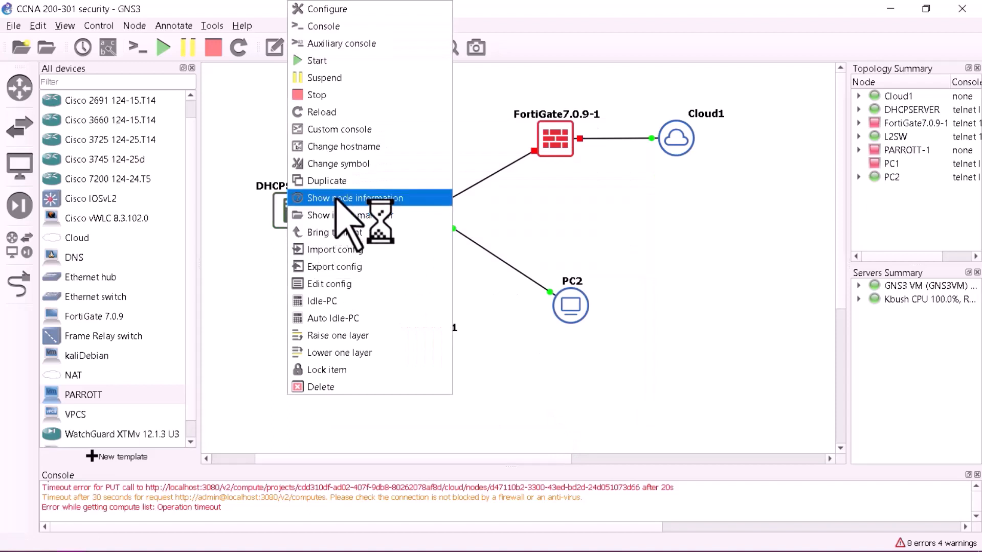
mouse_move(338, 164)
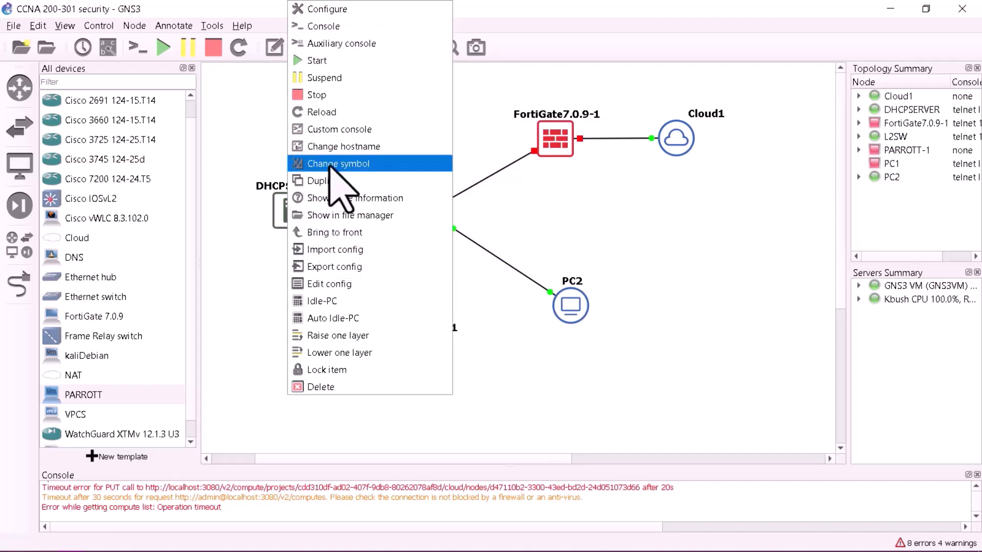
left_click(339, 163)
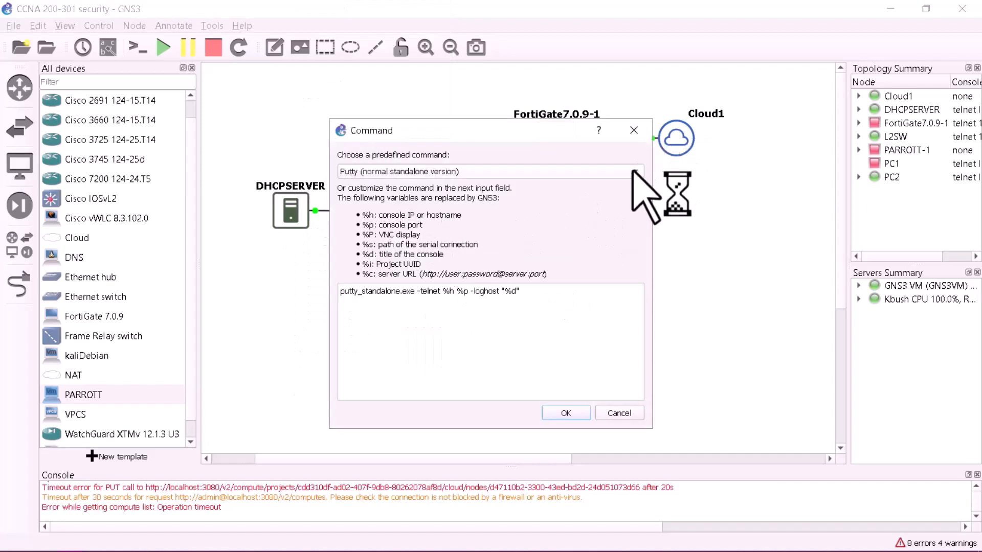
left_click(491, 171)
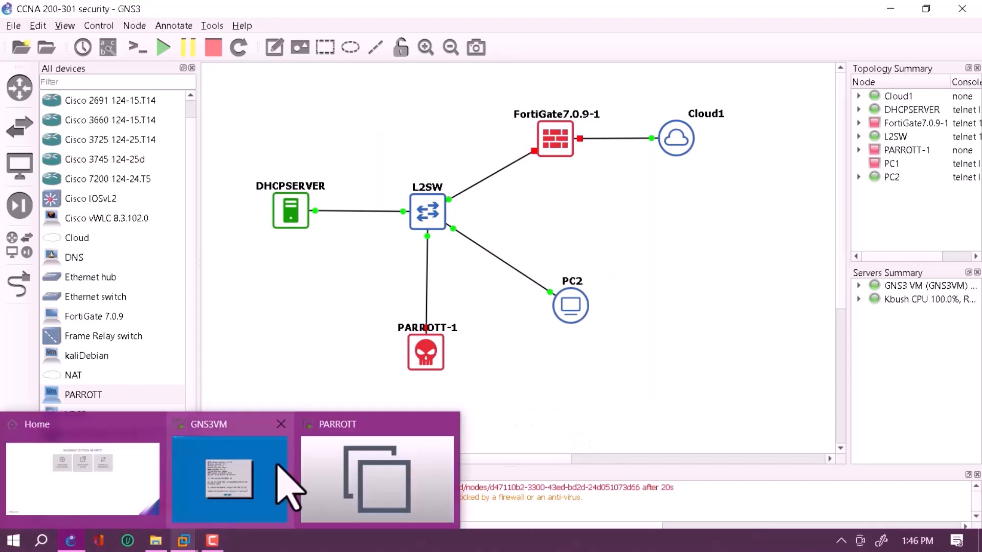
left_click(377, 478)
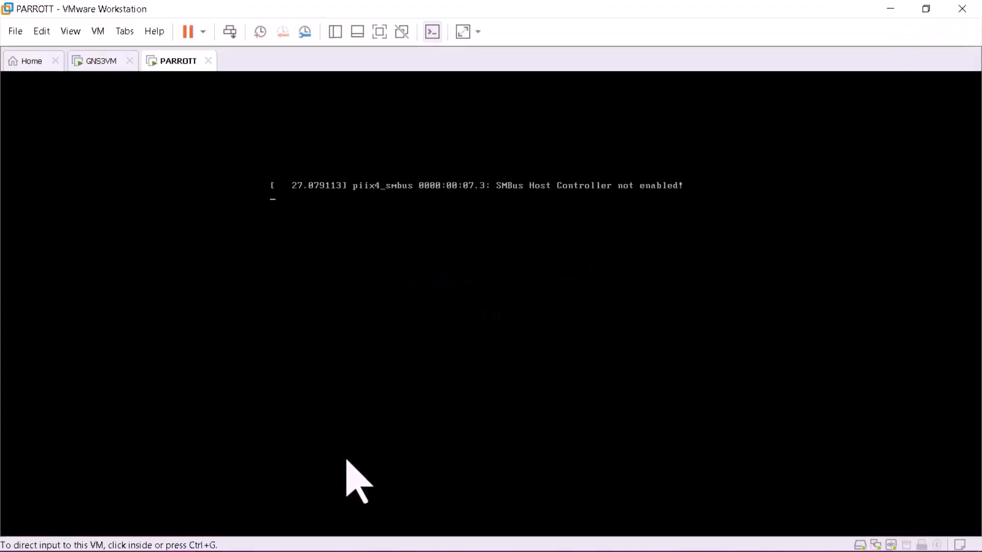
mouse_move(559, 319)
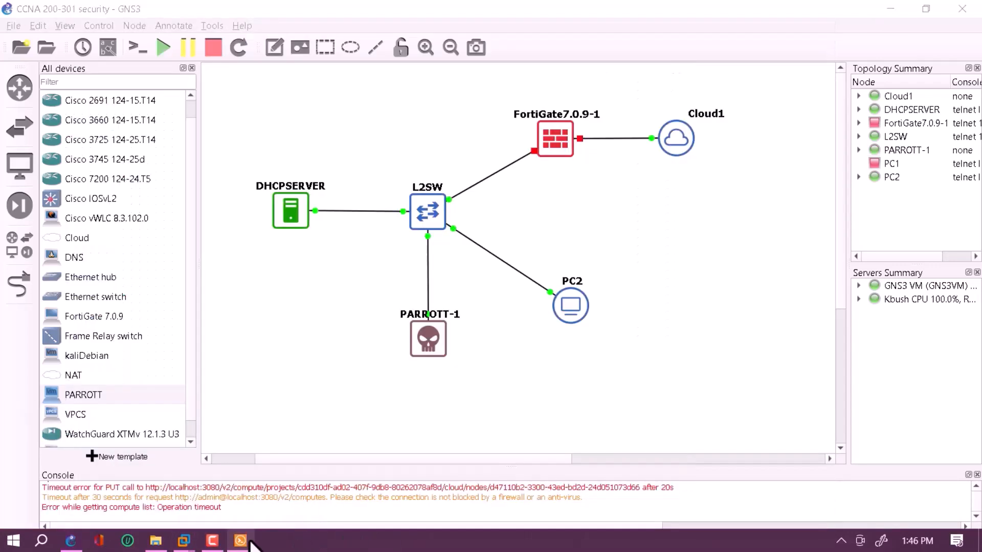
mouse_move(329, 375)
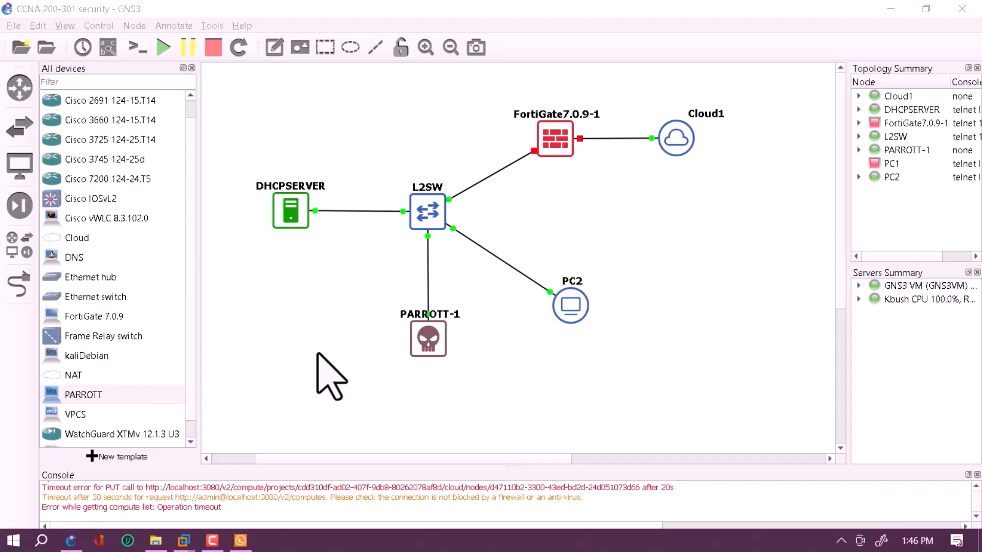
mouse_move(571, 306)
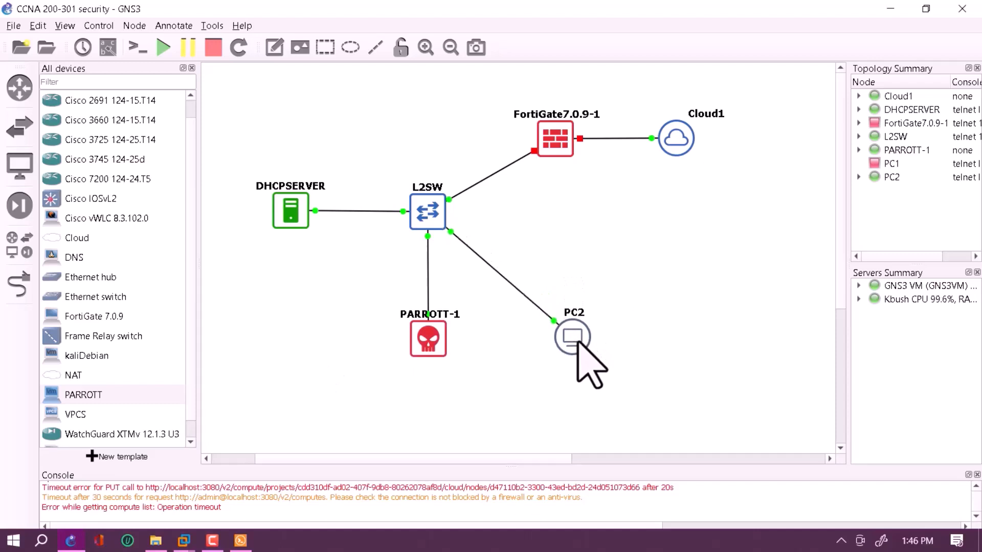
mouse_move(620, 316)
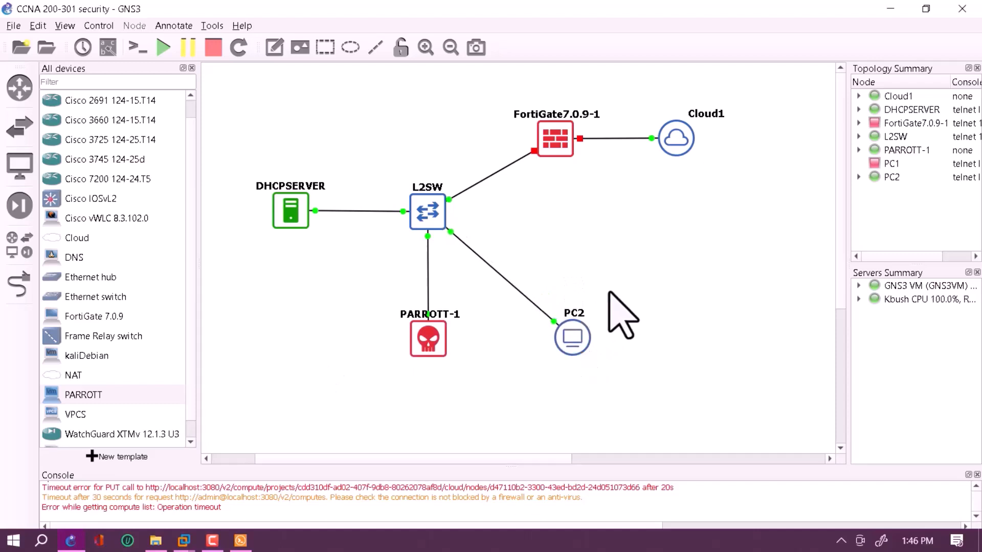
mouse_move(454, 298)
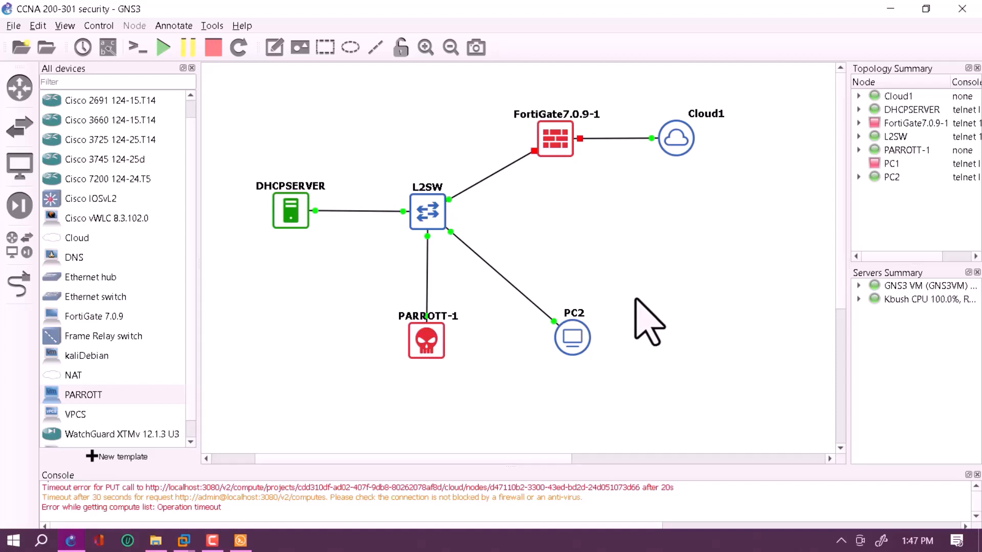
mouse_move(531, 244)
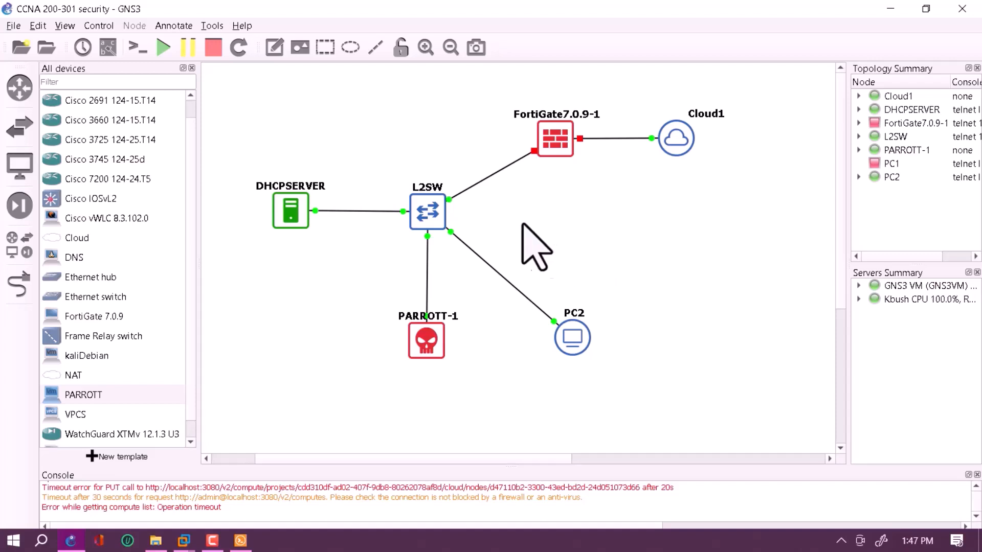
mouse_move(250, 241)
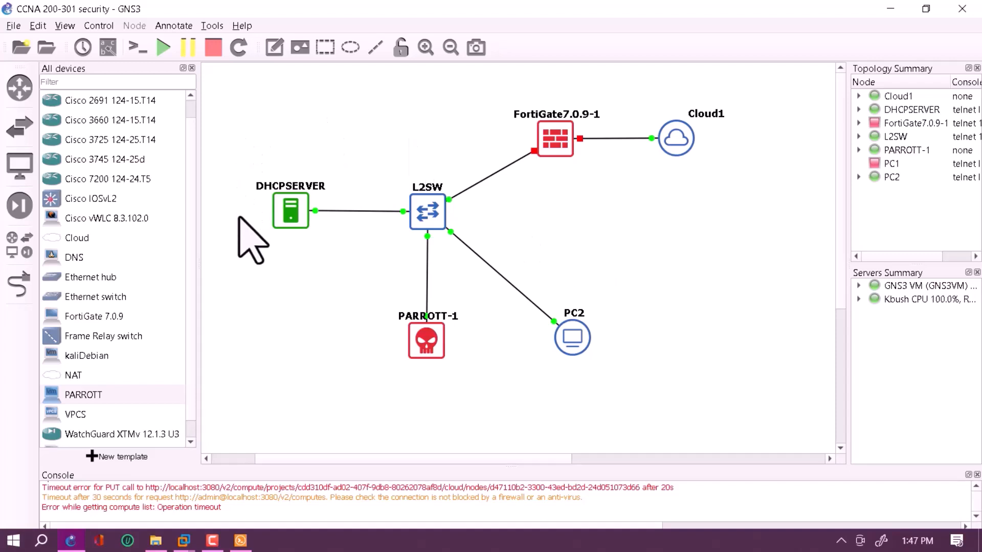
mouse_move(427, 211)
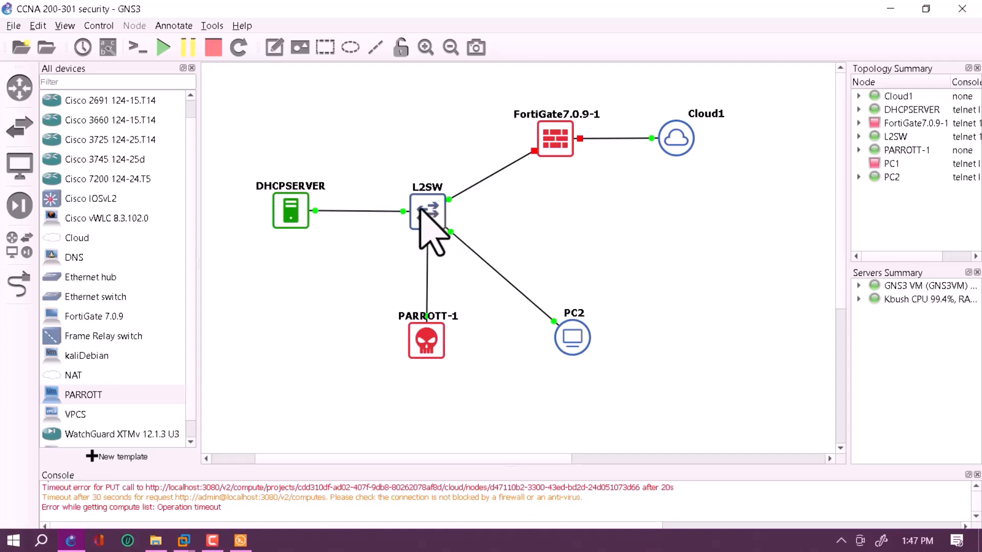
mouse_move(448, 235)
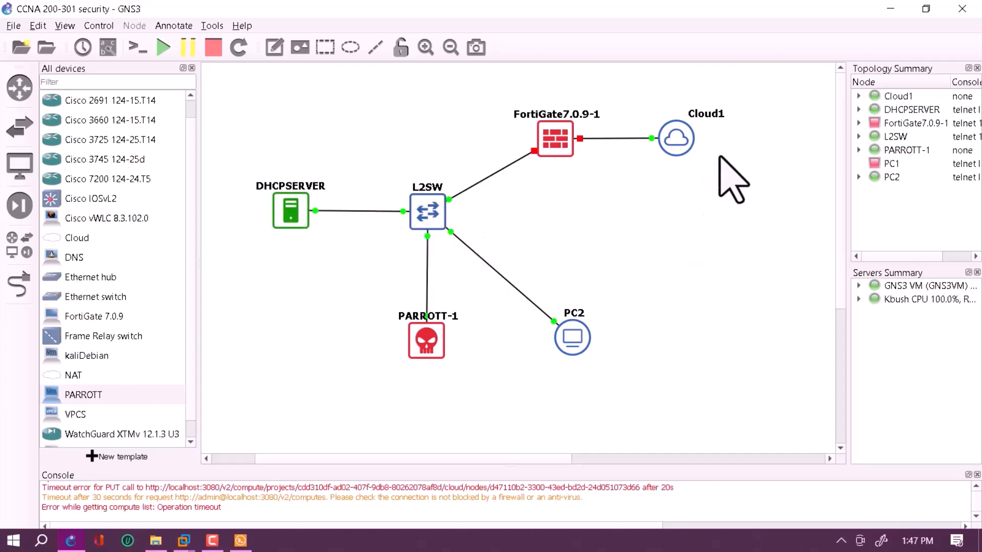
mouse_move(767, 106)
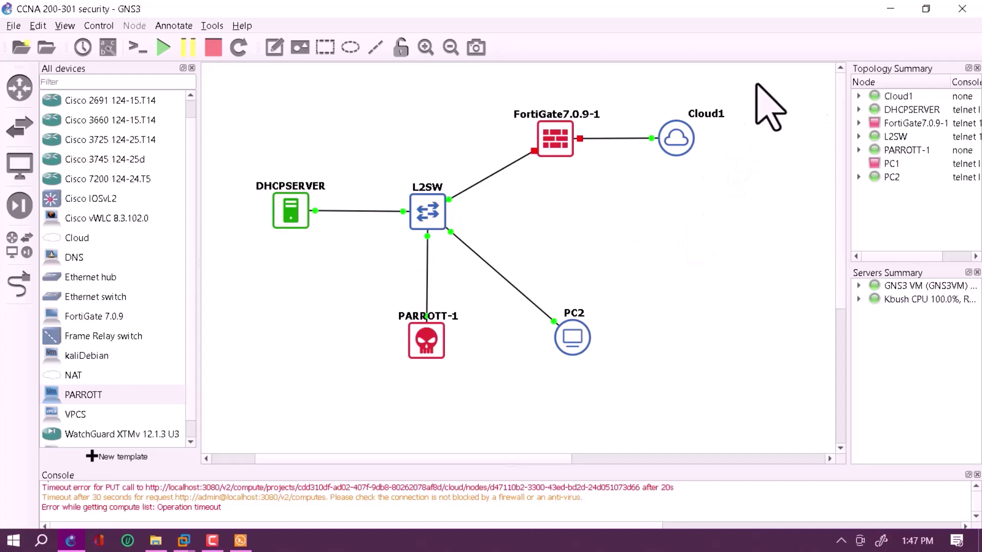
mouse_move(796, 129)
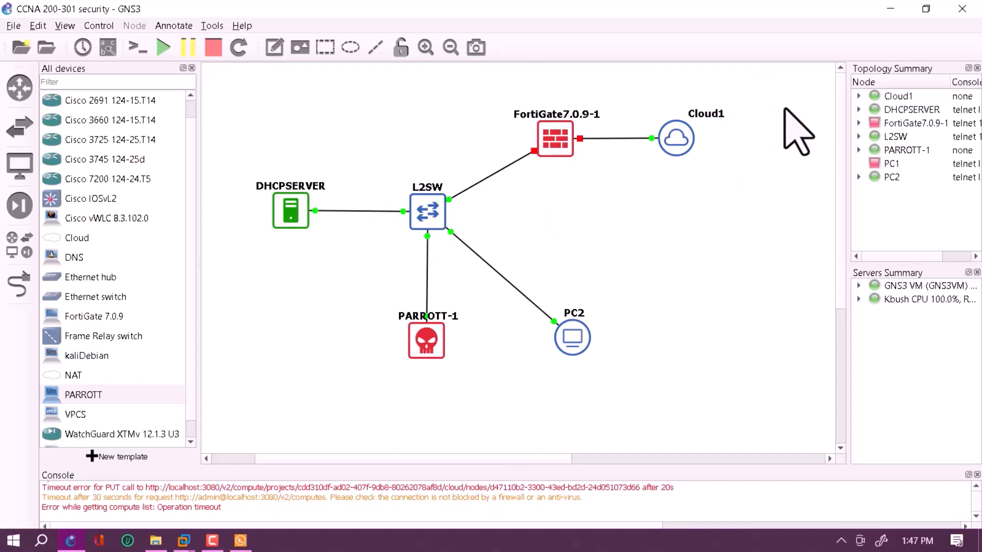
mouse_move(792, 125)
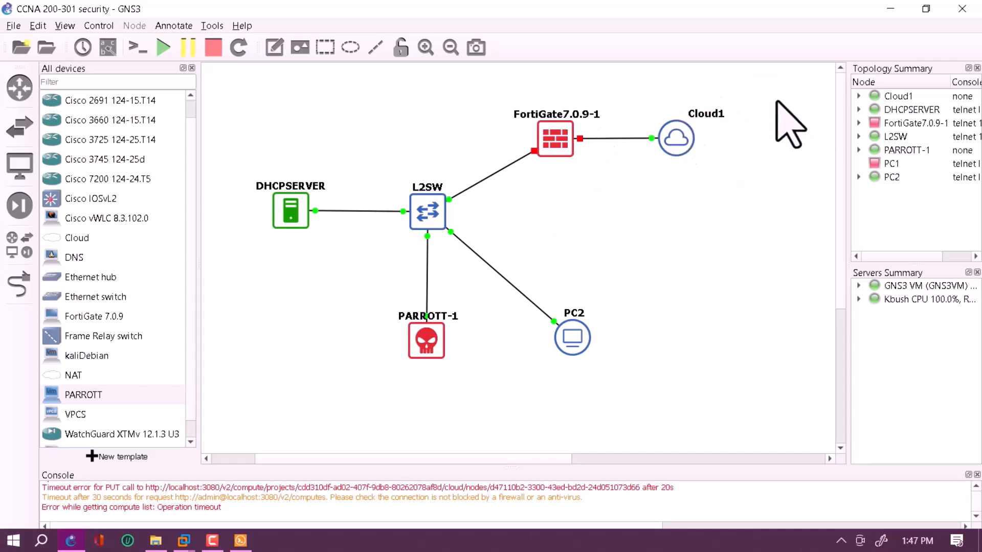
mouse_move(670, 135)
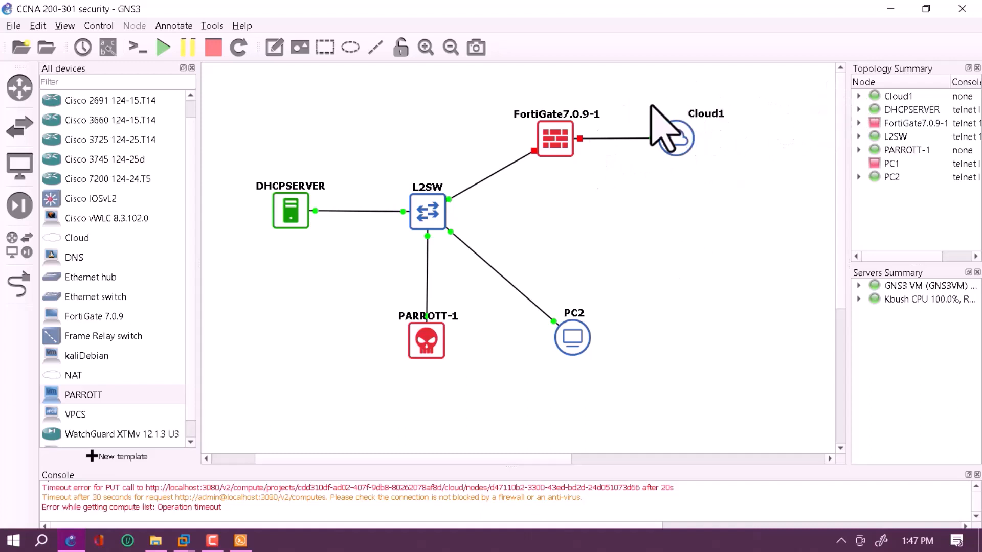
mouse_move(561, 91)
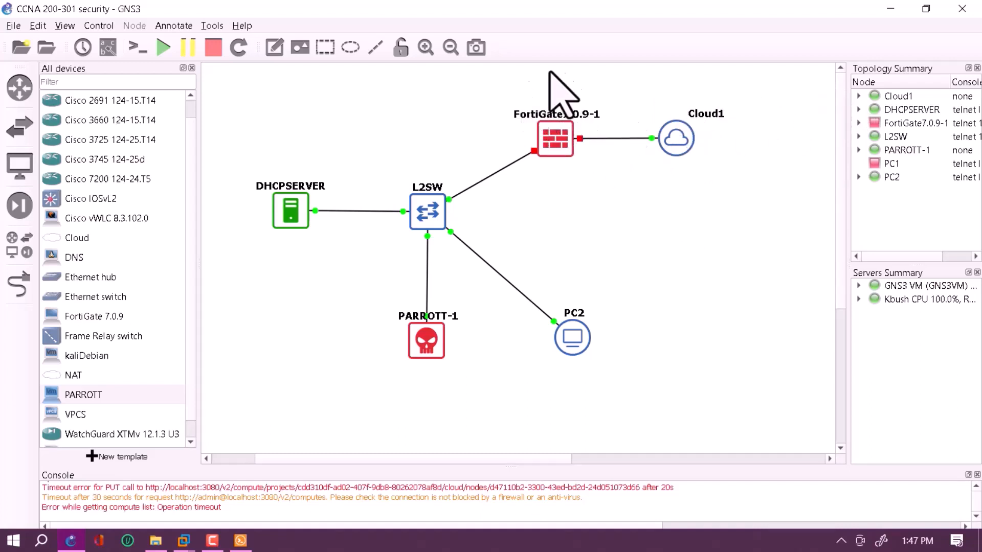
mouse_move(837, 112)
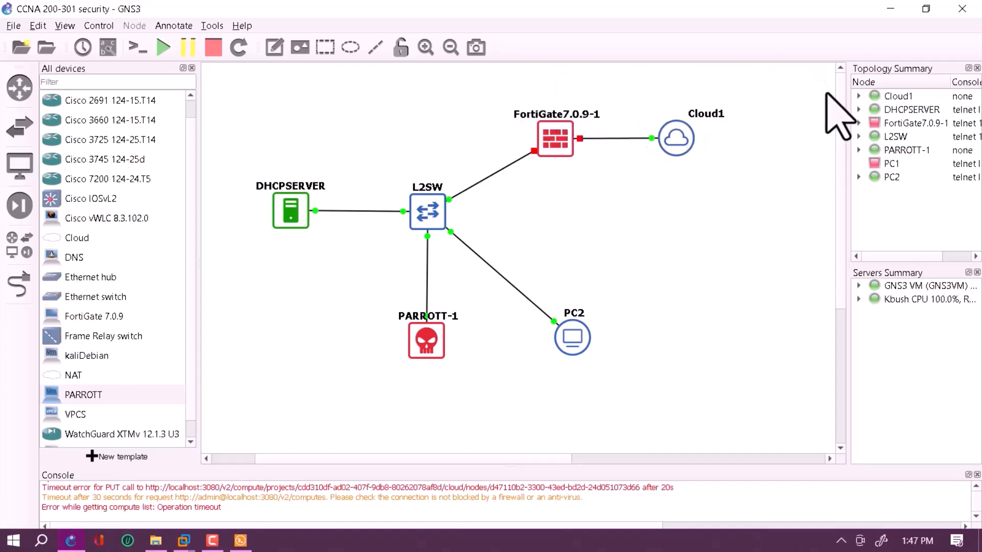
mouse_move(676, 200)
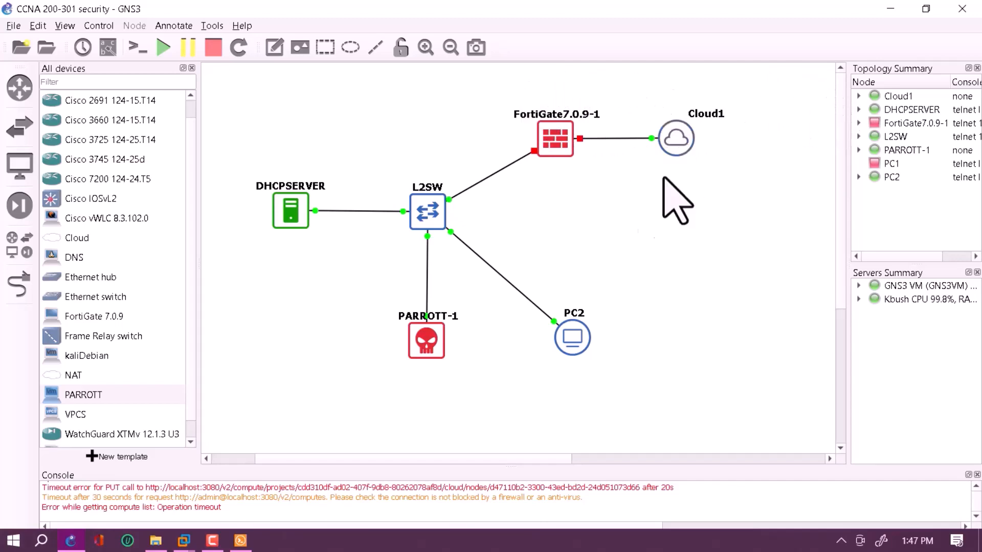
Launch L2SW's Solar-PuTTY console and review its boot log down to Vlan1 up.
double_click(425, 210)
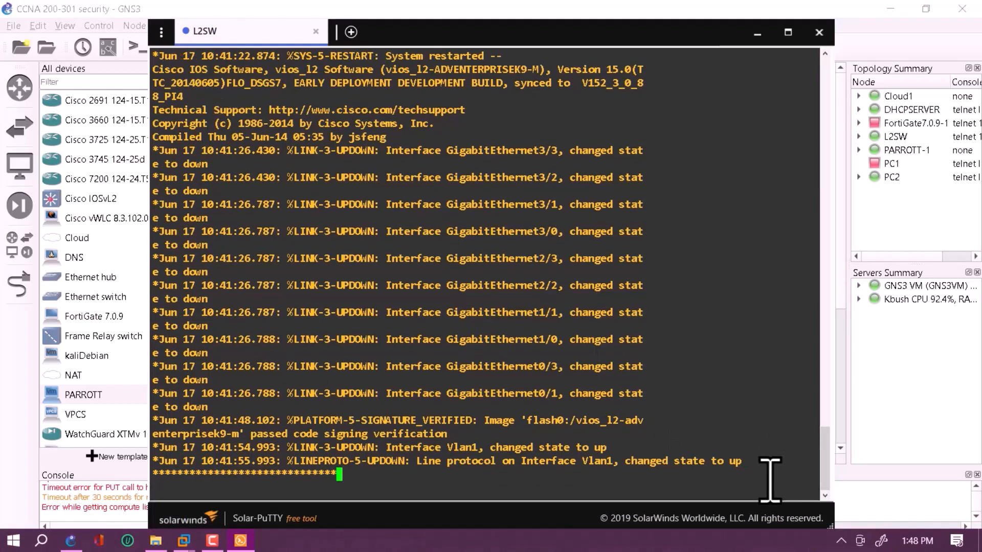
scroll("down", 3)
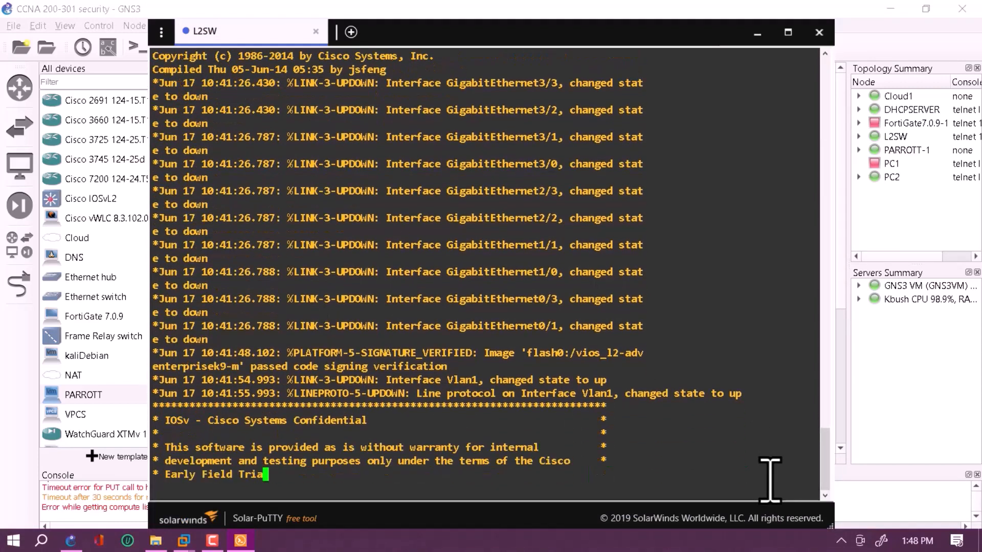
scroll("down", 3)
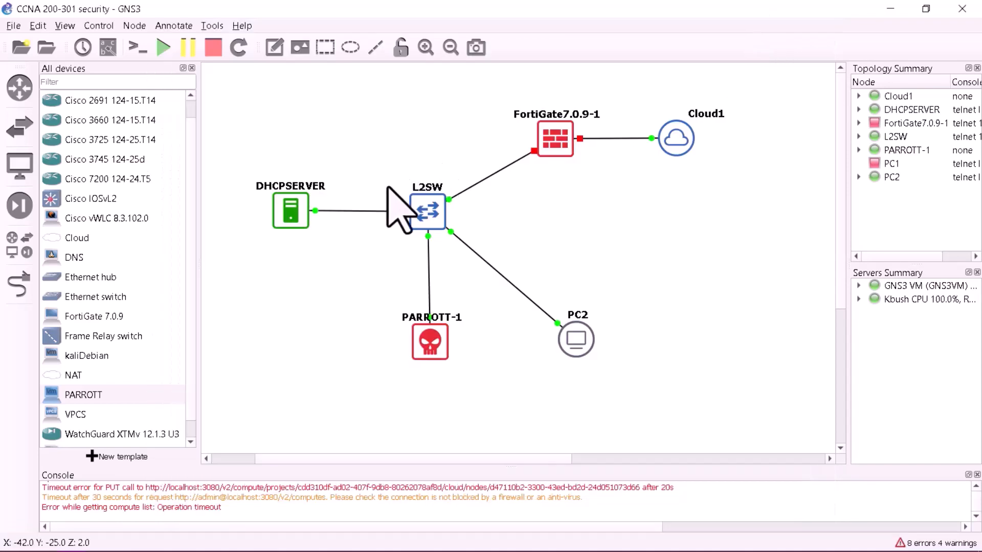
Dismiss DHCPSERVER's custom console command dialog without changes.
right_click(289, 210)
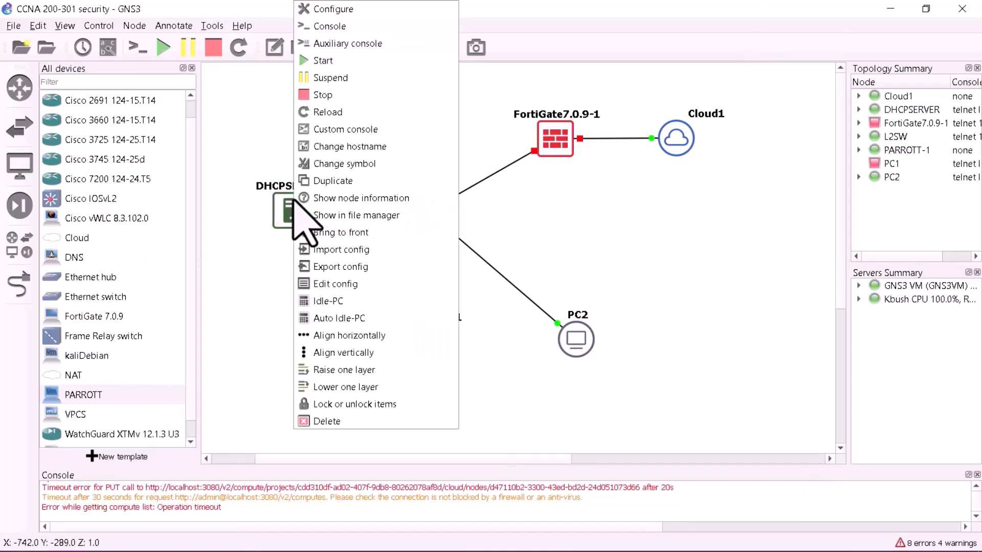
mouse_move(348, 128)
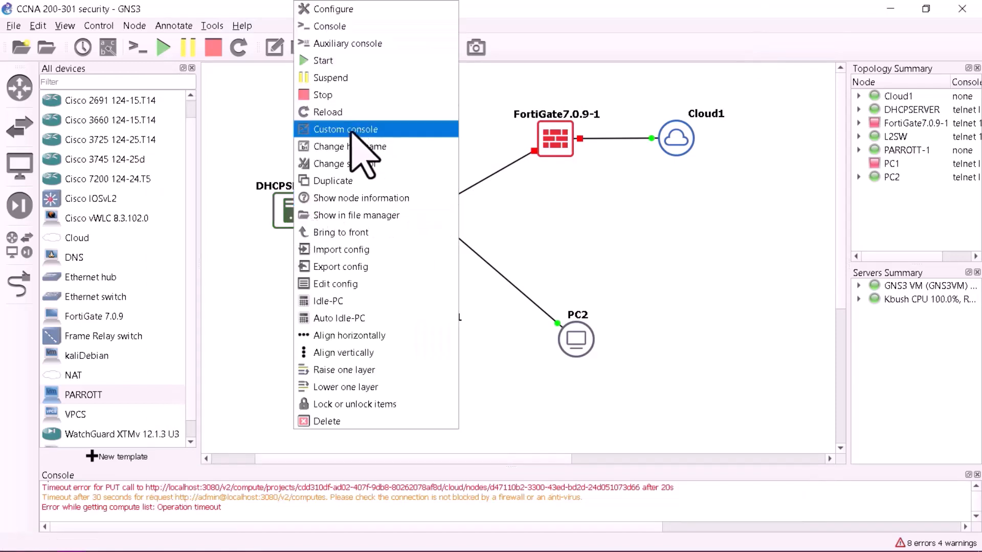
left_click(344, 129)
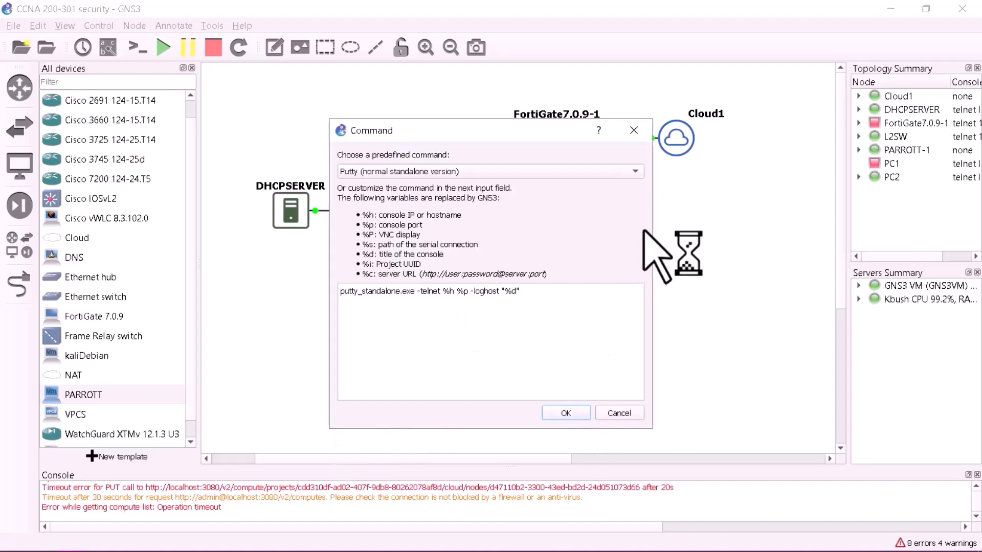
mouse_move(634, 130)
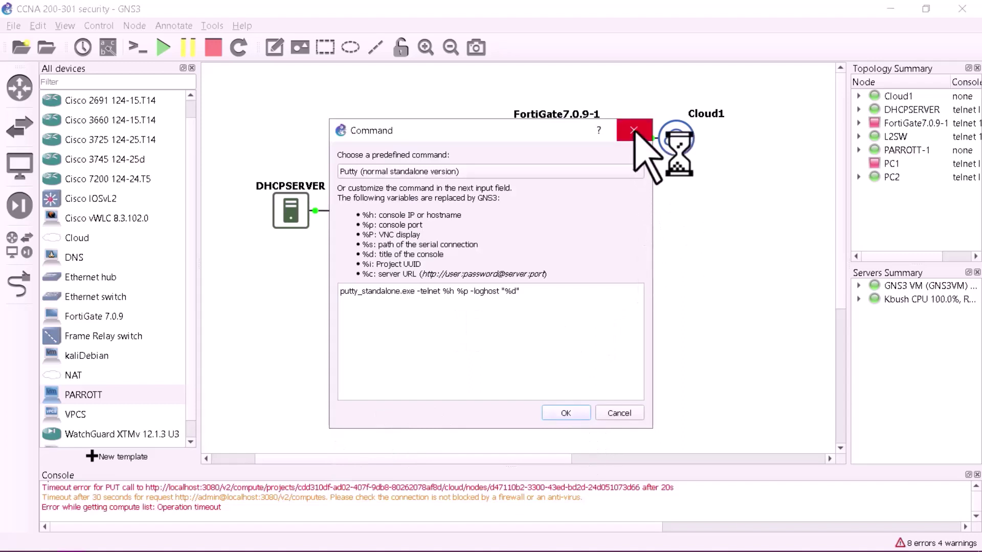
left_click(634, 130)
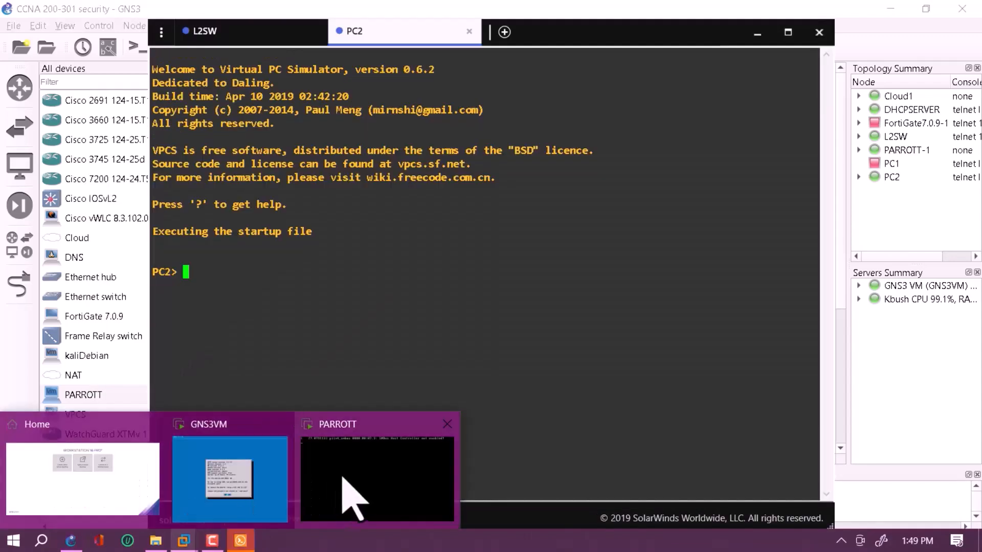
Confirm PC2's prompt responds with Enter, then return to the L2SW session.
left_click(377, 479)
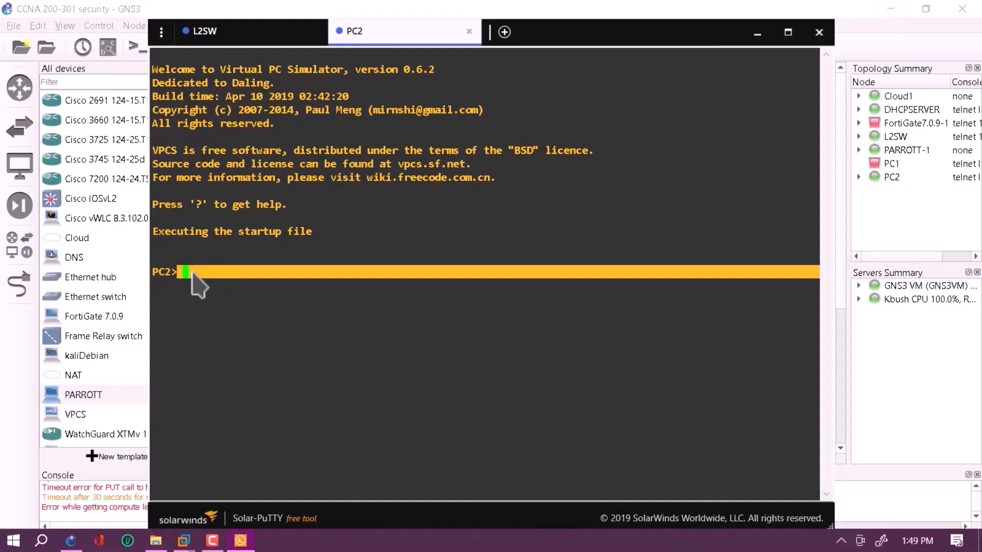
key("Return")
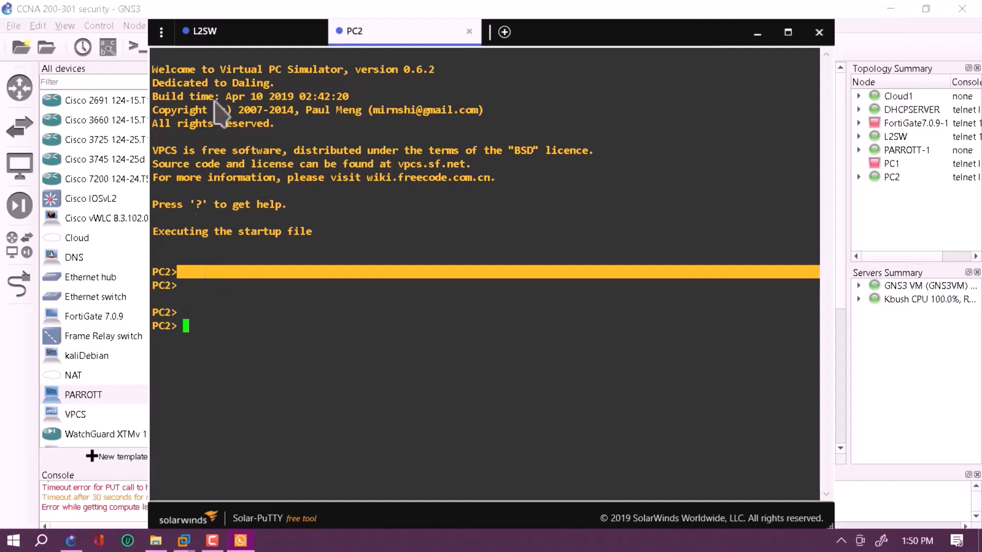
left_click(202, 32)
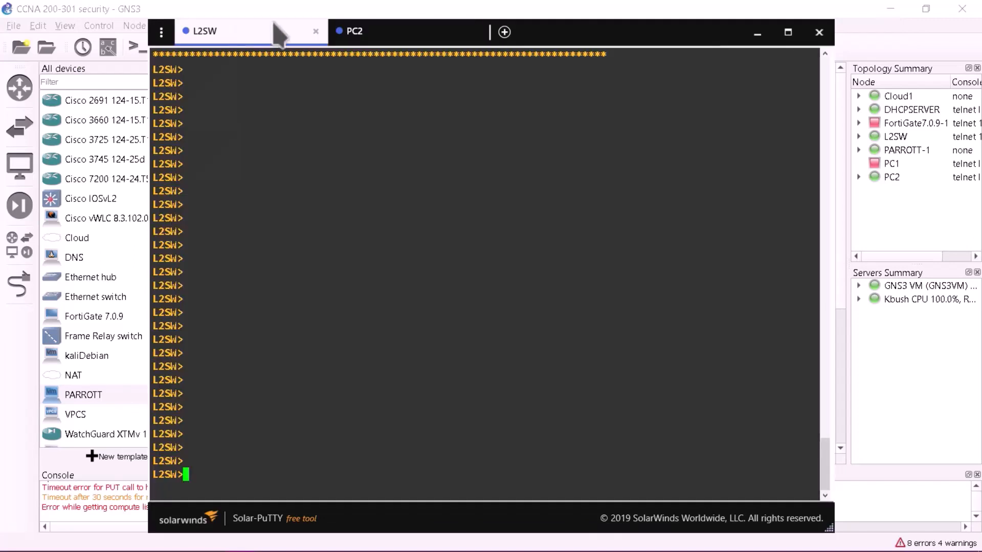
mouse_move(204, 478)
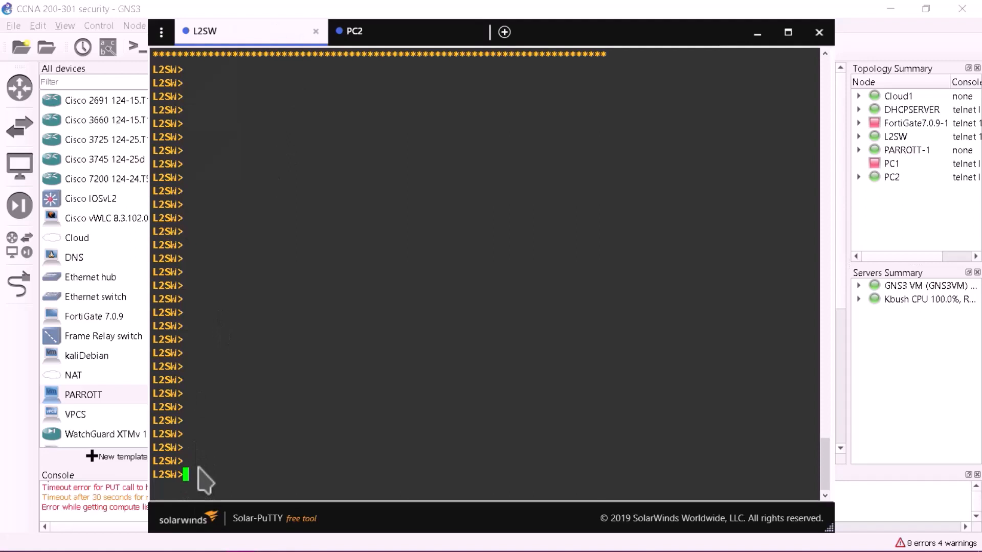
Enter privileged mode on L2SW with 'ena' and run 'sh ru' for the running config.
type("ena")
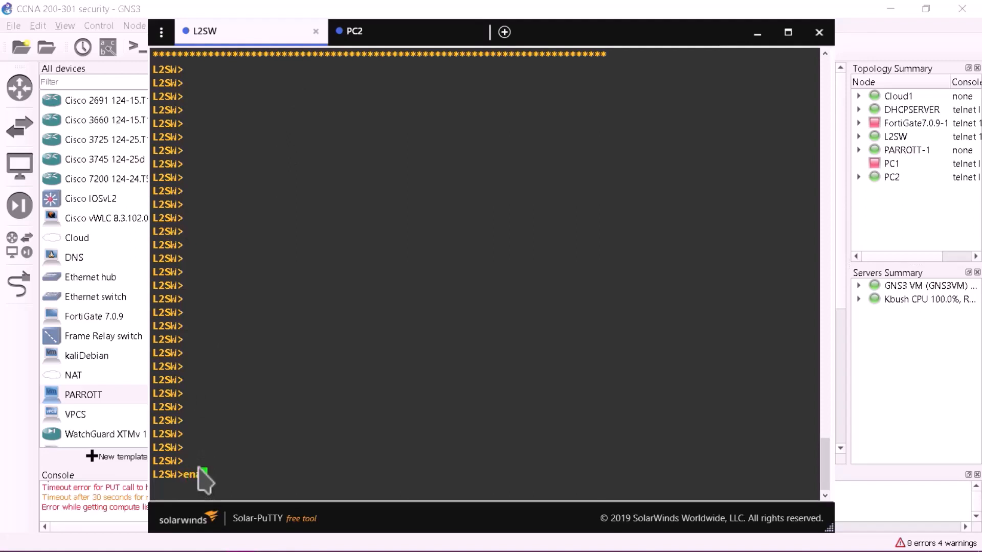
key("Return")
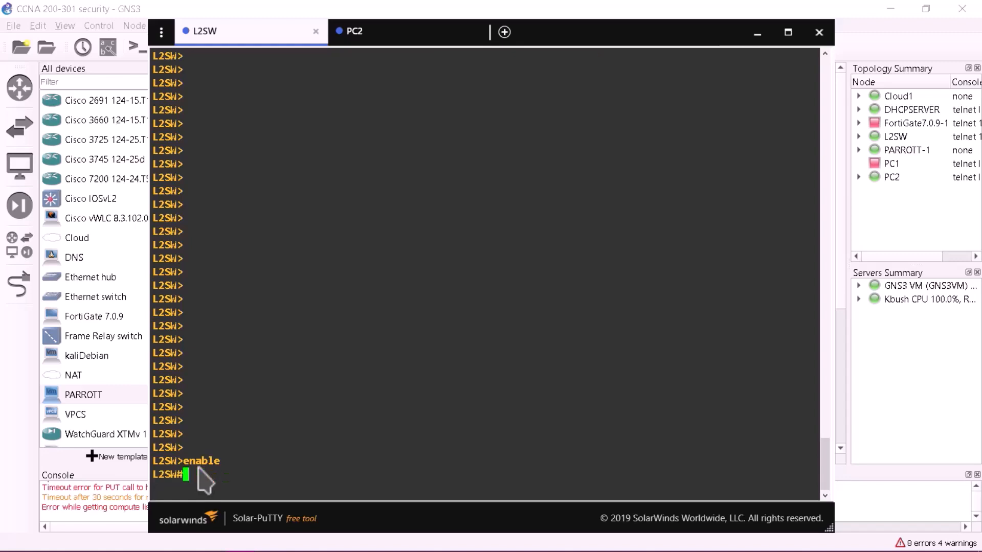
type("sh")
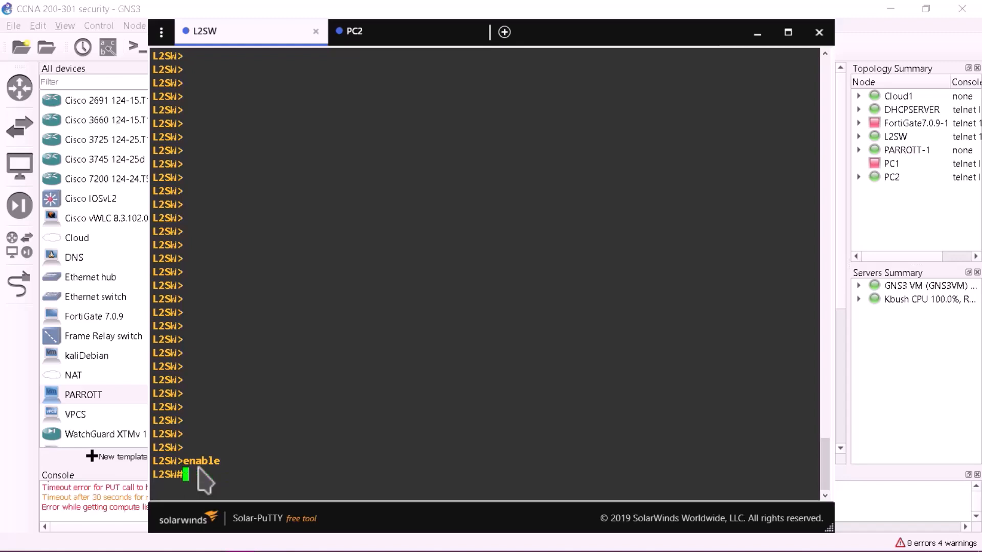
type("sh ru")
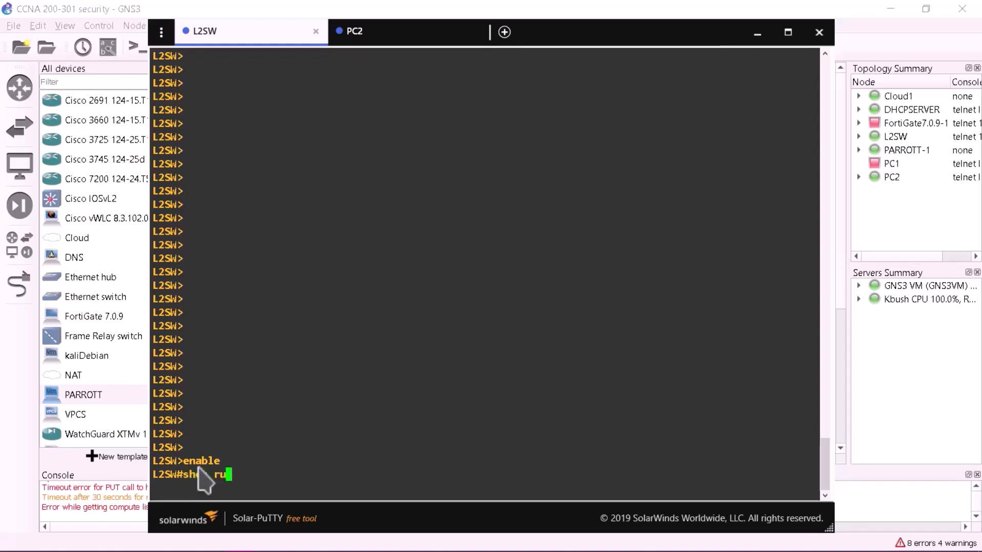
key("Return")
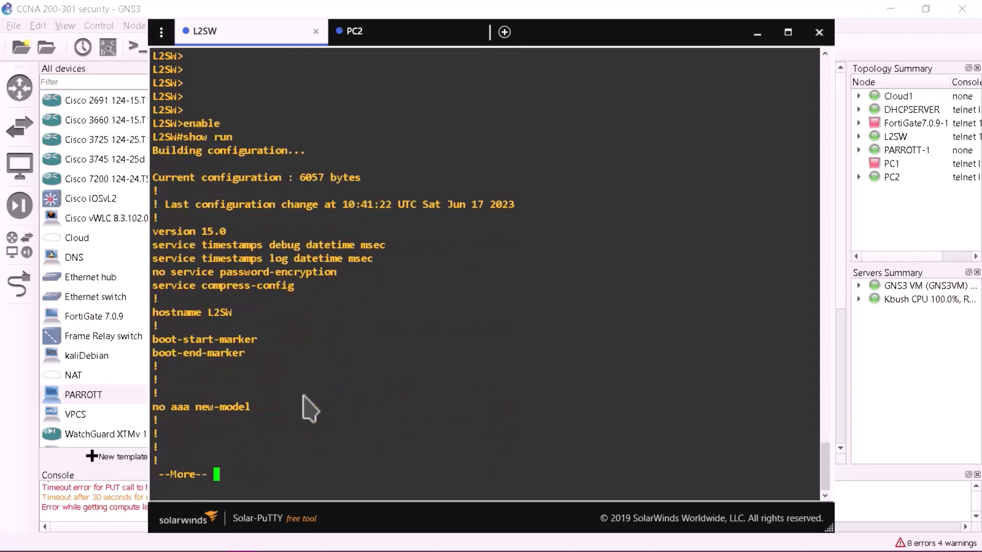
Page L2SW's config onward and review the GigabitEthernet0/2 interface toward 192.168.10.2.
key("space")
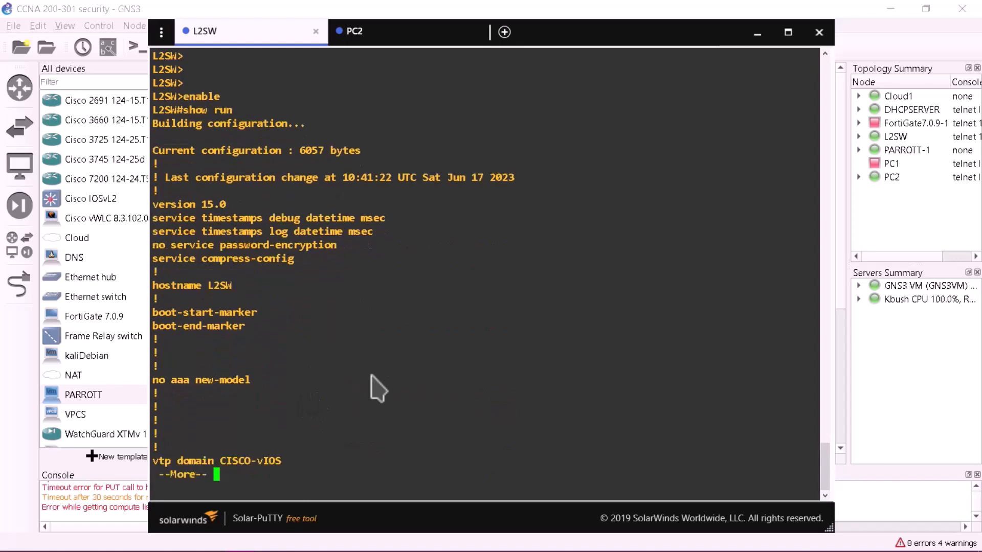
key("space")
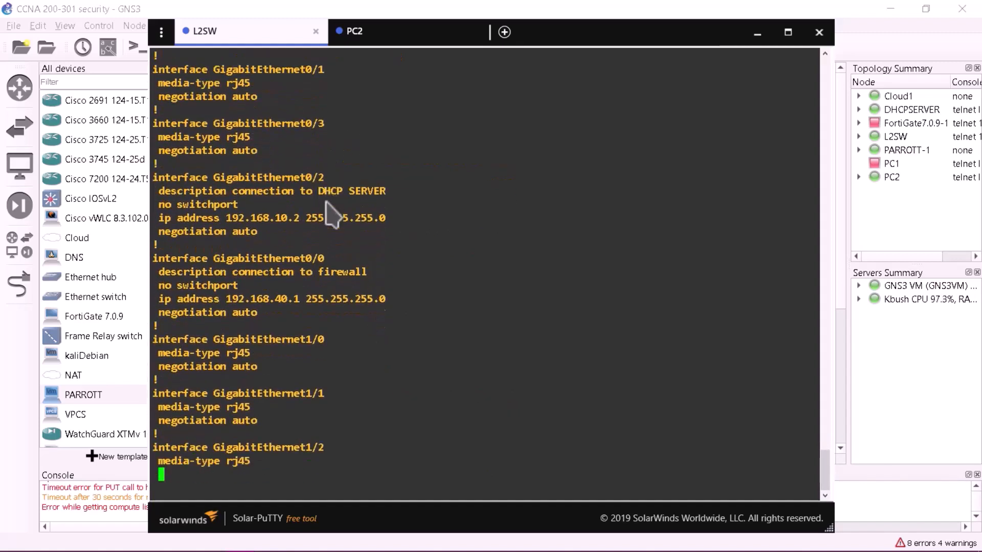
scroll("down", 3)
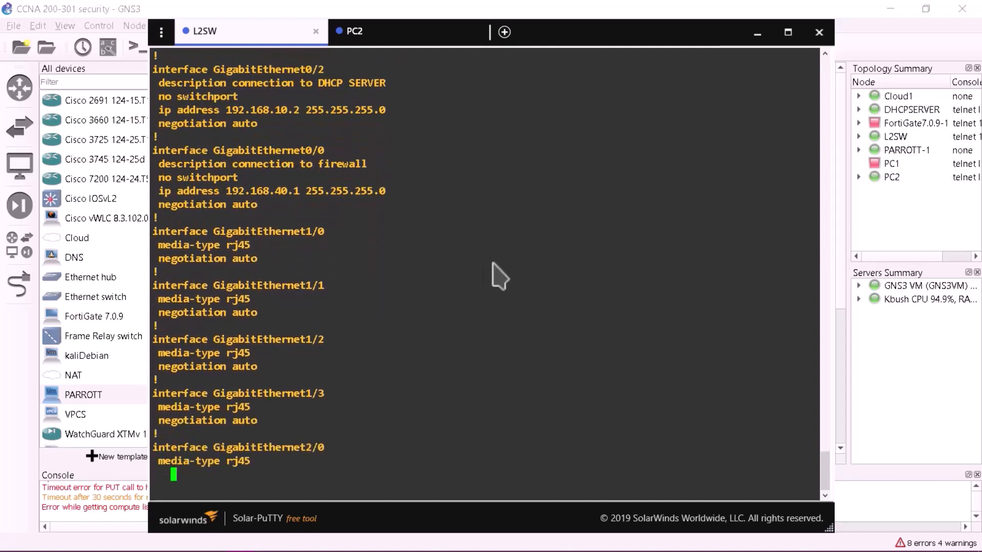
scroll("down", 3)
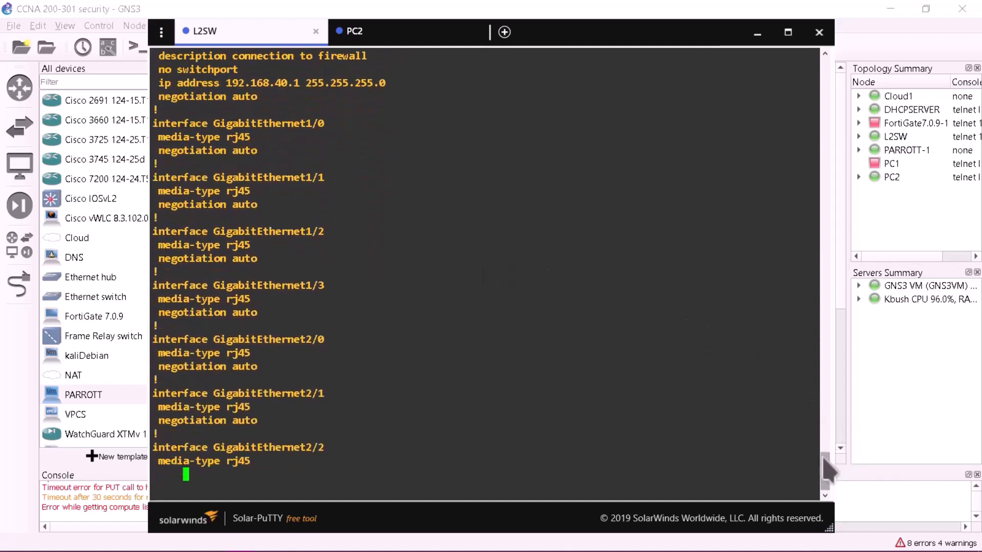
scroll("up", 3)
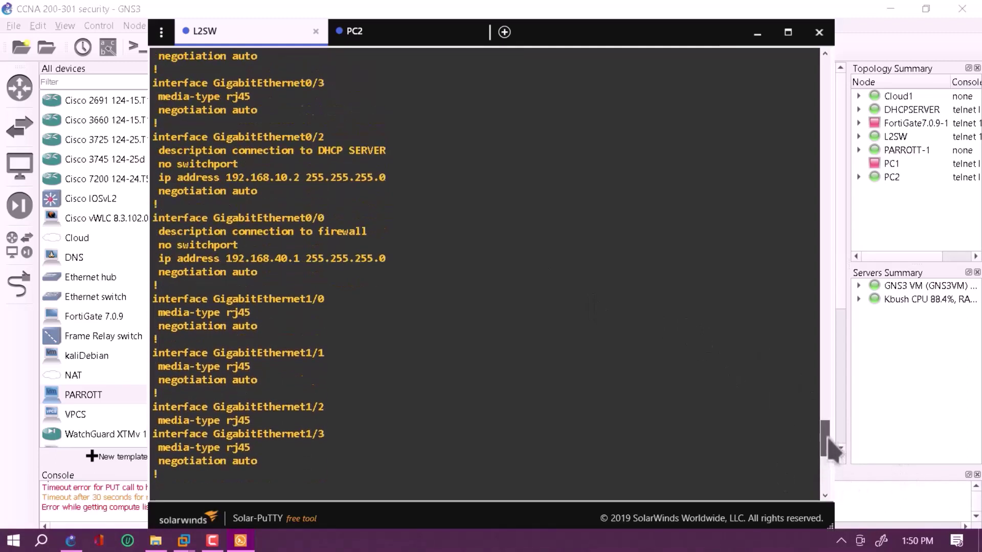
scroll("up", 3)
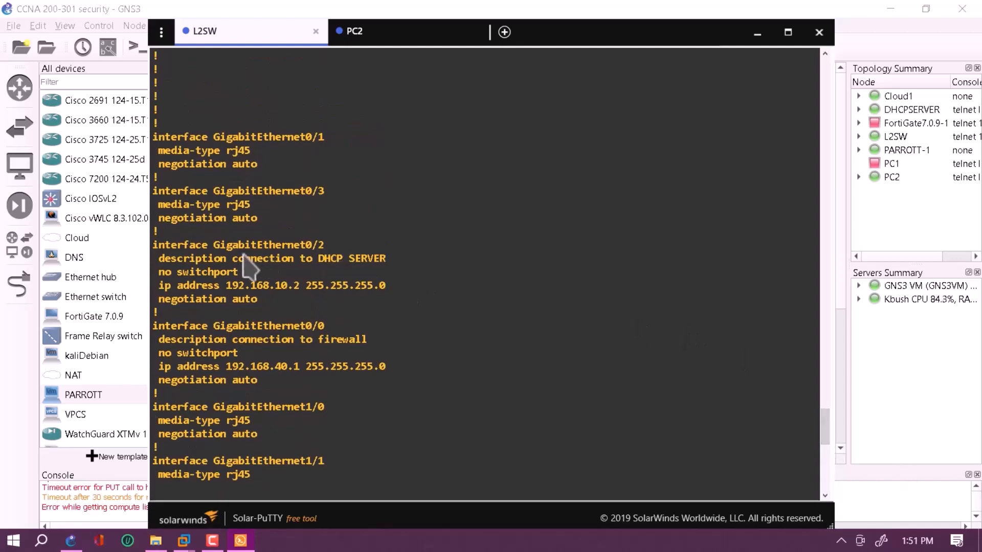
mouse_move(353, 280)
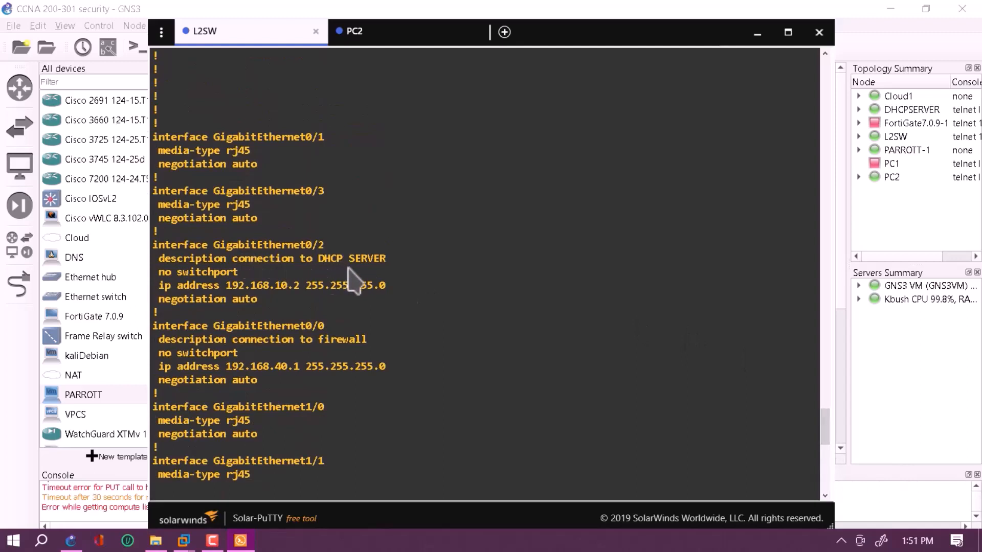
mouse_move(228, 295)
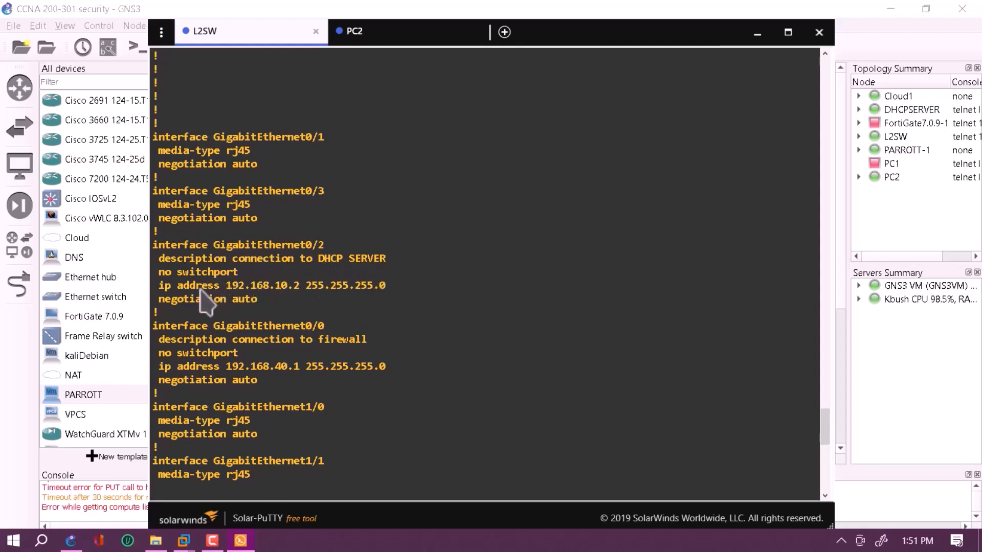
mouse_move(291, 303)
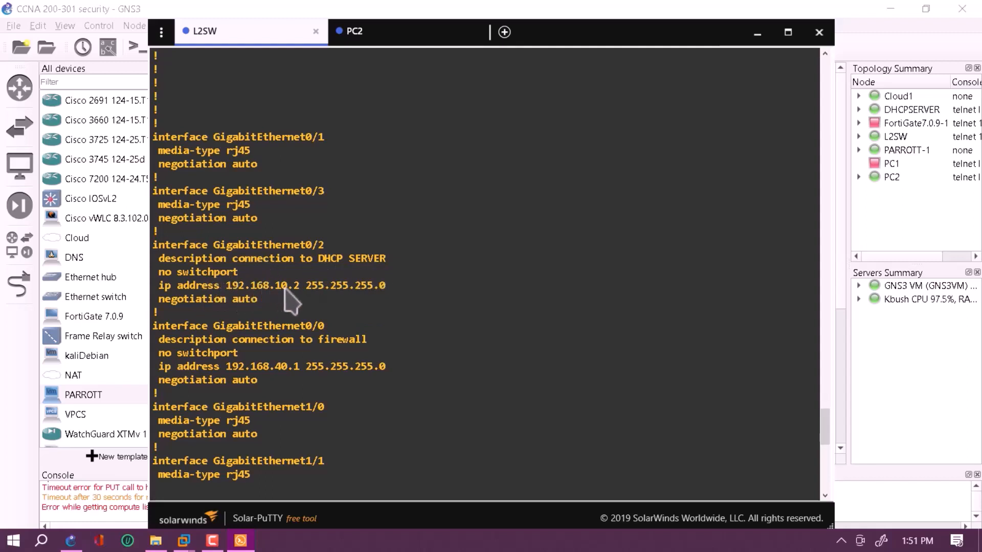
mouse_move(311, 315)
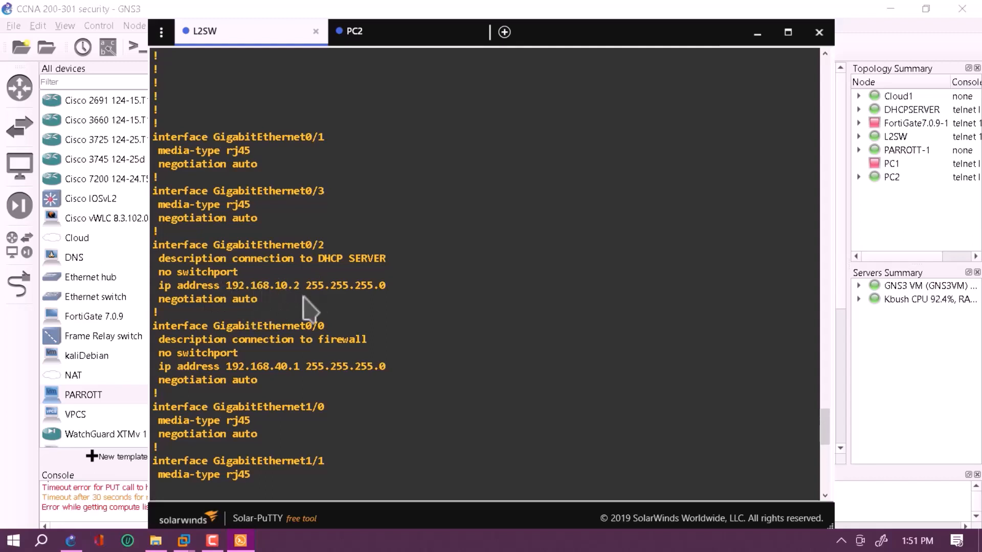
mouse_move(283, 312)
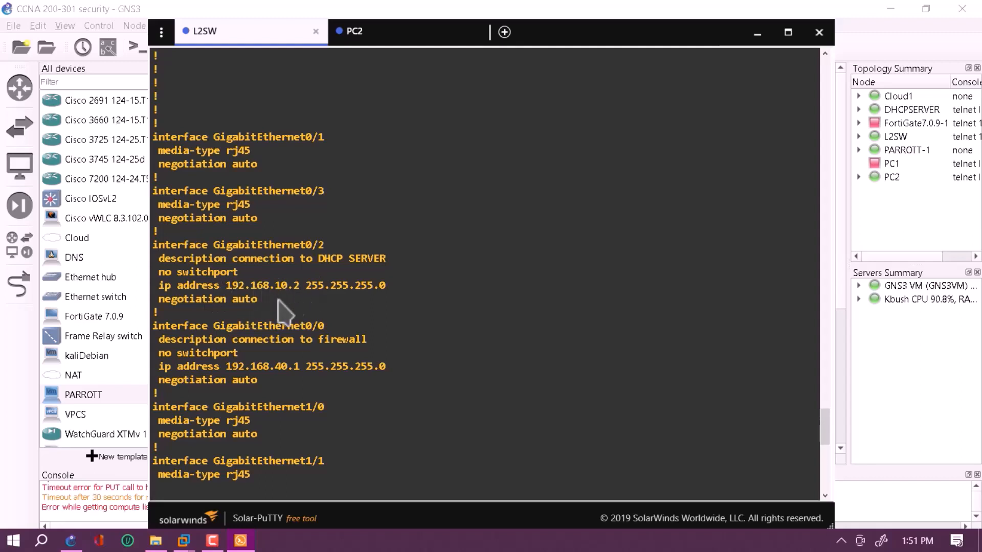
mouse_move(254, 322)
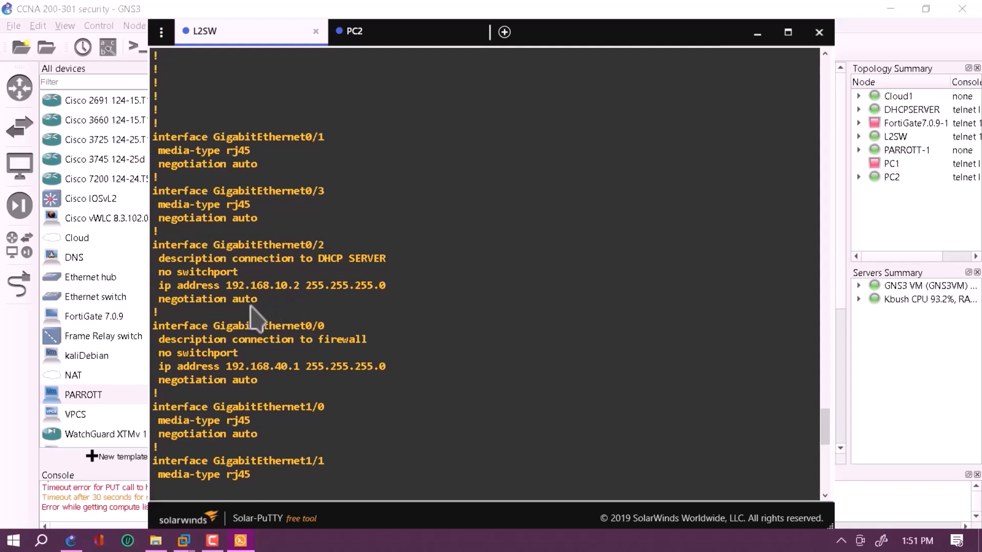
mouse_move(272, 313)
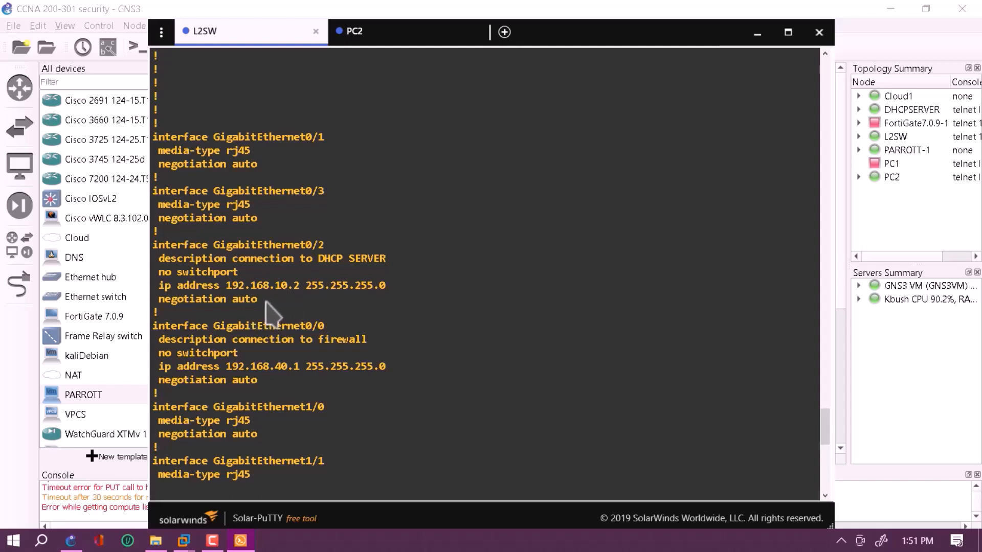
mouse_move(585, 325)
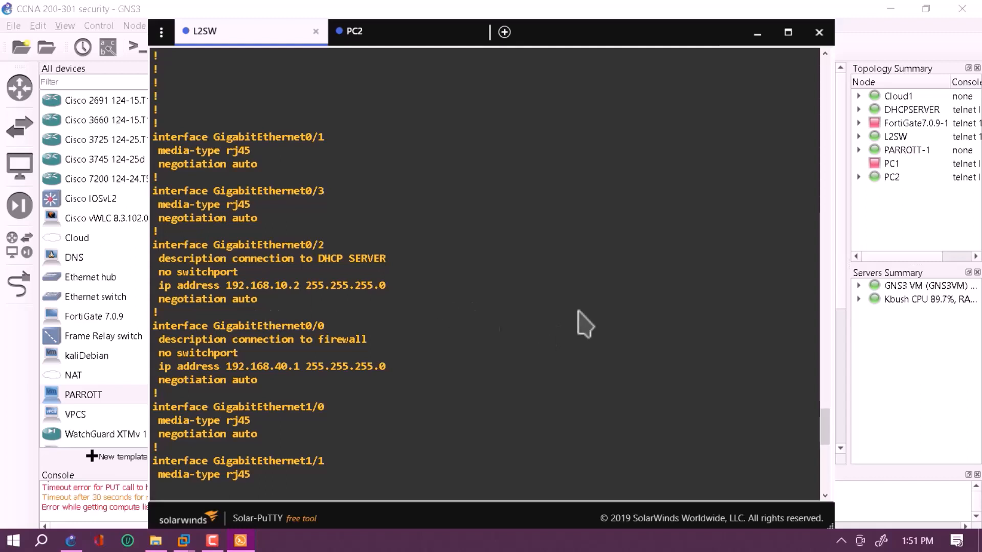
mouse_move(185, 345)
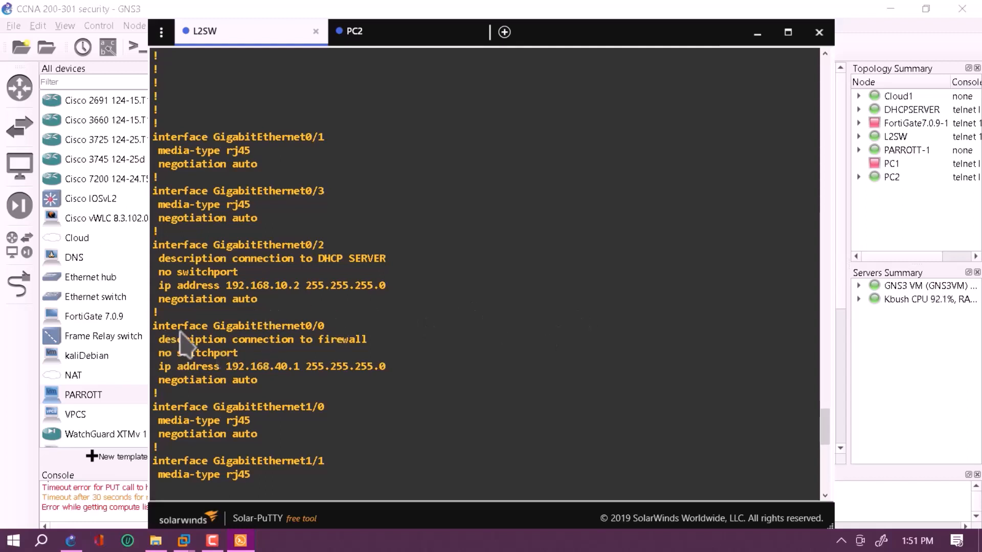
mouse_move(241, 378)
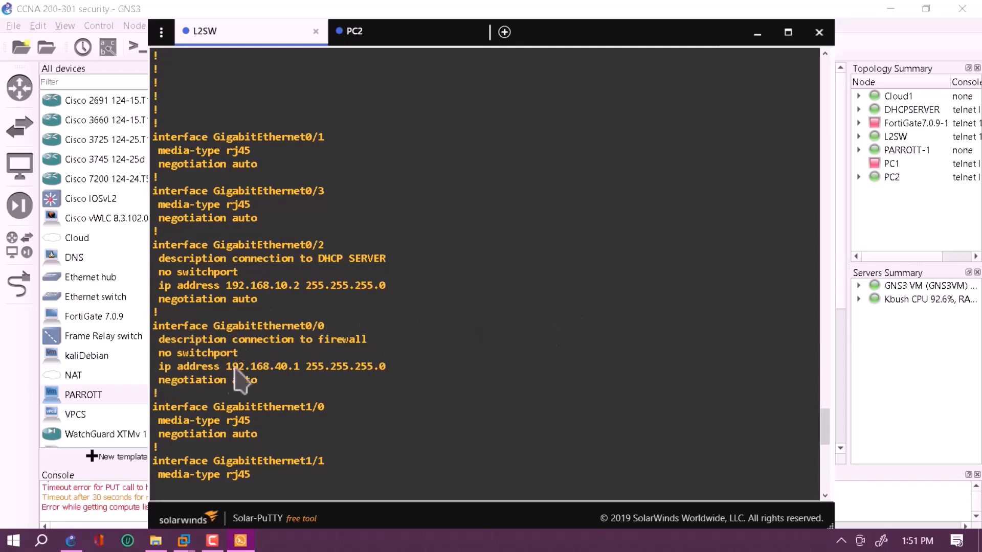
mouse_move(206, 369)
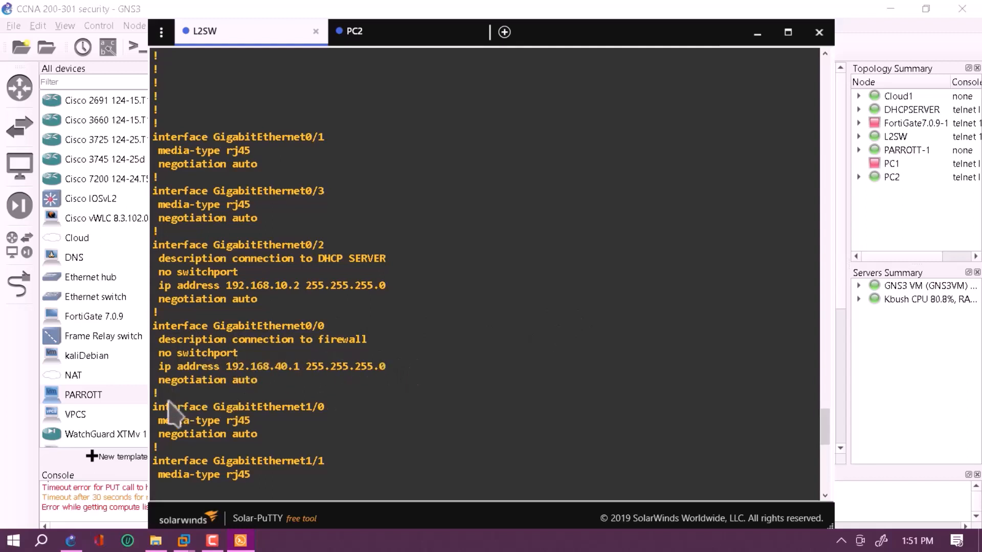
mouse_move(876, 404)
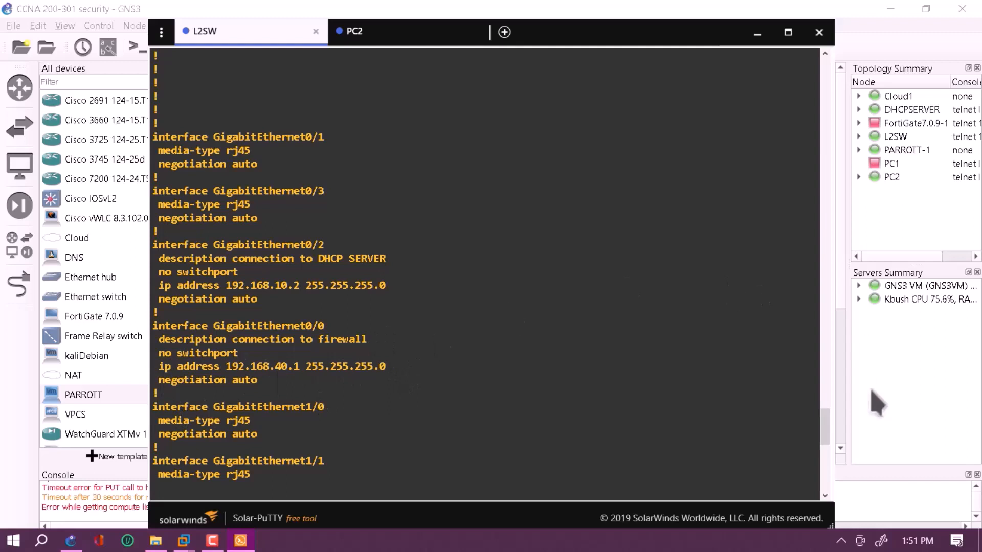
scroll("down", 3)
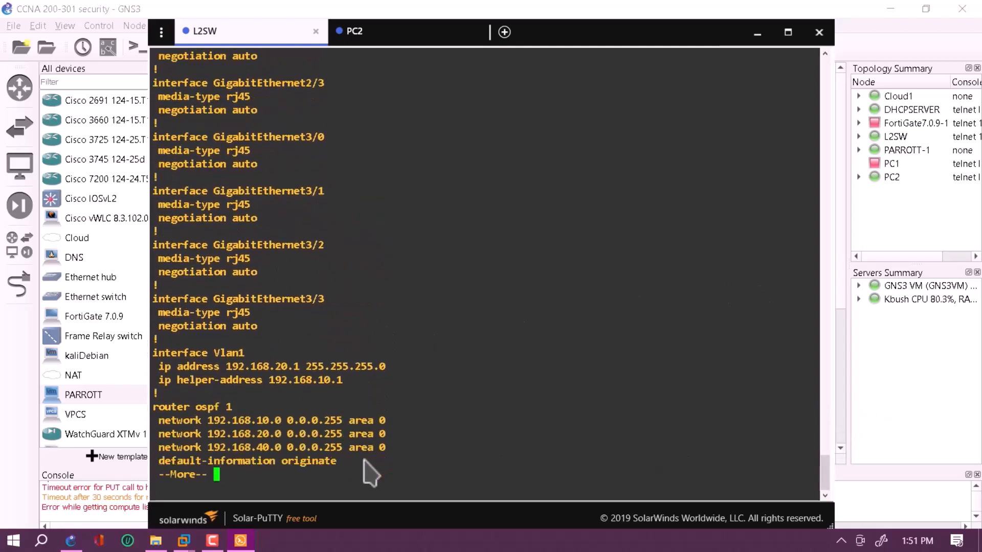
Page through the rest of L2SW's running config past the banners to the end.
key("space")
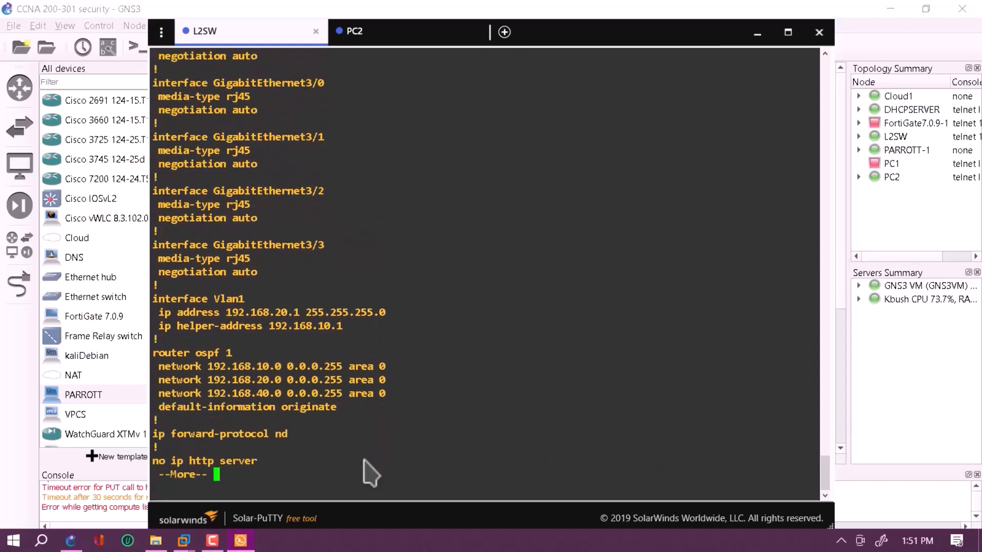
mouse_move(182, 310)
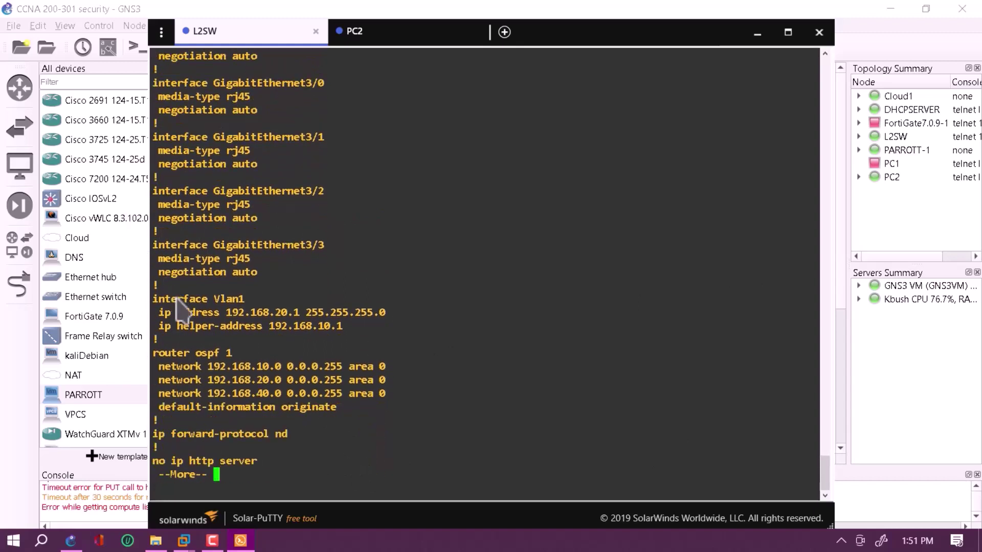
mouse_move(269, 328)
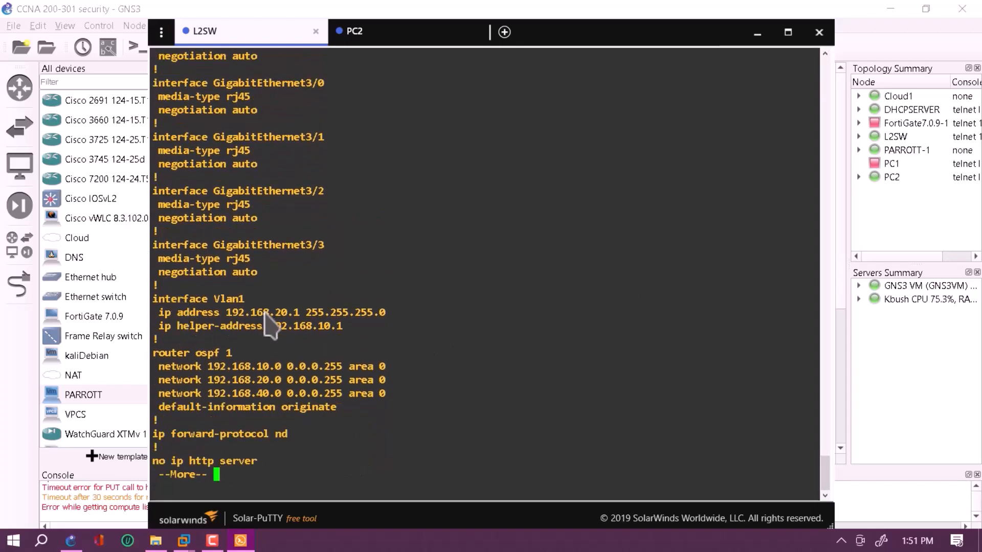
mouse_move(307, 331)
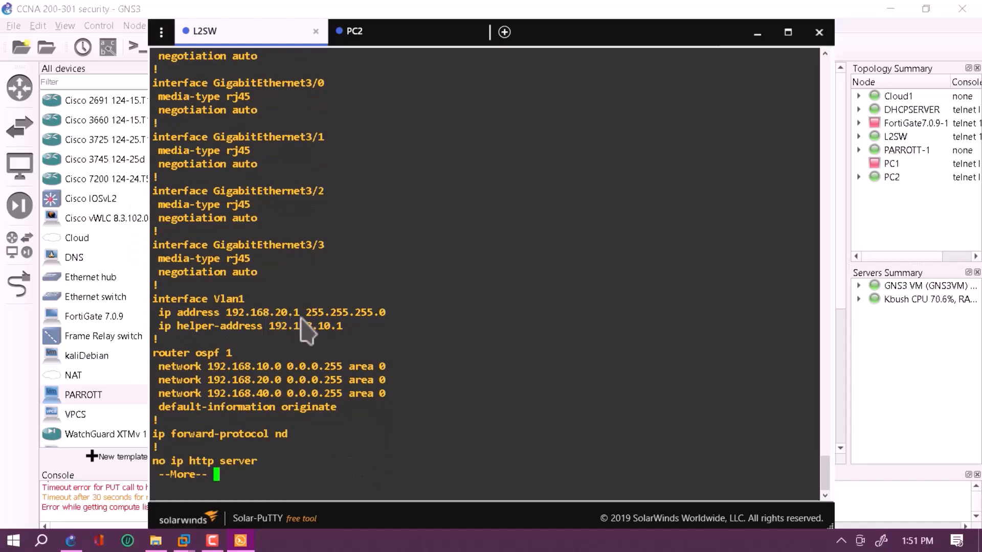
mouse_move(206, 339)
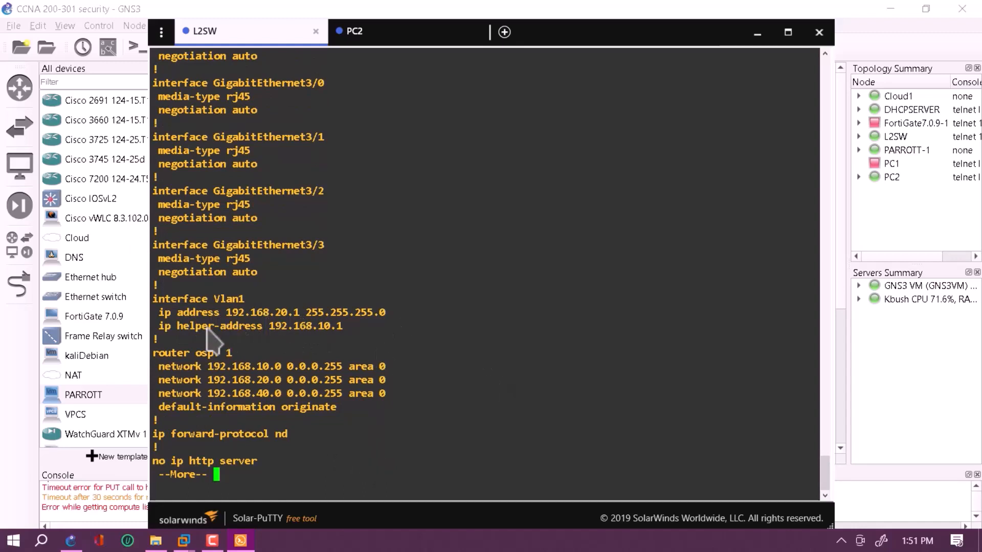
mouse_move(245, 348)
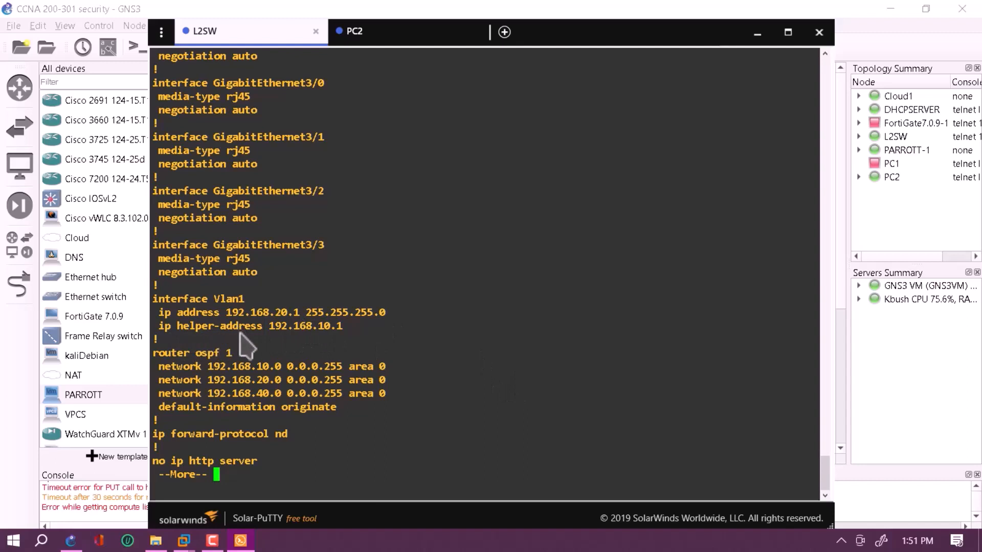
mouse_move(345, 338)
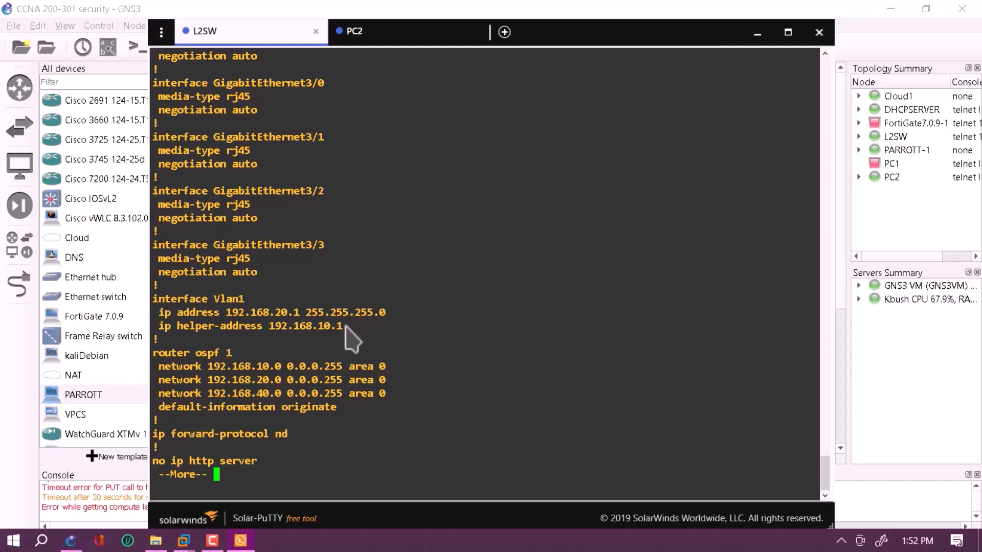
mouse_move(326, 345)
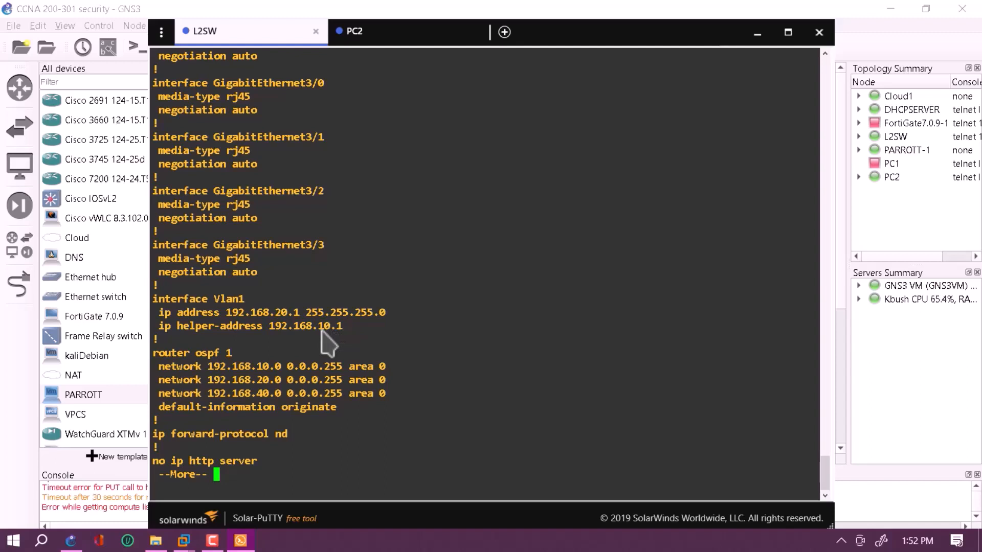
mouse_move(218, 381)
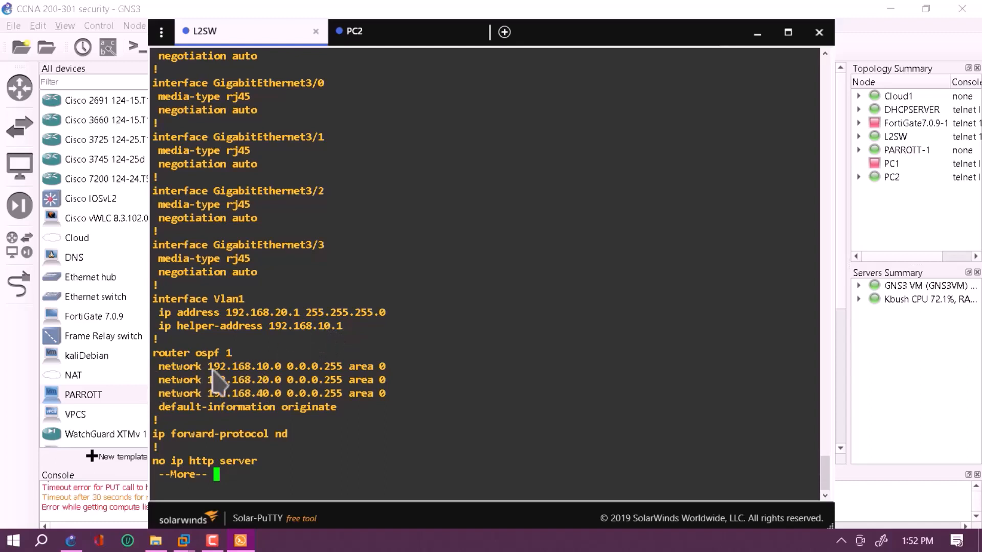
mouse_move(228, 404)
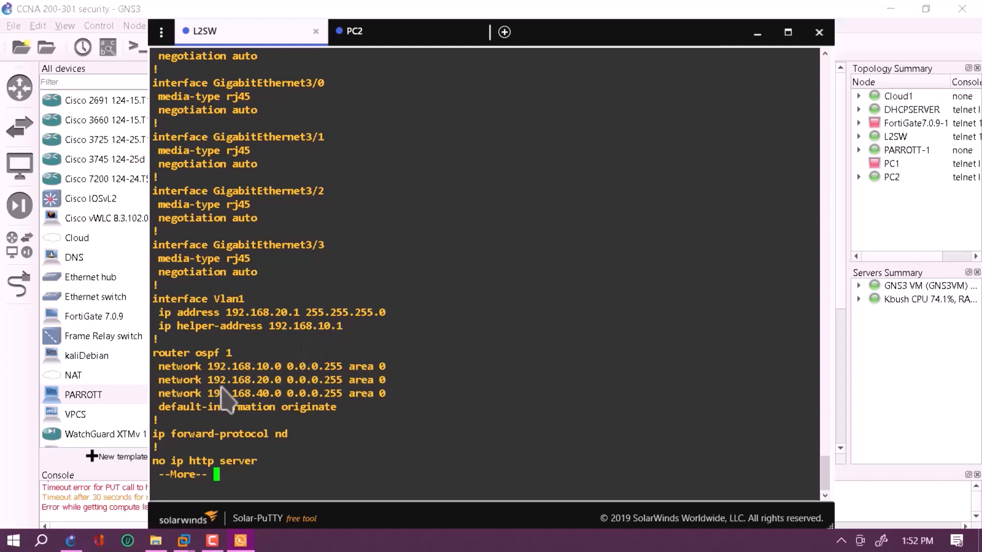
mouse_move(266, 413)
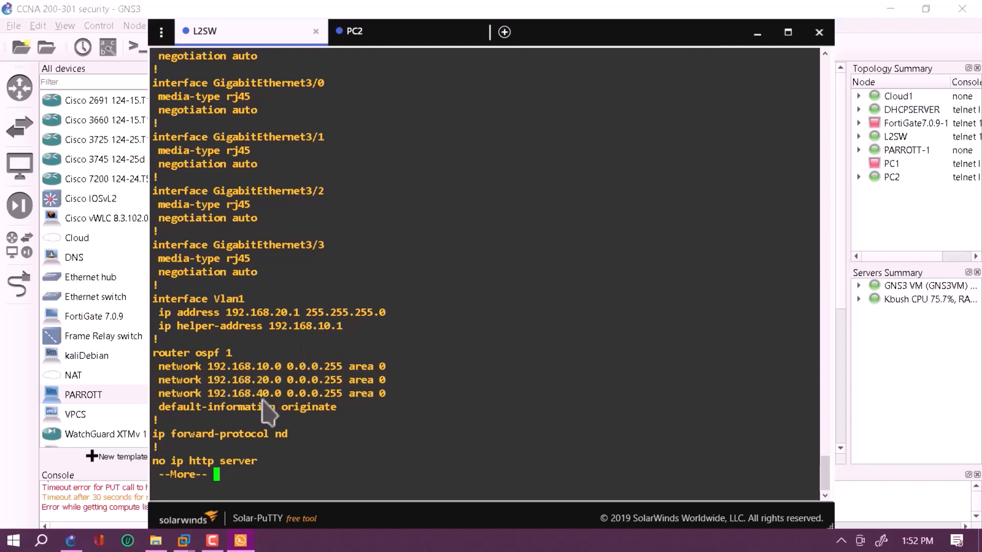
mouse_move(339, 439)
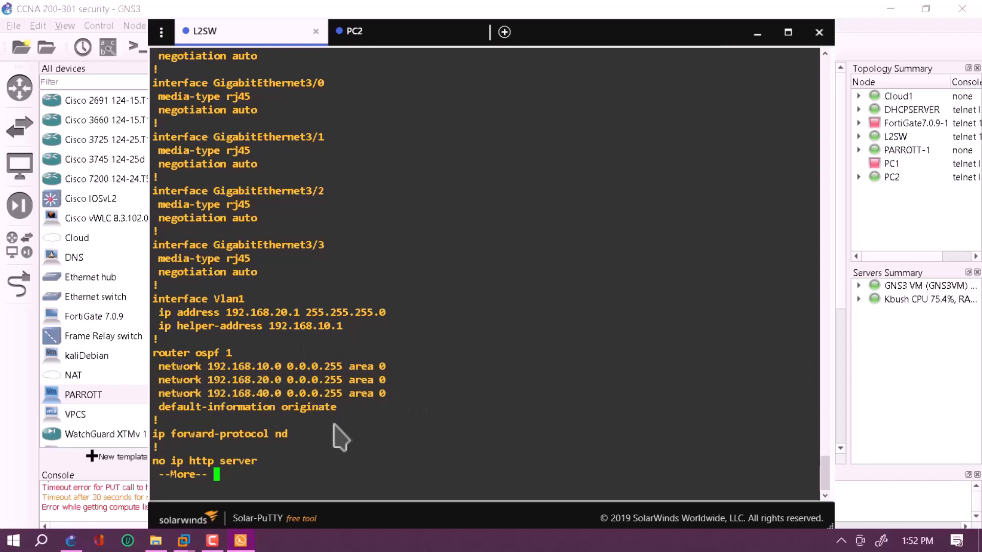
key("space")
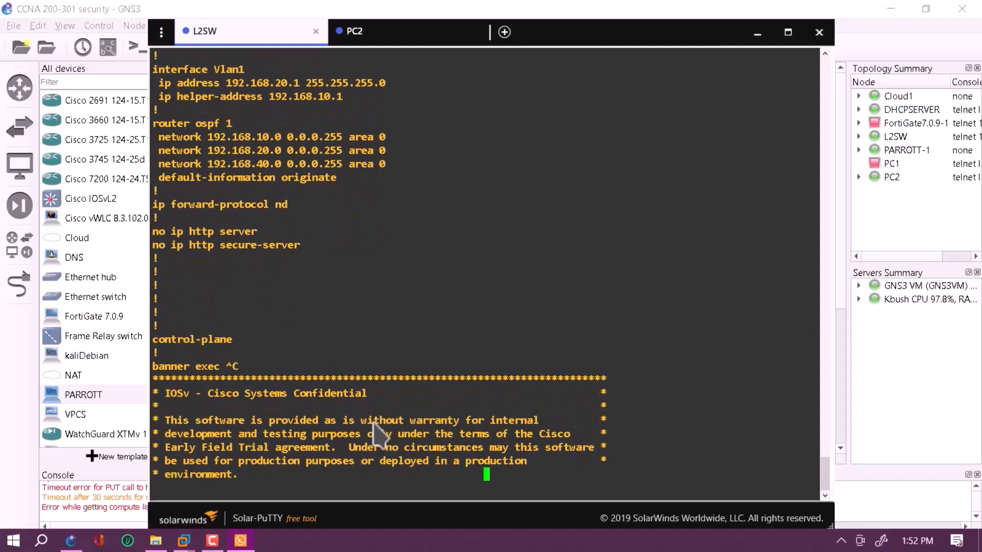
scroll("down", 3)
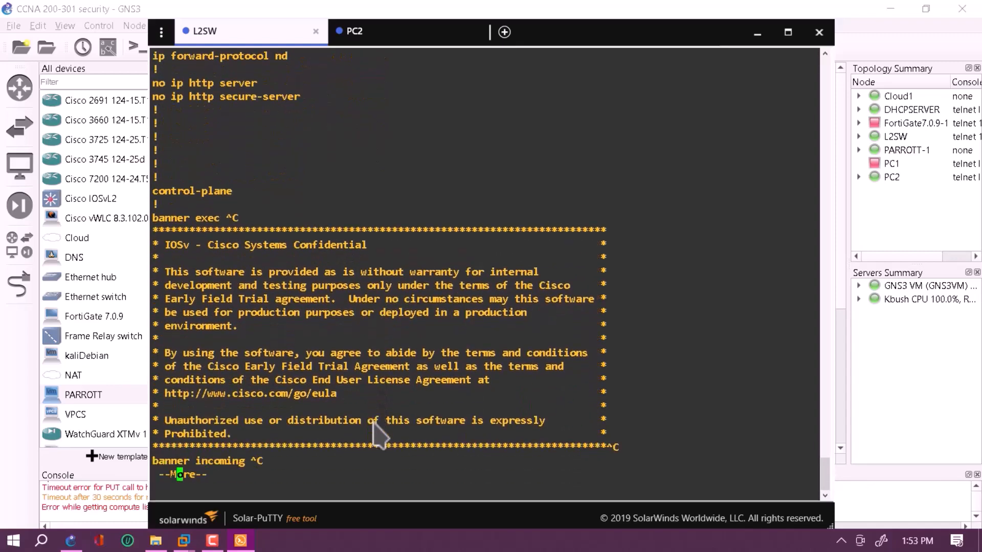
key("space")
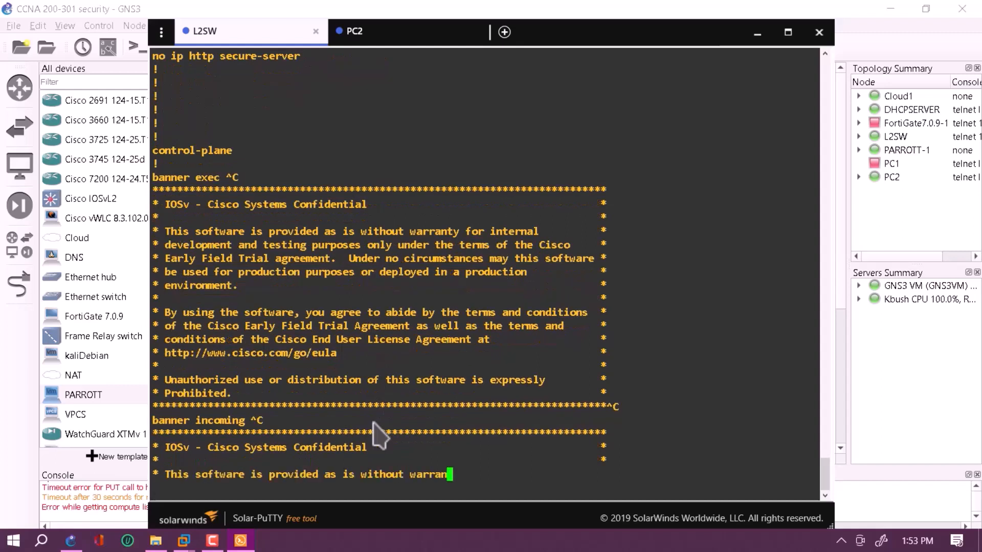
scroll("down", 3)
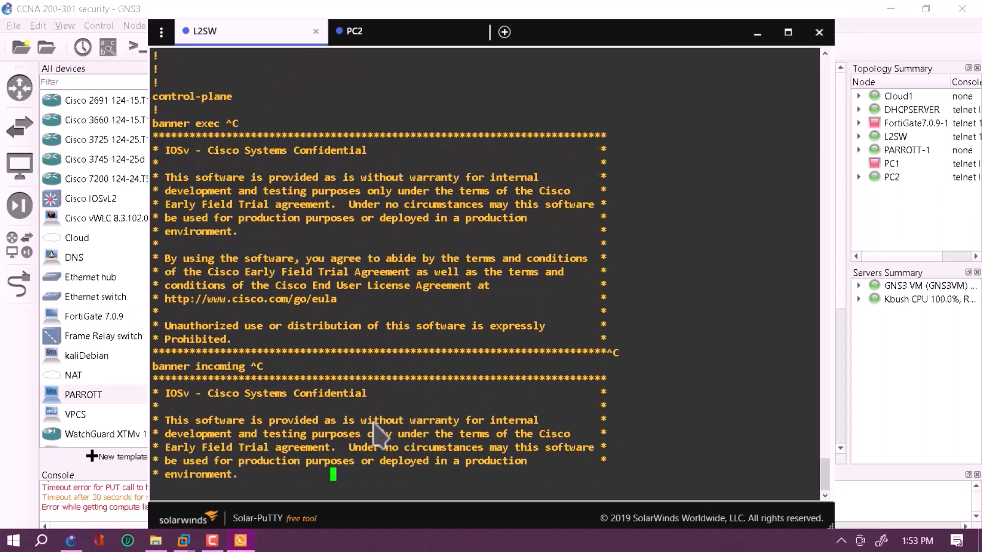
scroll("down", 3)
type("sh")
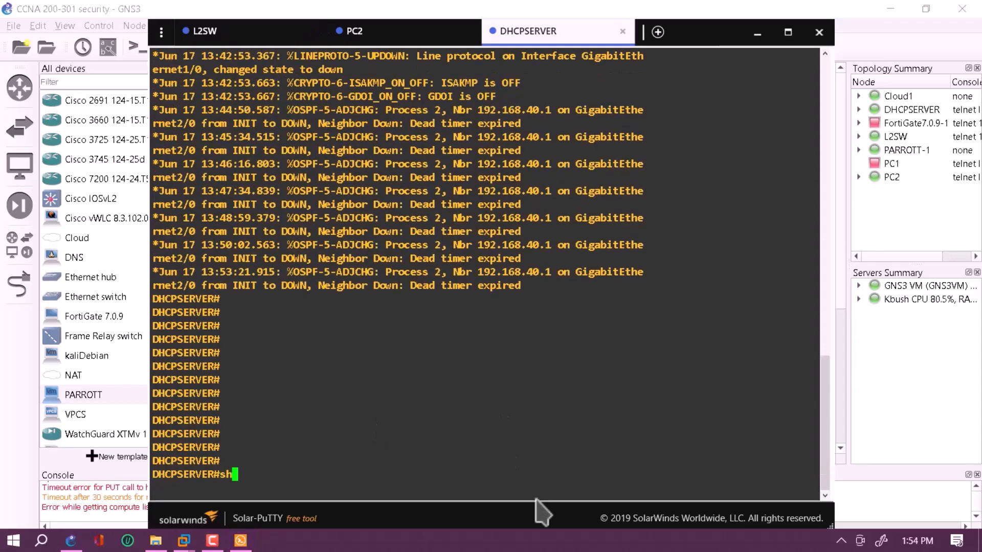
Run 'show r' on DHCPSERVER to display its running configuration.
key("Backspace")
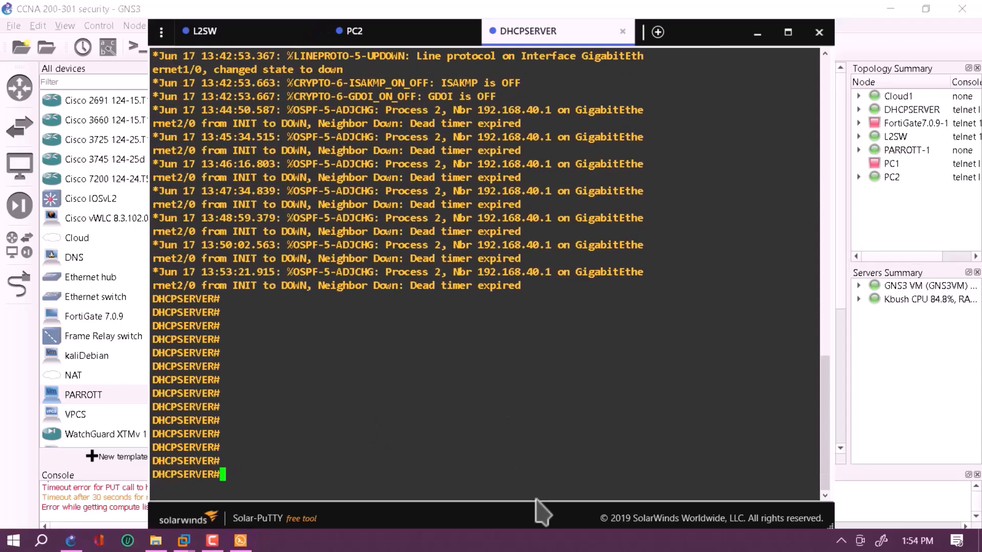
type("show r")
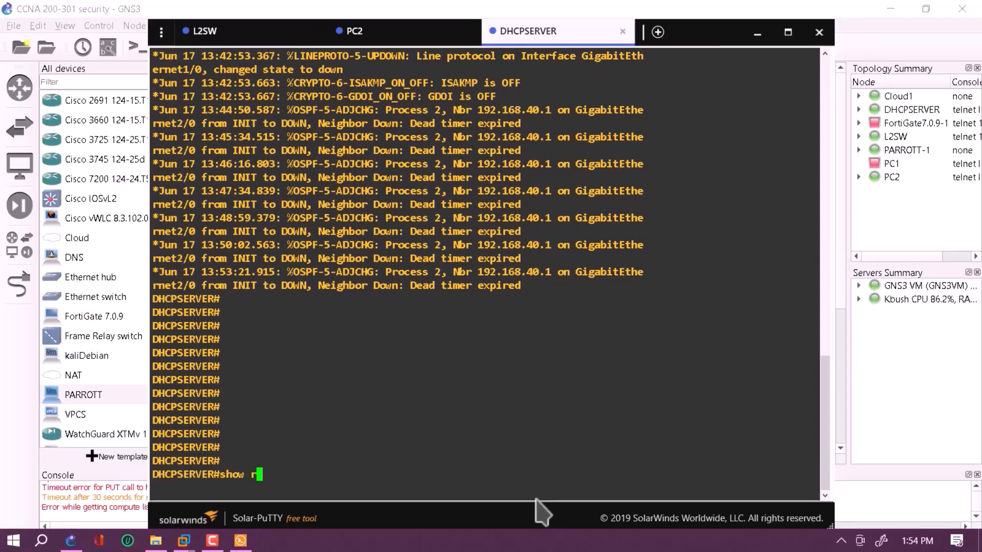
key("Return")
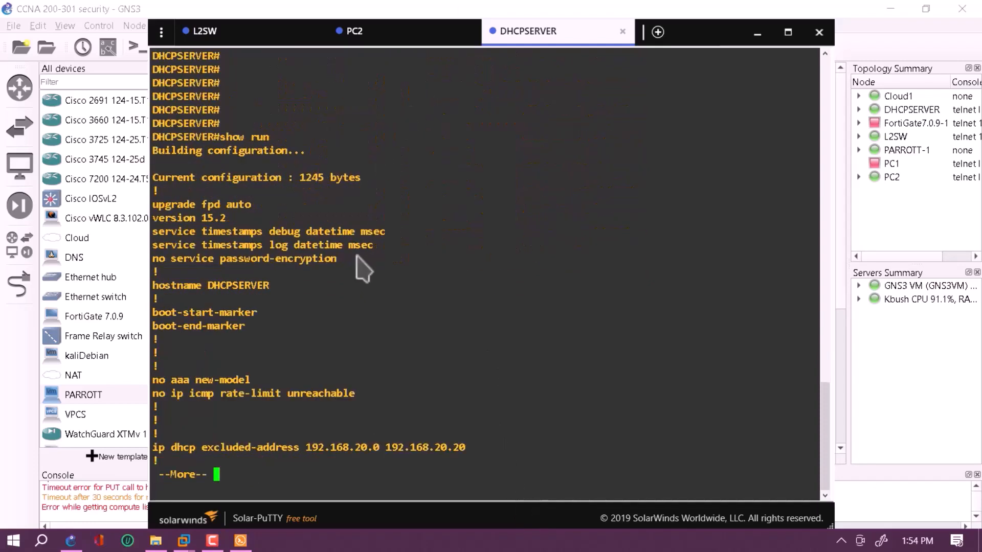
mouse_move(306, 345)
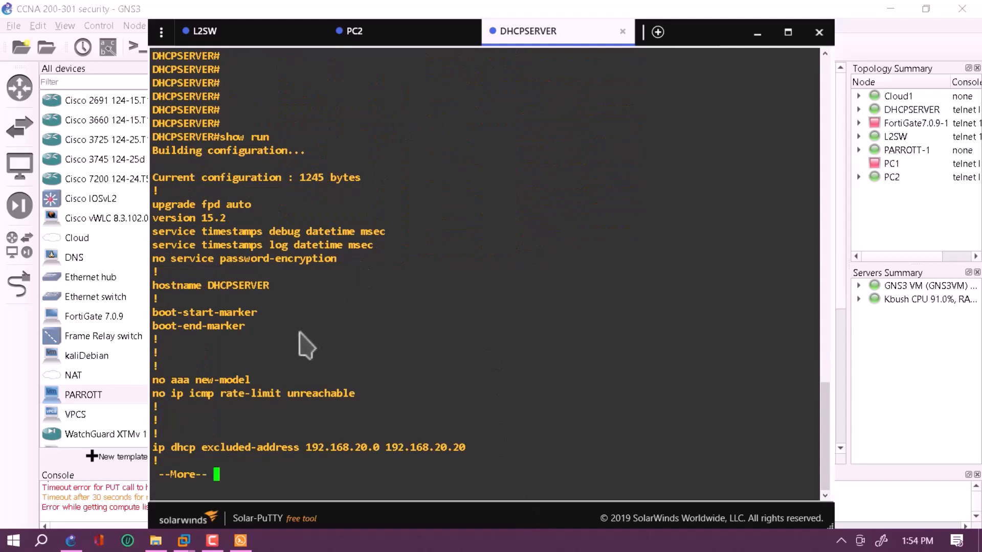
mouse_move(244, 477)
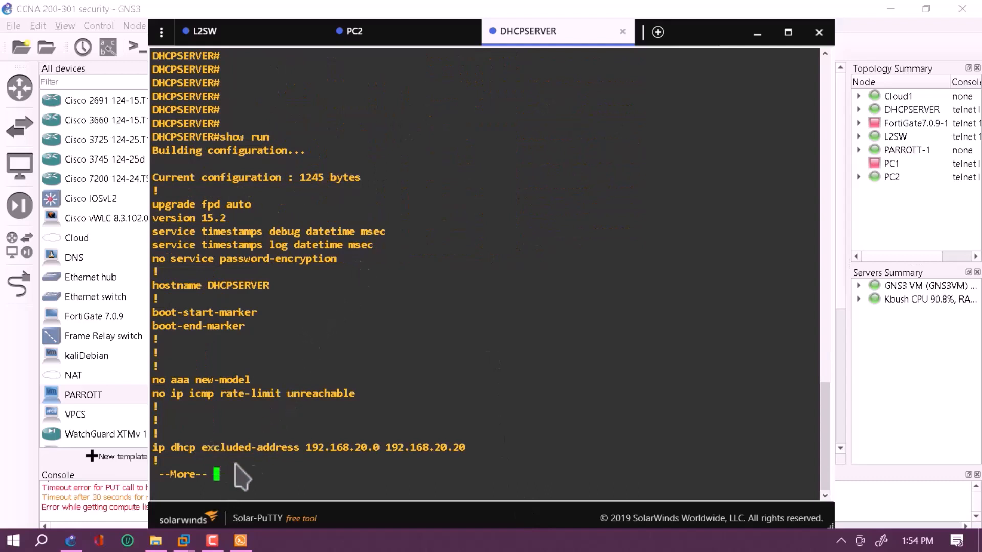
mouse_move(369, 457)
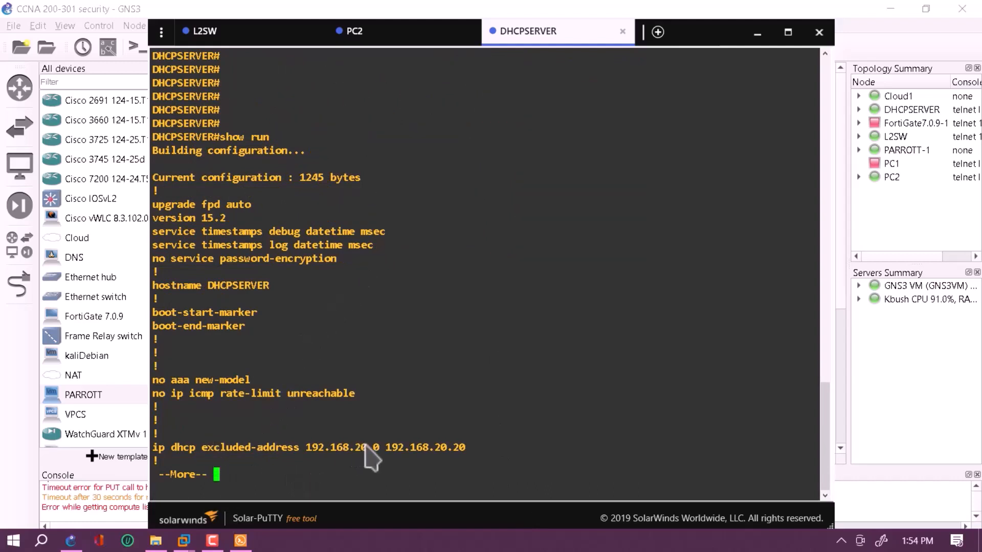
mouse_move(370, 467)
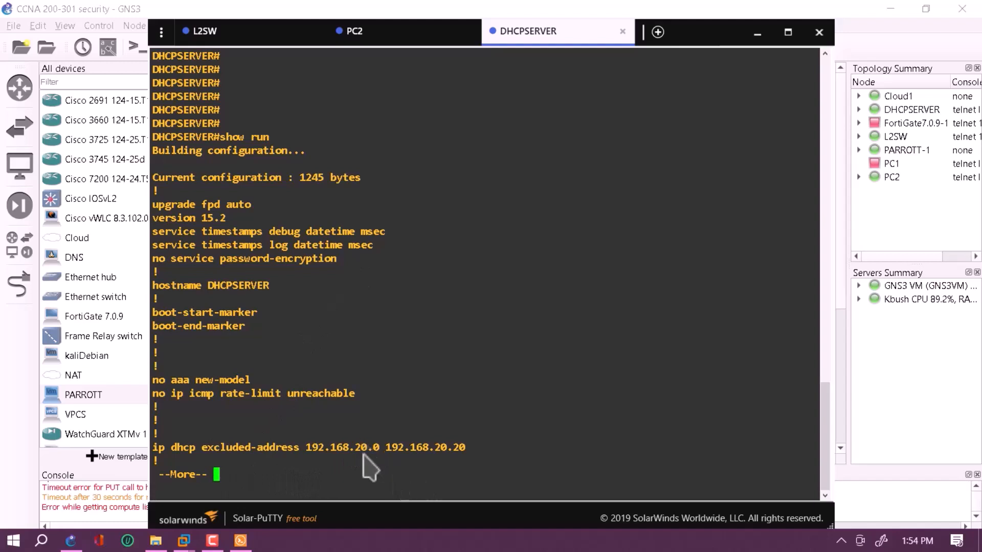
mouse_move(470, 473)
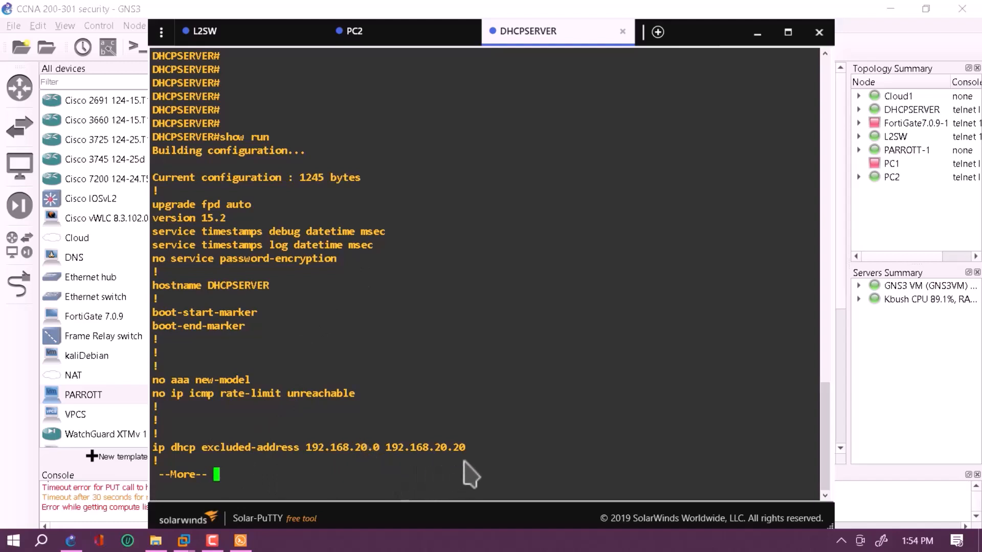
mouse_move(382, 470)
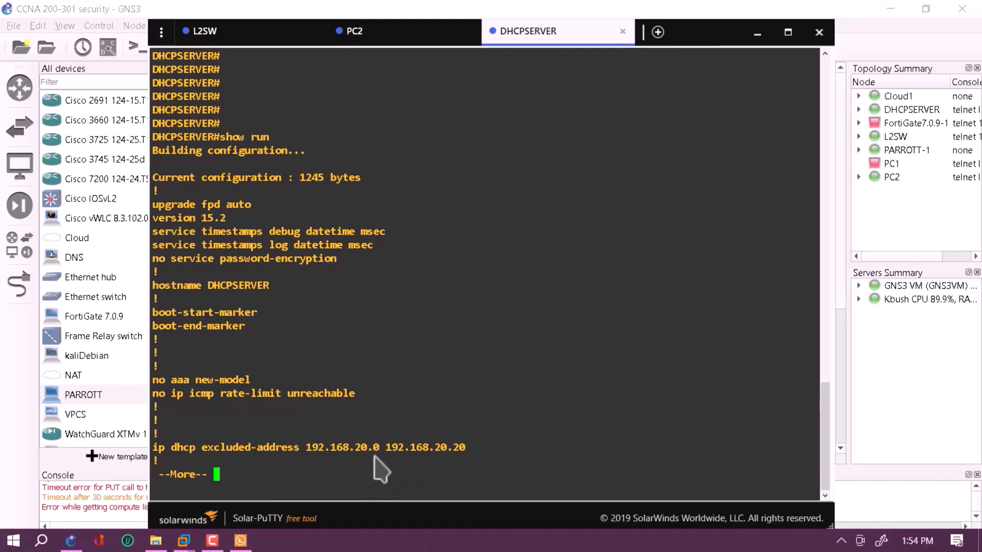
mouse_move(441, 466)
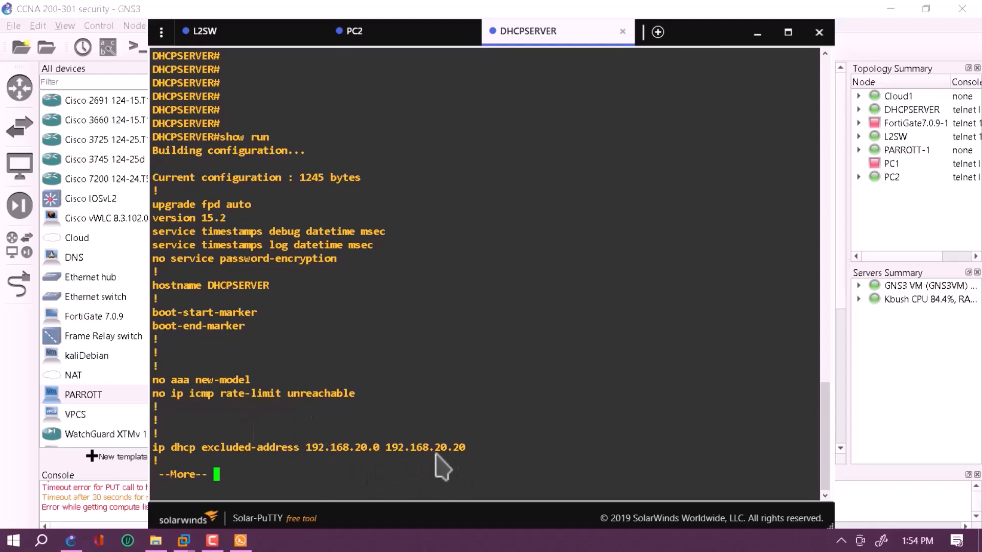
mouse_move(451, 469)
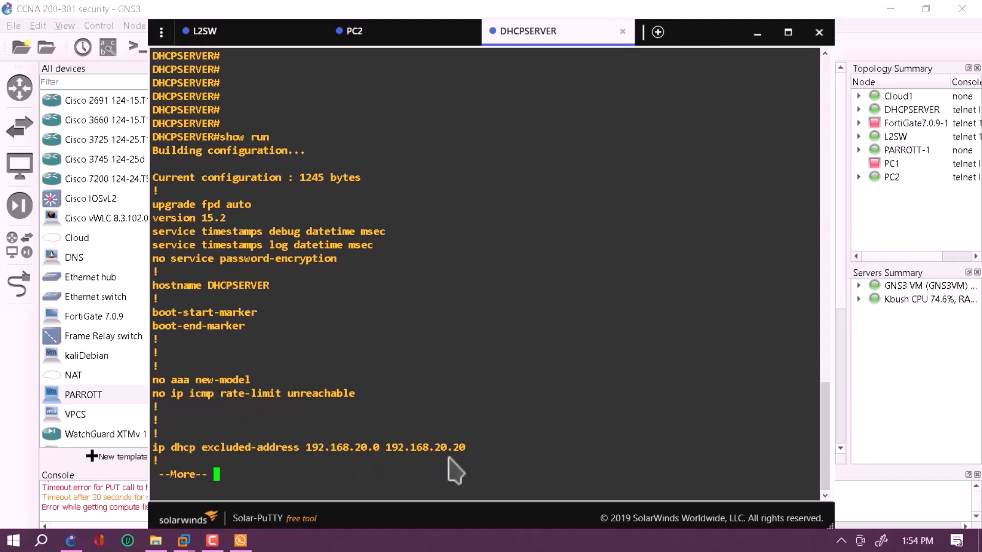
mouse_move(472, 466)
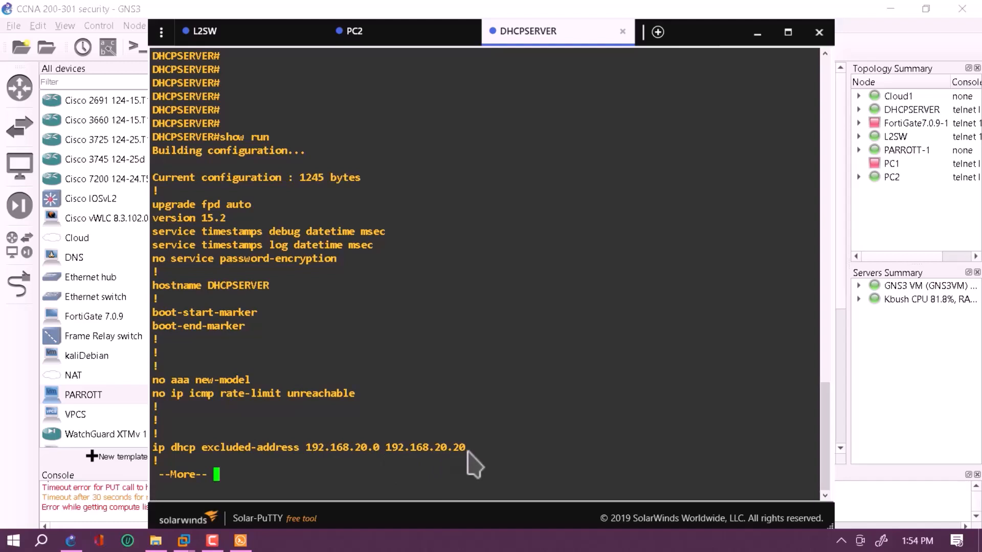
Page down to the ip dhcp pool vlan1 lines: network 192.168.20.0/24, gateway 192.168.20.1, DNS 8.8.8.8.
key("space")
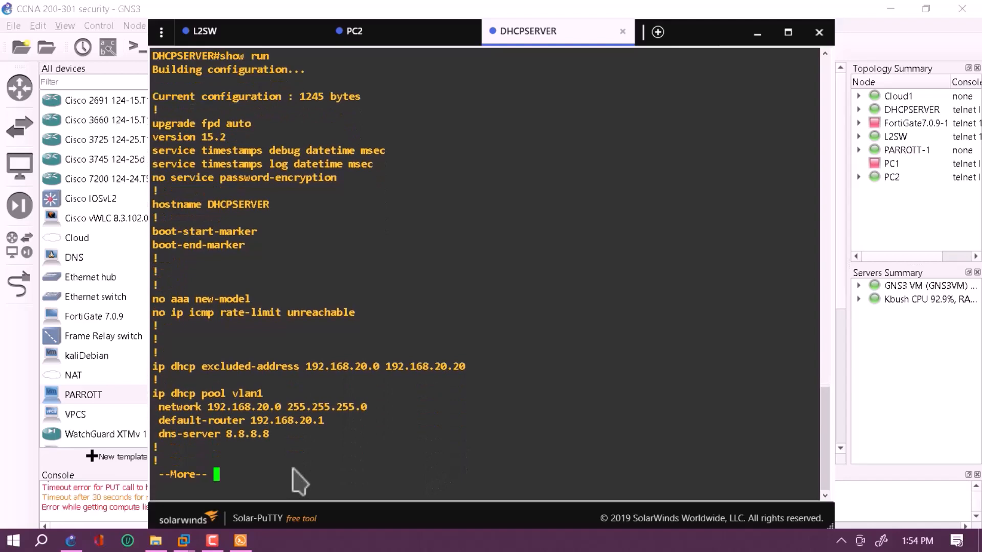
mouse_move(185, 398)
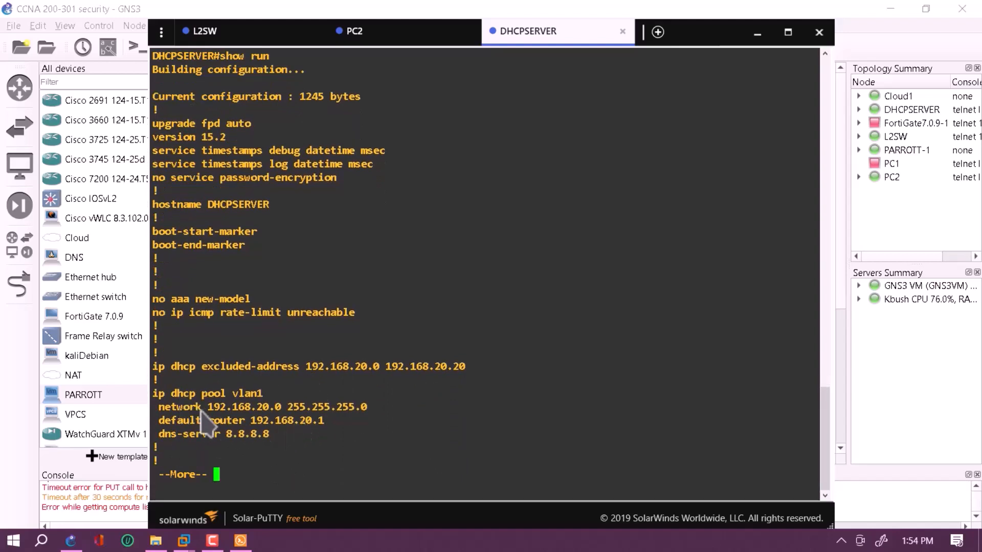
mouse_move(278, 419)
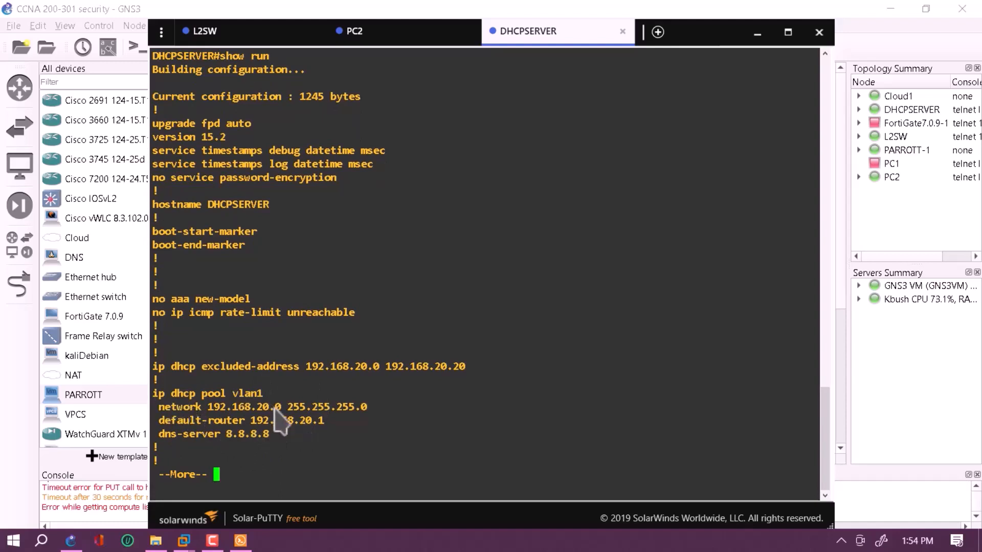
mouse_move(236, 435)
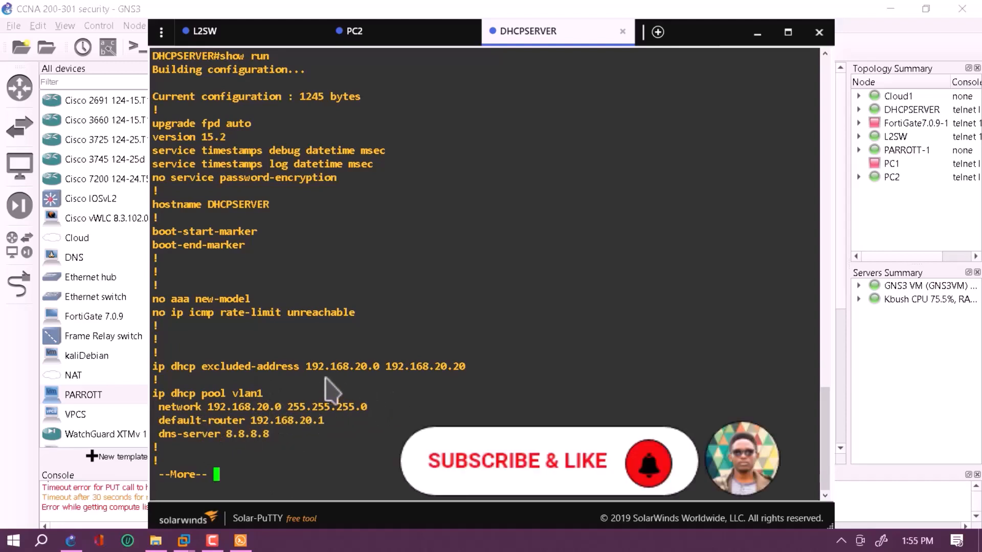
mouse_move(375, 381)
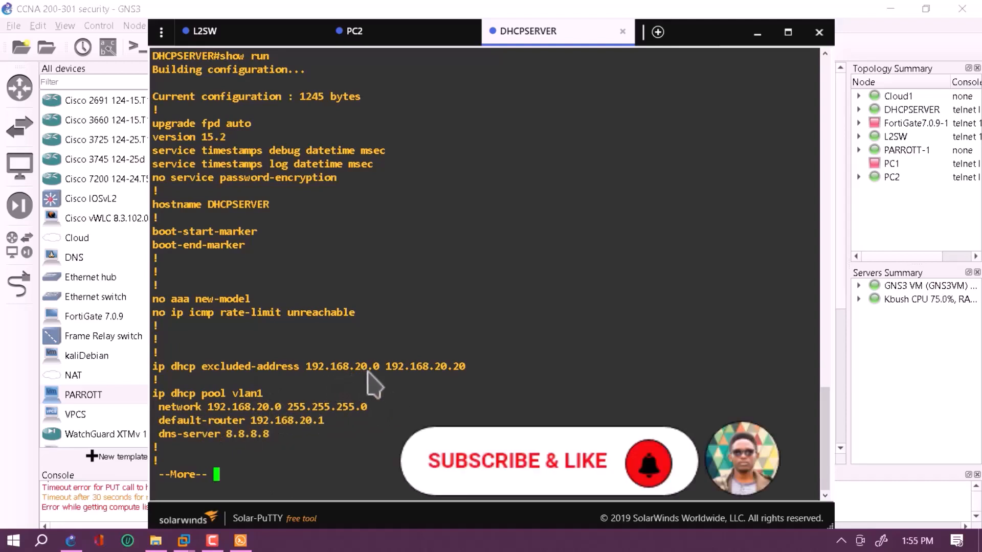
mouse_move(475, 407)
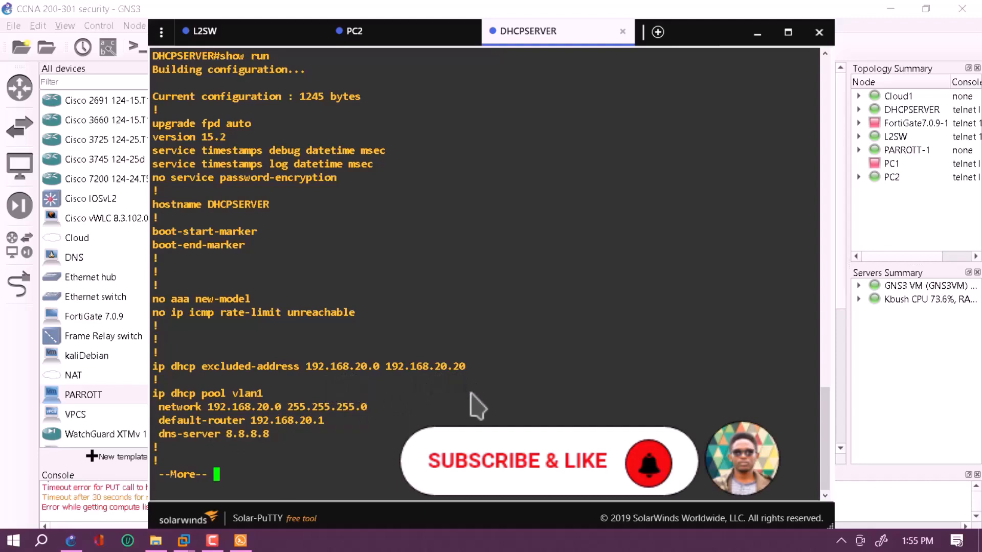
mouse_move(430, 384)
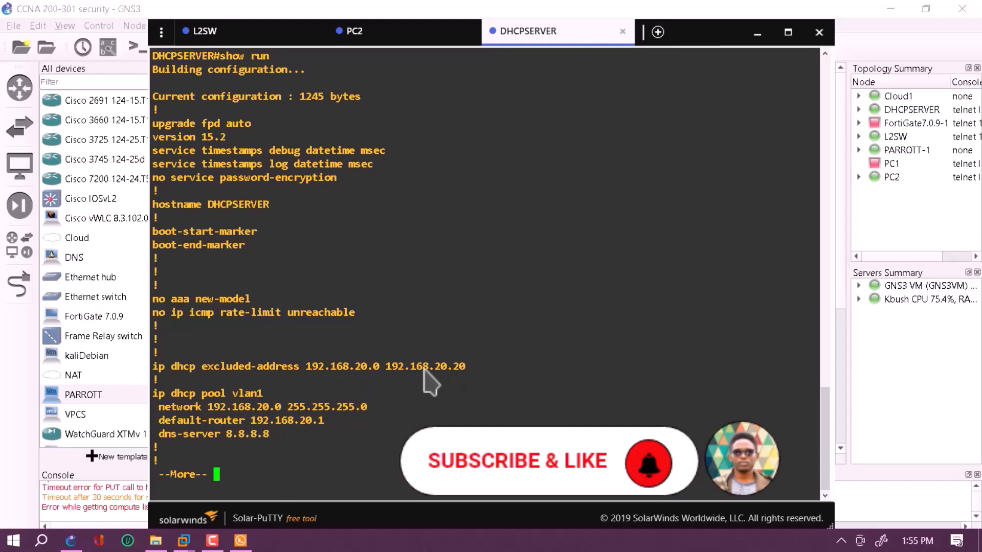
mouse_move(457, 381)
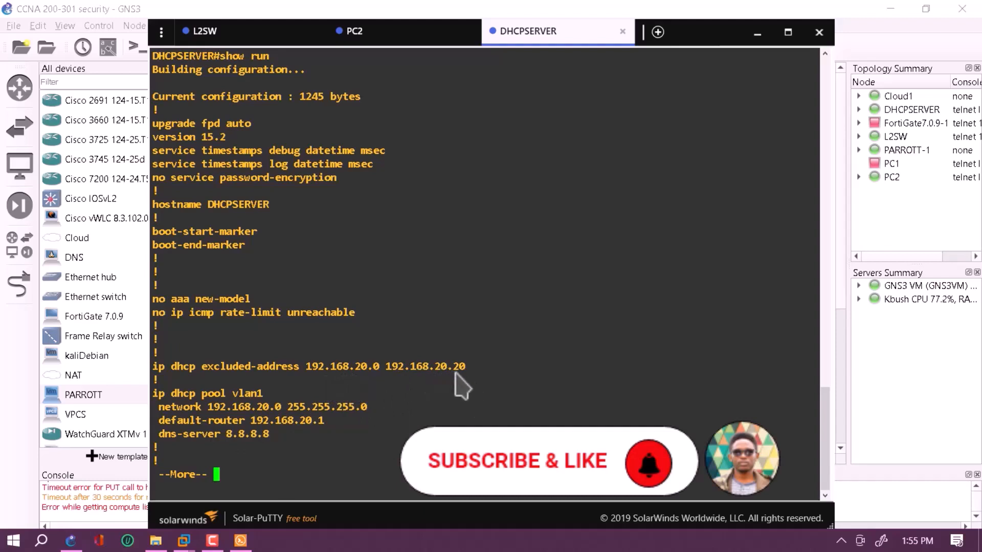
mouse_move(183, 425)
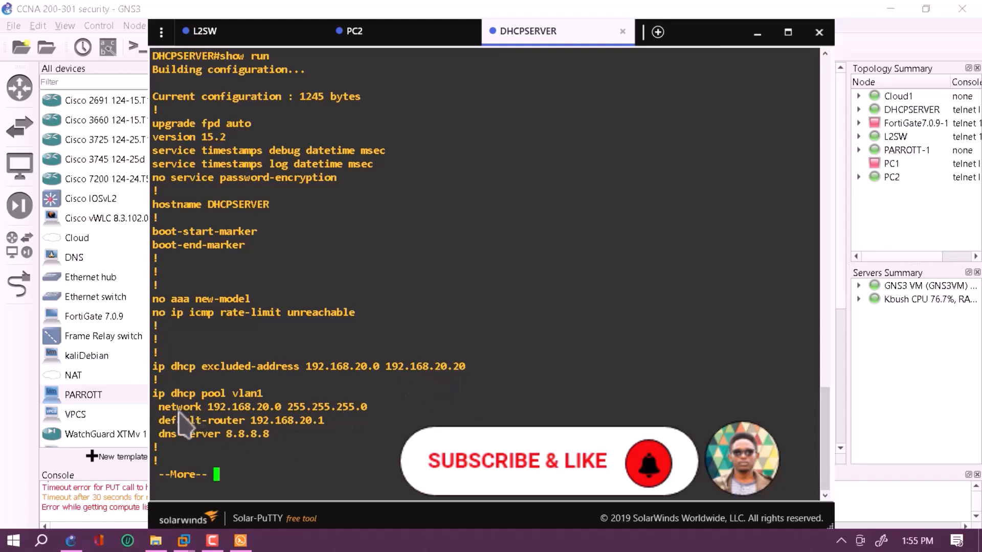
mouse_move(263, 416)
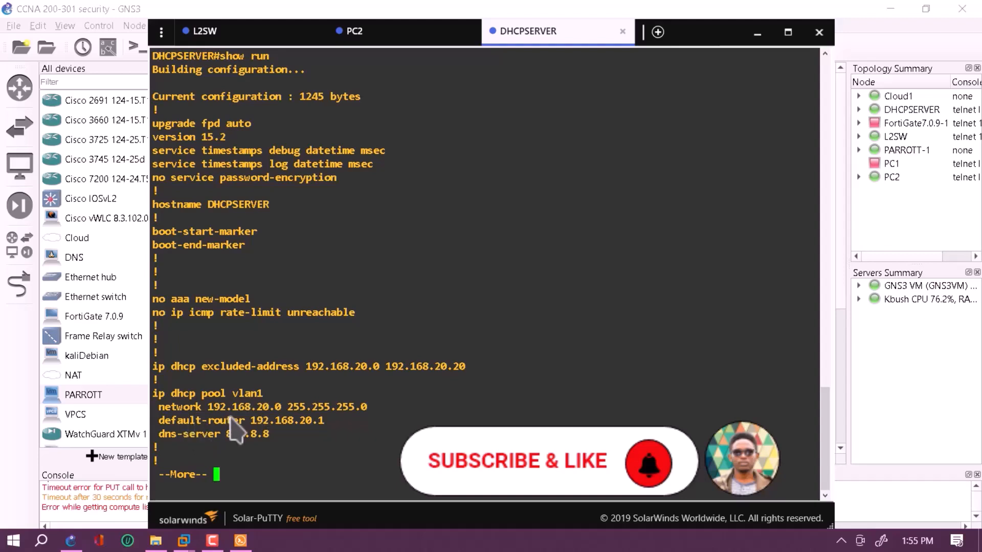
mouse_move(275, 436)
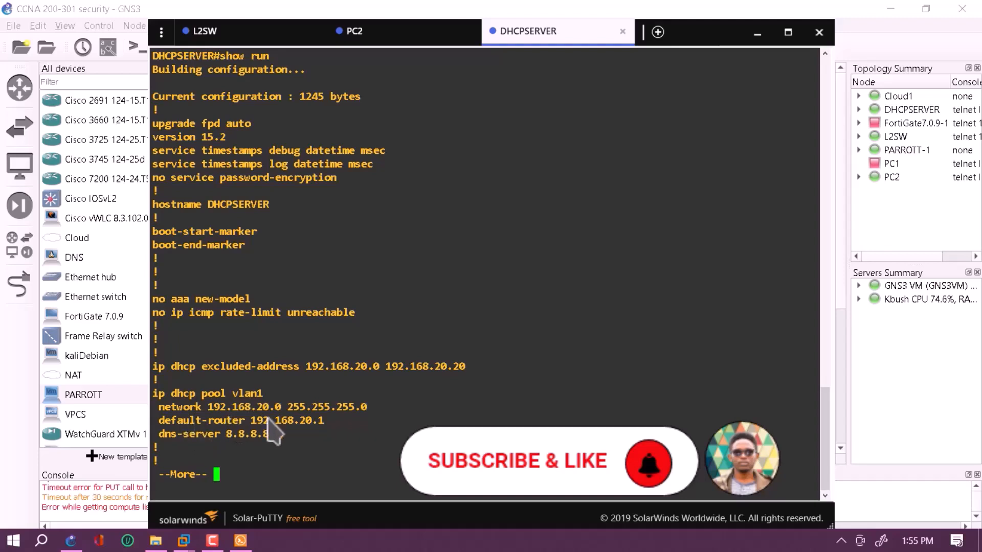
mouse_move(299, 437)
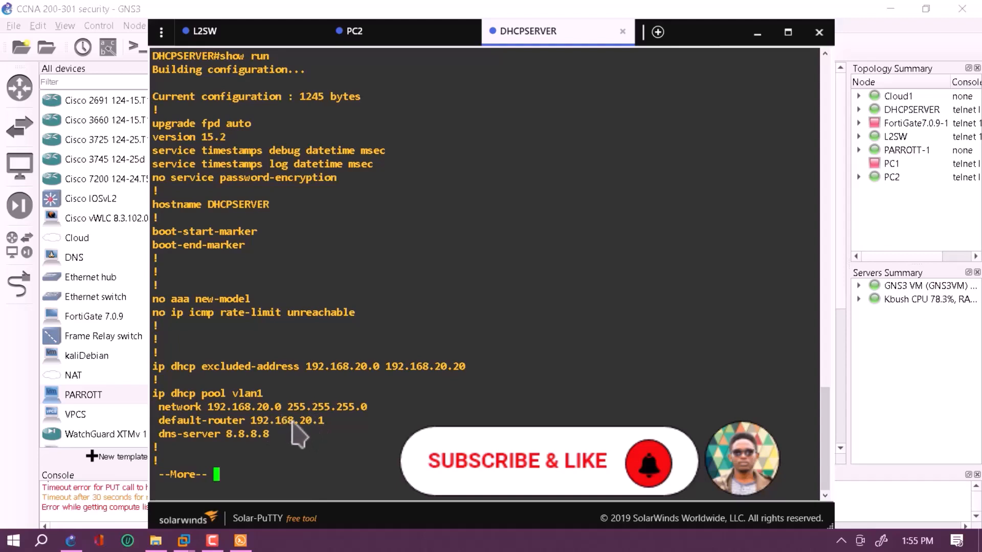
mouse_move(185, 445)
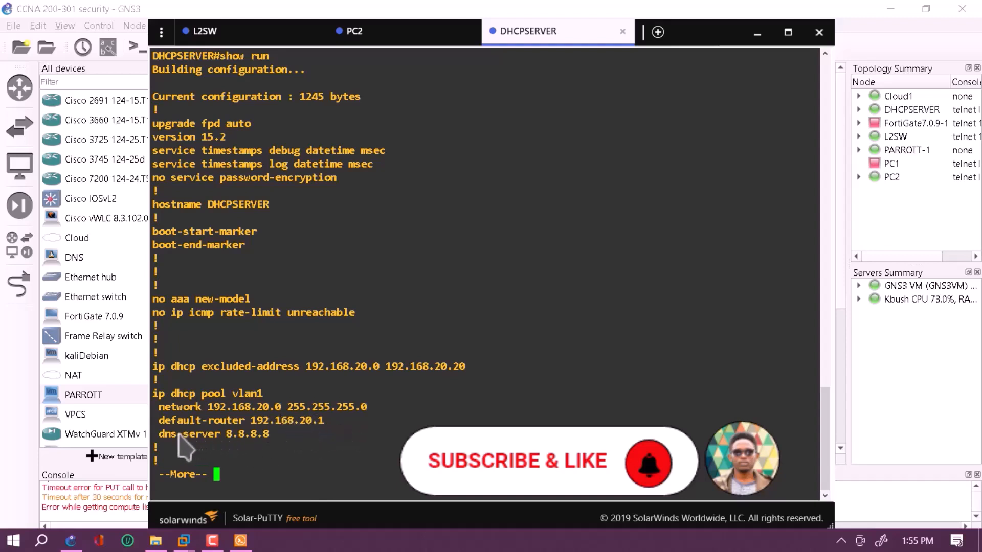
mouse_move(294, 451)
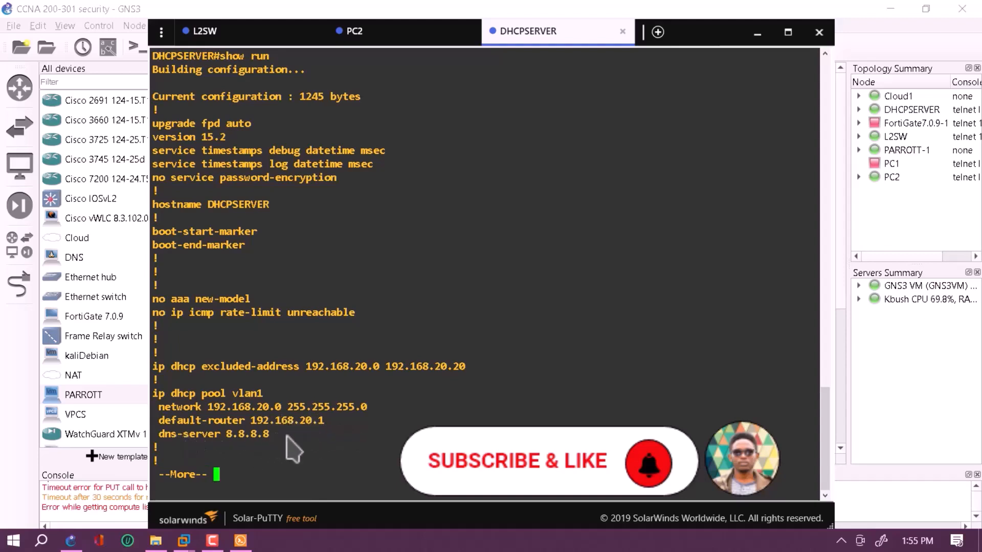
mouse_move(236, 454)
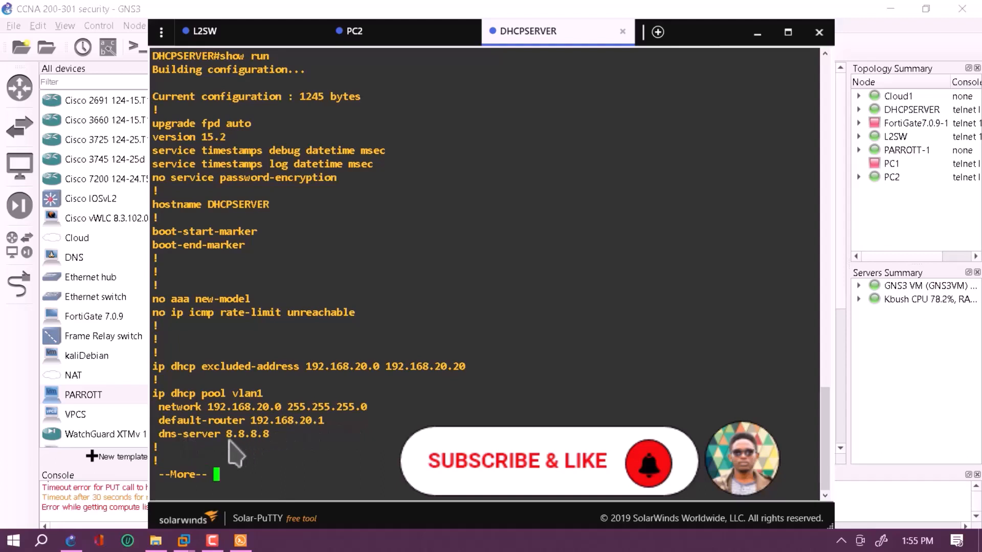
mouse_move(275, 447)
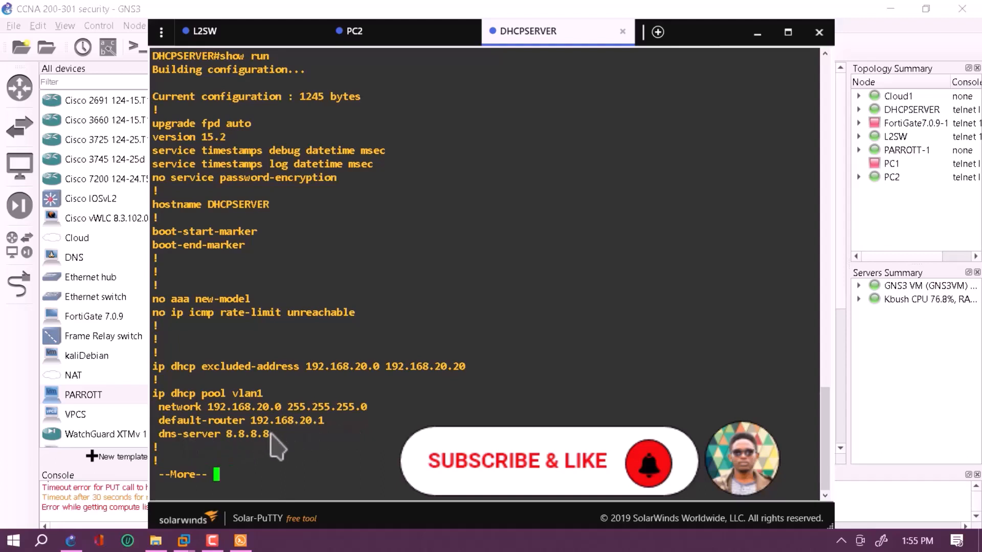
mouse_move(263, 451)
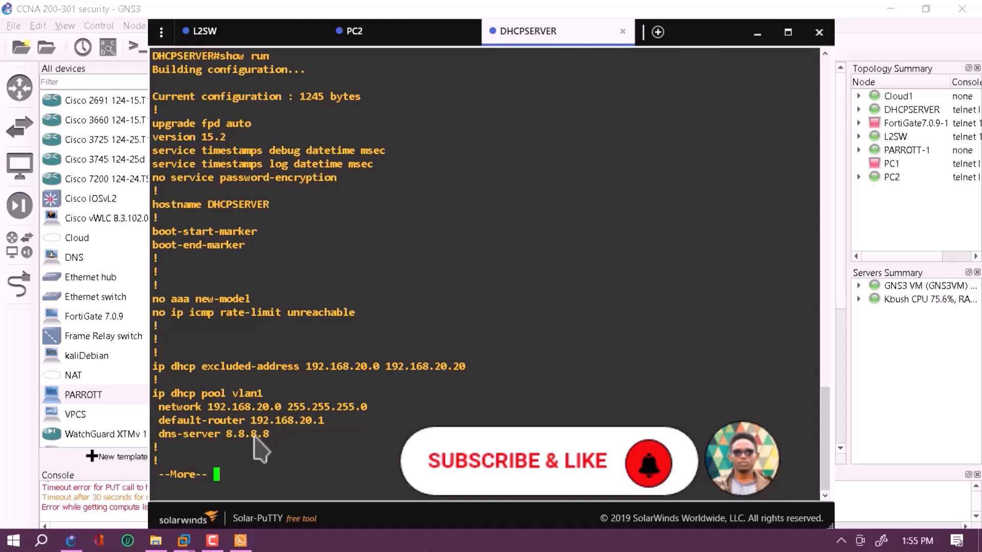
mouse_move(394, 445)
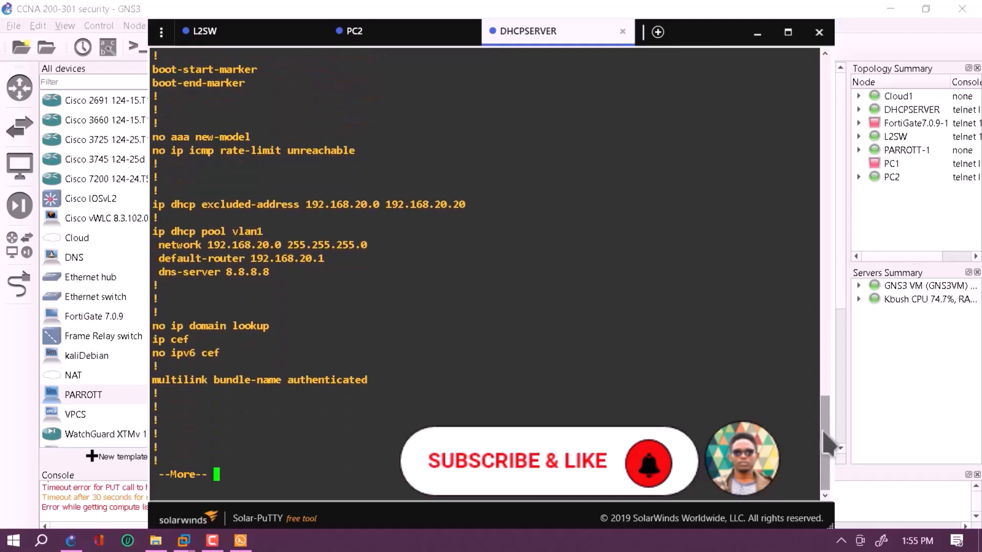
Page through the interface, OSPF, control-plane and line sections to the end of the configuration.
key("space")
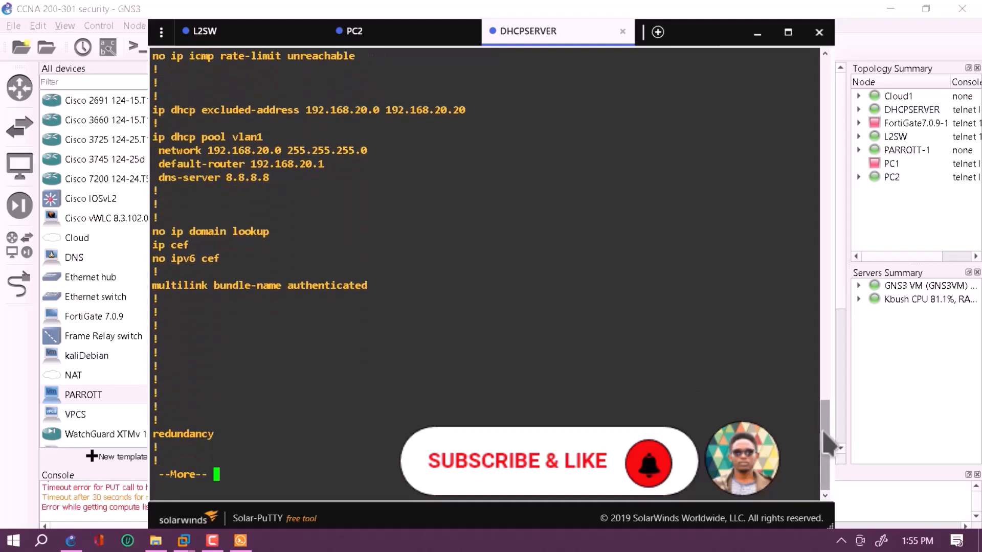
key("space")
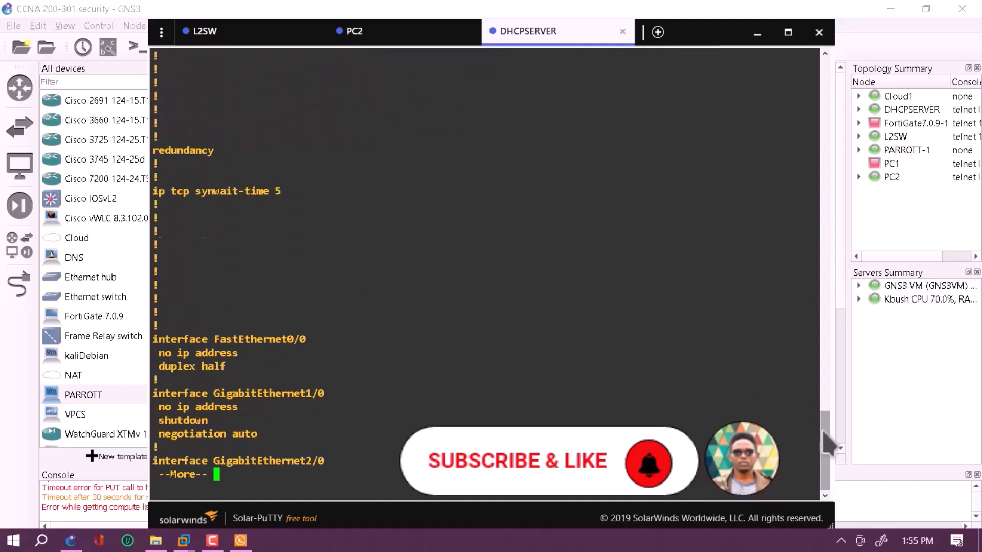
key("space")
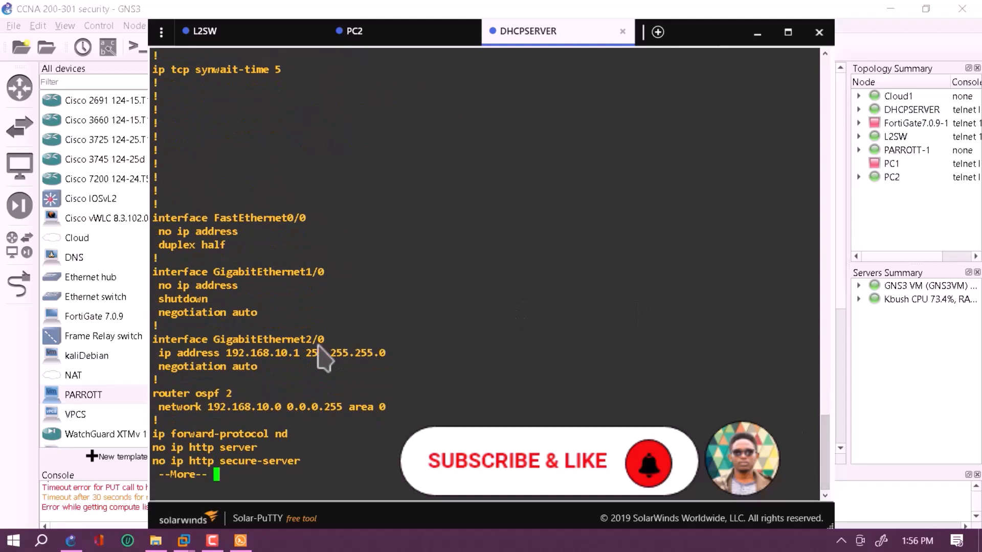
mouse_move(169, 378)
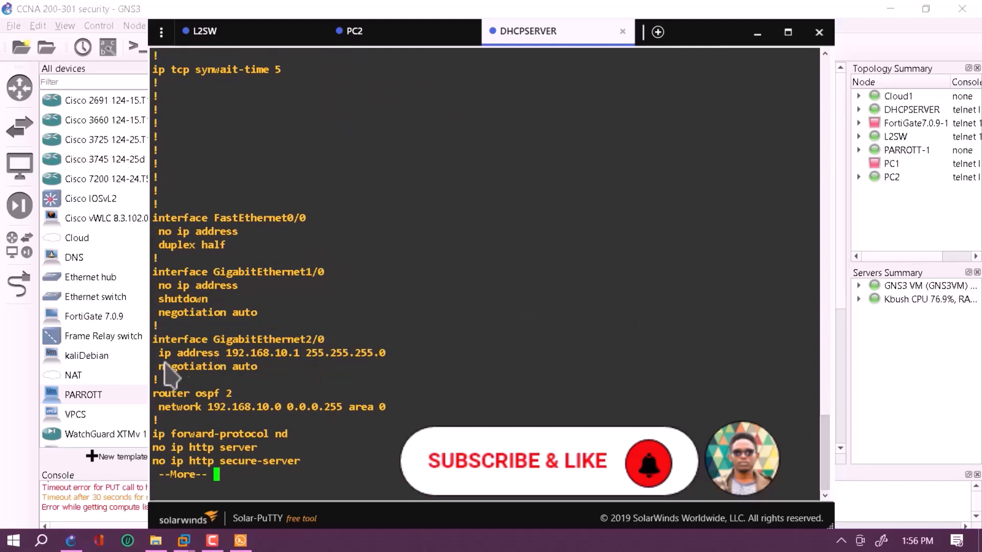
mouse_move(348, 366)
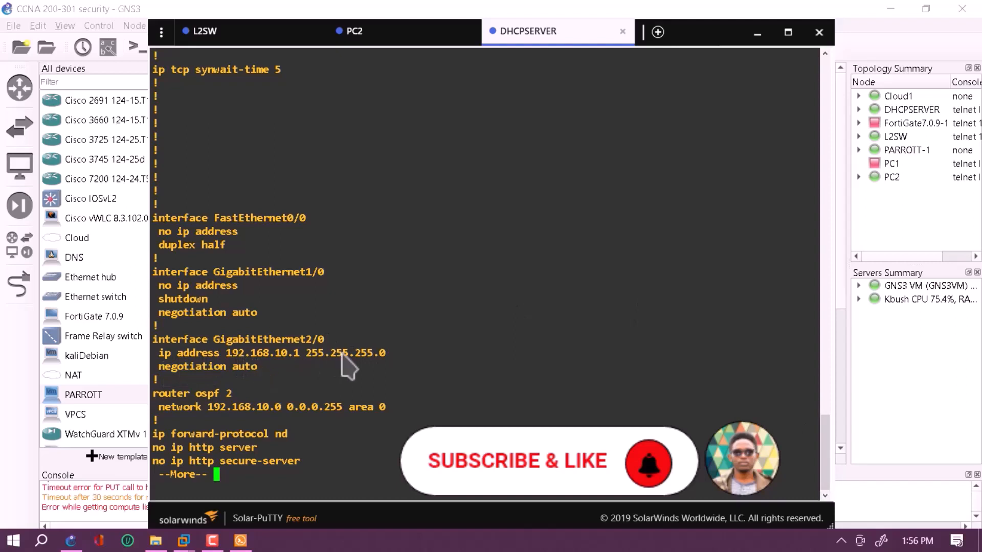
mouse_move(372, 368)
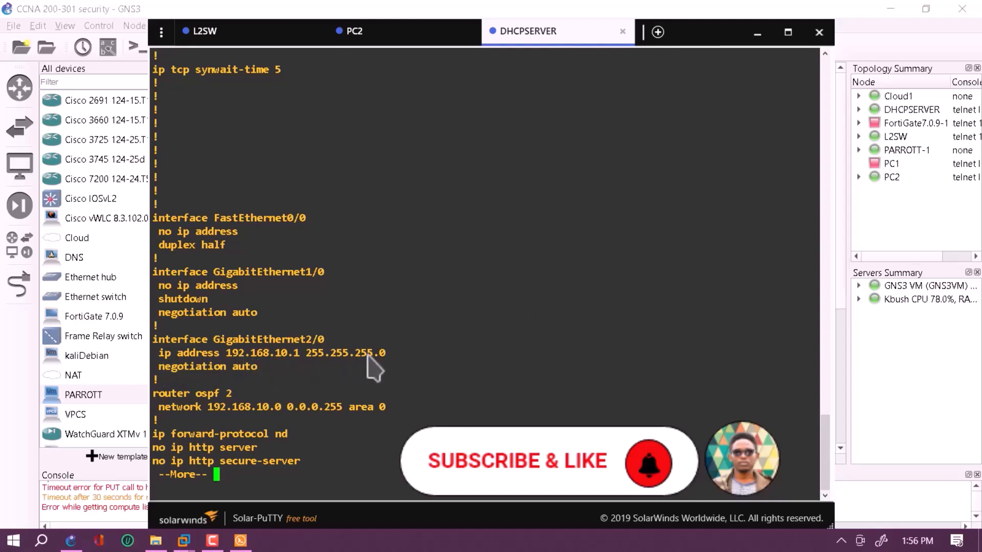
mouse_move(235, 372)
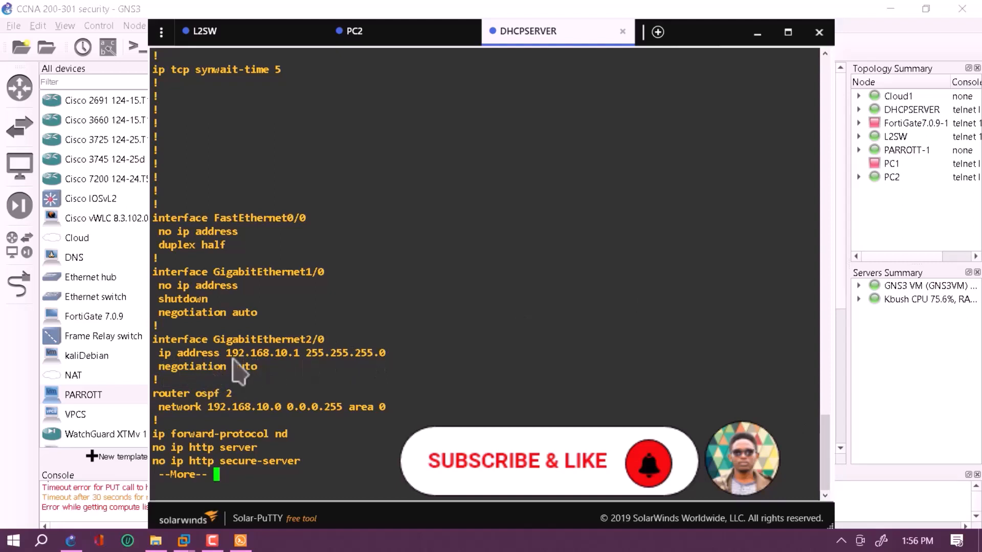
mouse_move(216, 407)
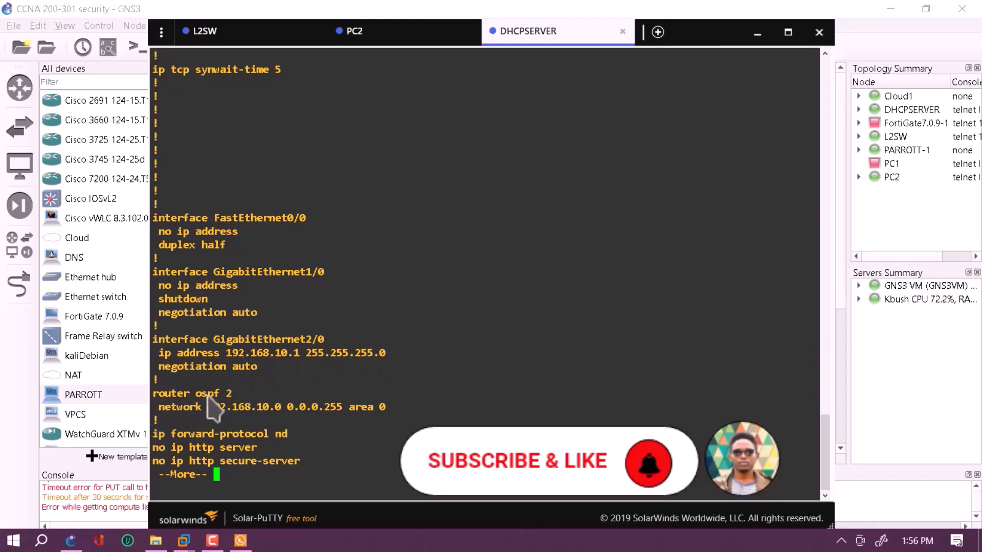
mouse_move(235, 428)
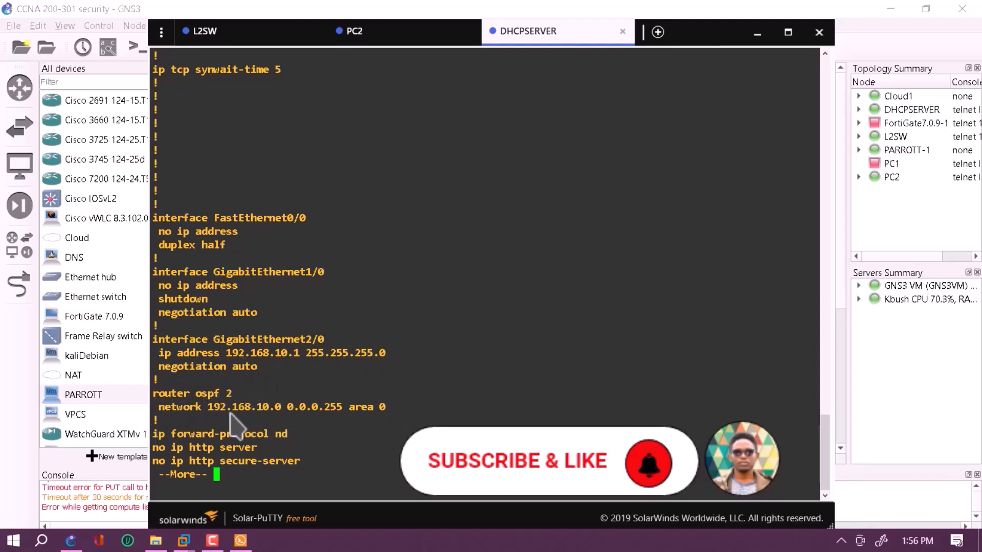
mouse_move(177, 424)
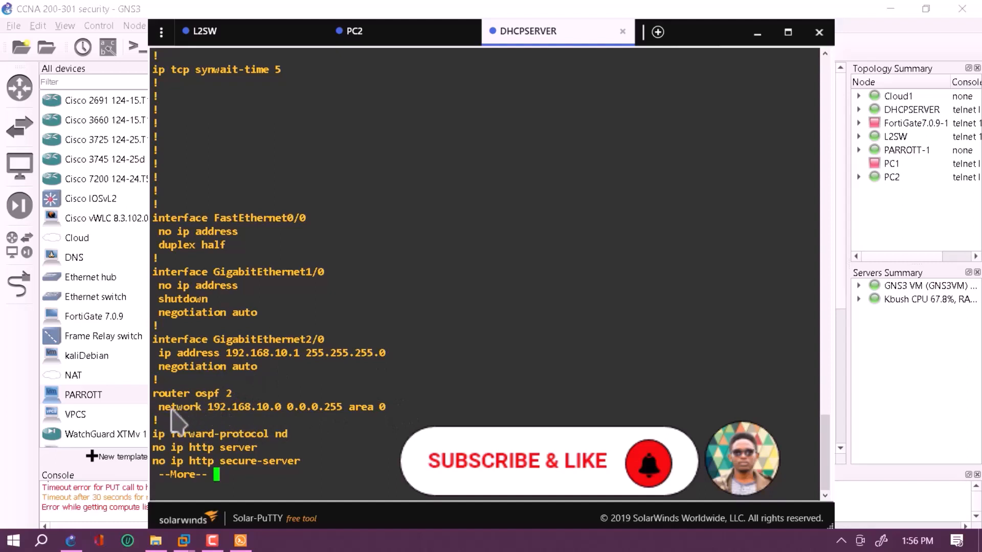
mouse_move(216, 432)
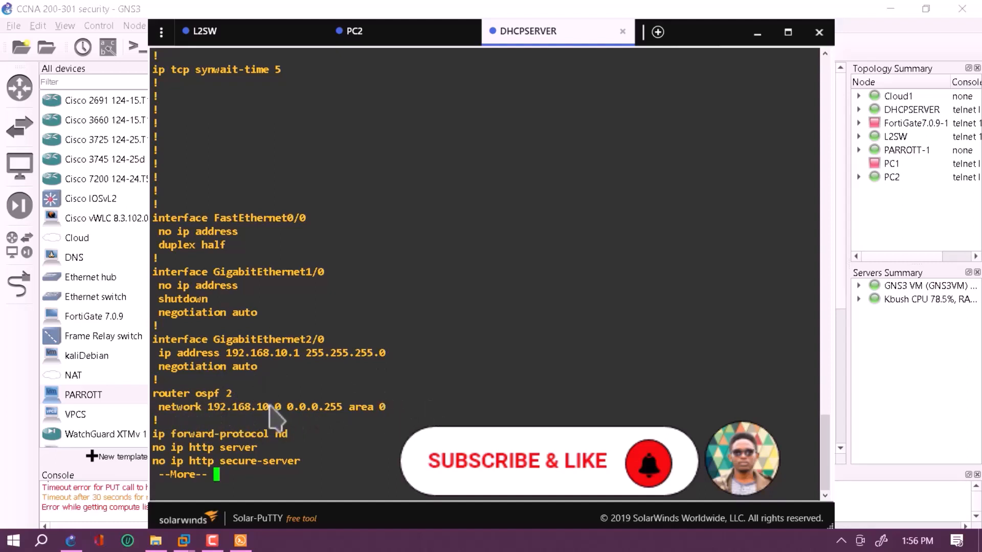
mouse_move(378, 431)
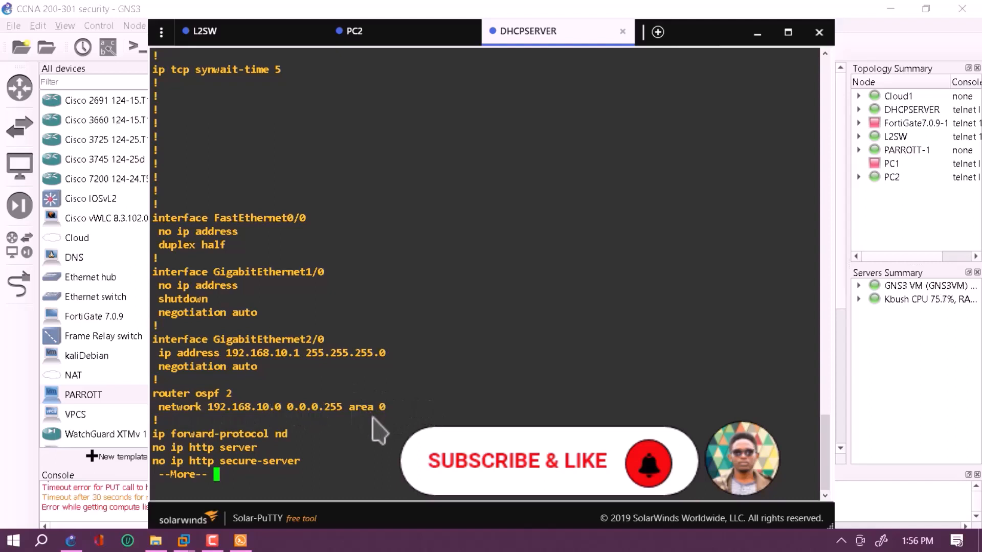
key("space")
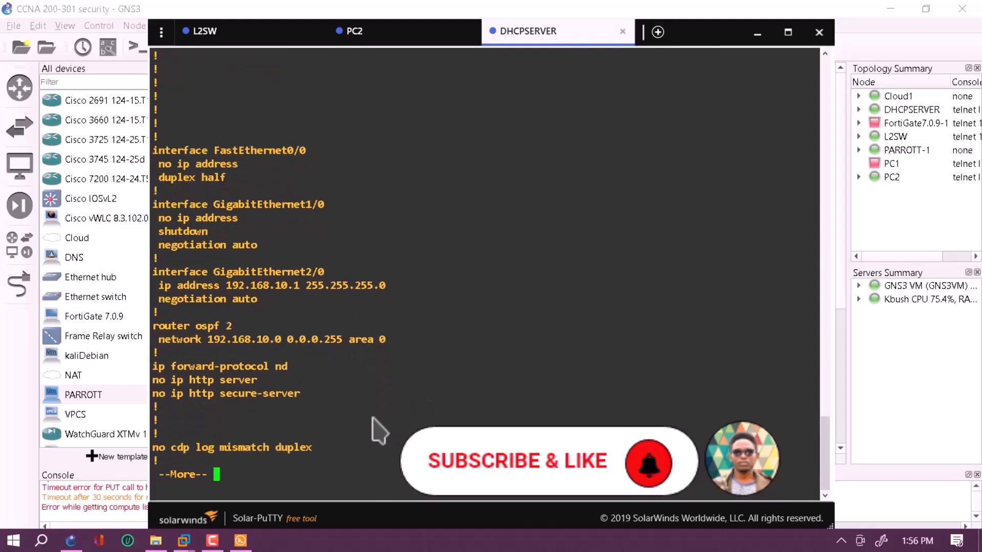
key("space")
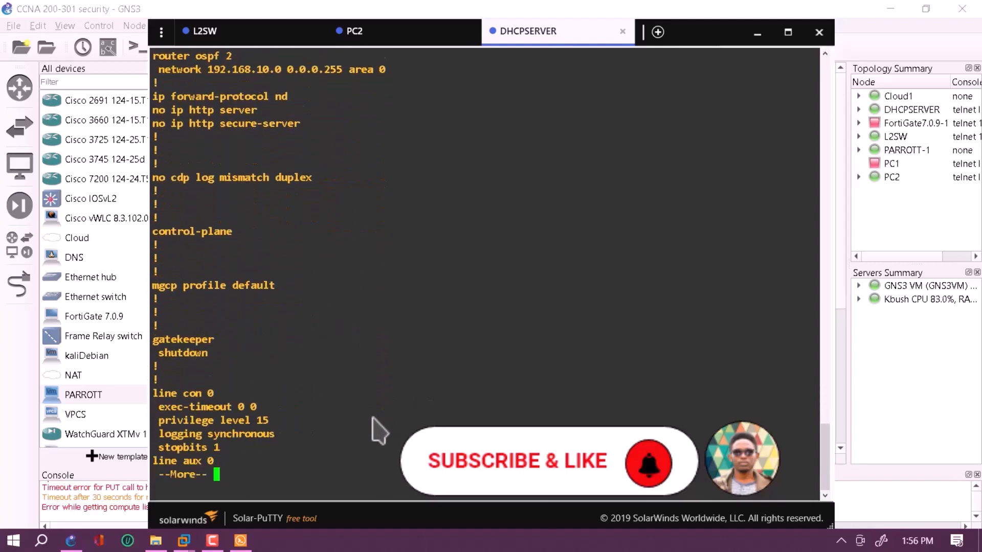
key("space")
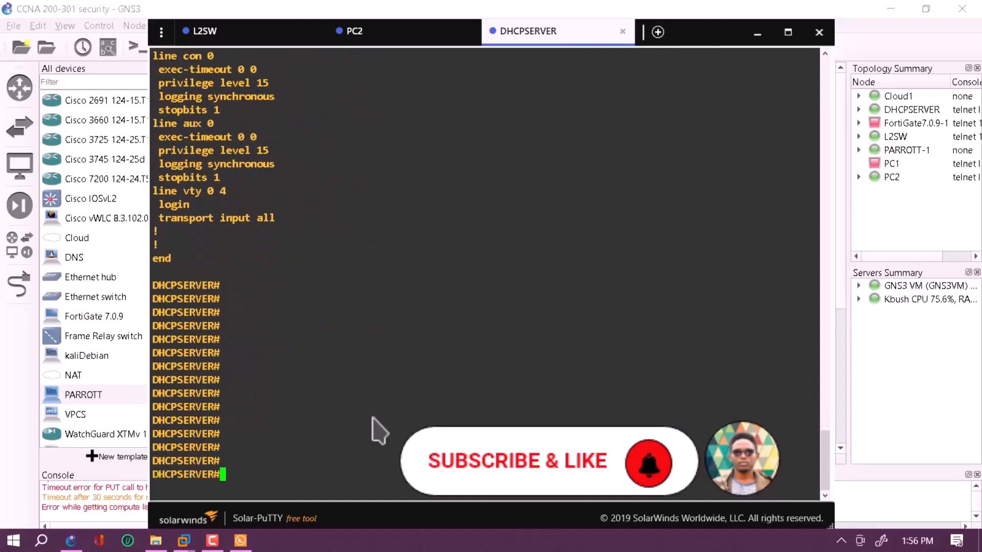
Run show run again on DHCPSERVER to redisplay the running configuration.
type("show run")
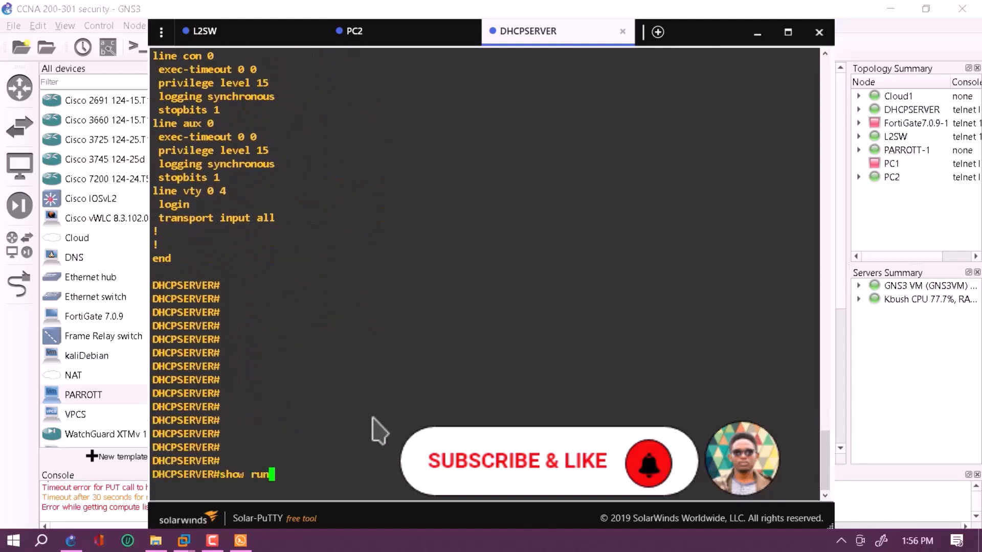
key("Return")
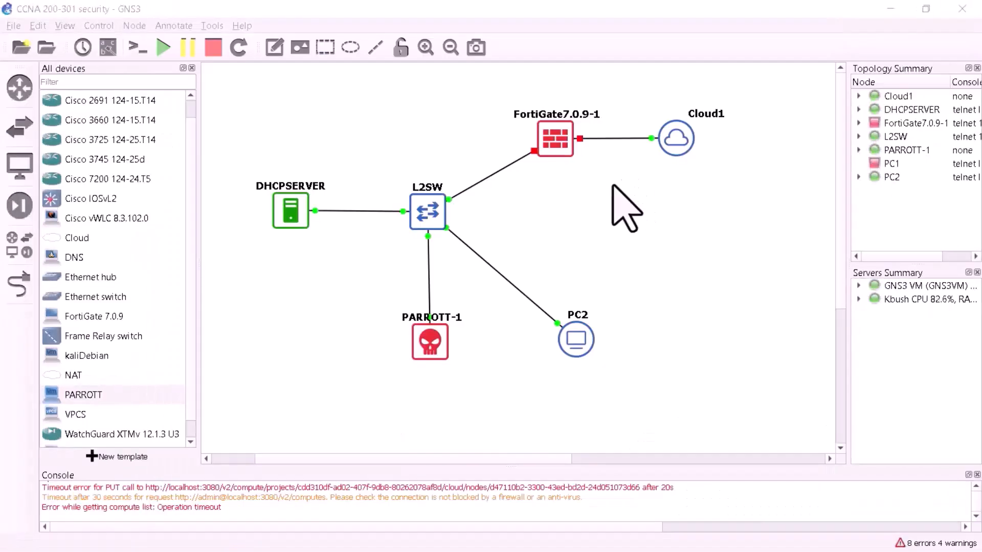
mouse_move(362, 292)
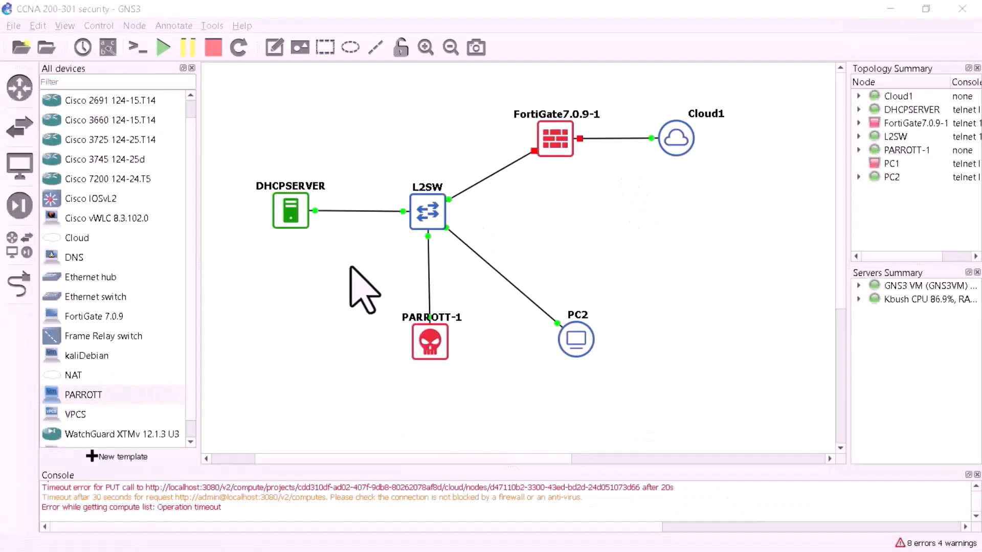
mouse_move(478, 366)
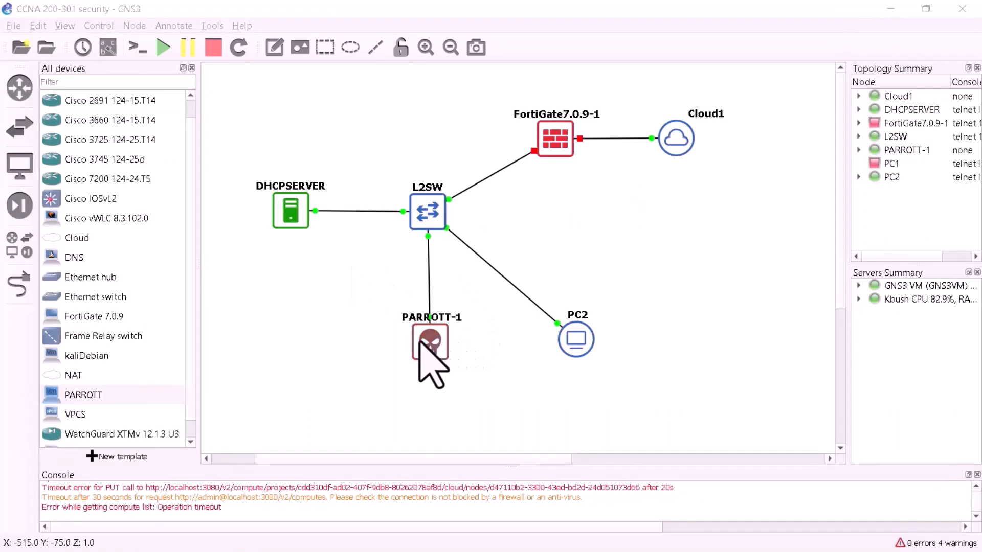
mouse_move(376, 360)
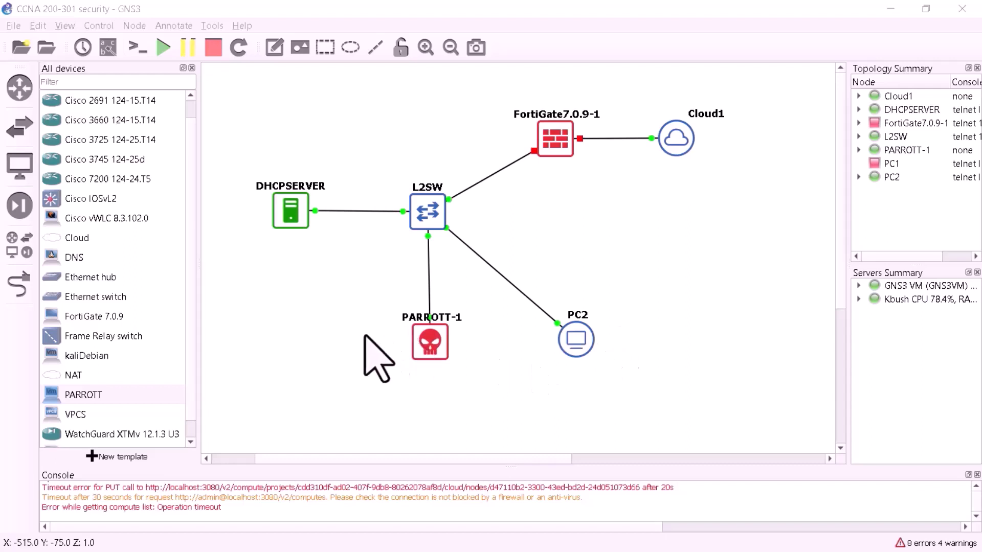
mouse_move(482, 335)
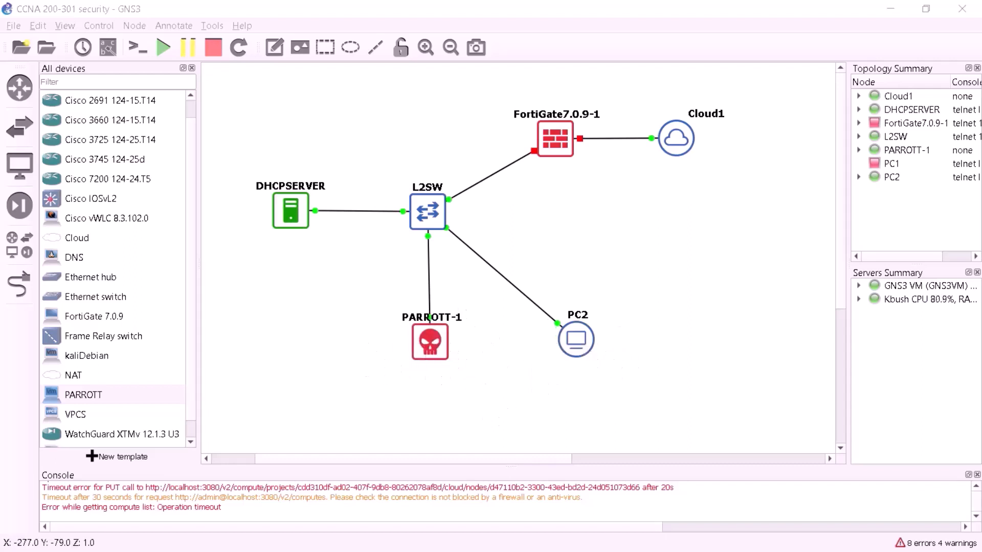
mouse_move(592, 413)
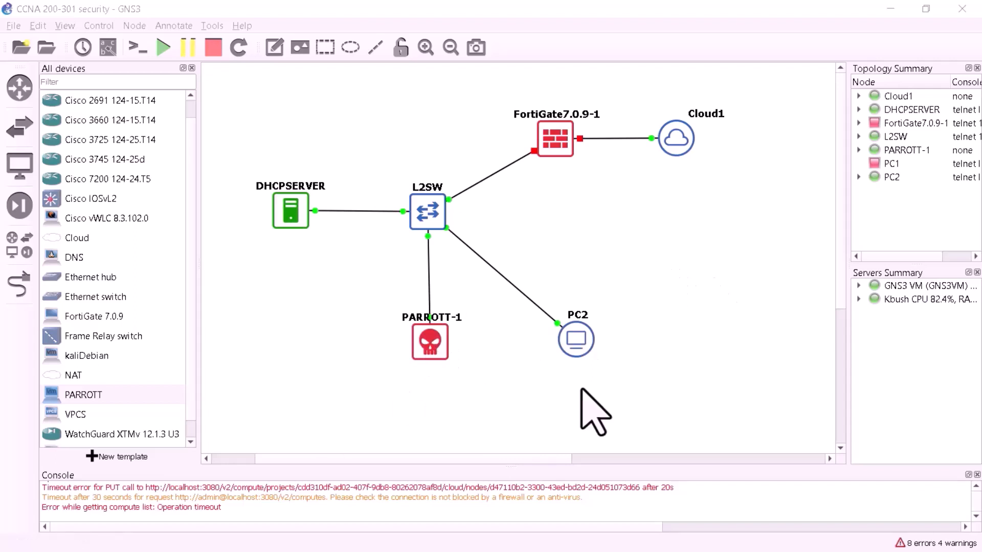
mouse_move(306, 143)
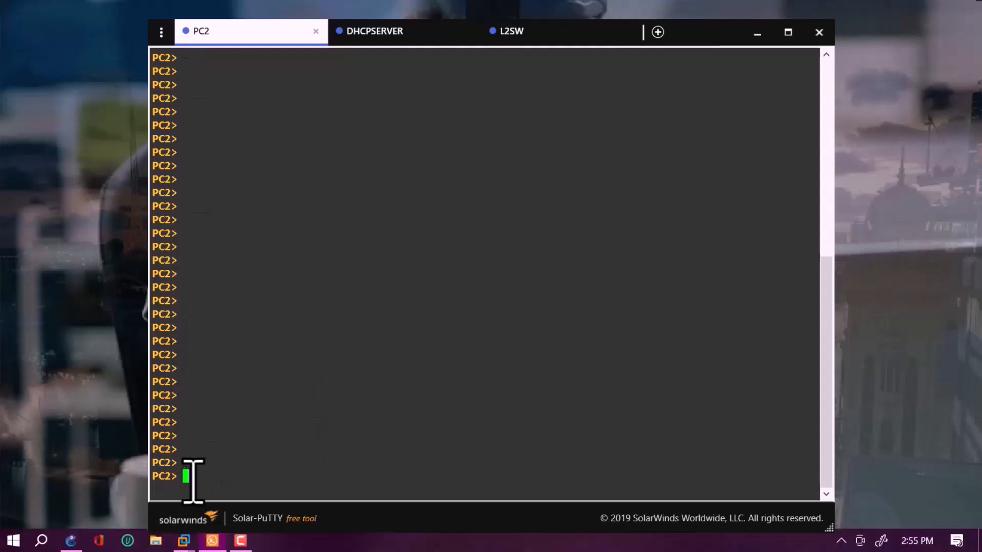
Run ip dhcp on PC2 to lease 192.168.20.22/24 with gateway 192.168.20.1.
type("i")
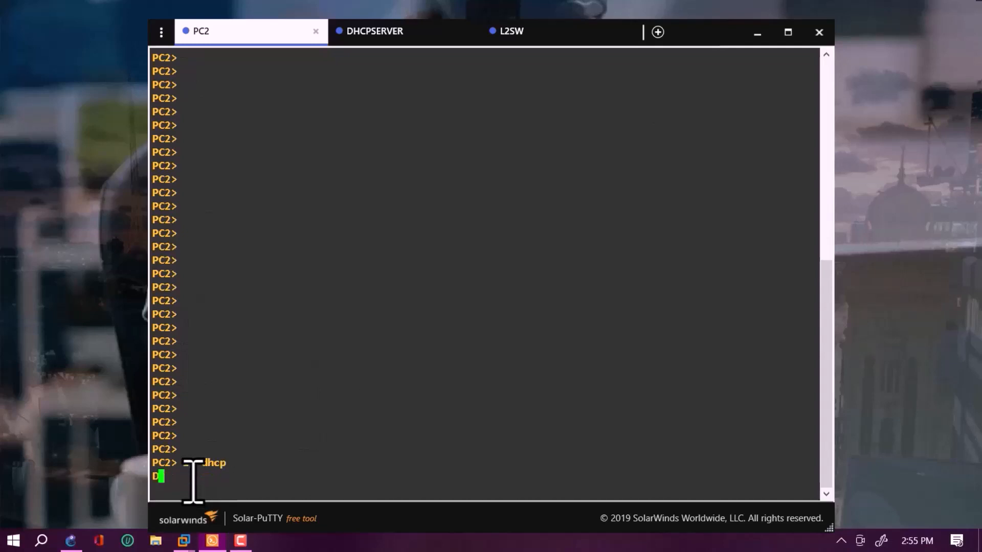
type("D")
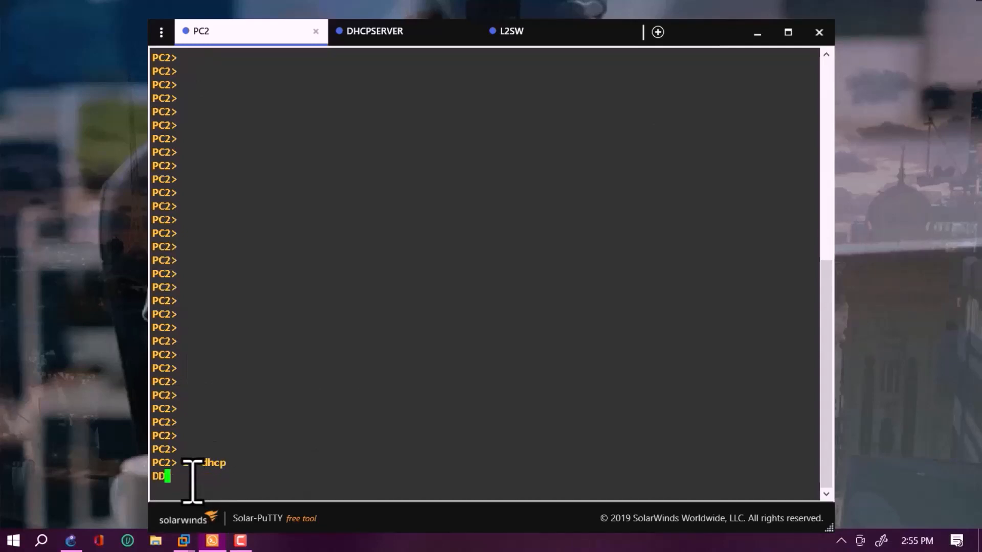
type("ORA")
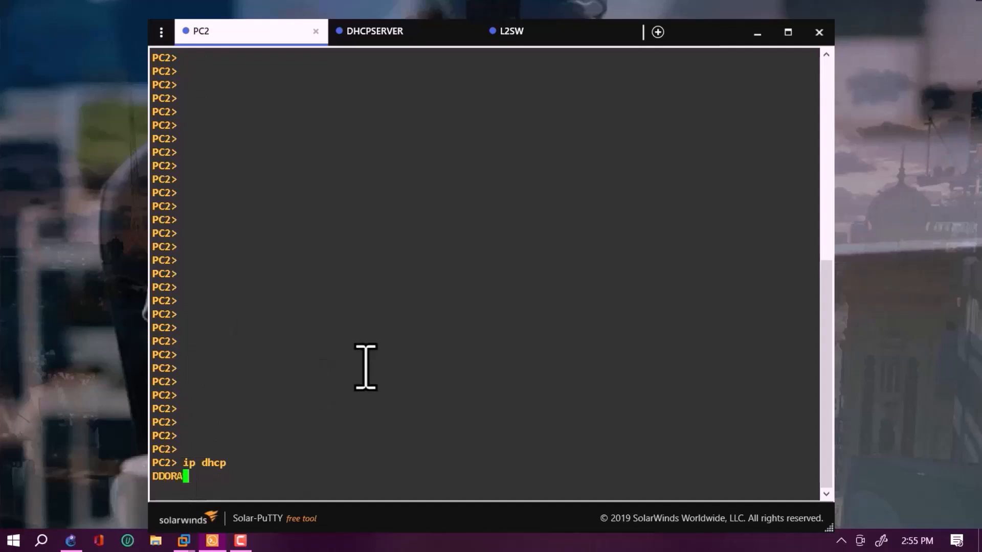
key("Return")
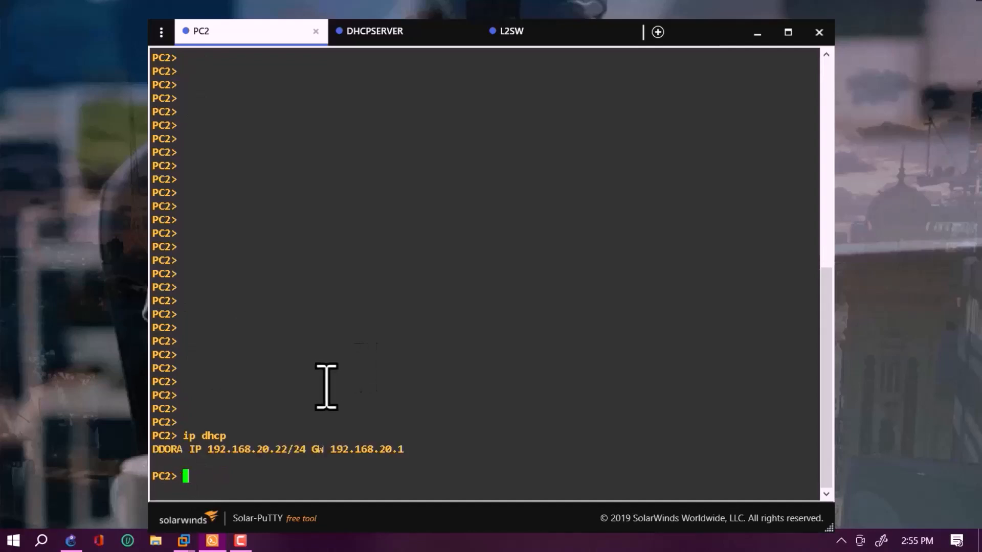
mouse_move(232, 476)
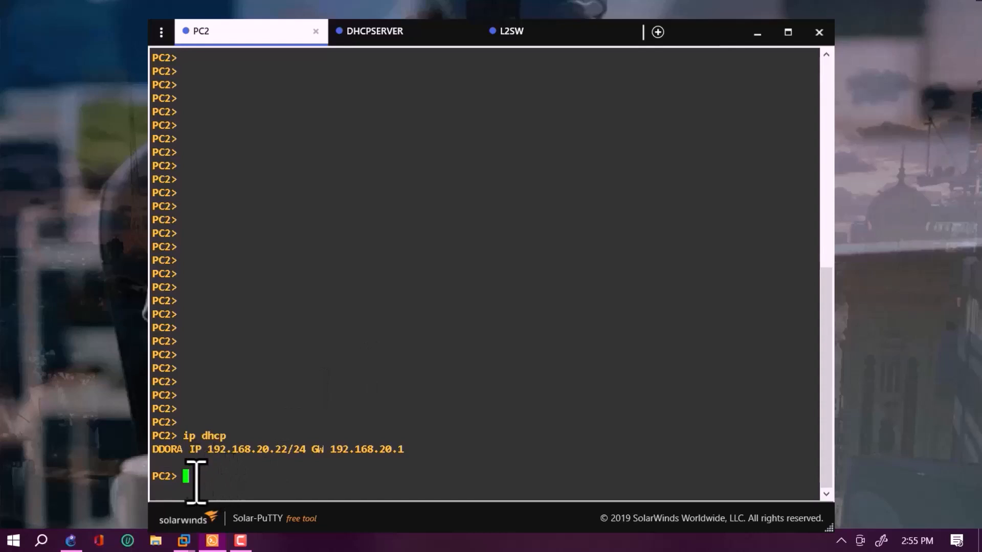
mouse_move(251, 460)
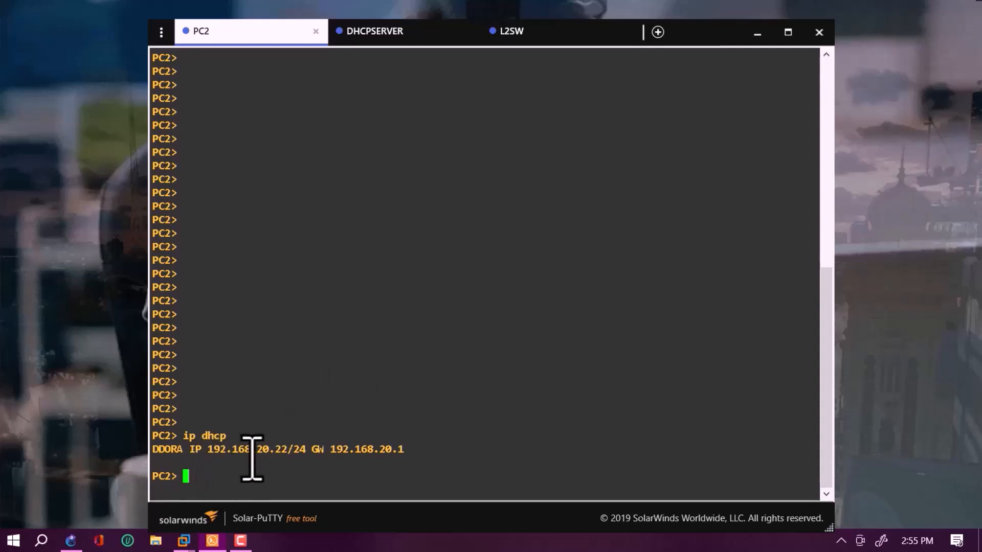
mouse_move(258, 449)
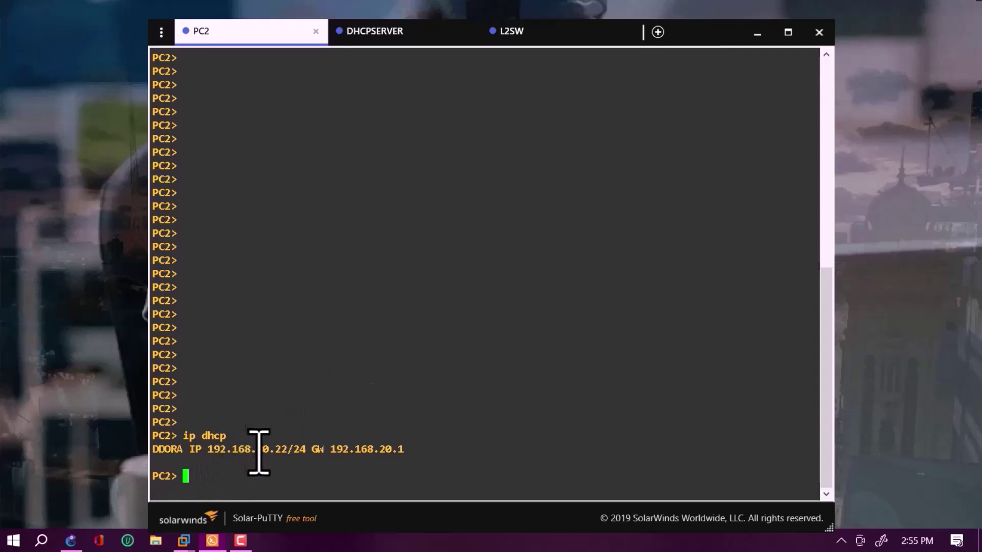
mouse_move(431, 97)
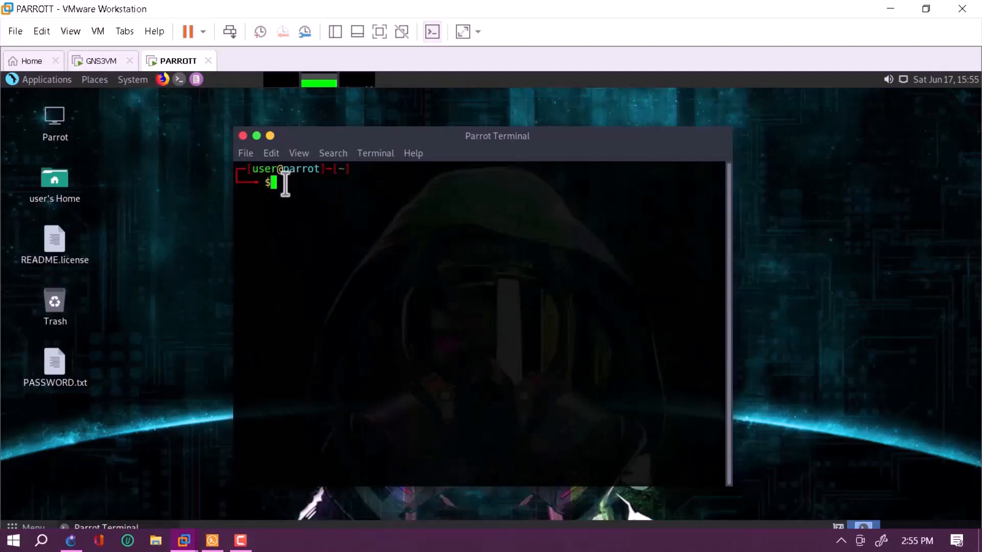
Run ifconfig in the Parrot terminal, showing eth0 at 192.168.20.21 netmask 255.255.255.0.
type("i")
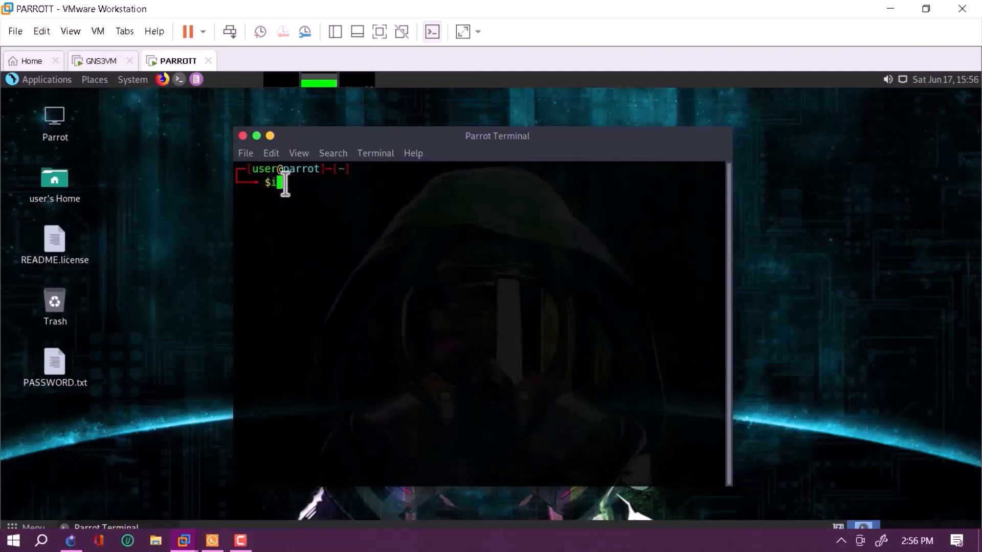
key("Backspace")
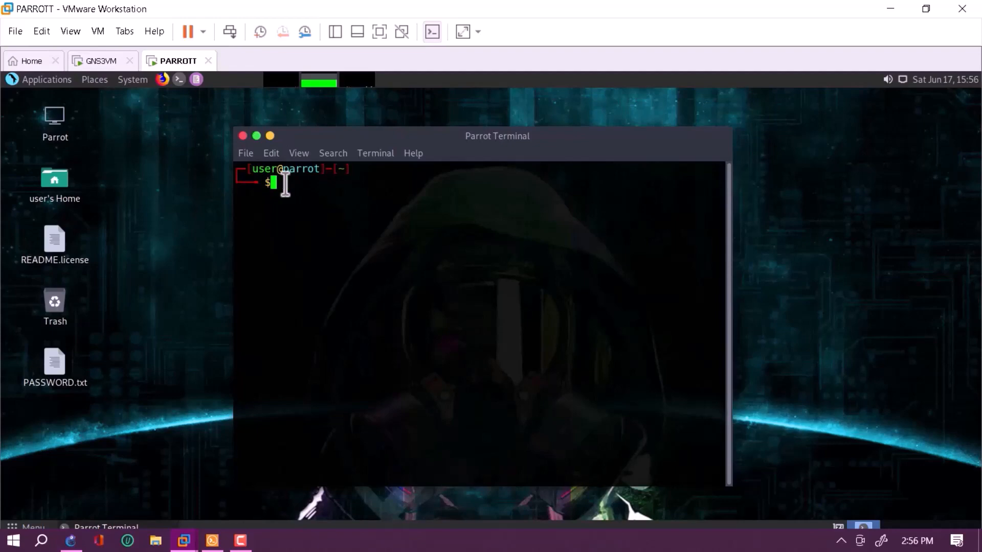
type("ifconfig")
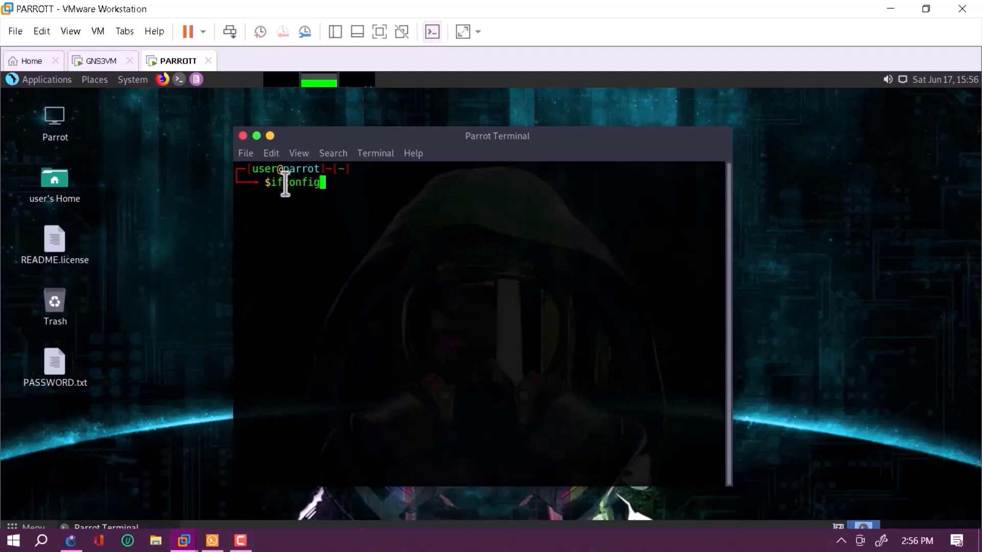
key("Return")
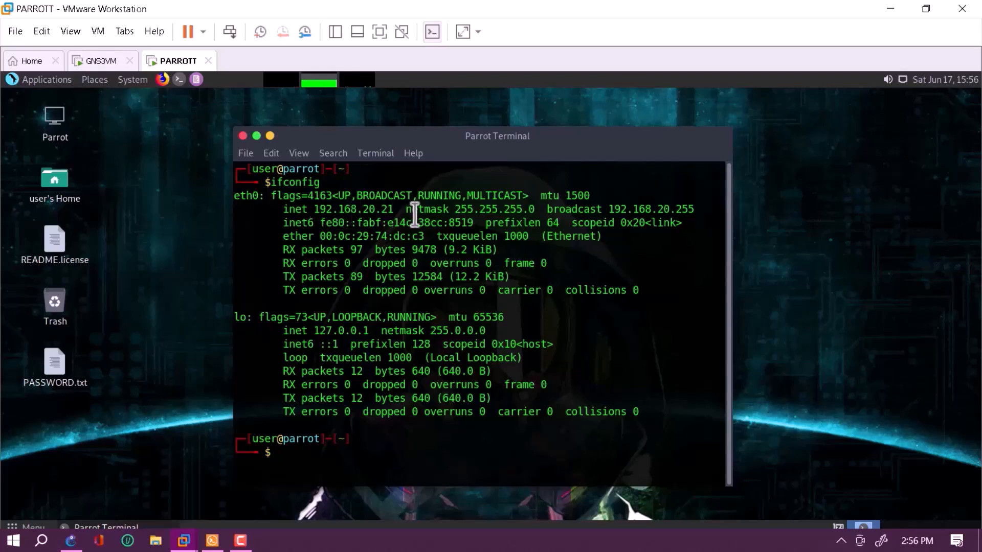
mouse_move(663, 206)
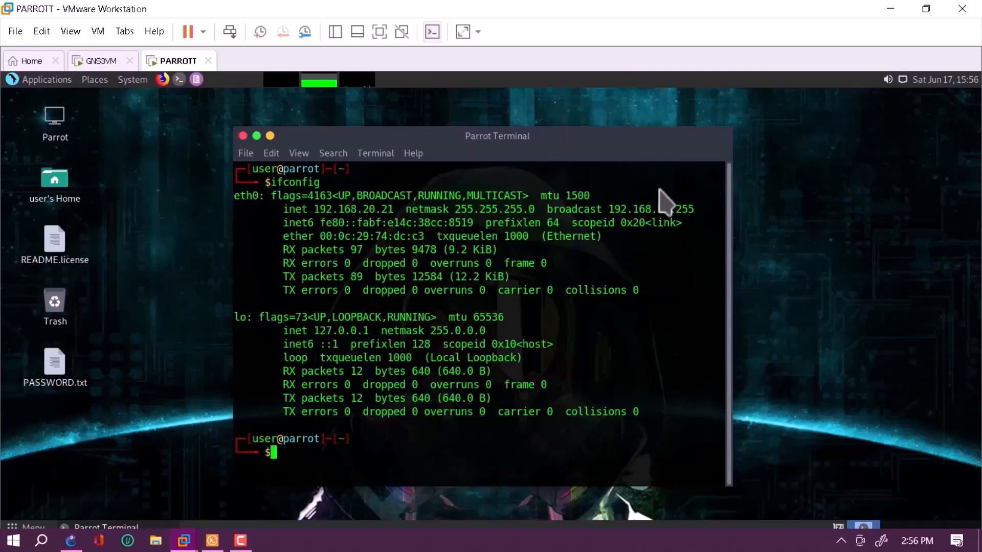
mouse_move(183, 540)
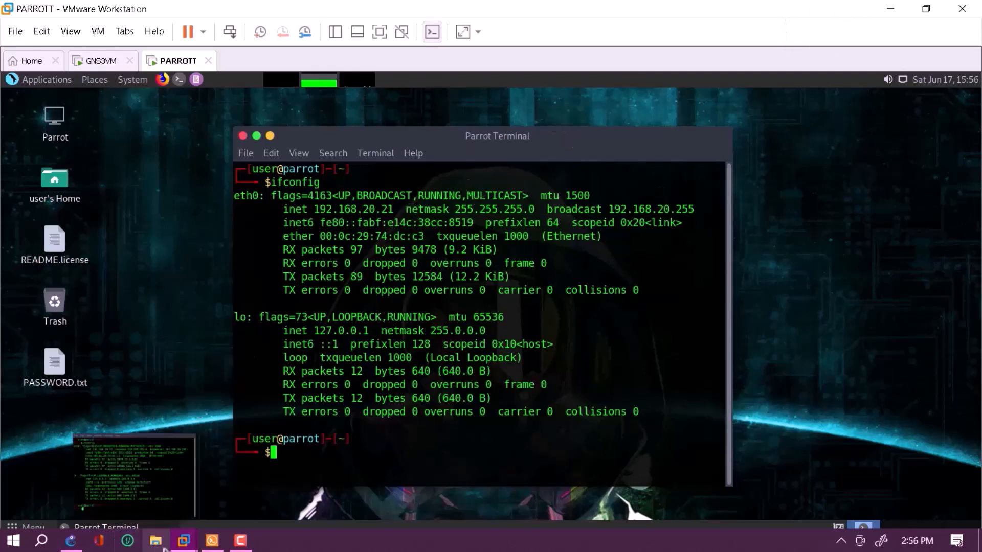
mouse_move(183, 539)
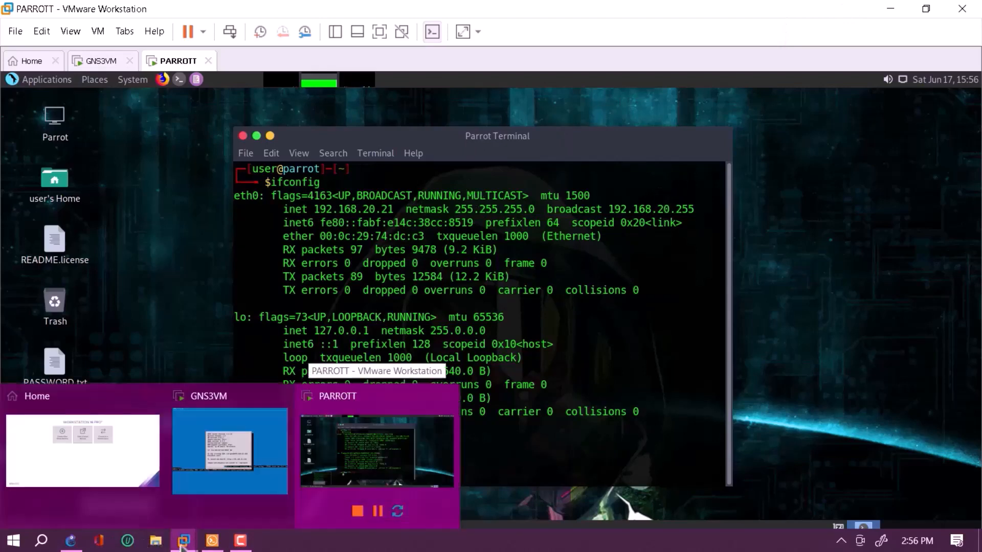
mouse_move(70, 539)
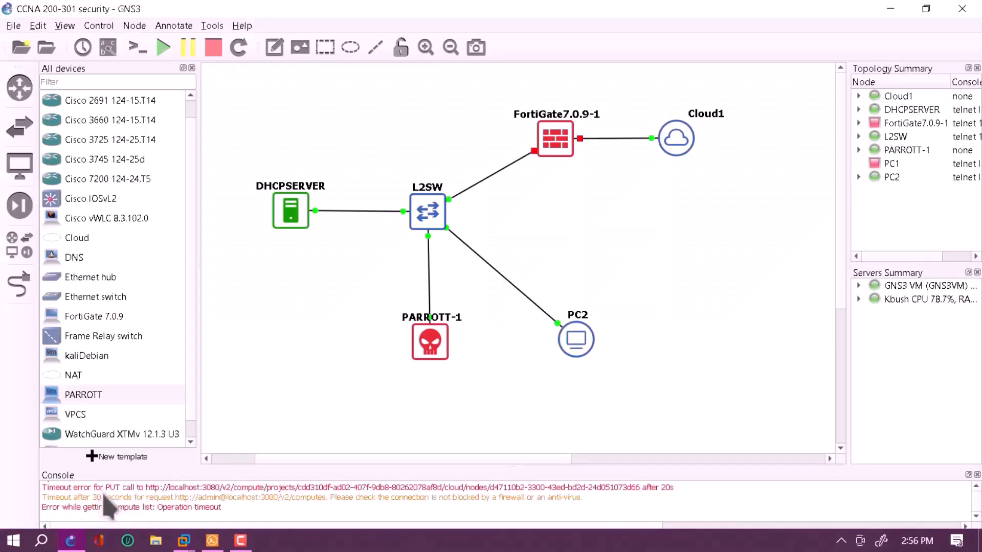
mouse_move(183, 540)
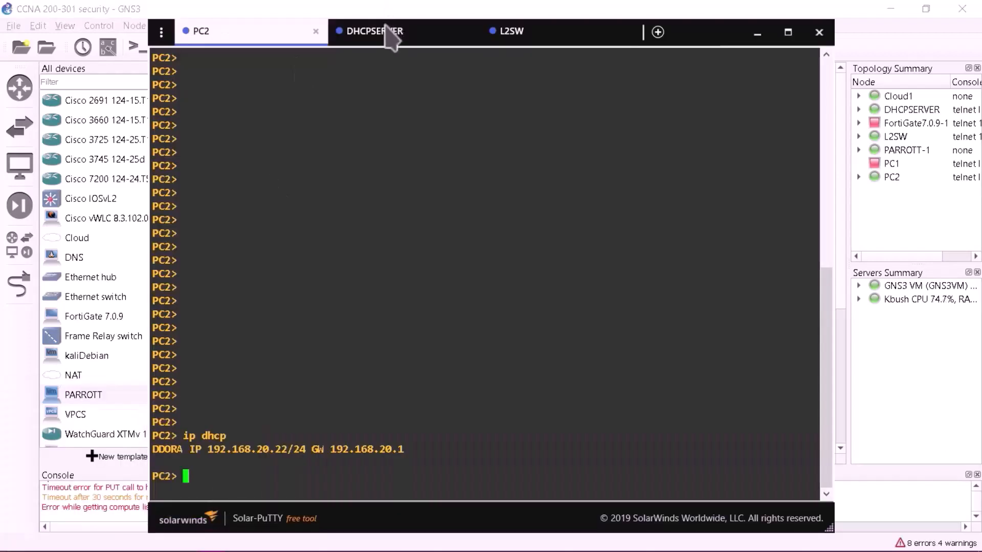
Bring the DHCPSERVER tab to the front in Solar-PuTTY.
left_click(374, 31)
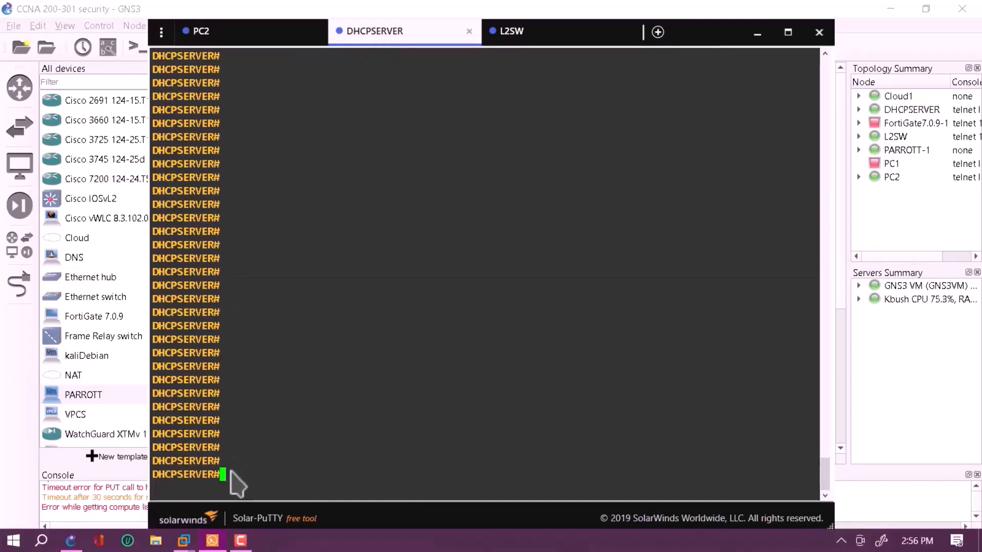
Enter a mistyped 'debug ip fhcp server event' command, which the router rejects.
type("h")
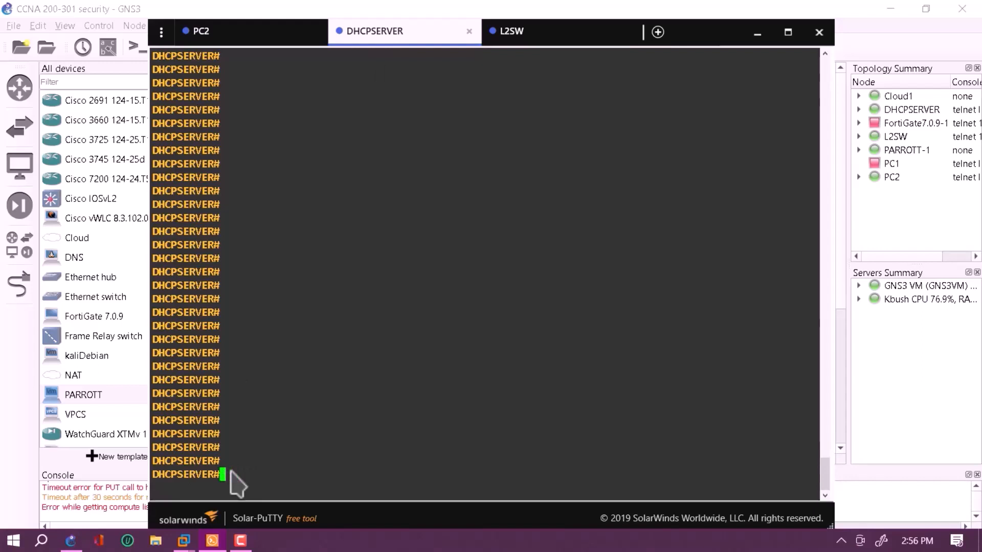
type("ho")
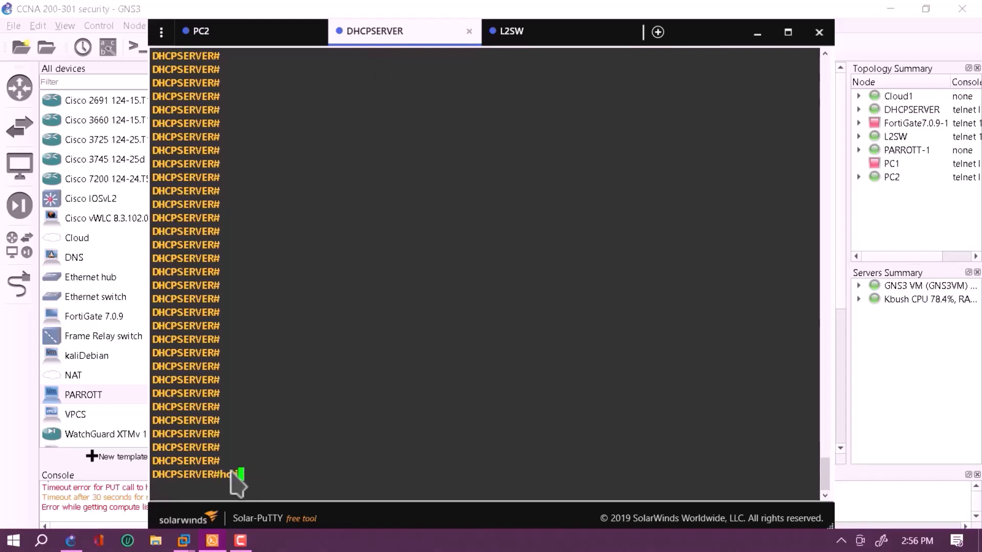
type("debug")
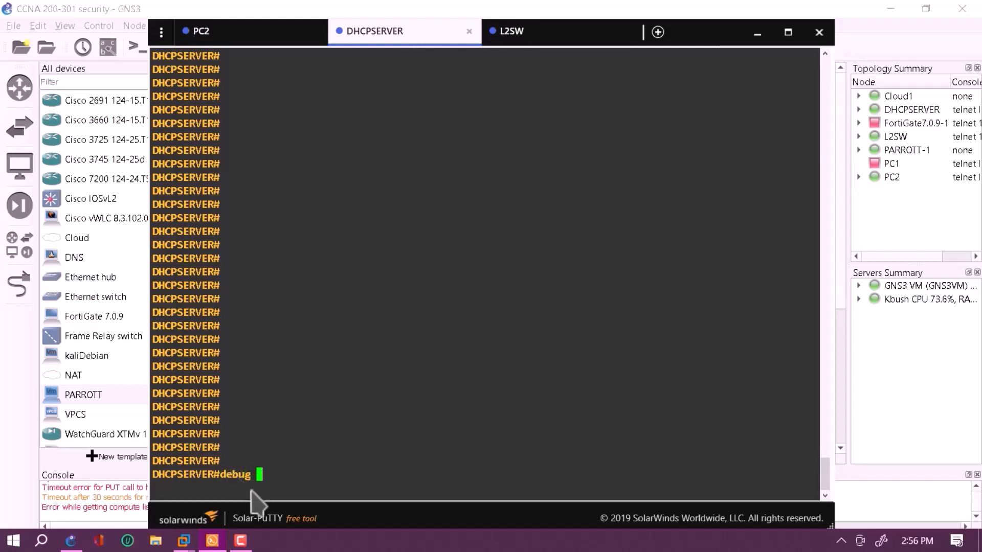
type("ip fhc")
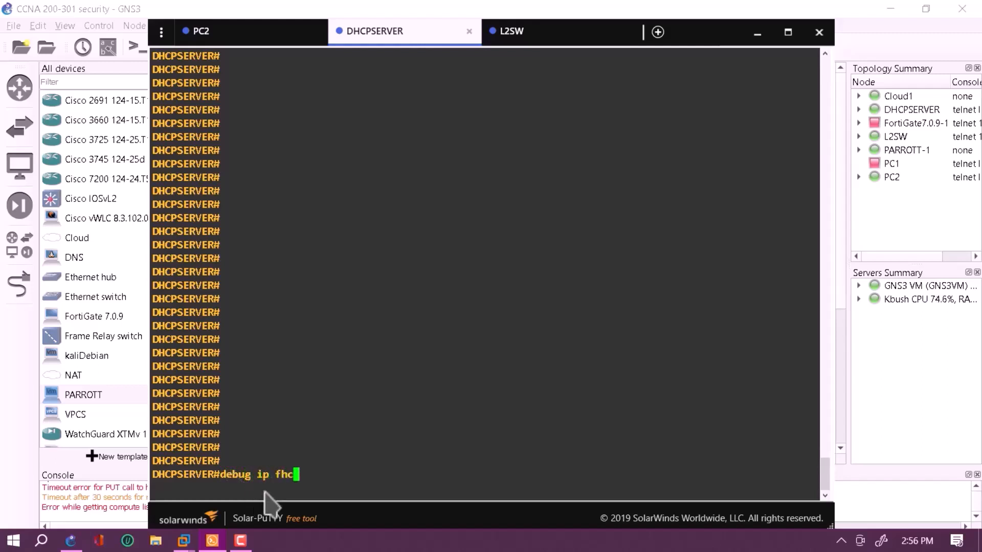
type("p server")
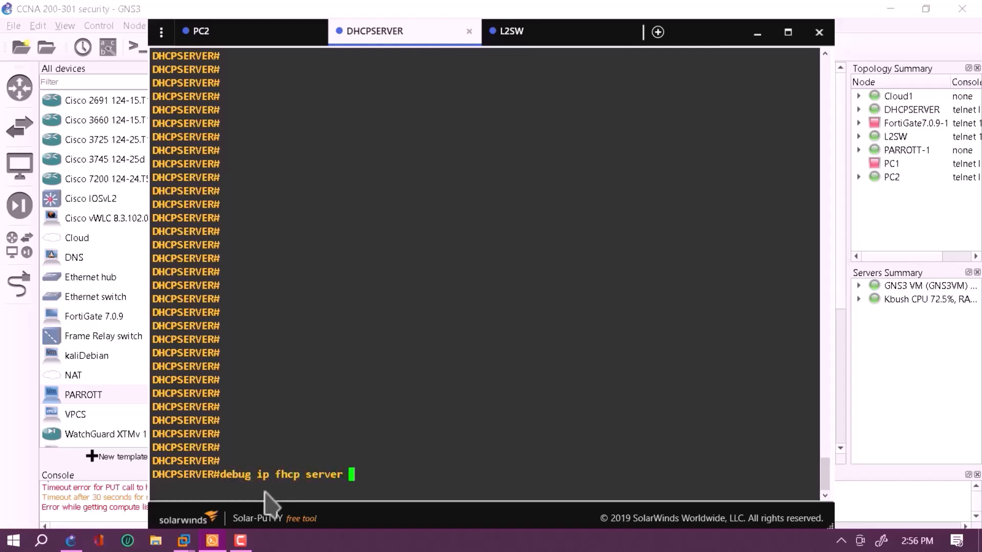
type("ev")
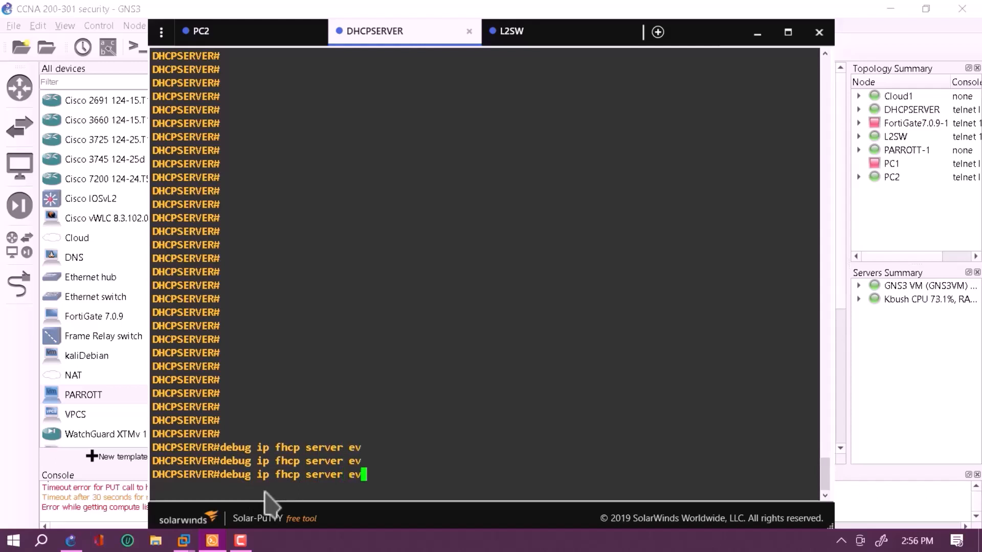
type("ents")
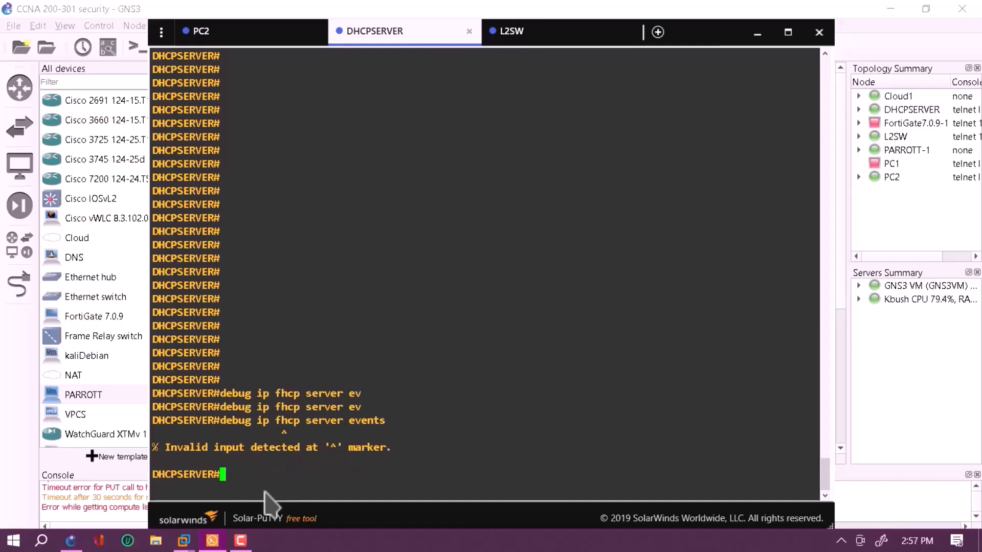
Enter 'debug ip dhcp server events' correctly to enable DHCP server event debugging.
type("d")
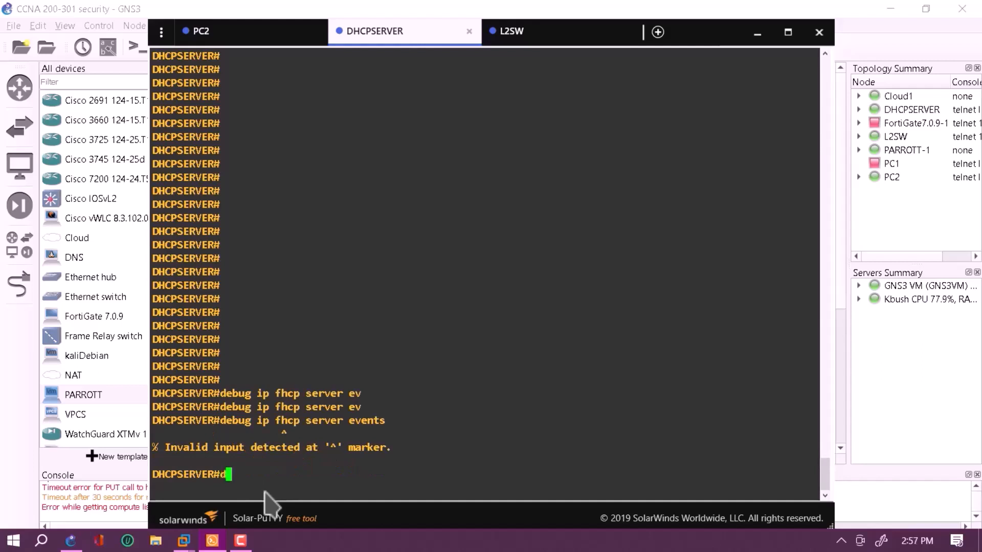
type("ebug u")
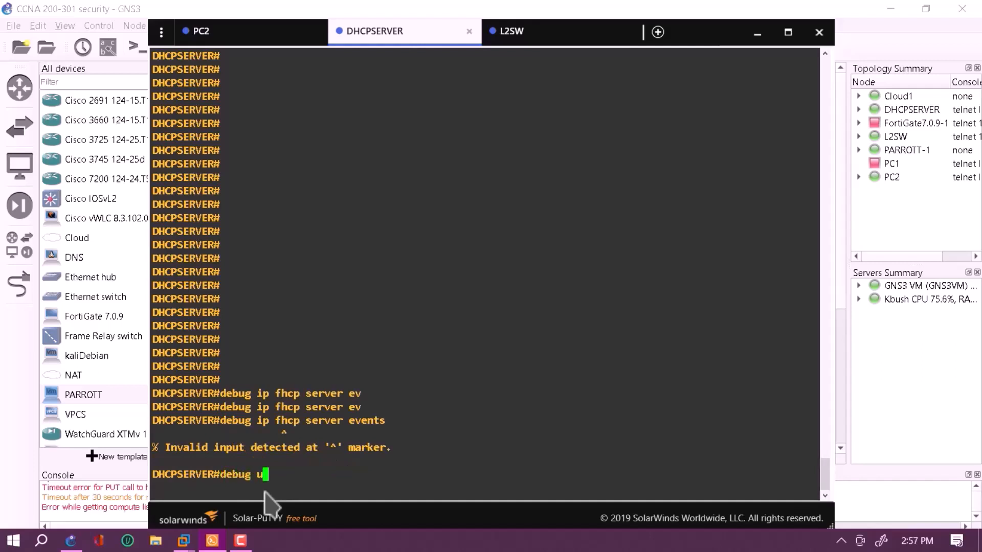
type("ip")
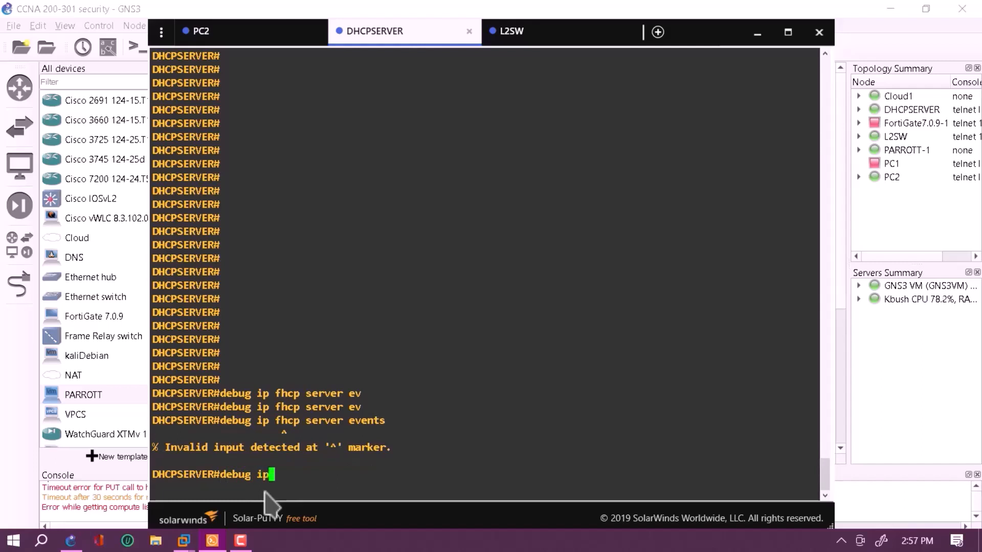
type("dhcp s")
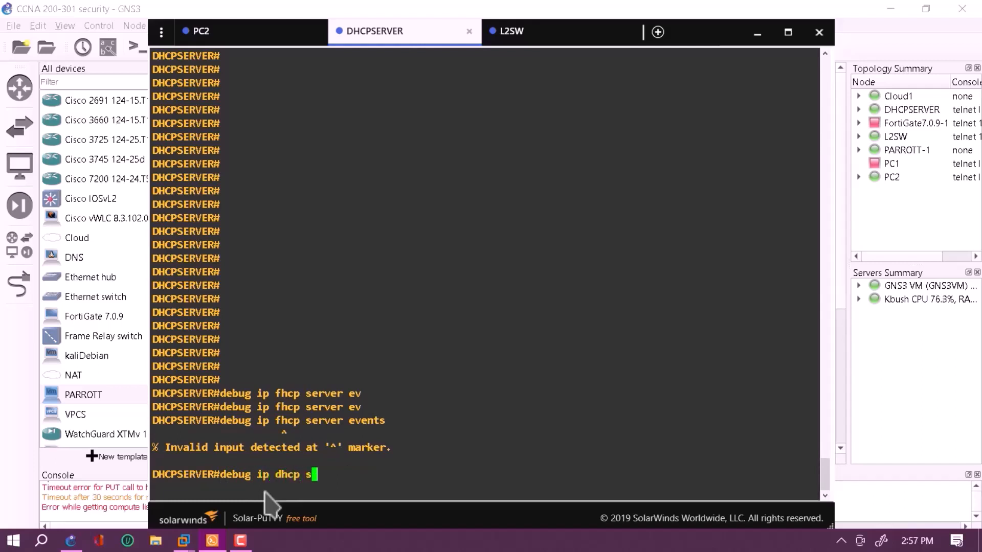
type("erver")
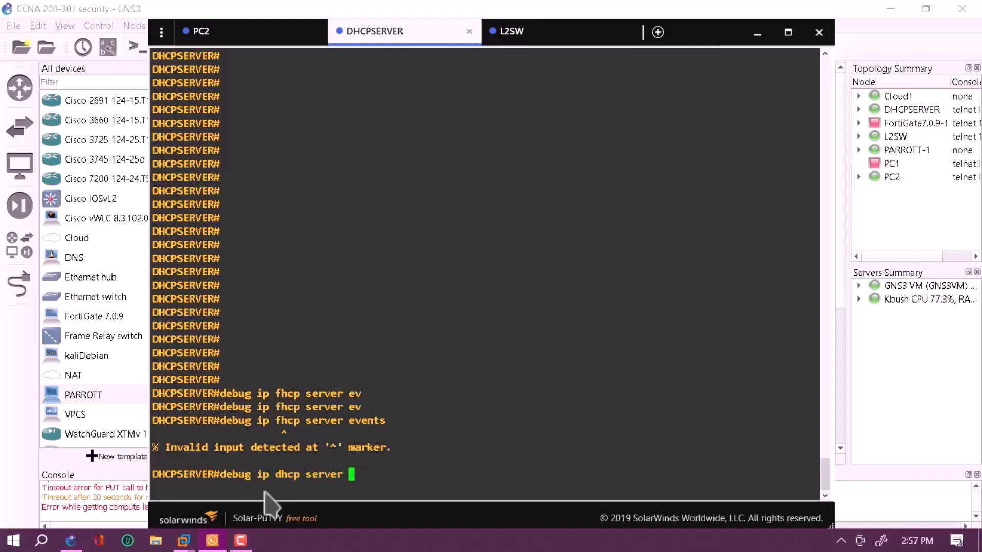
type("events")
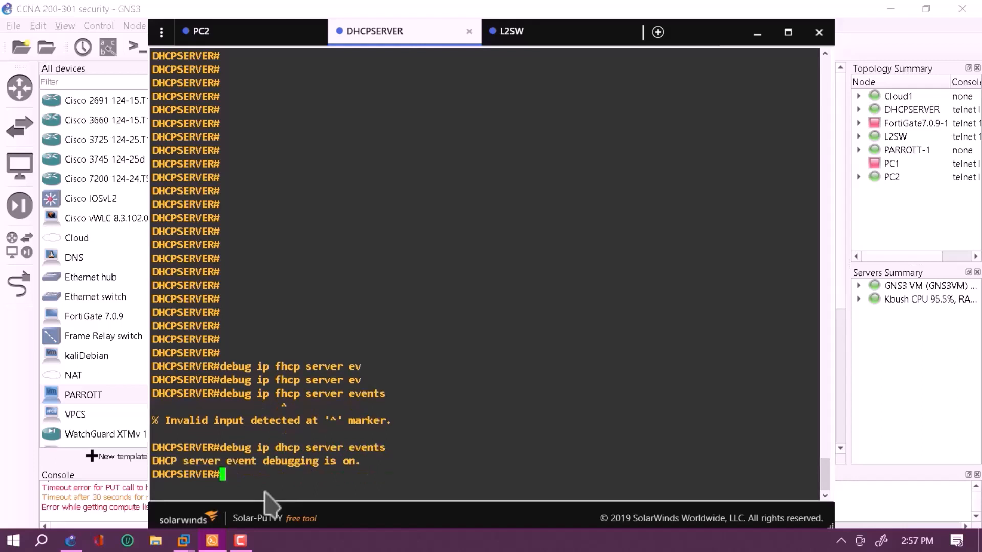
mouse_move(382, 472)
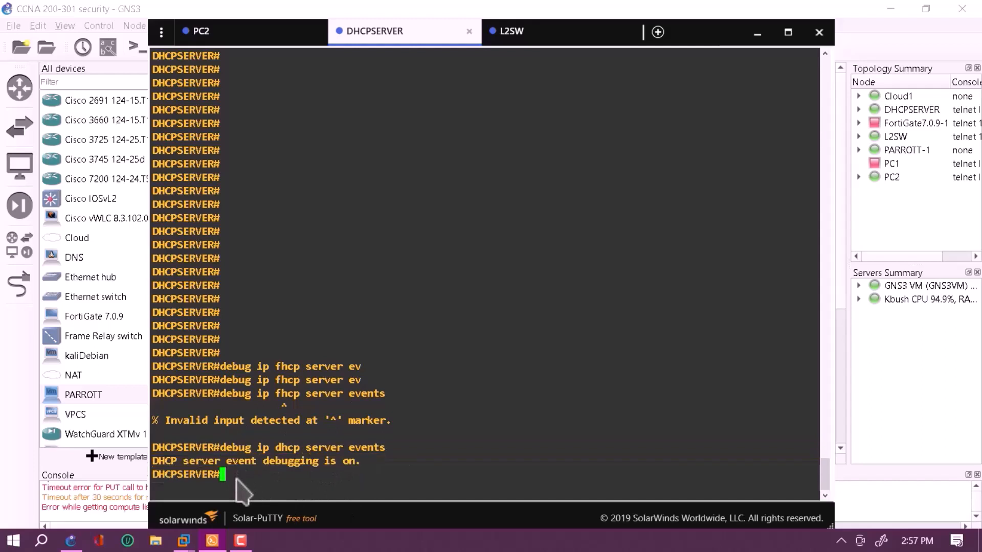
type("hf")
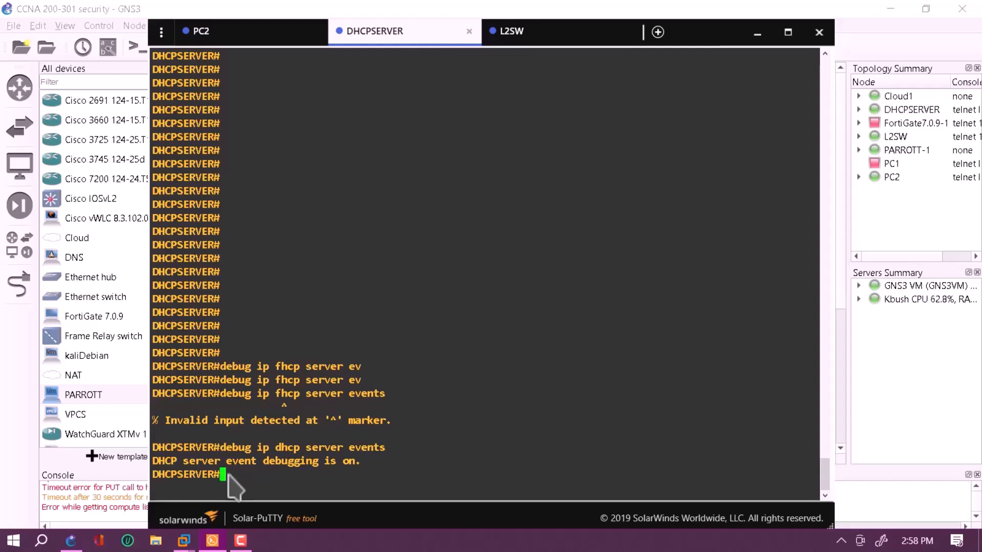
mouse_move(553, 37)
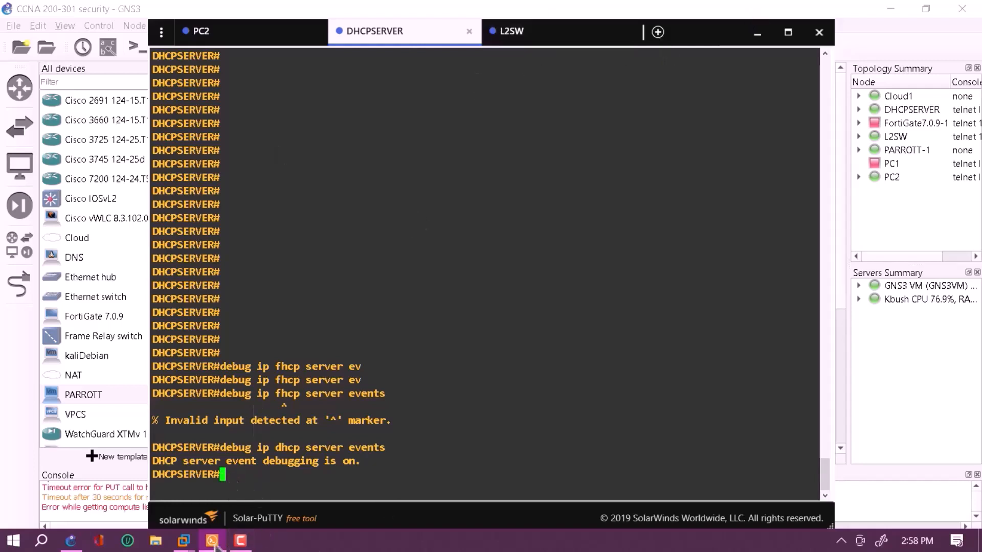
mouse_move(183, 540)
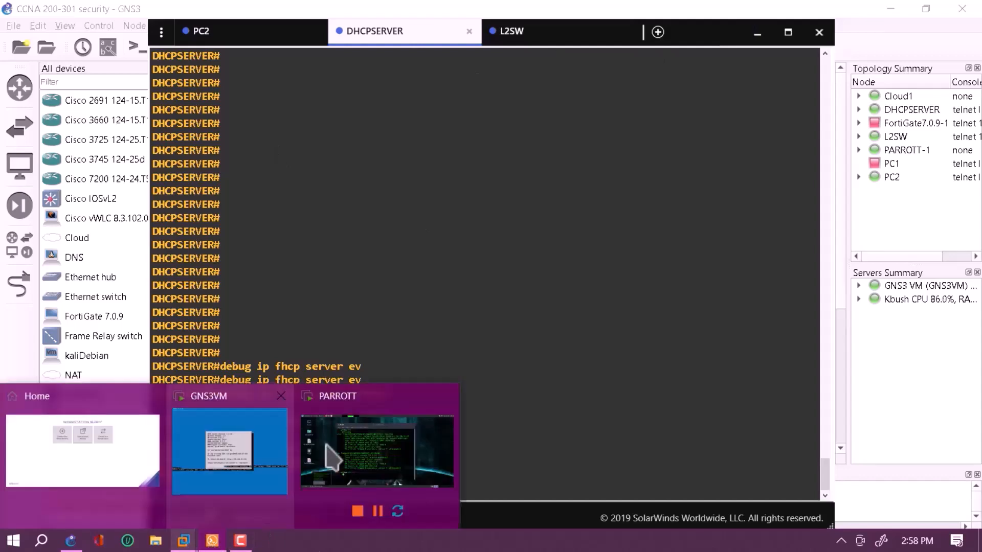
In the Parrot VM terminal run 'yersinia -G', which fails for lack of root.
left_click(376, 451)
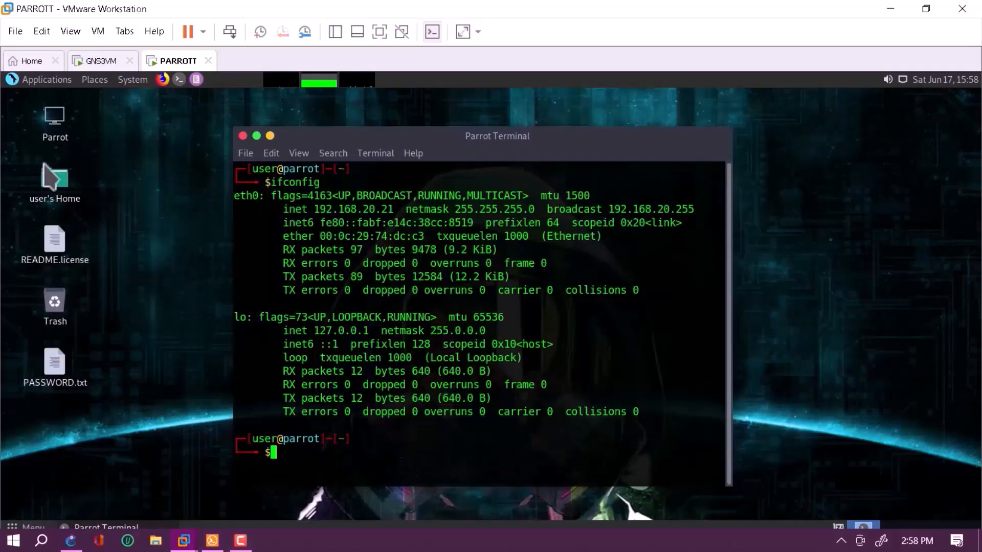
left_click(46, 79)
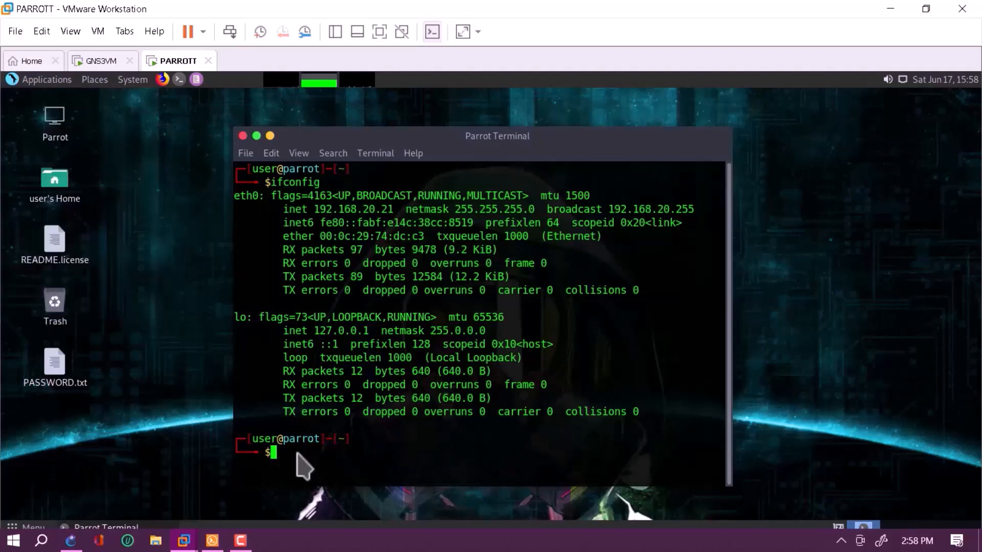
type("yersinia -G")
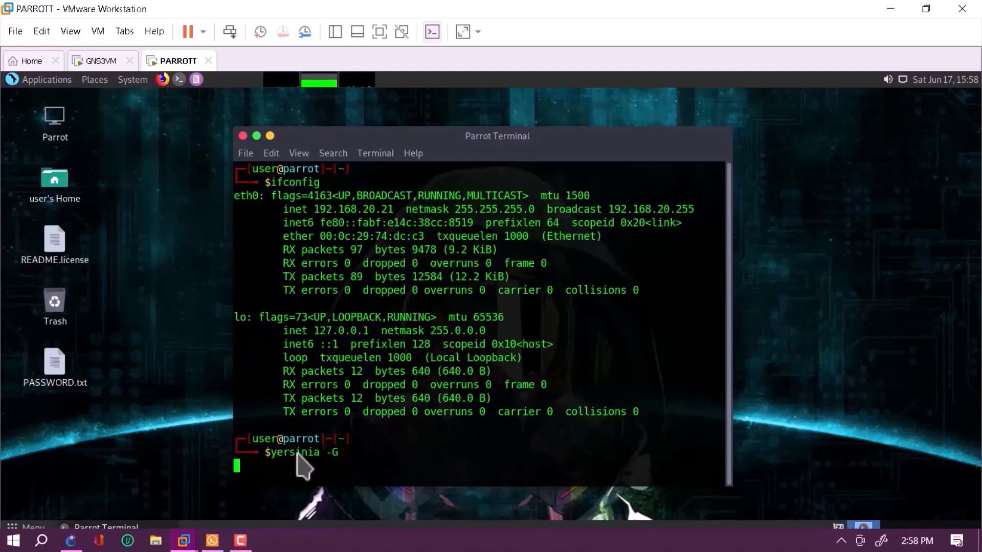
key("Return")
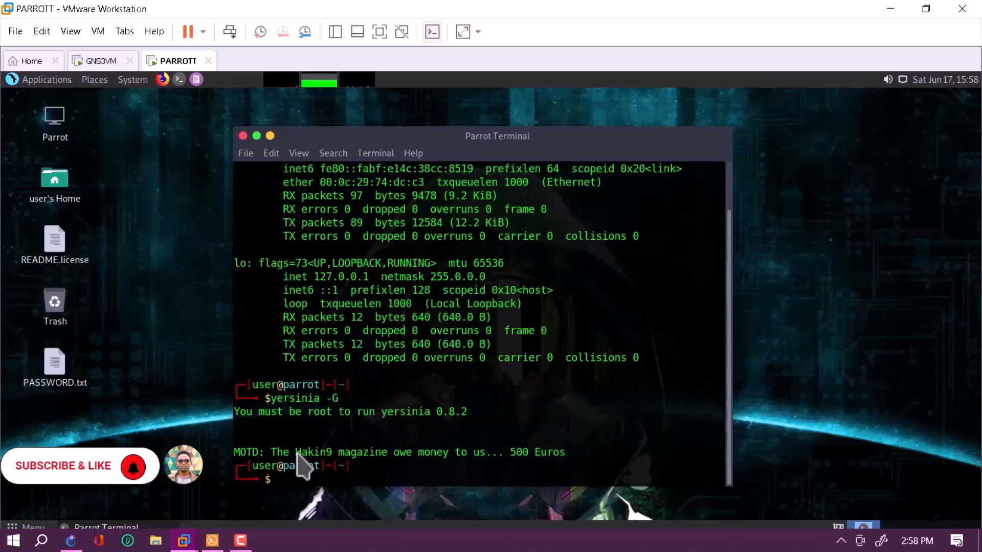
Rerun it as root with 'sudo !!', bringing up Yersinia 0.8.2's alpha-version notice.
type("sudo")
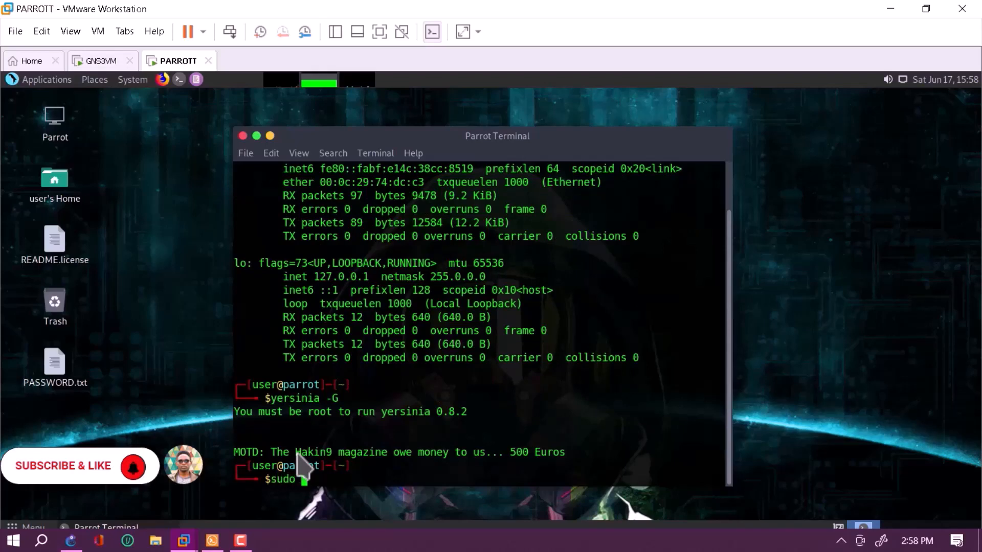
key("Return")
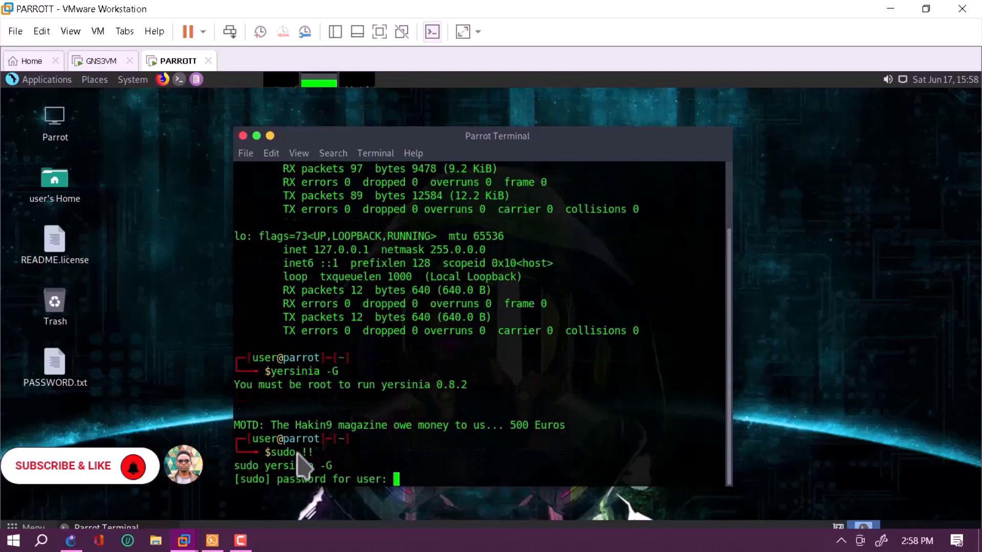
scroll("down", 3)
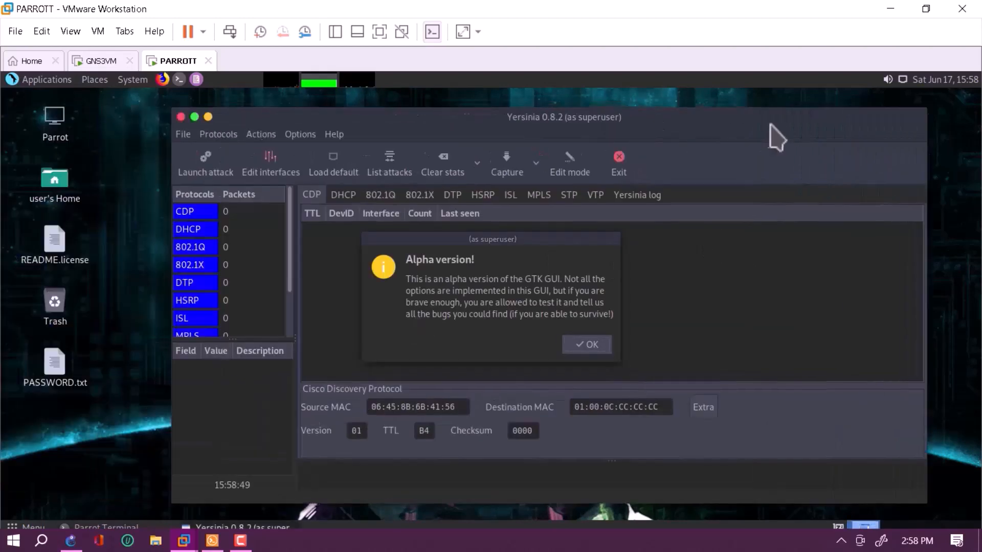
mouse_move(705, 132)
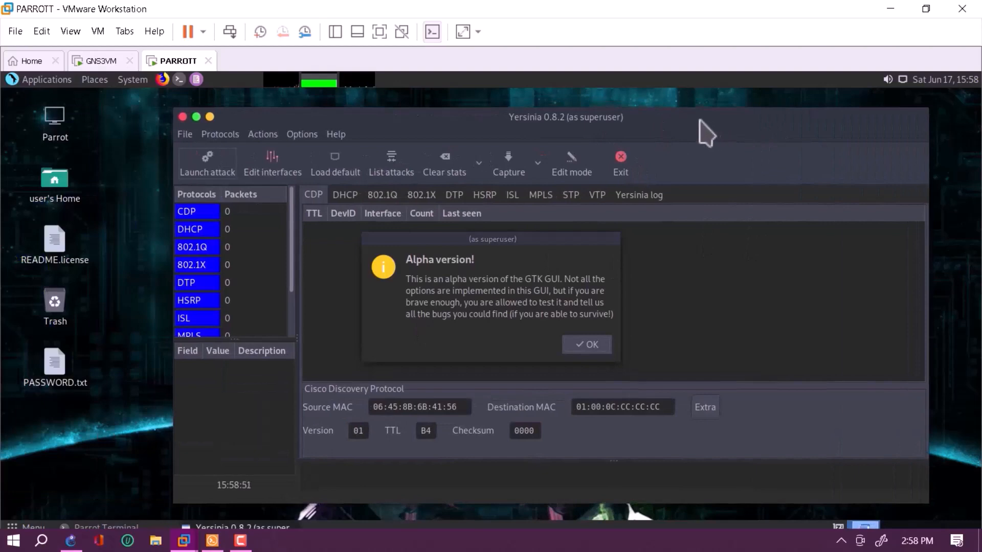
mouse_move(666, 142)
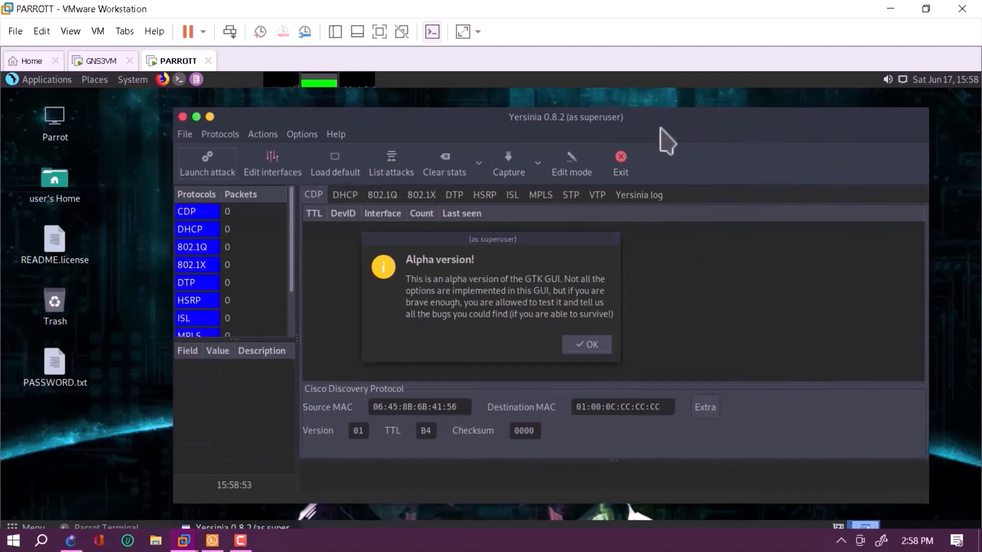
mouse_move(159, 244)
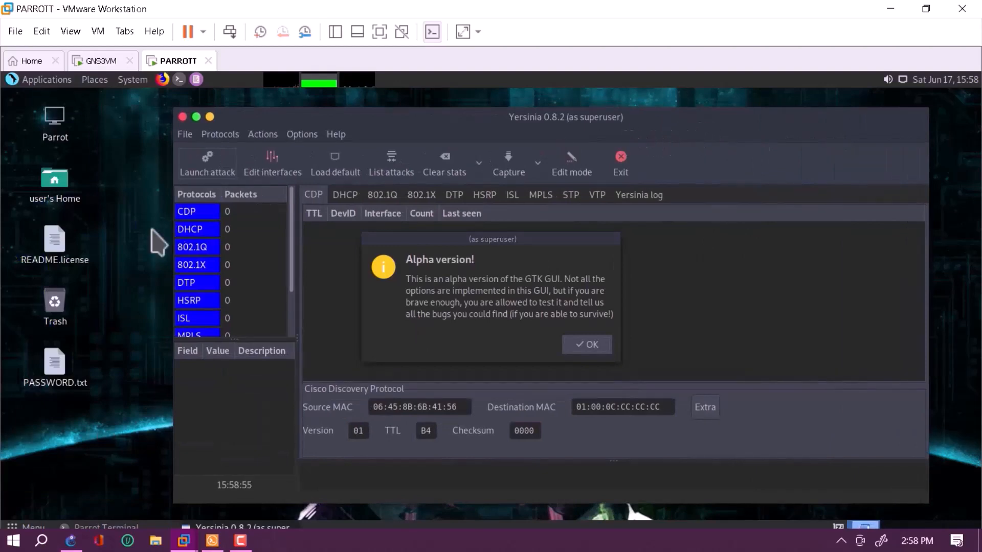
mouse_move(440, 331)
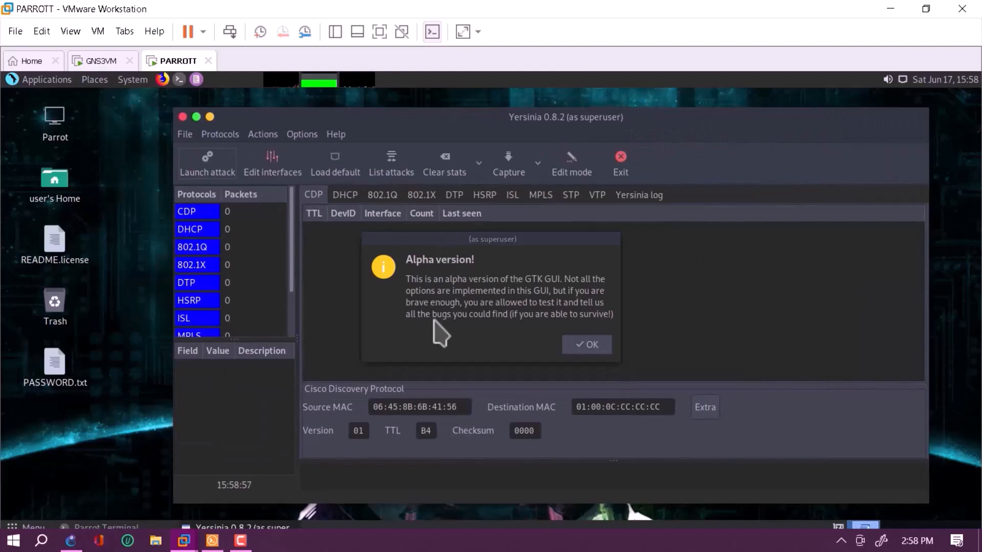
mouse_move(466, 307)
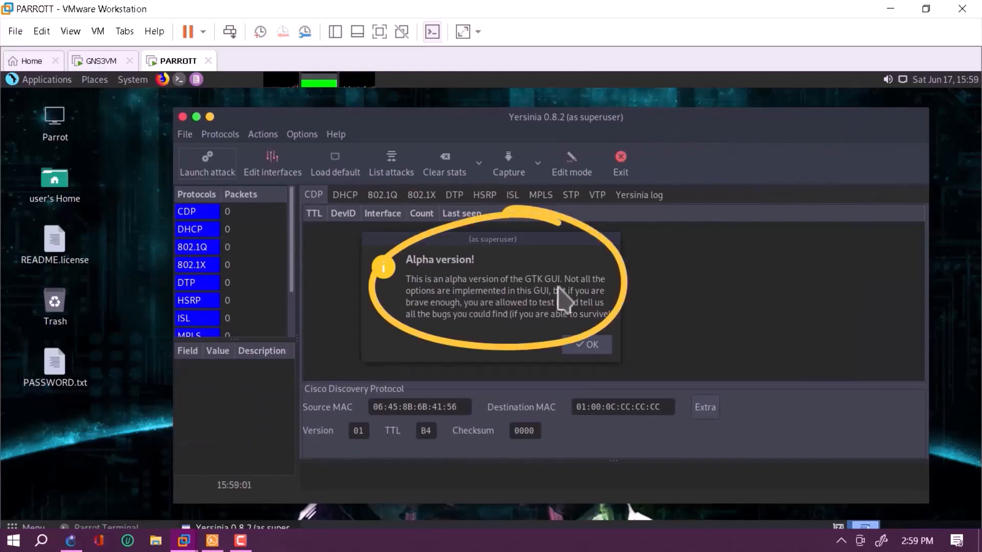
mouse_move(508, 313)
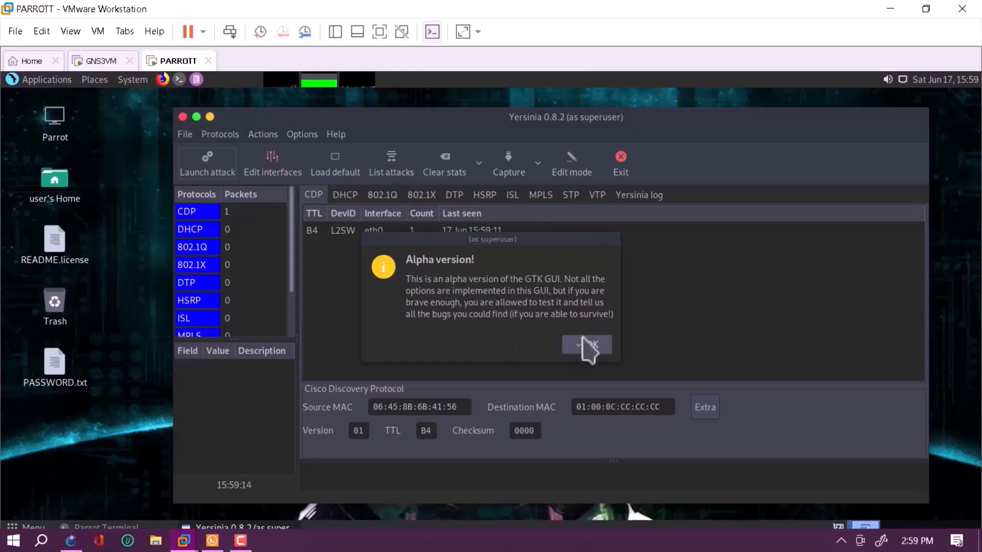
mouse_move(586, 344)
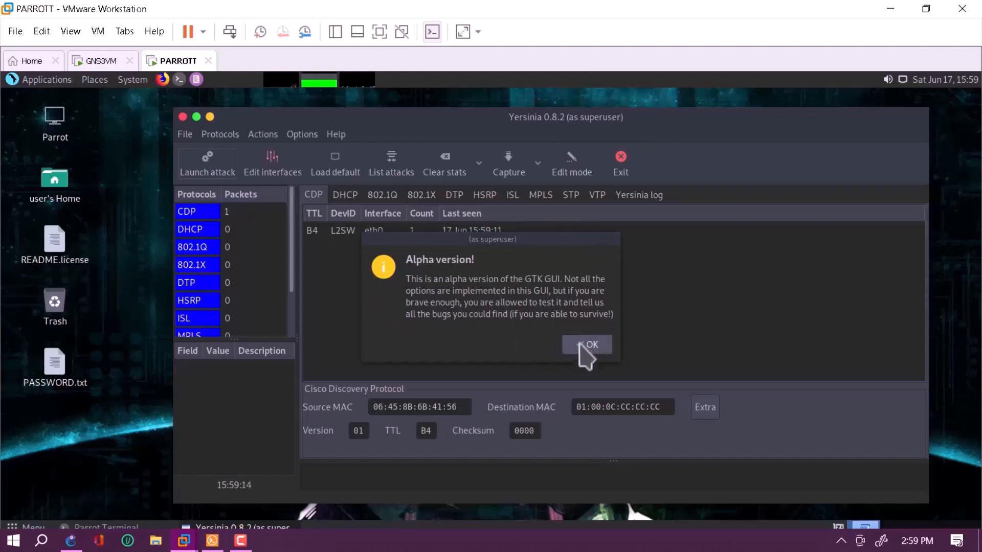
Dismiss the alpha-version notice and select DHCP in the Protocols list.
left_click(586, 344)
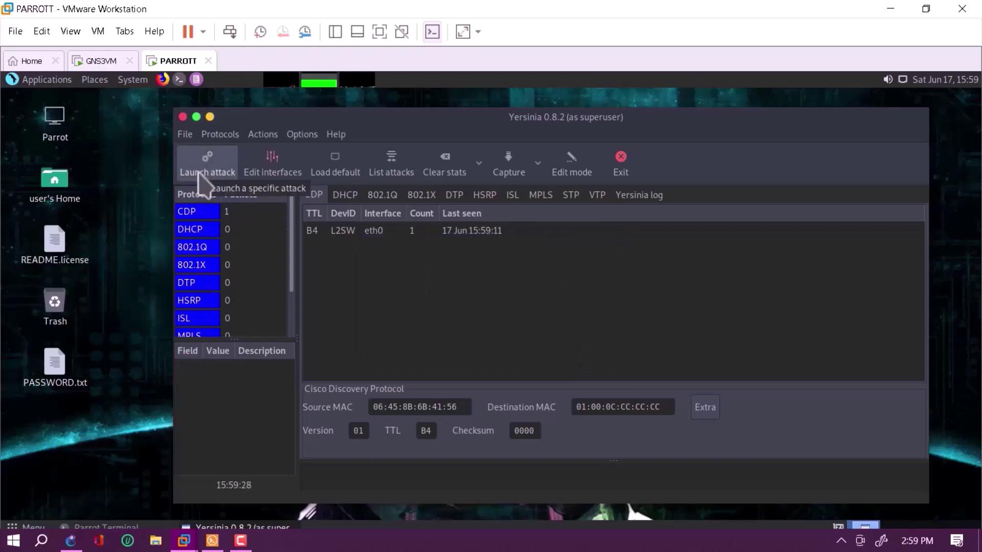
mouse_move(225, 182)
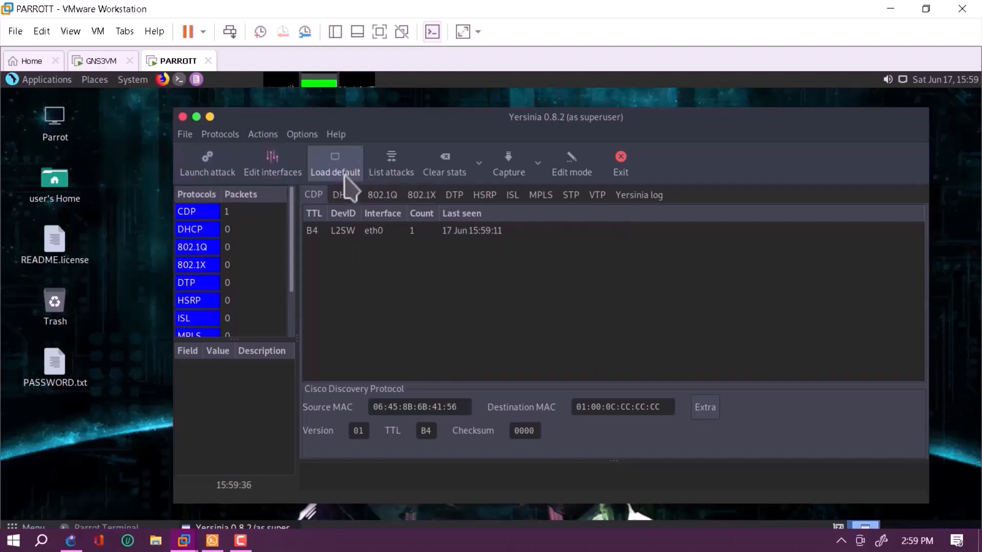
mouse_move(391, 163)
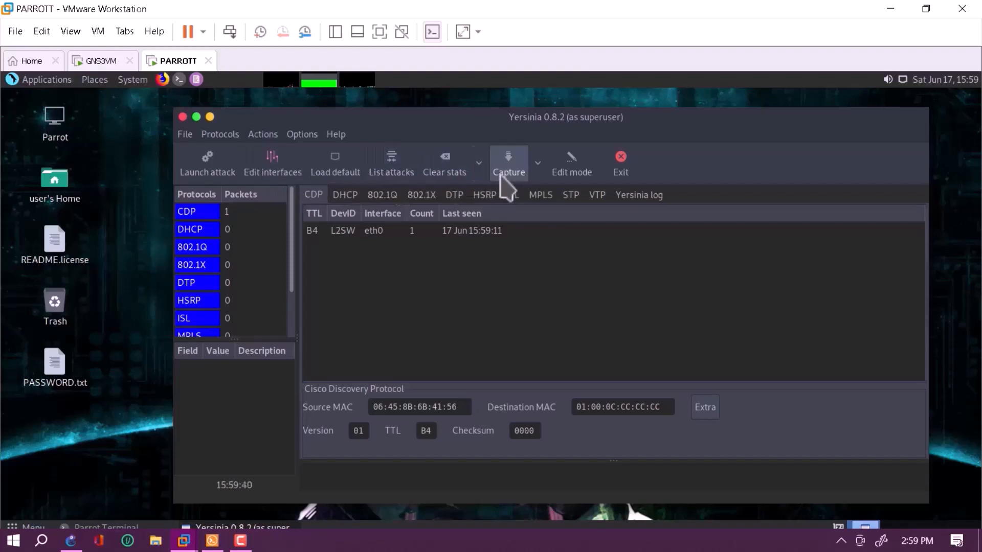
mouse_move(136, 174)
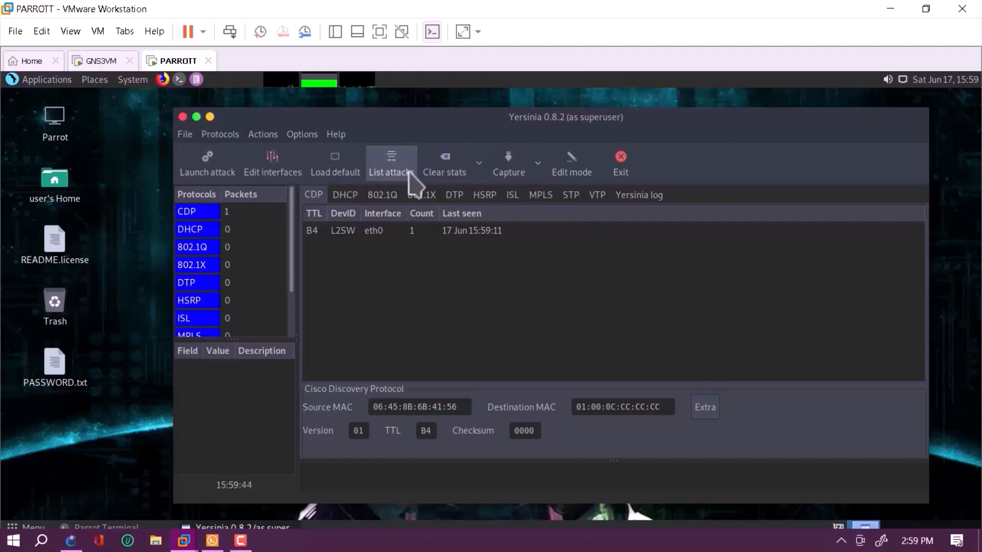
mouse_move(532, 172)
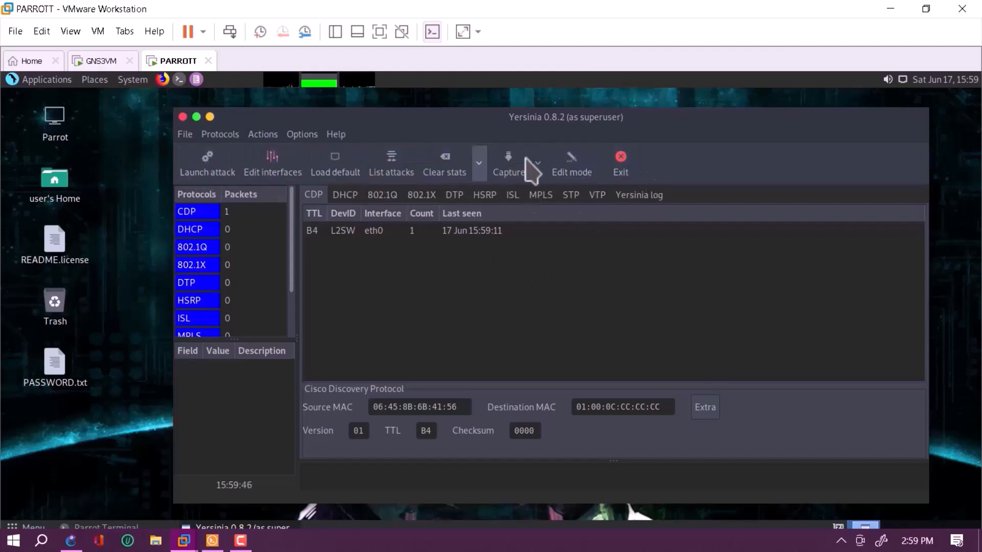
mouse_move(242, 279)
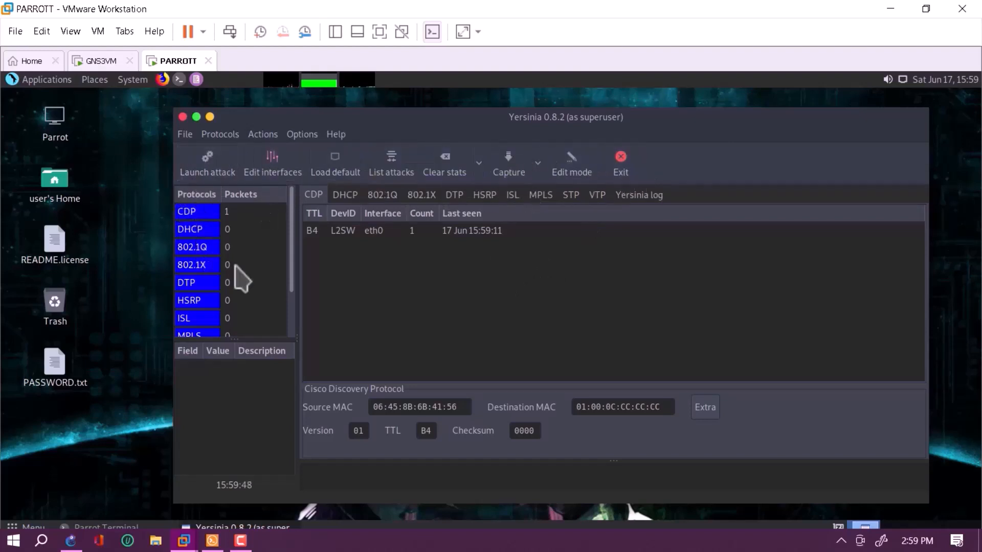
mouse_move(301, 222)
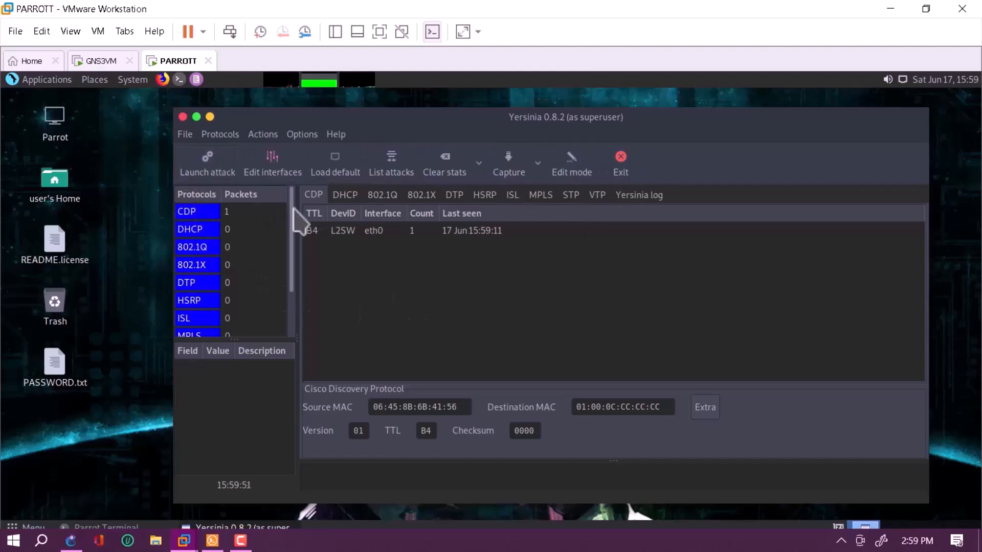
left_click(190, 229)
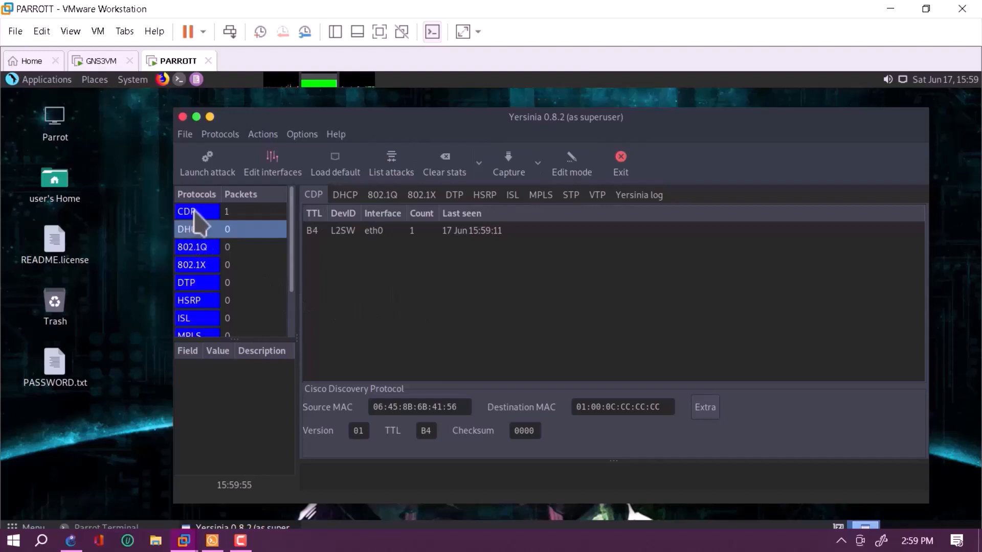
mouse_move(208, 164)
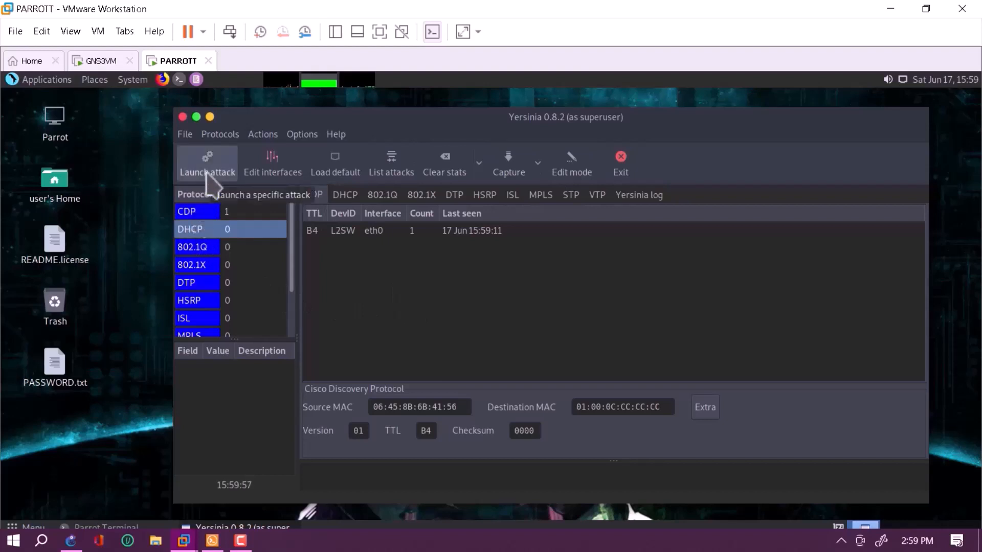
Bring up the Choose protocol attack dialog and go to its DHCP attacks.
left_click(208, 162)
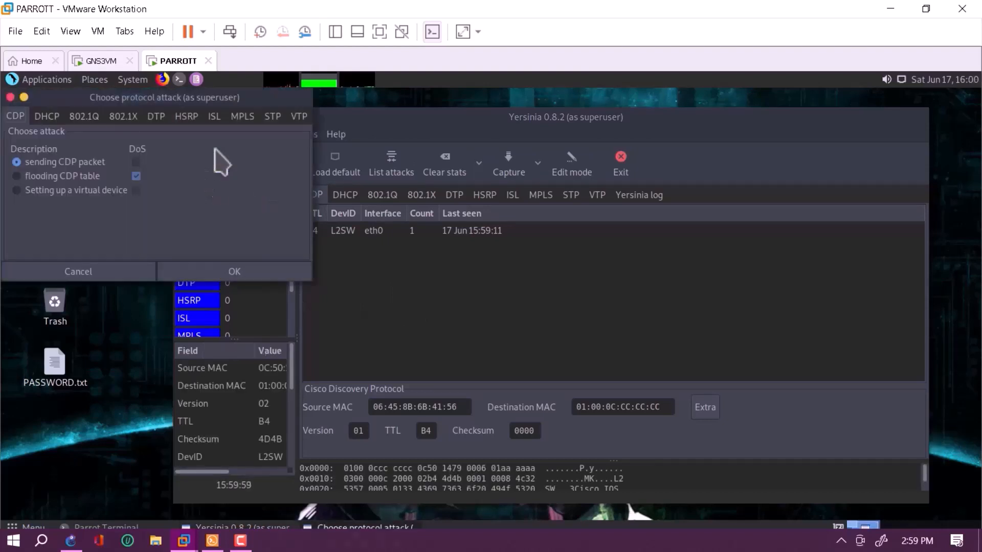
left_click_drag(163, 97, 197, 149)
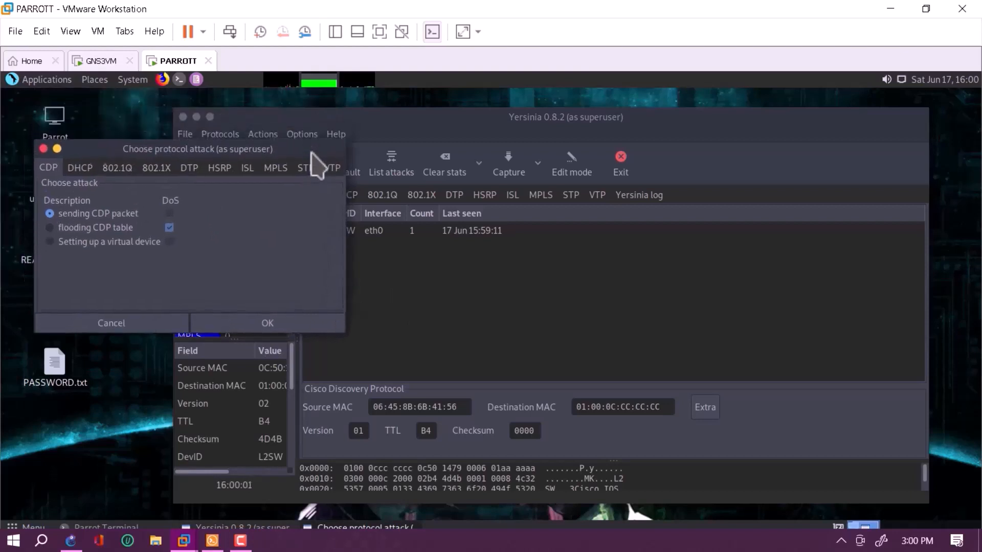
mouse_move(37, 188)
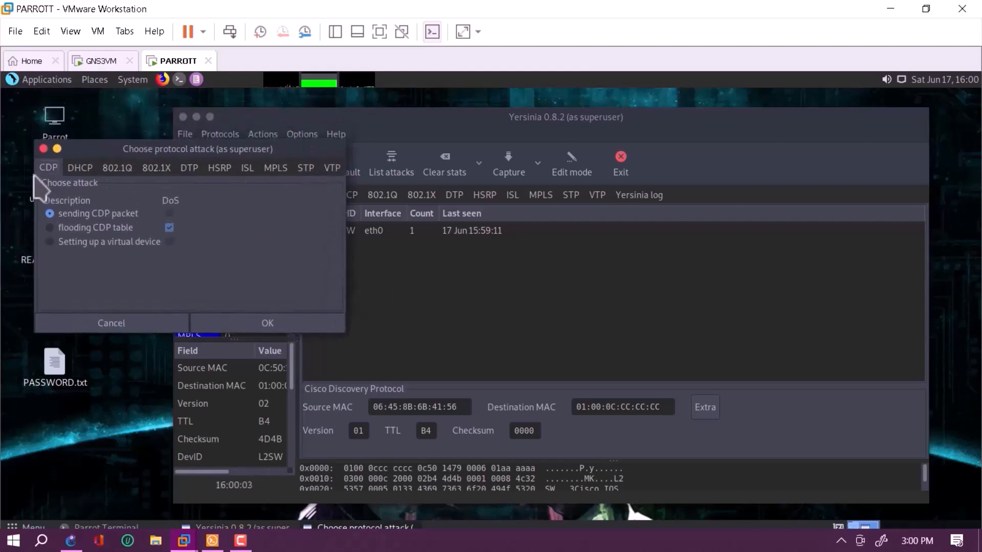
left_click(80, 166)
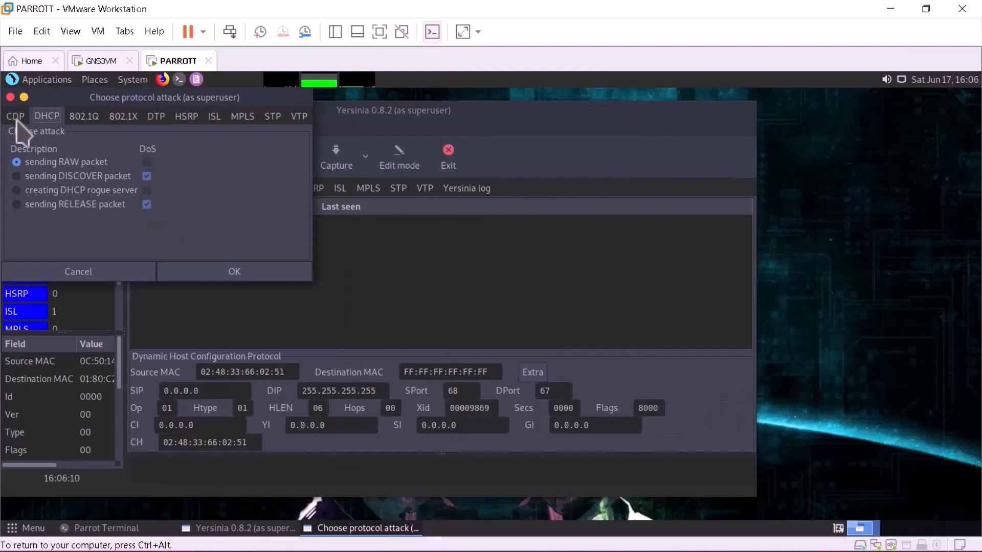
mouse_move(100, 138)
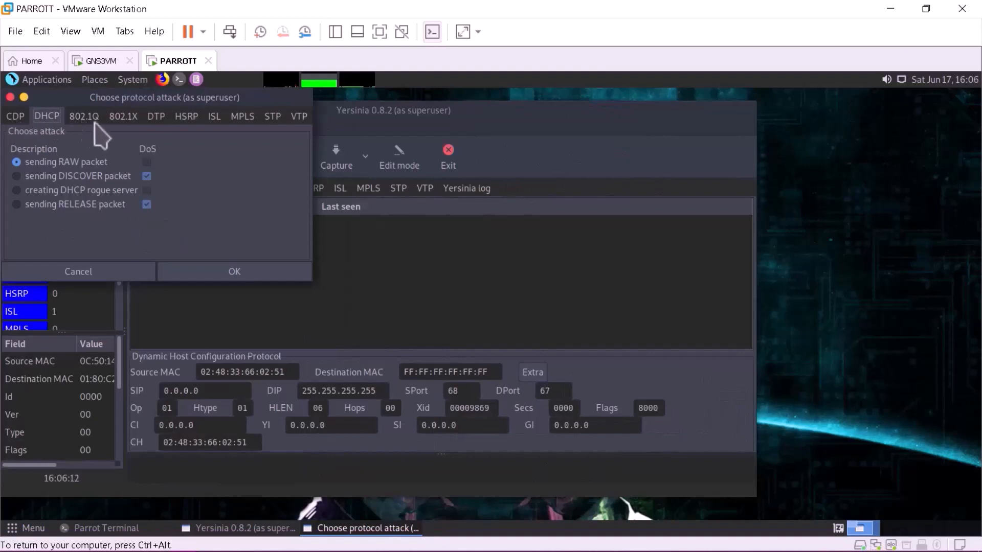
mouse_move(133, 138)
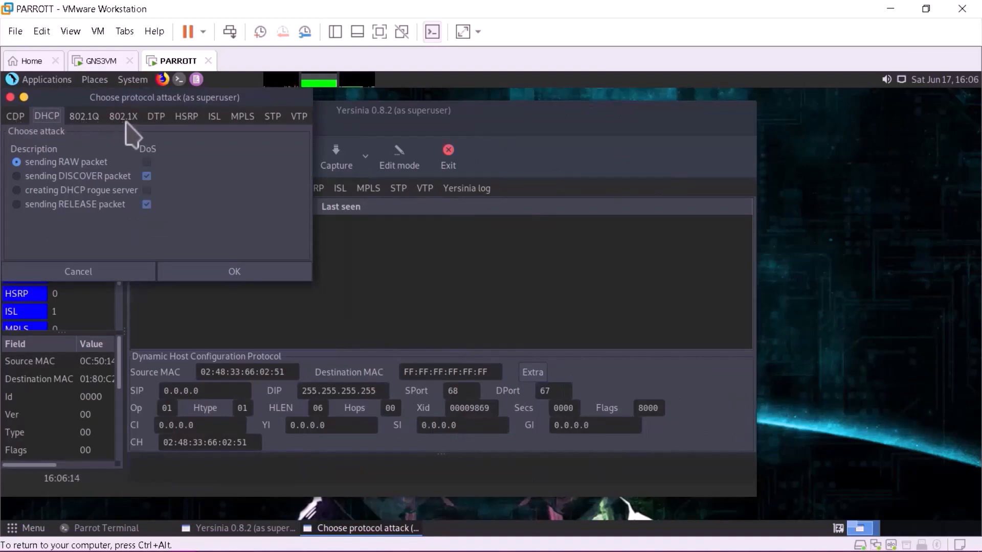
mouse_move(194, 135)
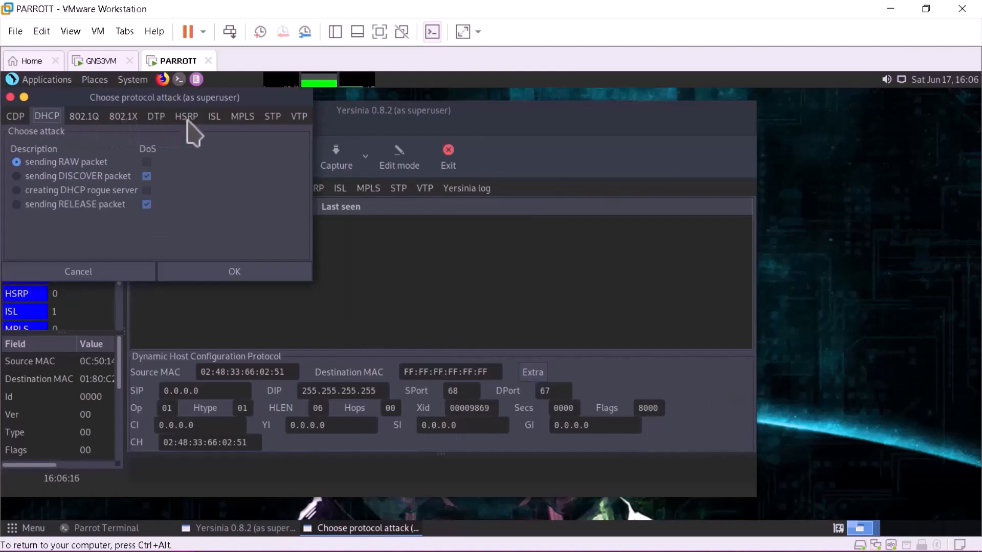
mouse_move(275, 138)
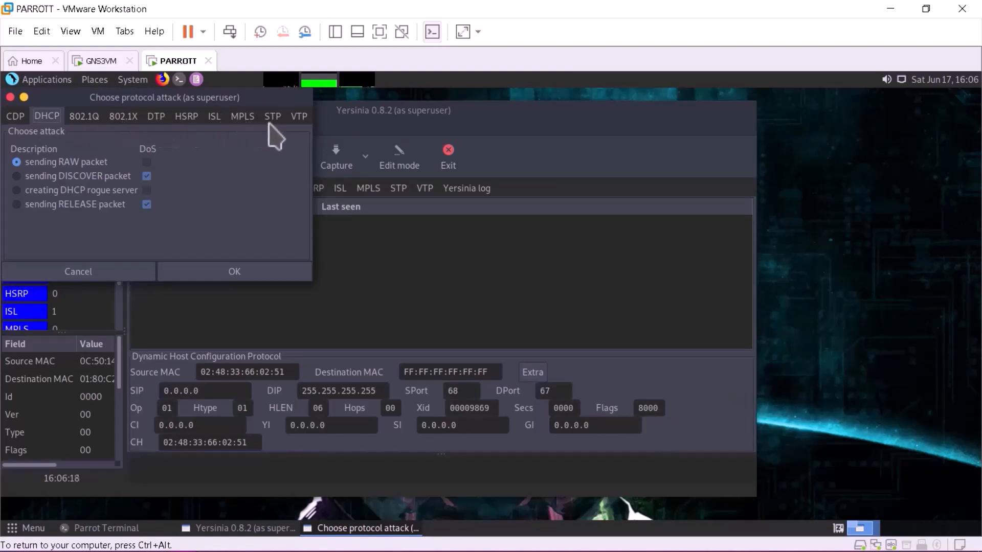
mouse_move(258, 149)
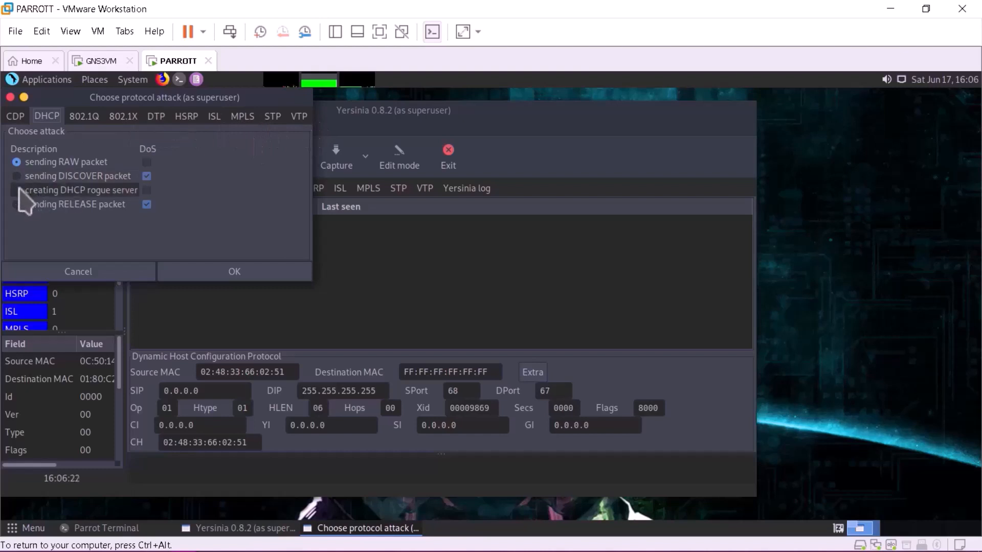
Pick 'sending DISCOVER packet' over the rogue server attack and launch the flood.
left_click(16, 191)
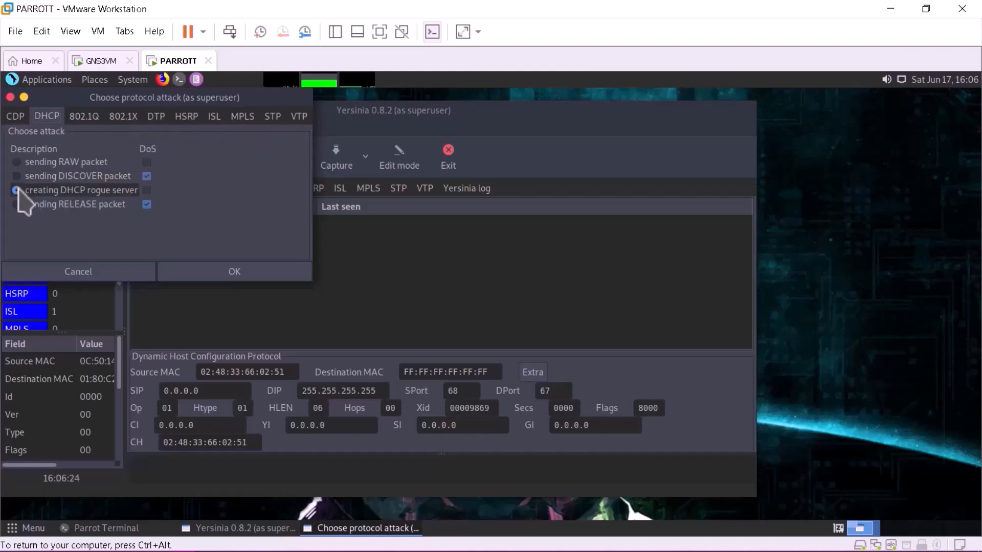
left_click(15, 190)
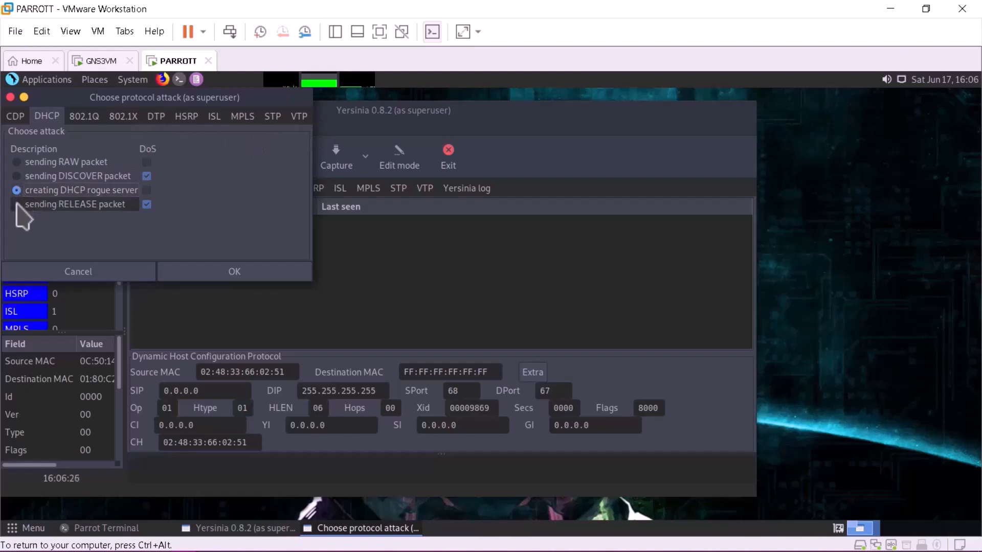
left_click(16, 176)
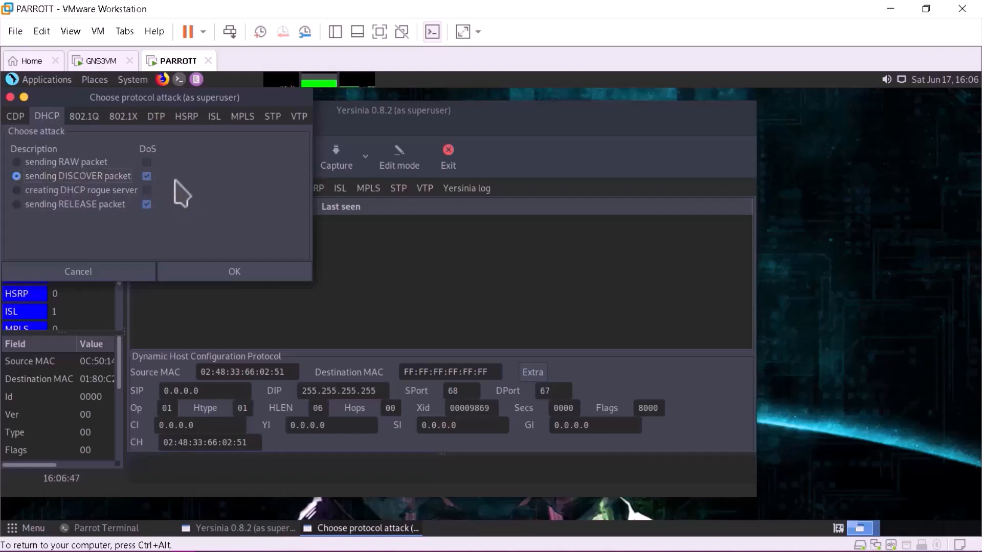
mouse_move(236, 260)
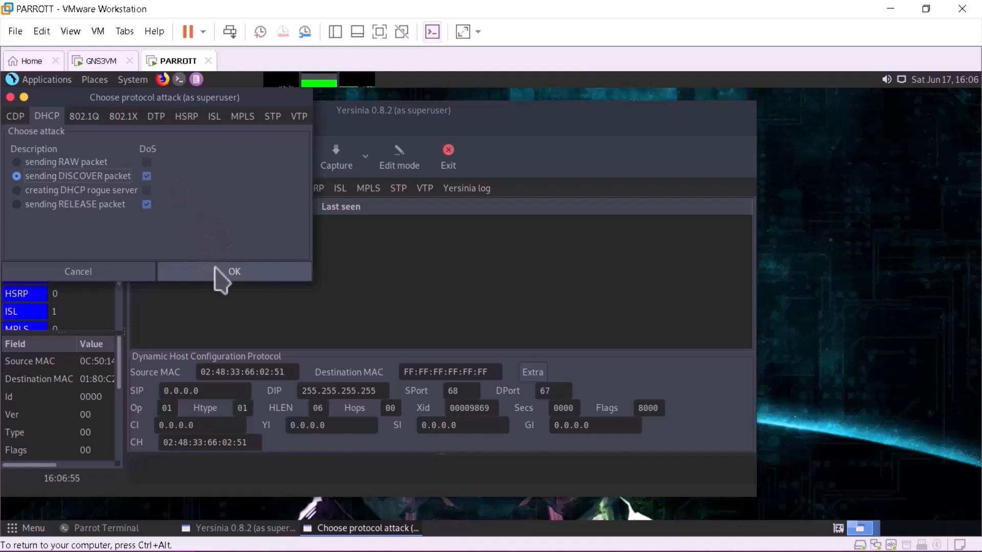
left_click(234, 271)
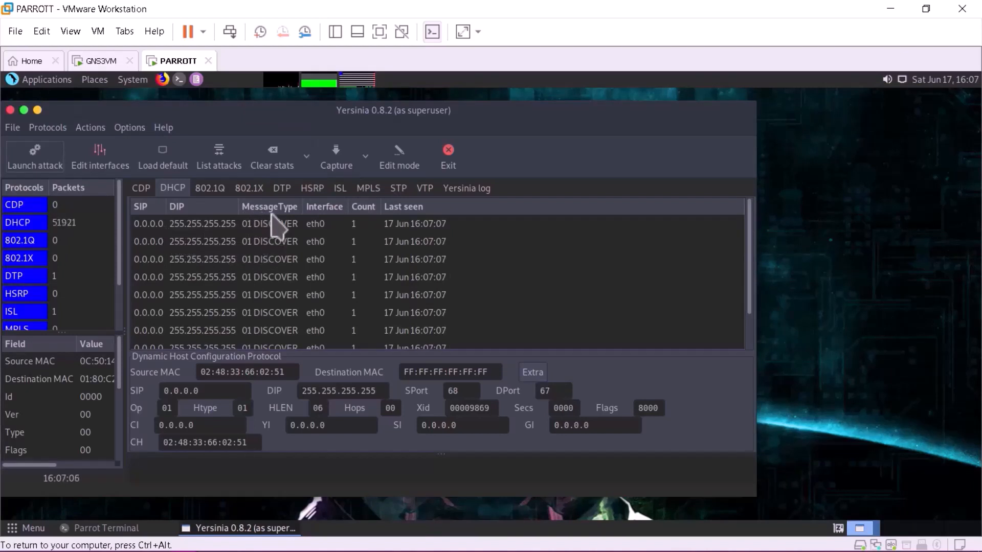
mouse_move(319, 241)
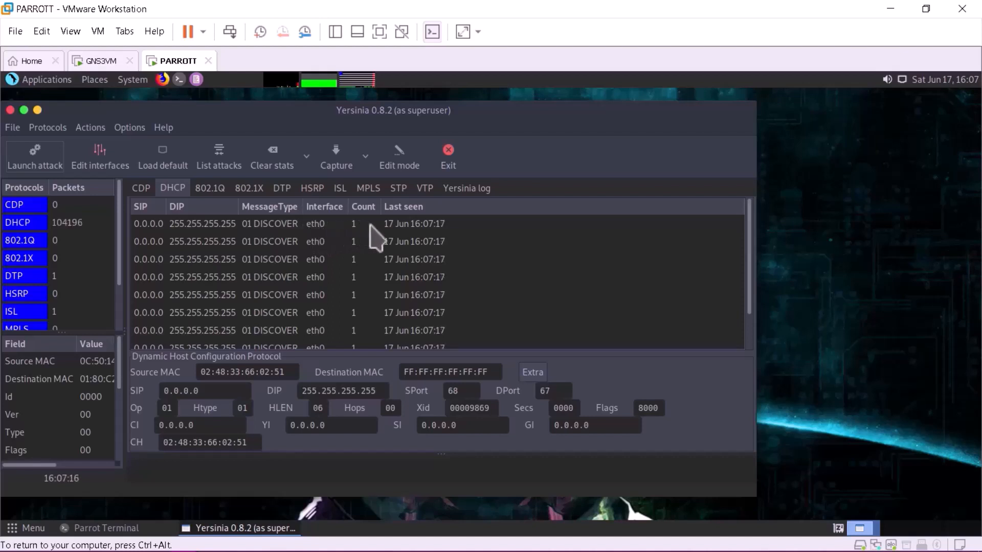
mouse_move(755, 283)
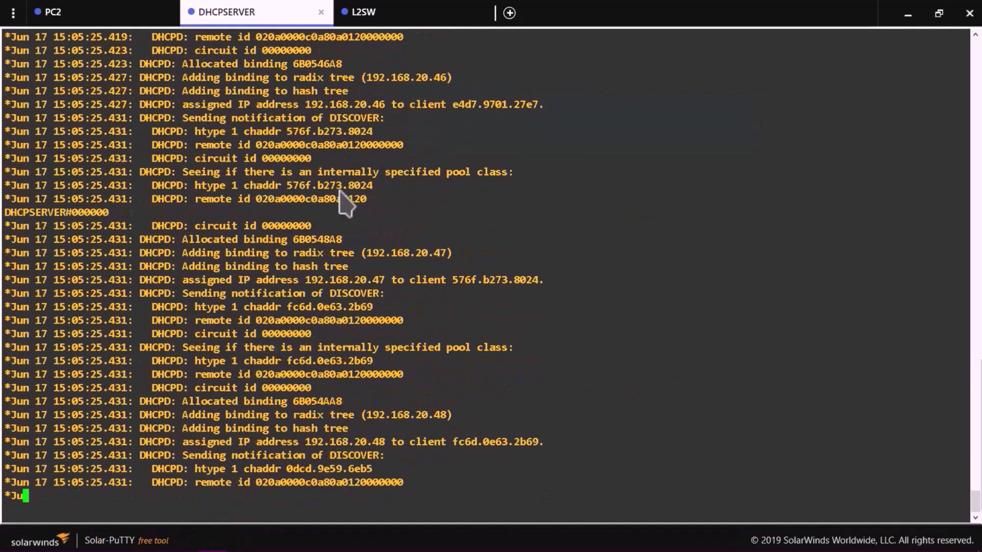
Scroll the DHCPD debug output down to the ASSIGNMENT_FAILURE with the vlan1 pool exhausted.
scroll("down", 3)
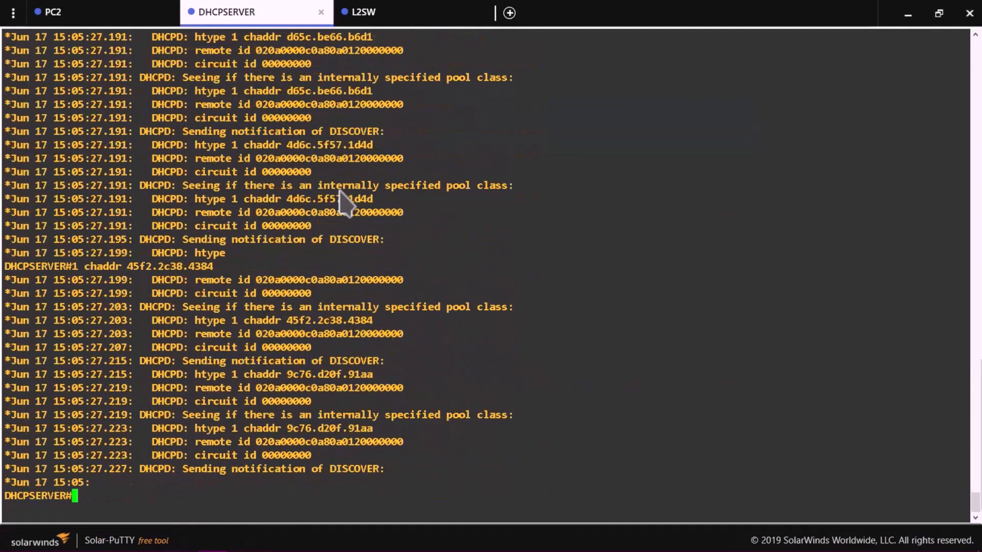
scroll("down", 3)
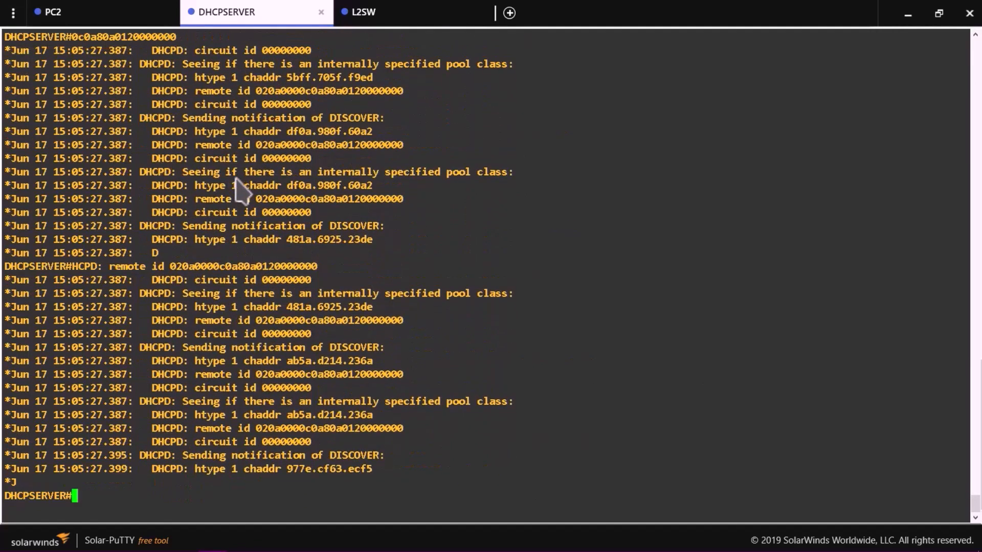
scroll("down", 3)
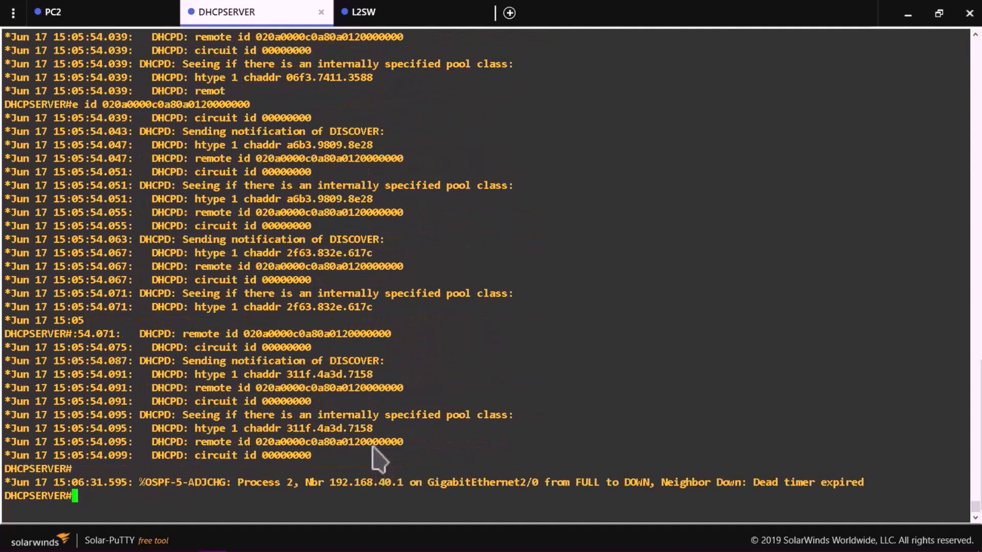
mouse_move(269, 460)
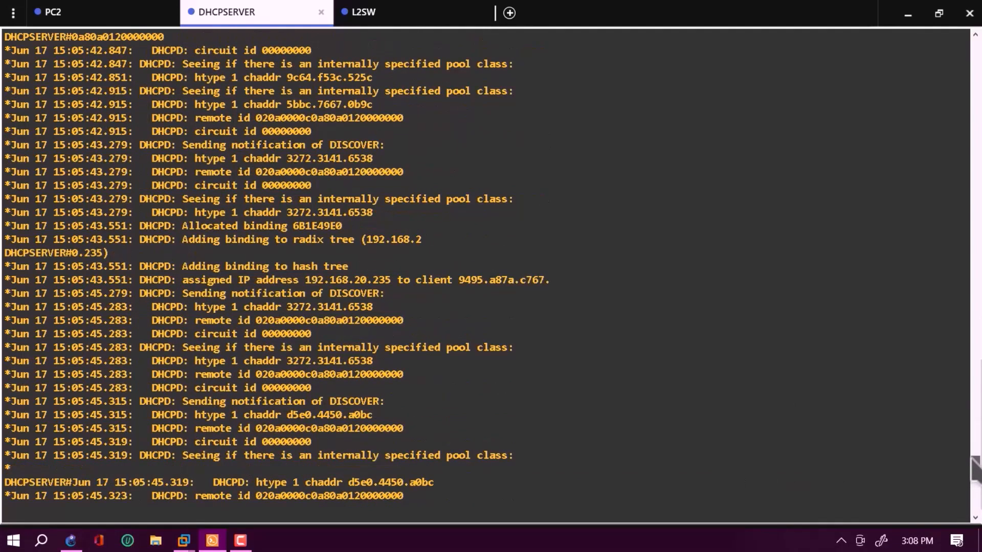
scroll("up", 3)
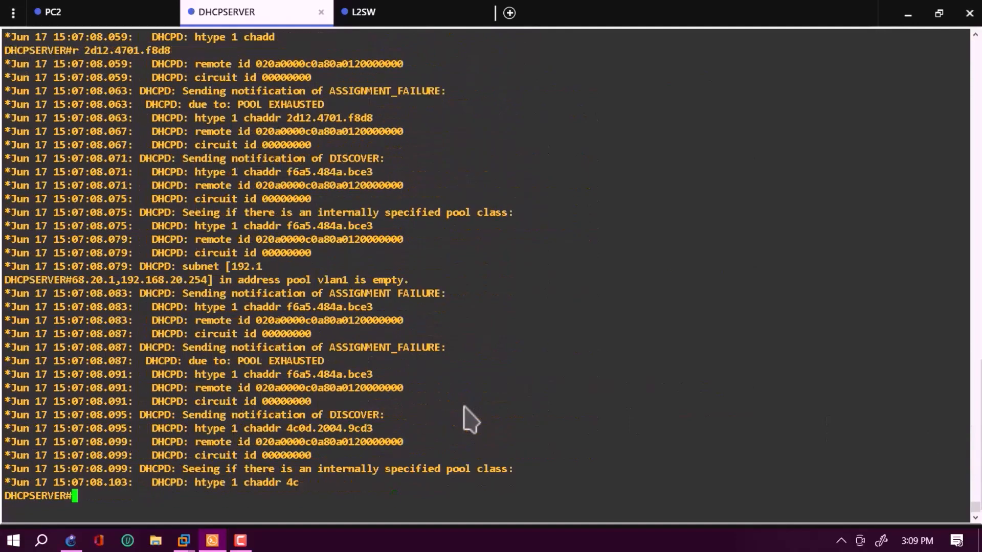
scroll("down", 3)
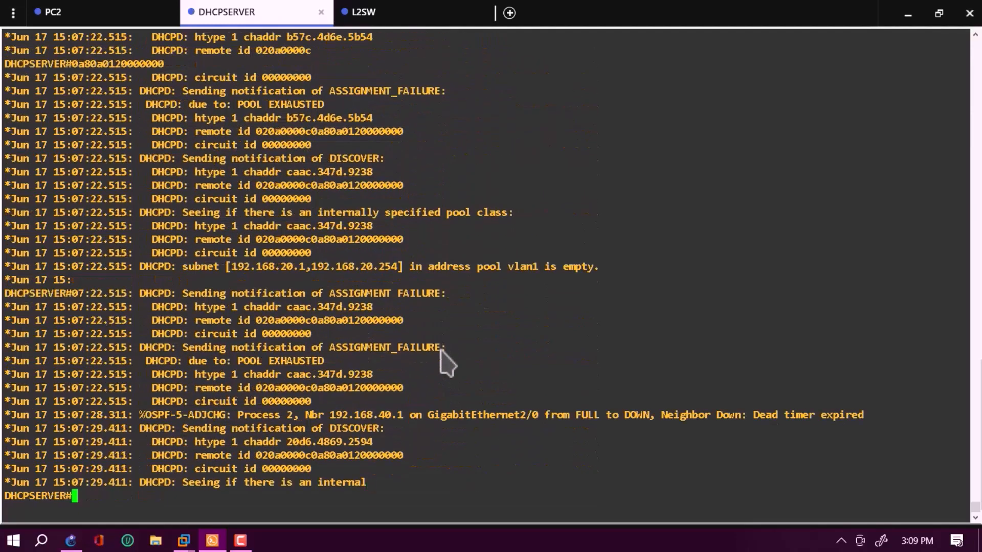
scroll("down", 3)
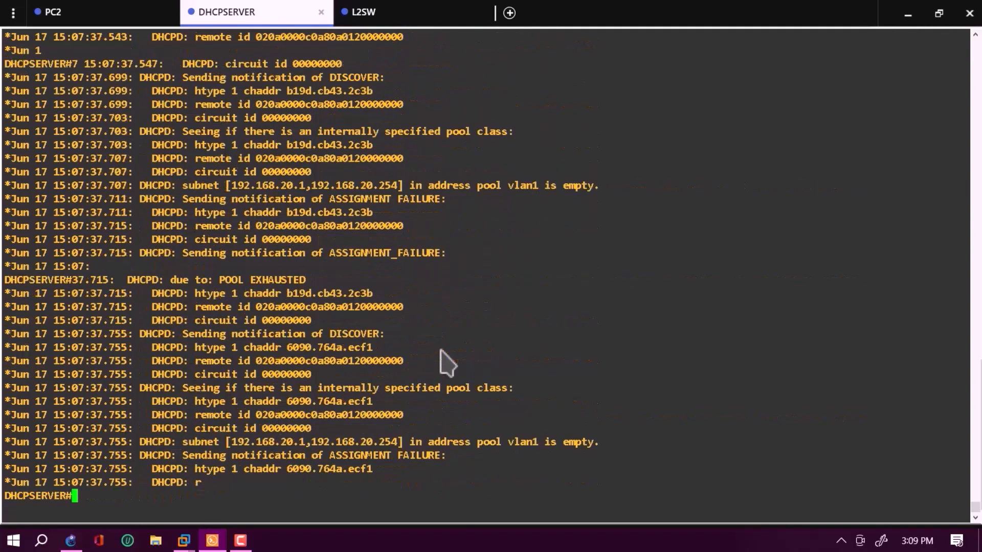
scroll("down", 3)
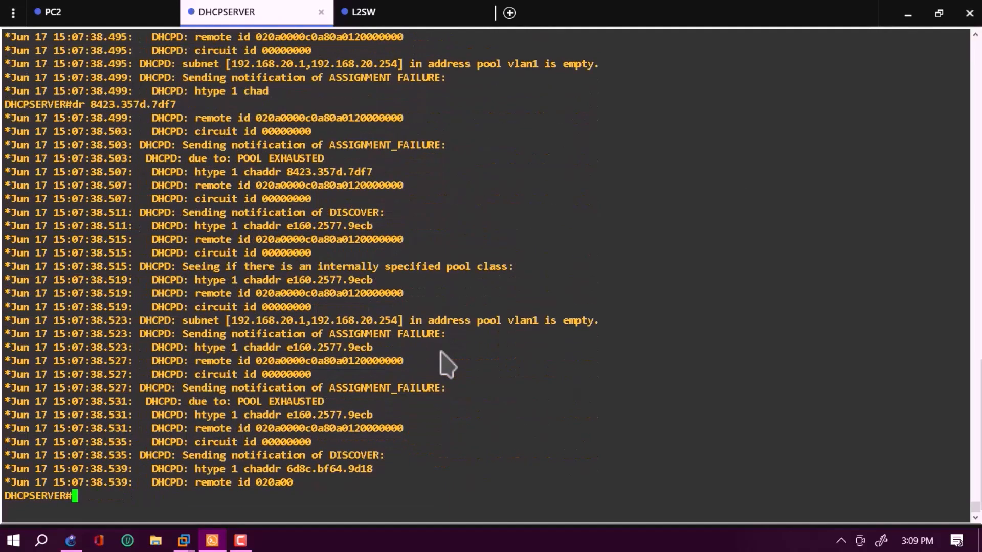
scroll("down", 3)
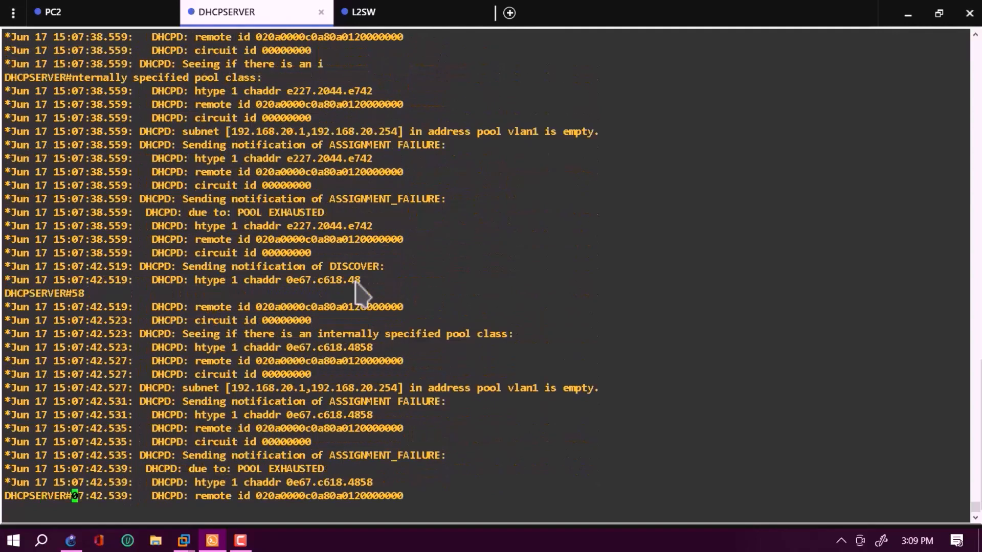
scroll("down", 3)
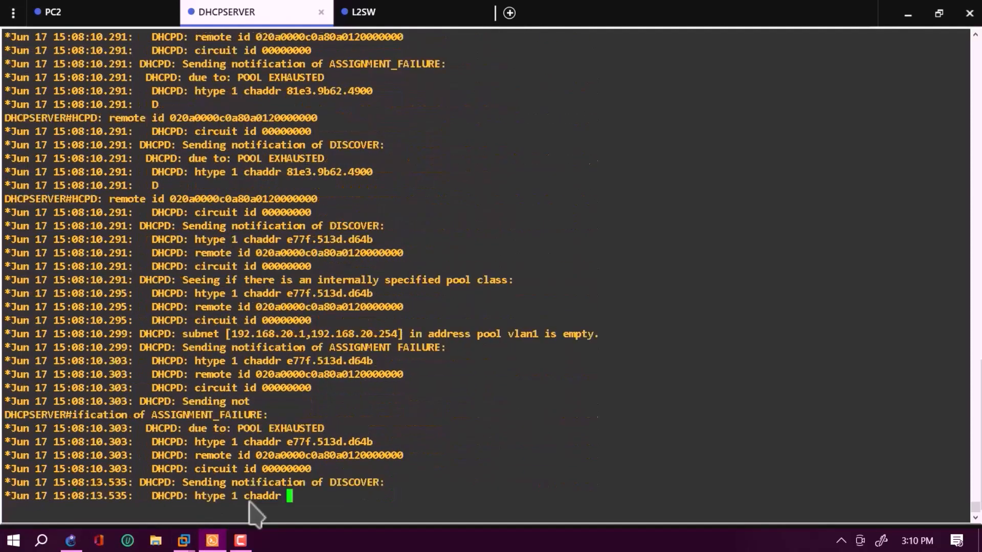
mouse_move(183, 540)
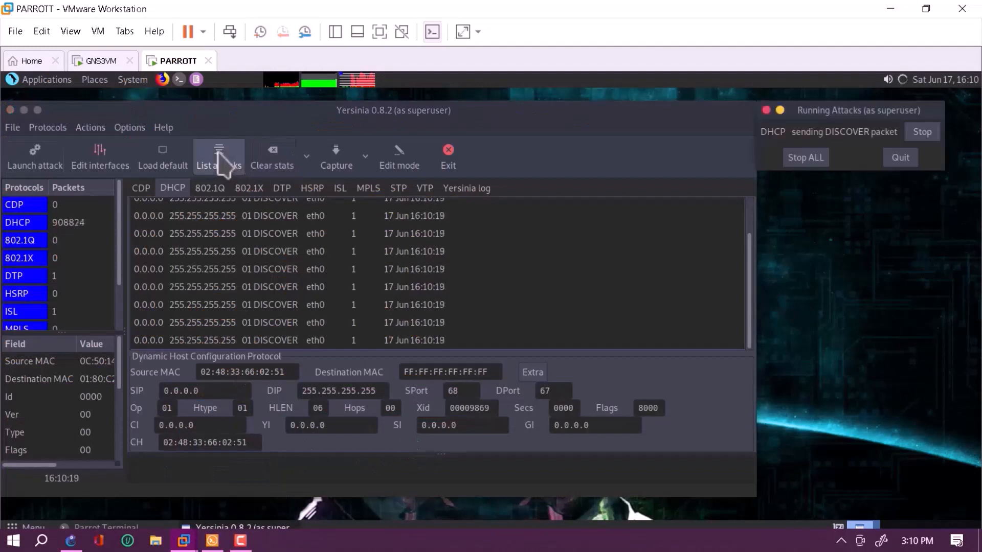
mouse_move(911, 150)
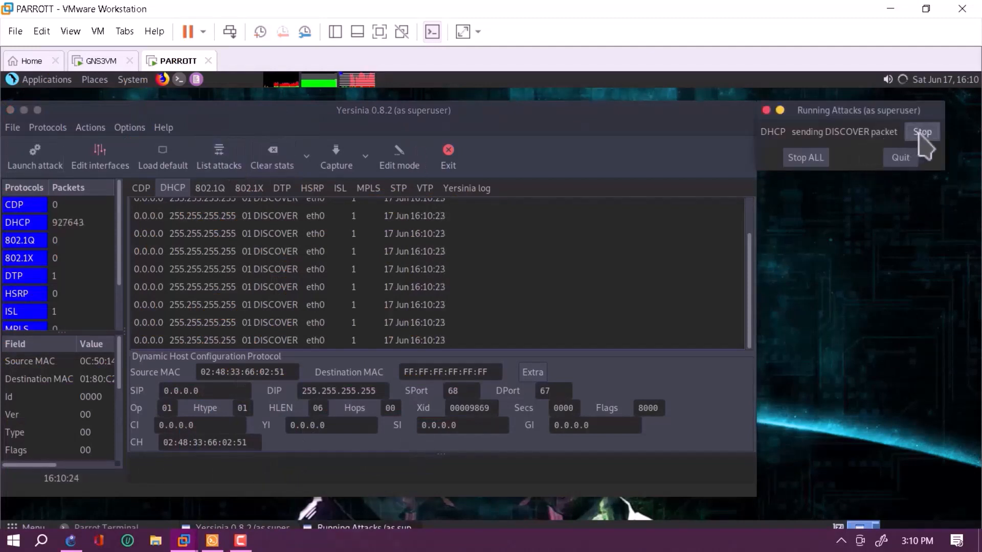
Stop the 'DHCP sending DISCOVER packet' attack and return to the DHCPSERVER console.
left_click(922, 132)
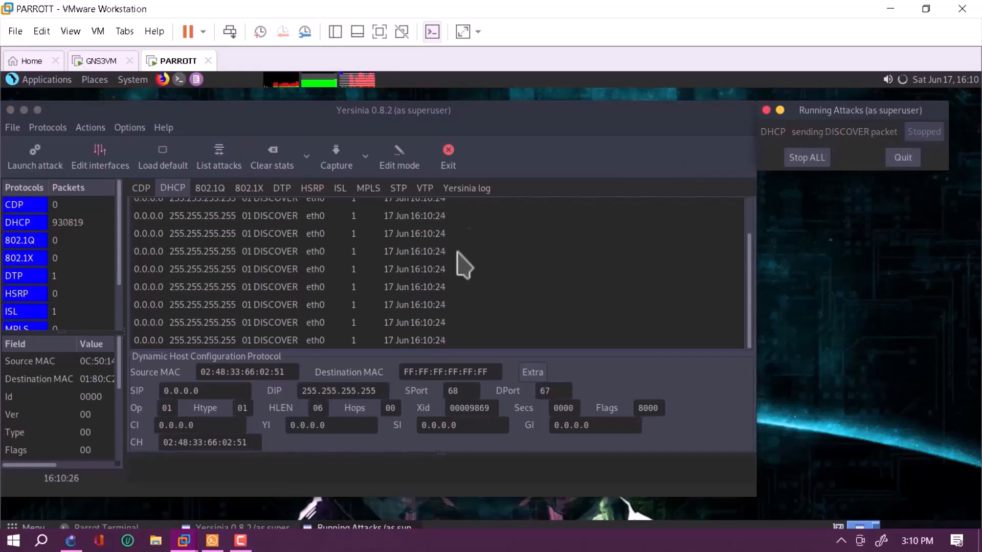
mouse_move(211, 540)
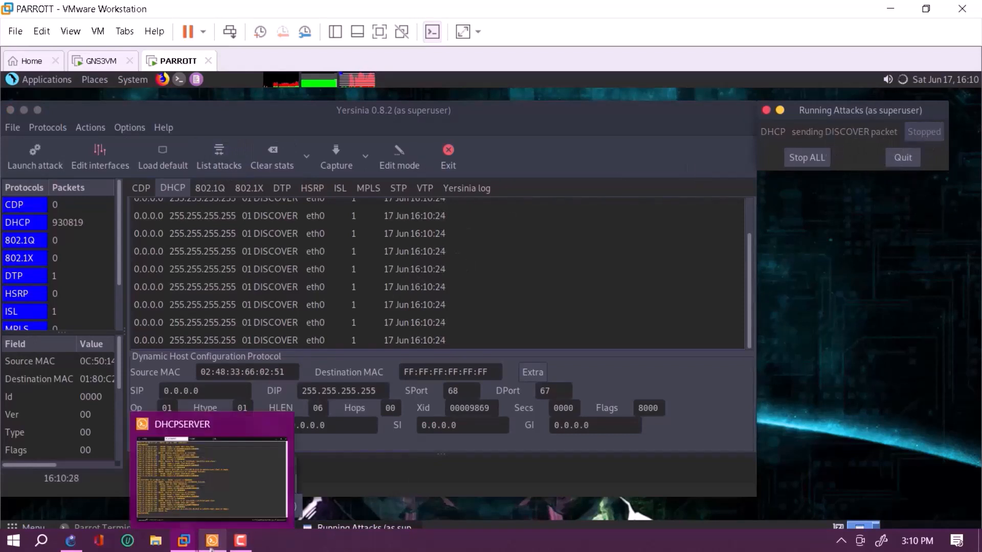
left_click(211, 479)
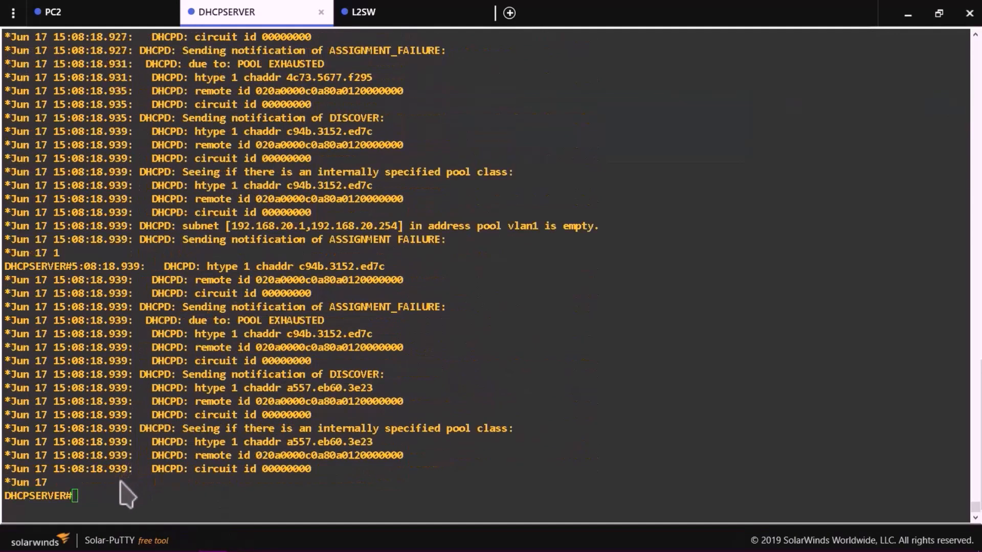
Review the DHCPSERVER POOL EXHAUSTED log, search 'snipp' for a screenshot tool, then shrink the terminal.
scroll("down", 3)
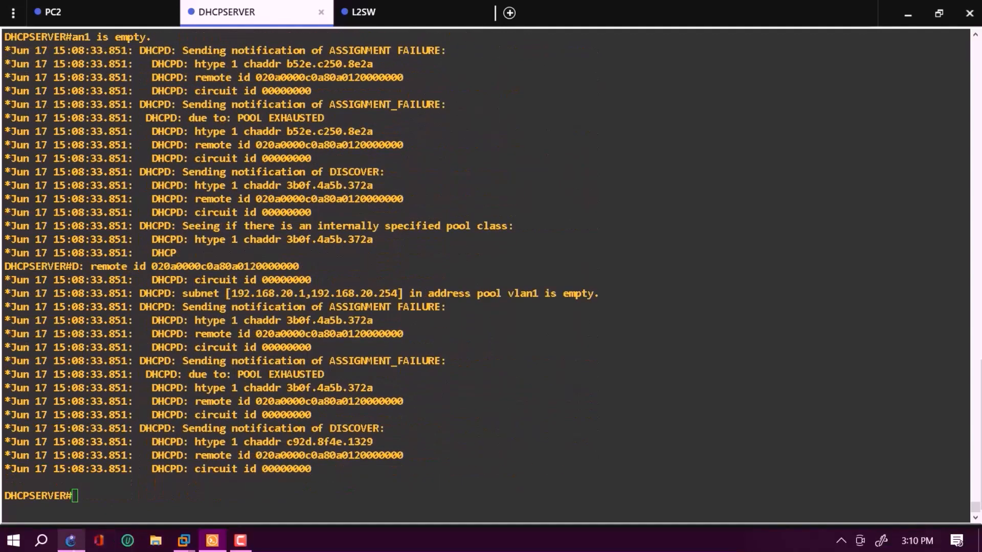
left_click(42, 540)
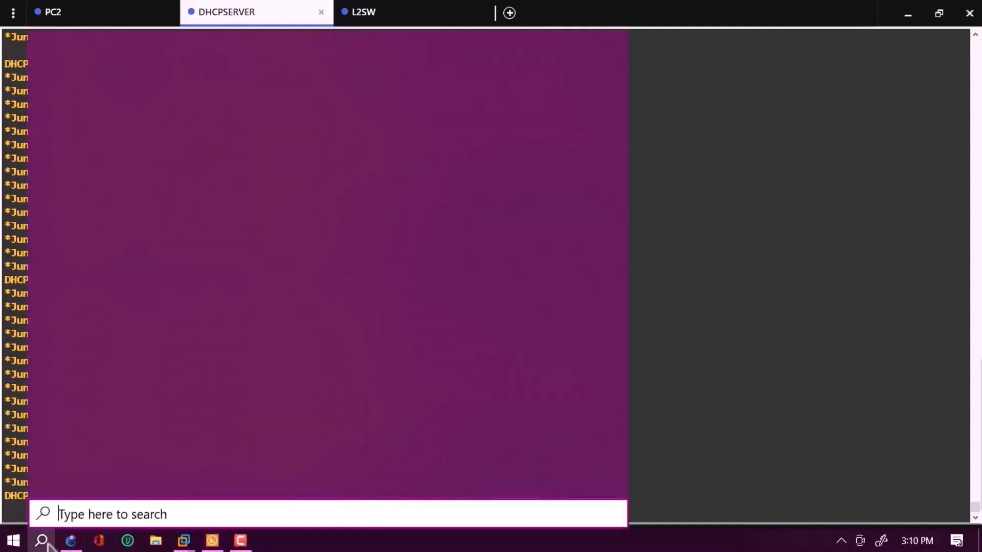
type("snipp")
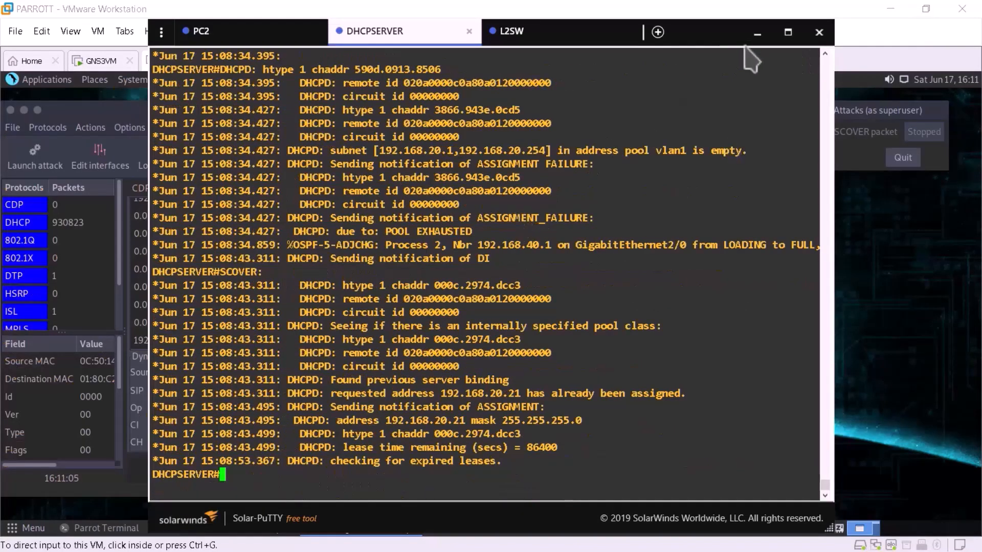
mouse_move(666, 13)
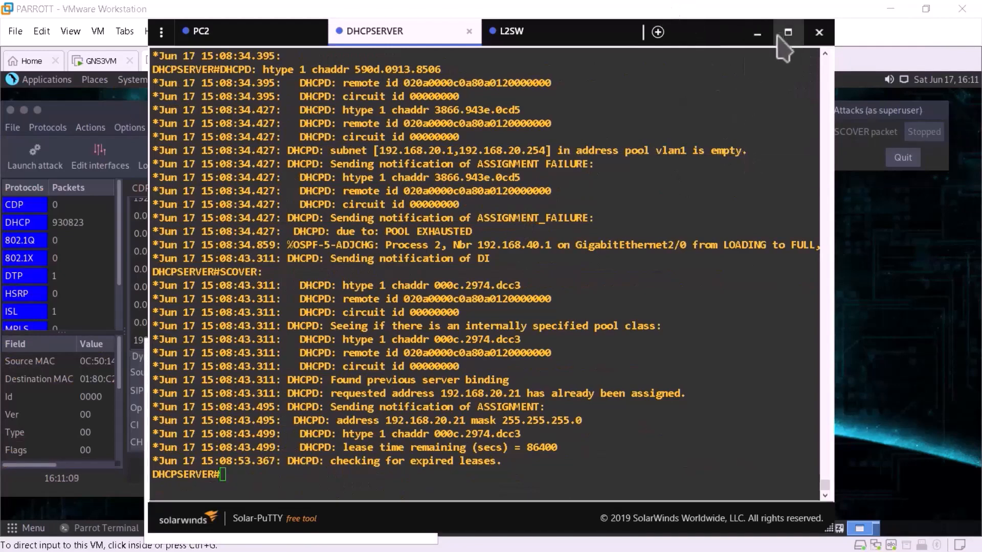
left_click(786, 32)
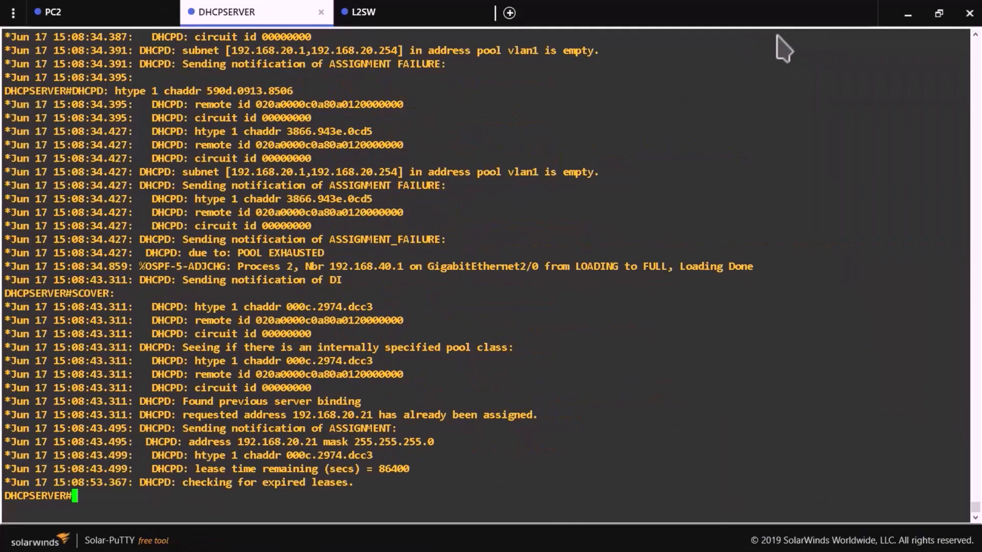
mouse_move(871, 167)
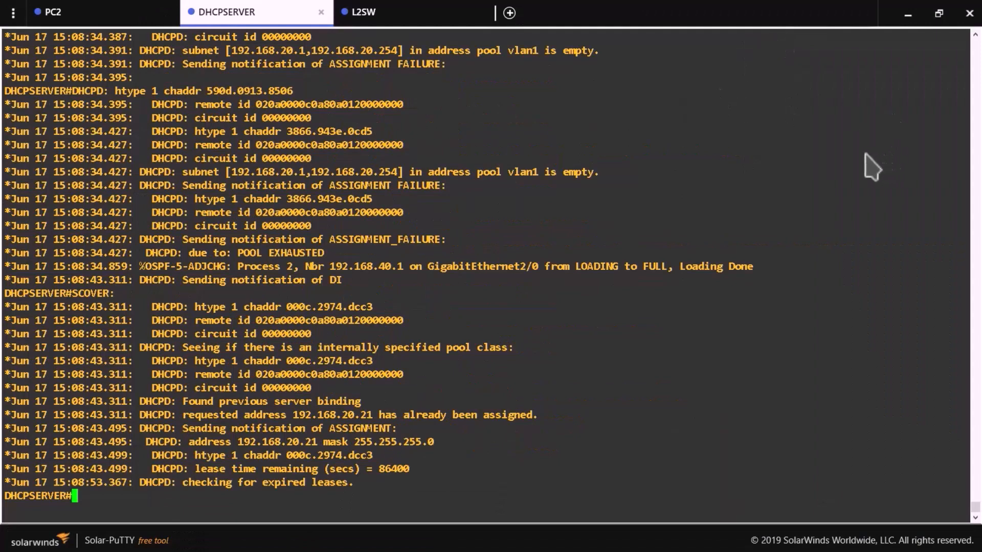
mouse_move(786, 78)
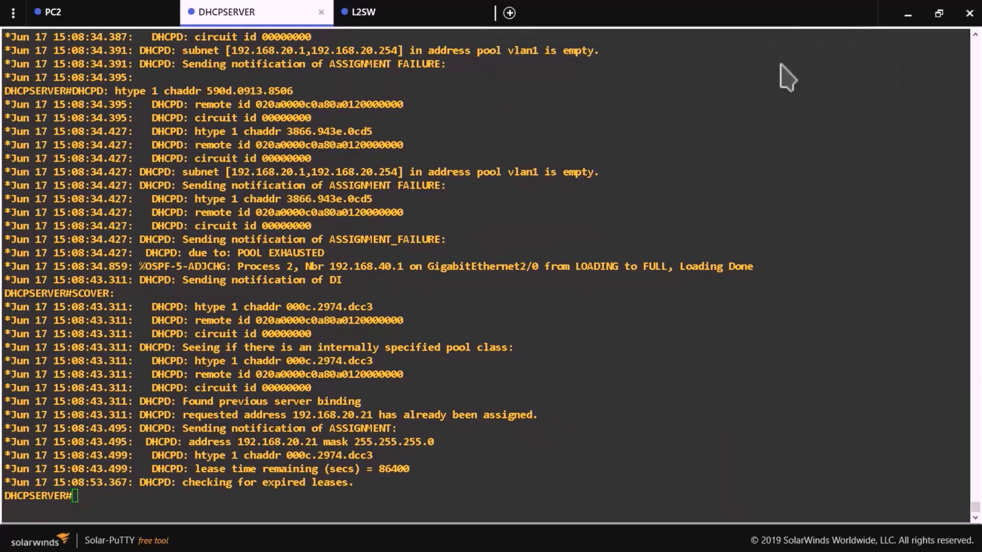
mouse_move(687, 91)
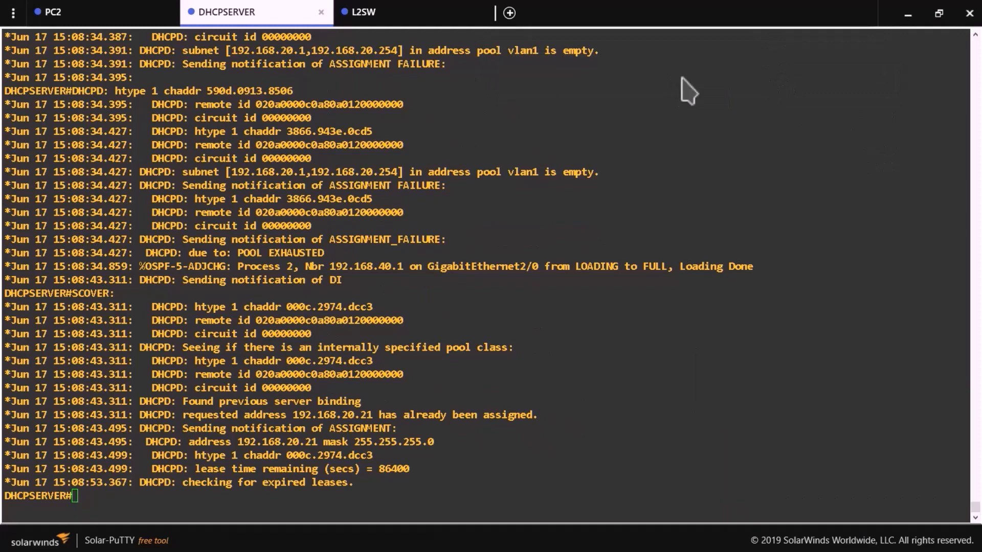
mouse_move(203, 259)
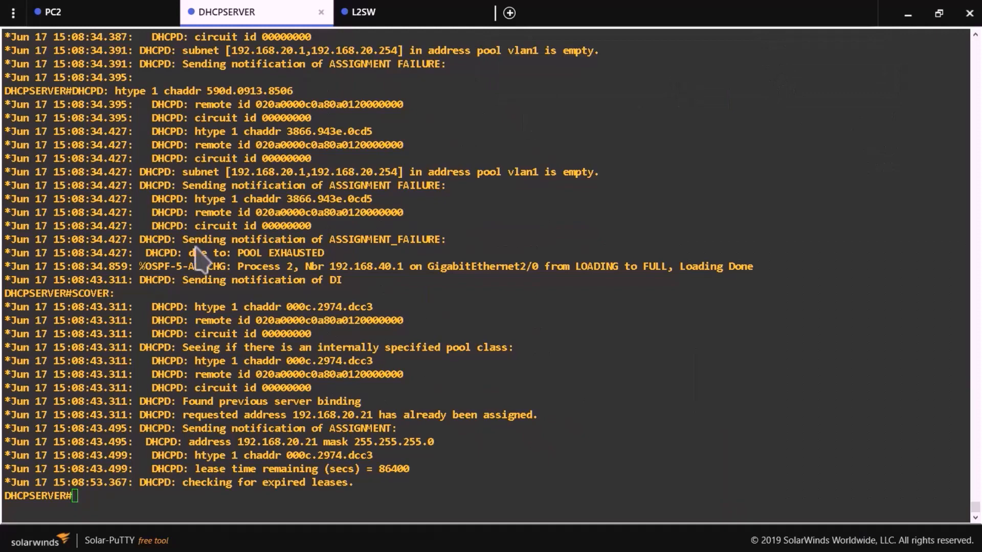
mouse_move(210, 307)
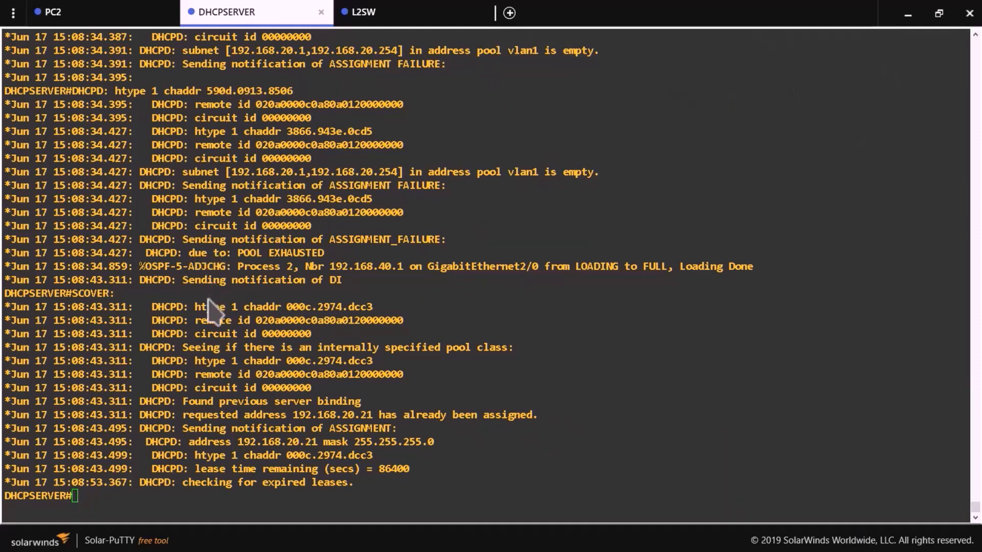
mouse_move(635, 357)
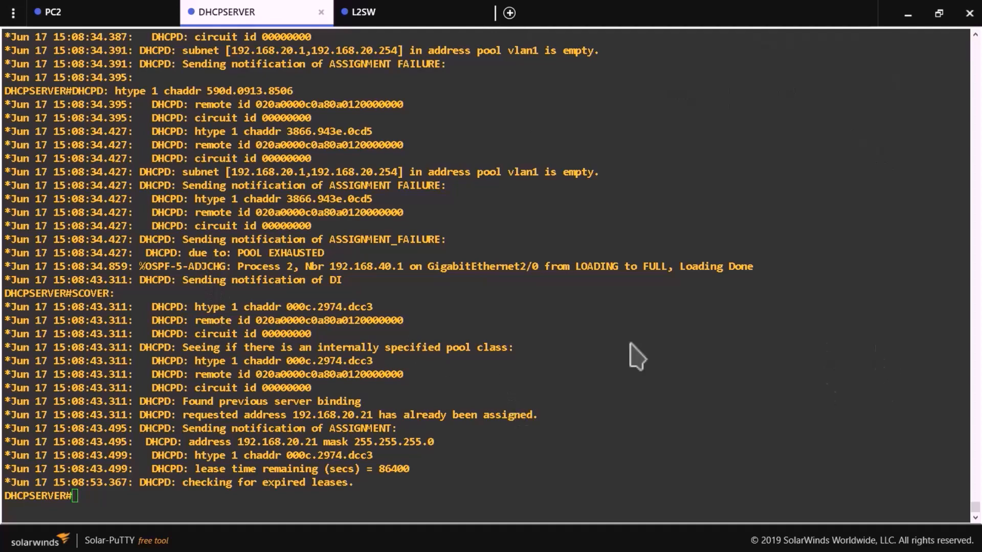
mouse_move(332, 266)
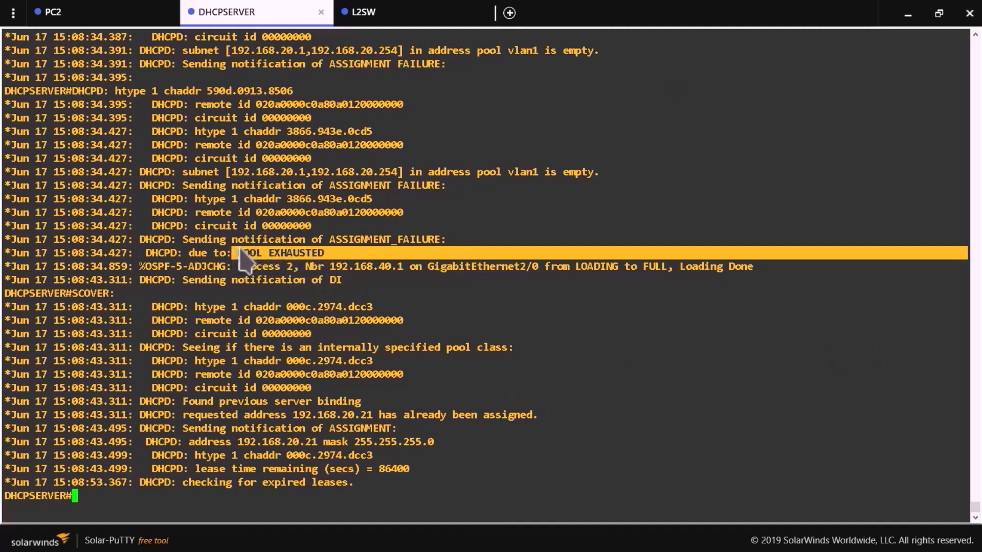
mouse_move(251, 263)
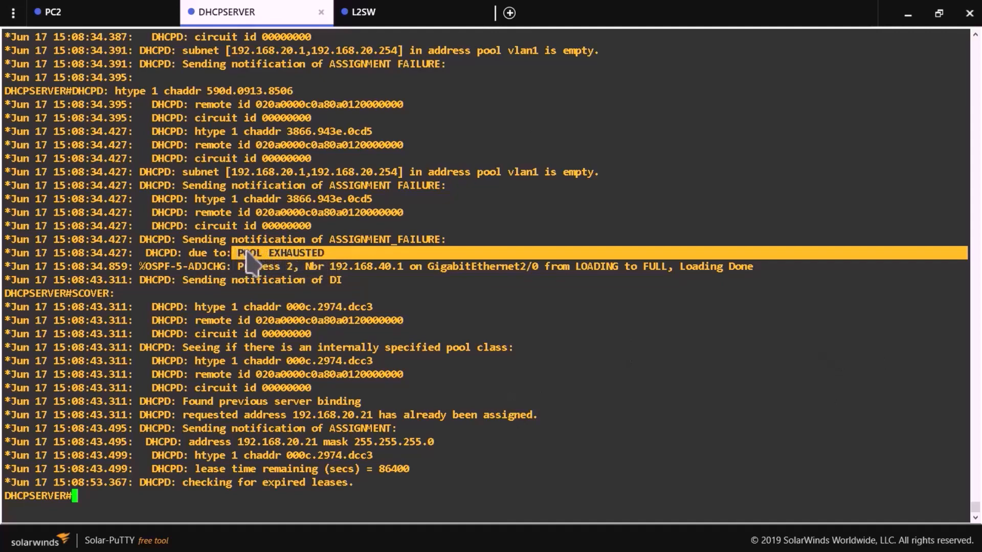
mouse_move(347, 263)
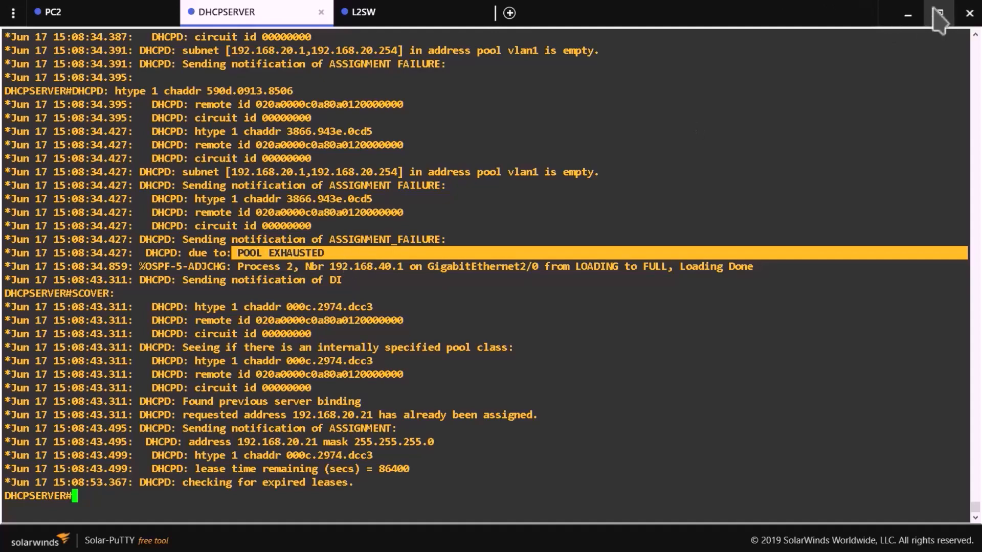
left_click(941, 15)
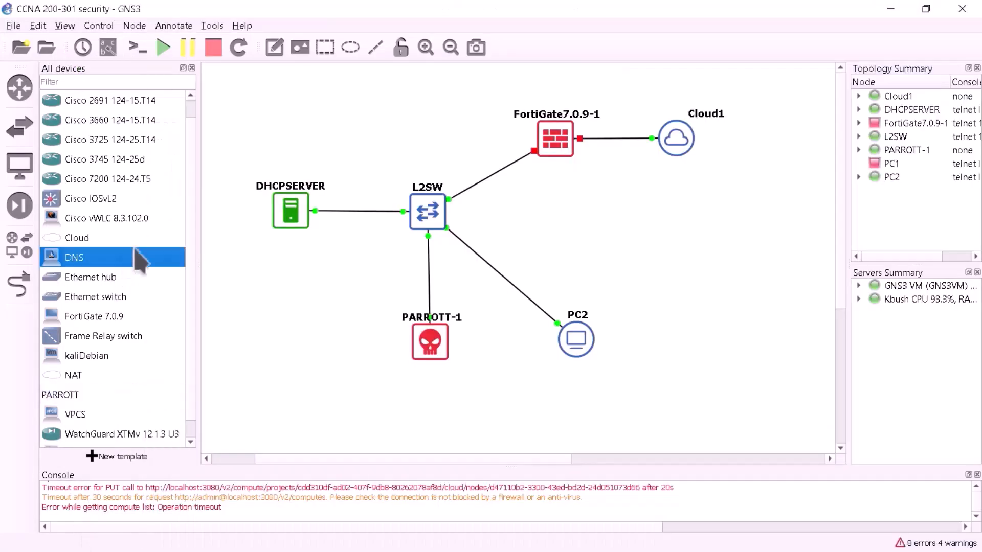
mouse_move(56, 424)
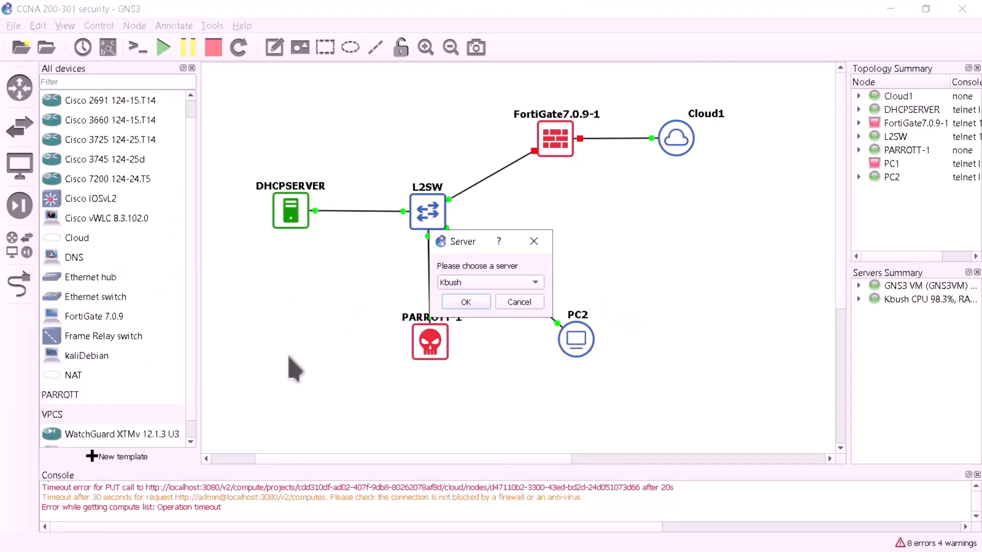
Place VPCS node PC3 on server Kbush, cable it to L2SW and bring up its actions menu.
left_click(465, 302)
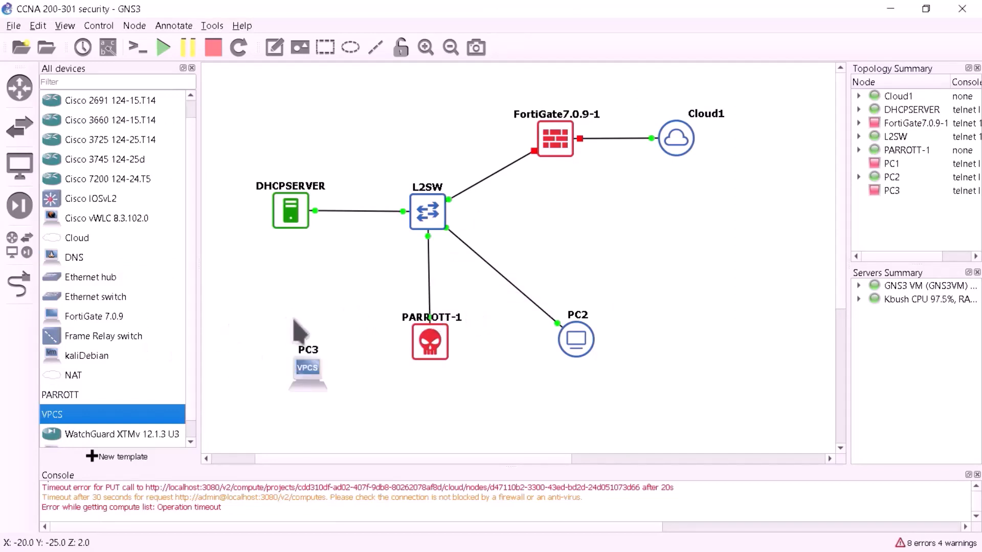
mouse_move(372, 385)
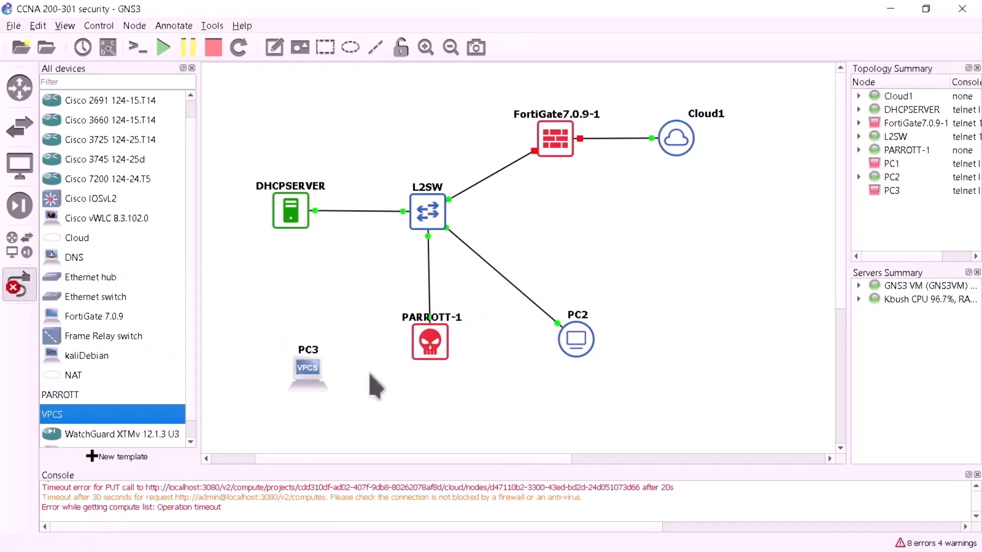
left_click(308, 367)
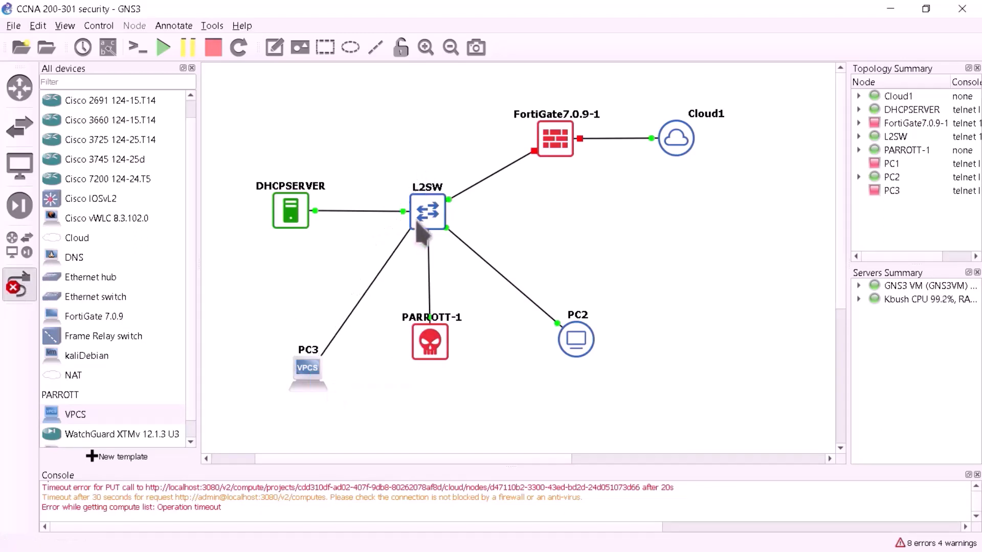
left_click(428, 211)
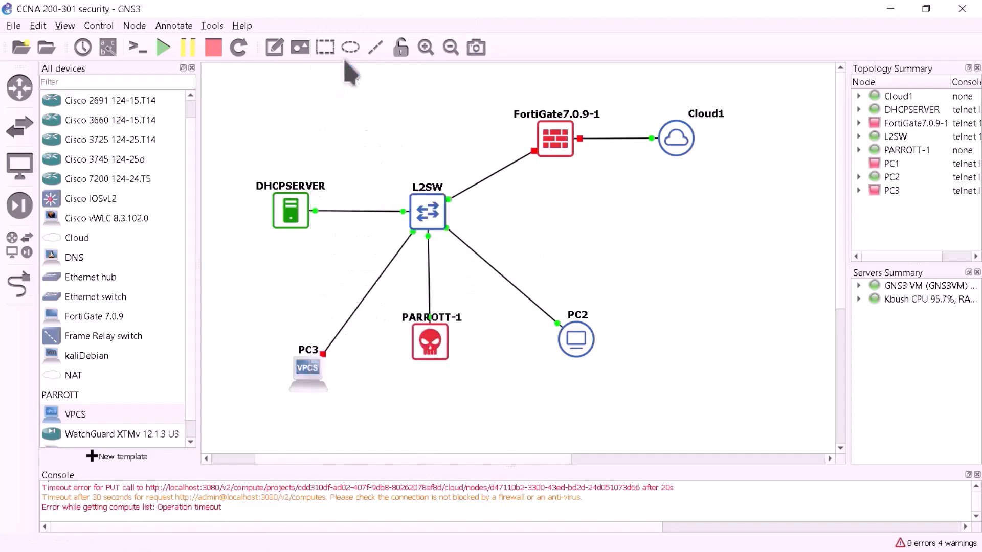
mouse_move(357, 381)
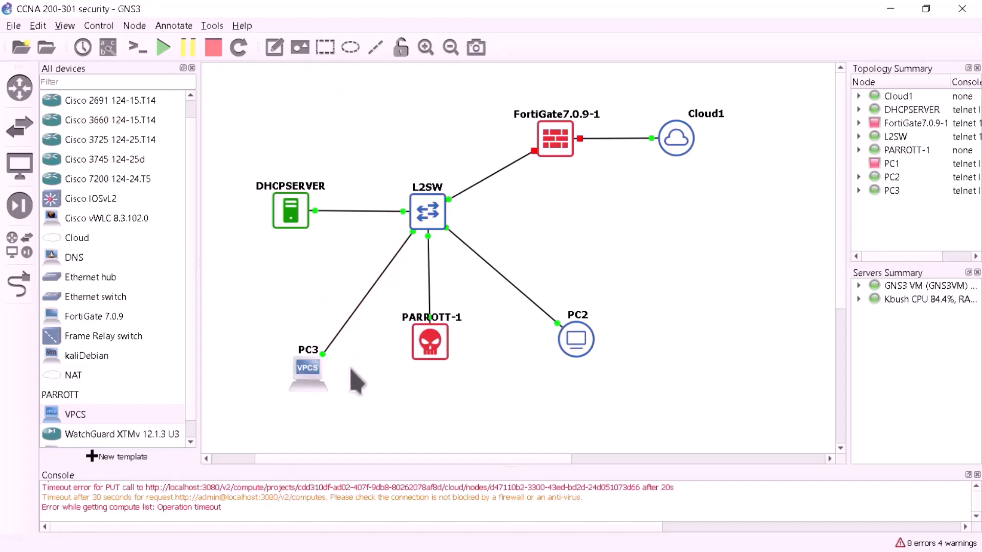
mouse_move(316, 378)
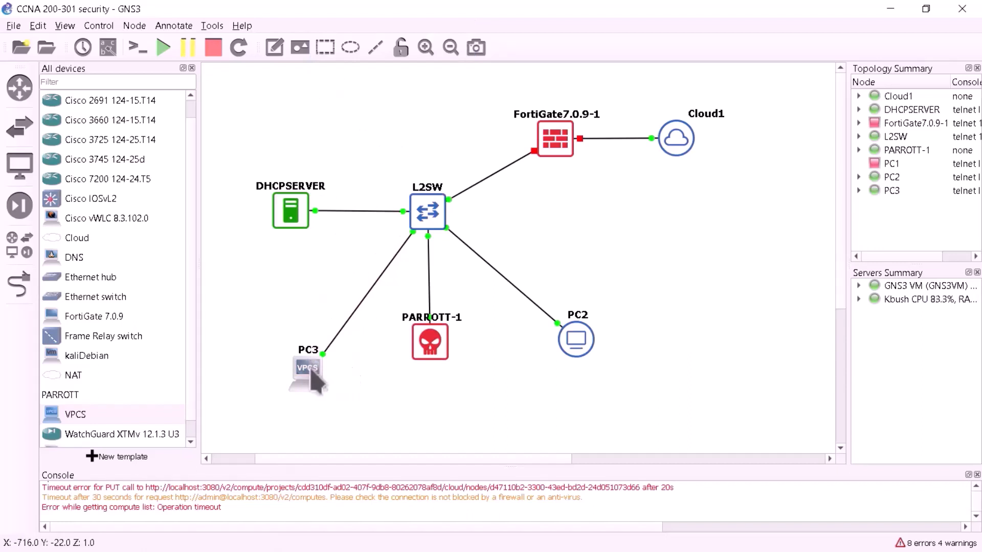
right_click(308, 372)
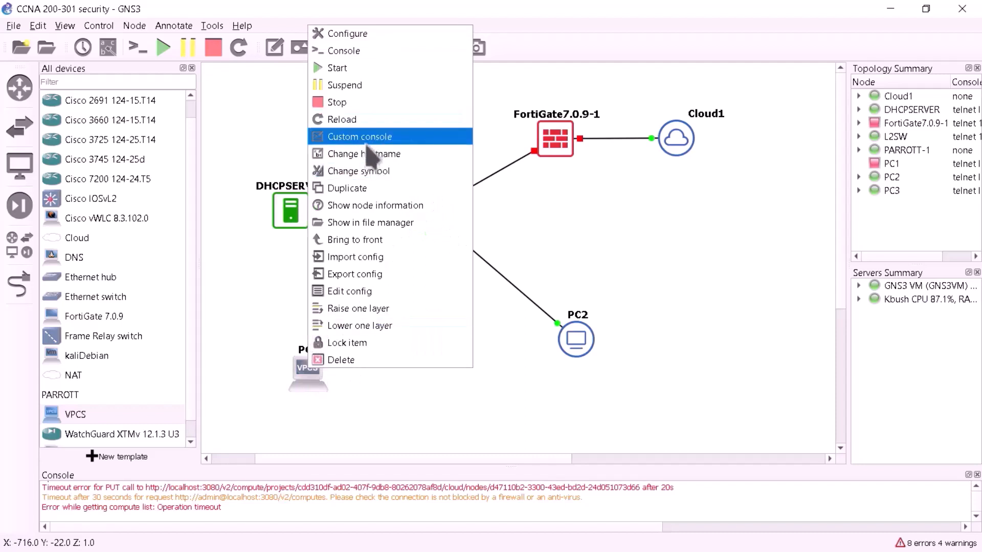
mouse_move(363, 154)
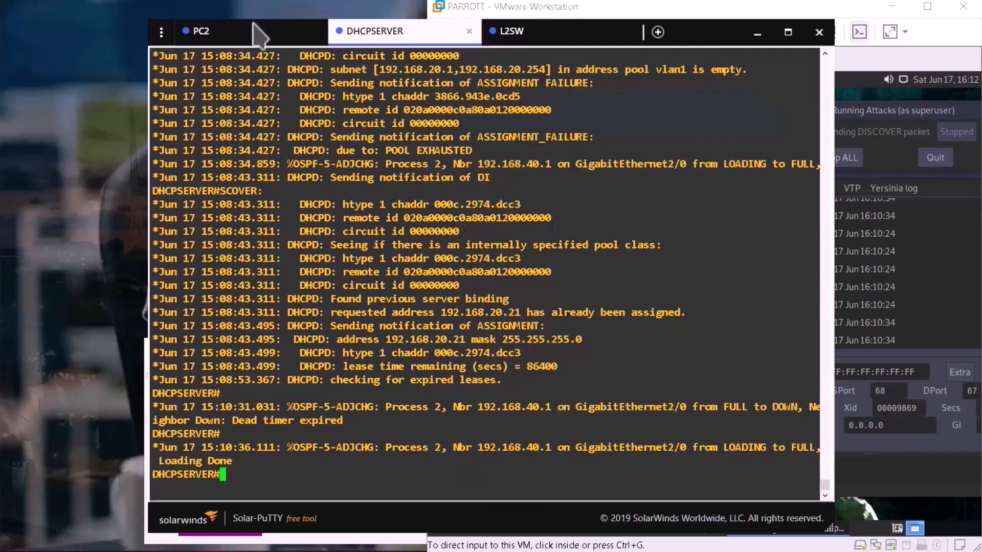
mouse_move(274, 324)
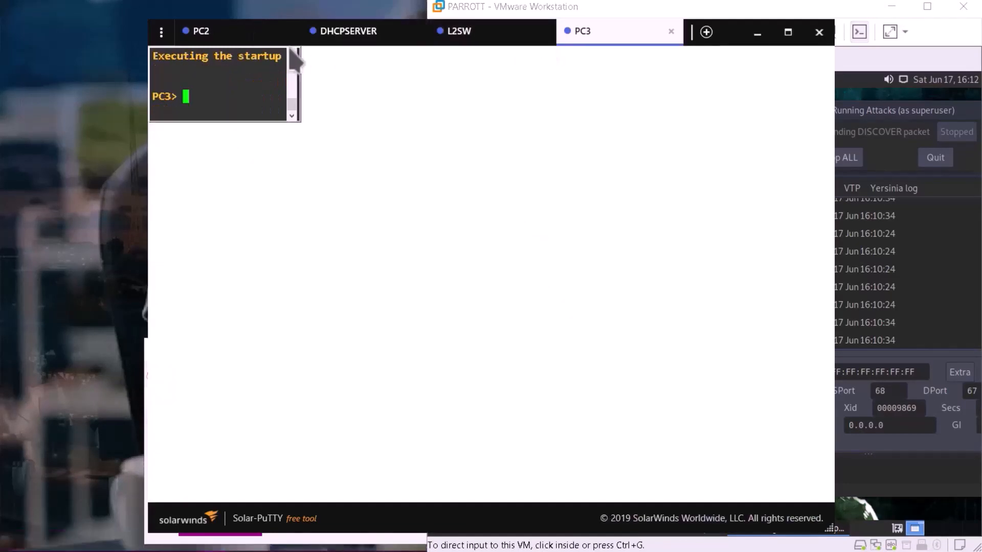
Switch through the PC2 console tab to the DHCPSERVER debug output.
left_click(201, 31)
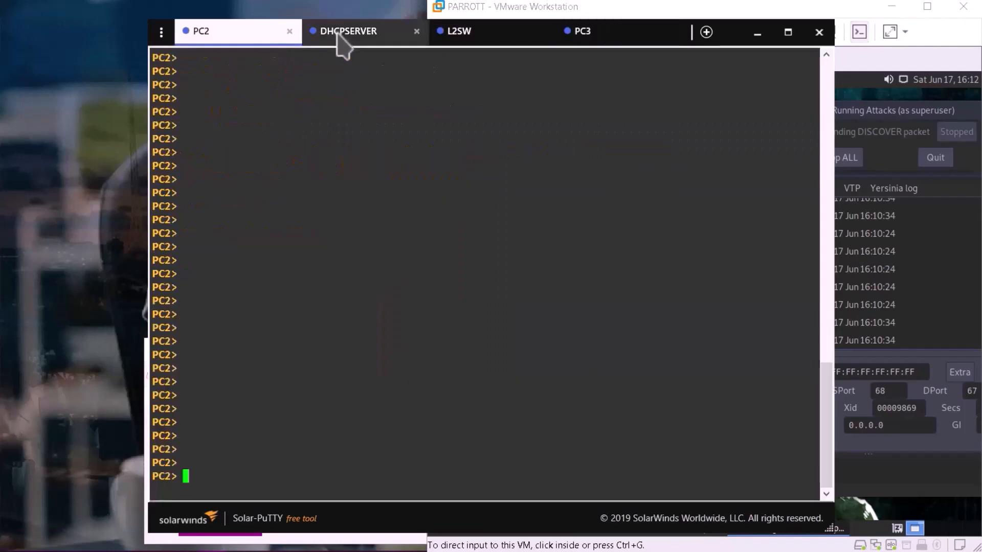
left_click(348, 31)
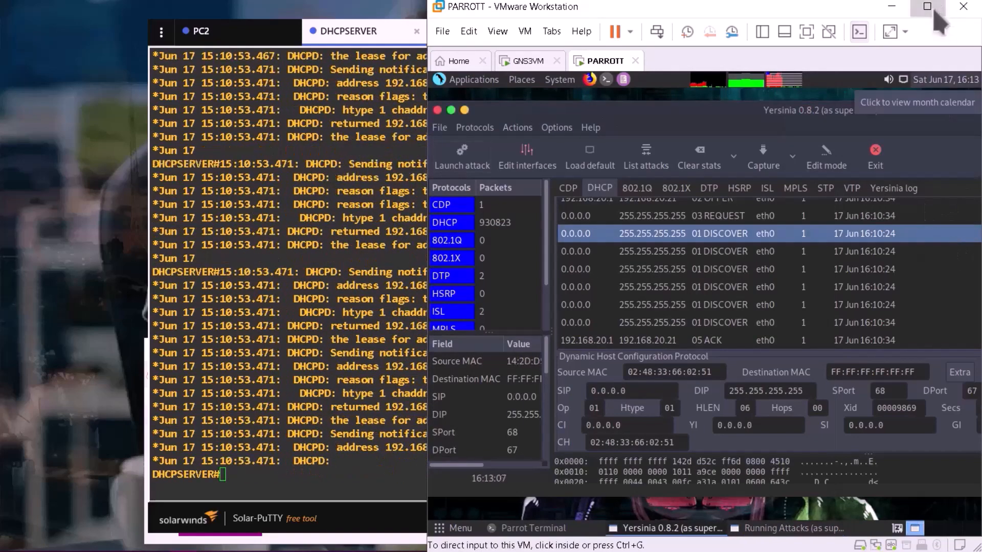
Relaunch the DHCP sending DISCOVER packet flood, quit the stopped-attacks window and list running attacks.
left_click(927, 7)
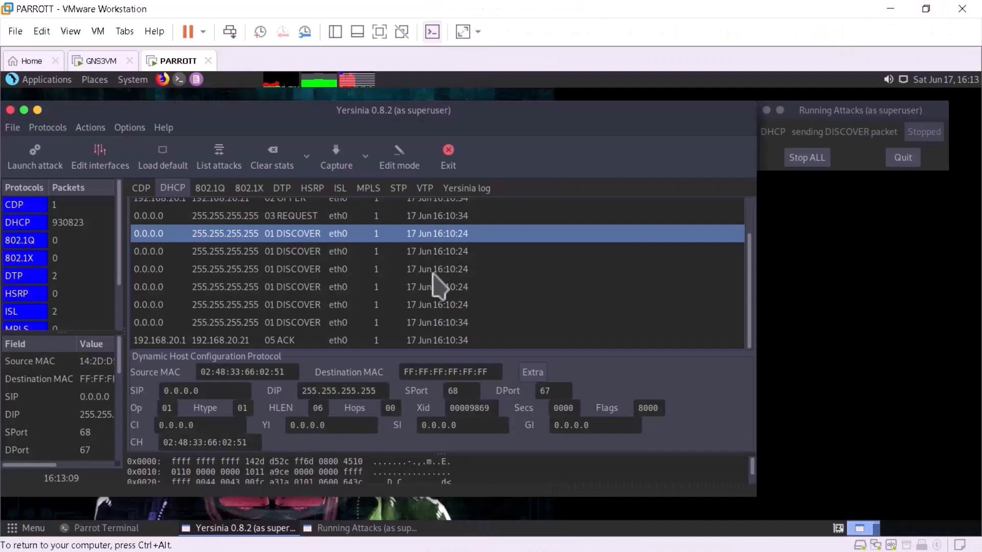
mouse_move(159, 188)
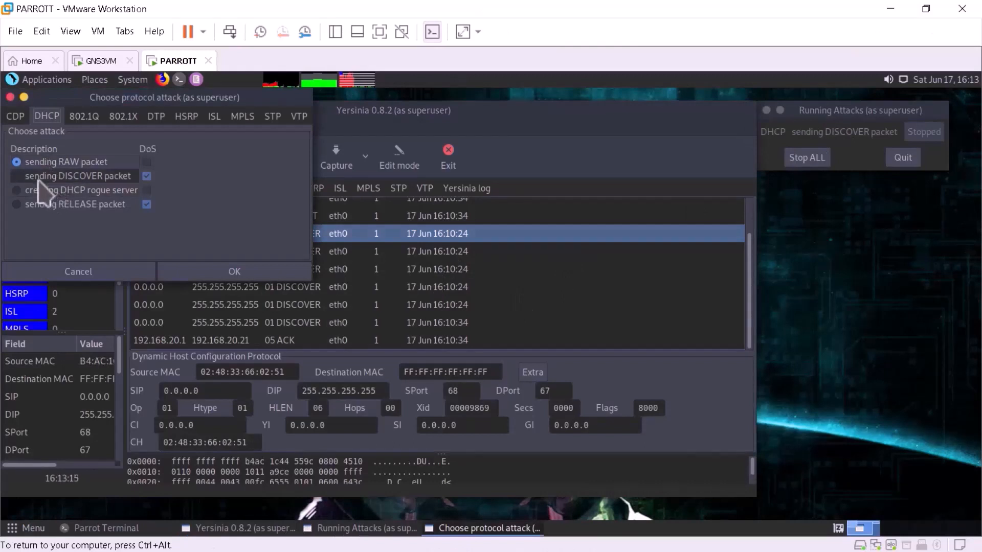
left_click(15, 176)
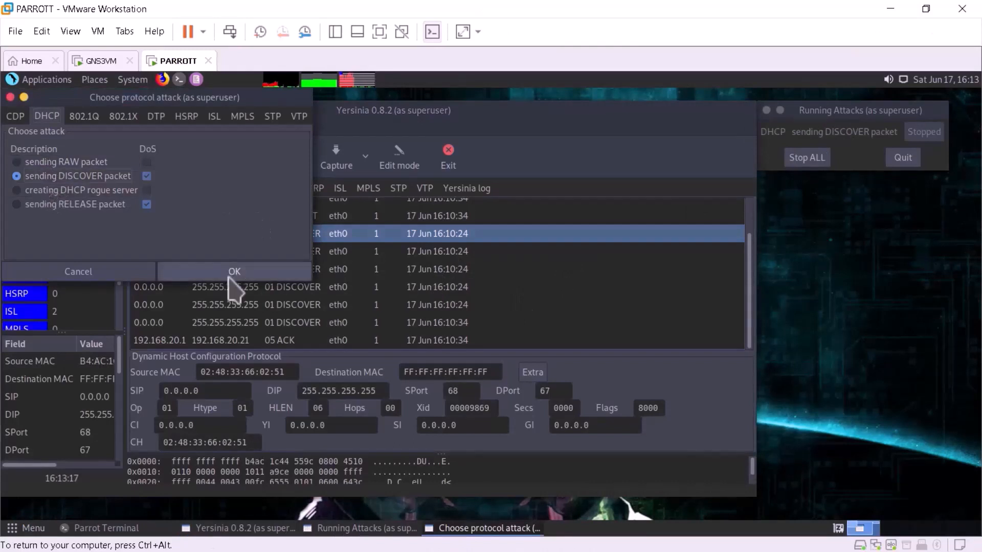
left_click(234, 271)
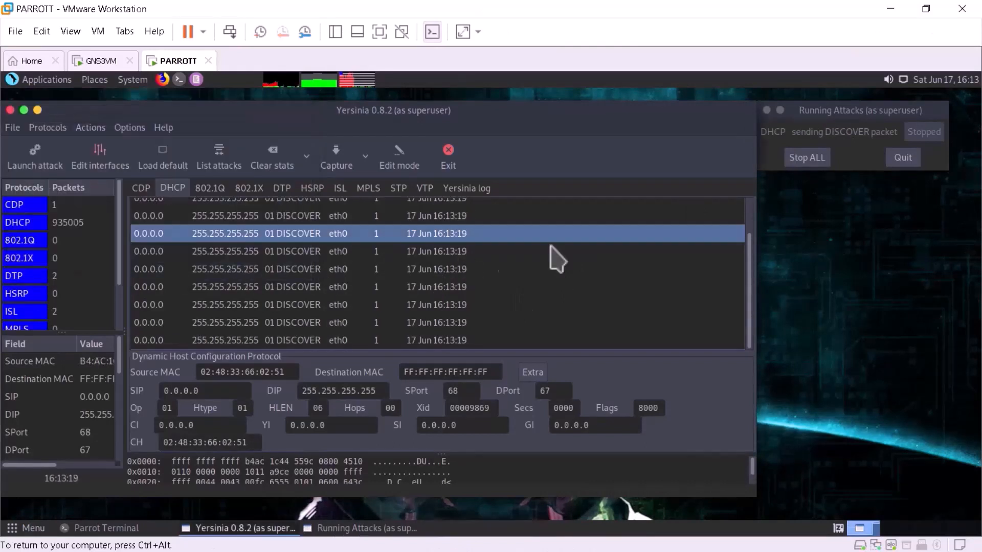
mouse_move(764, 239)
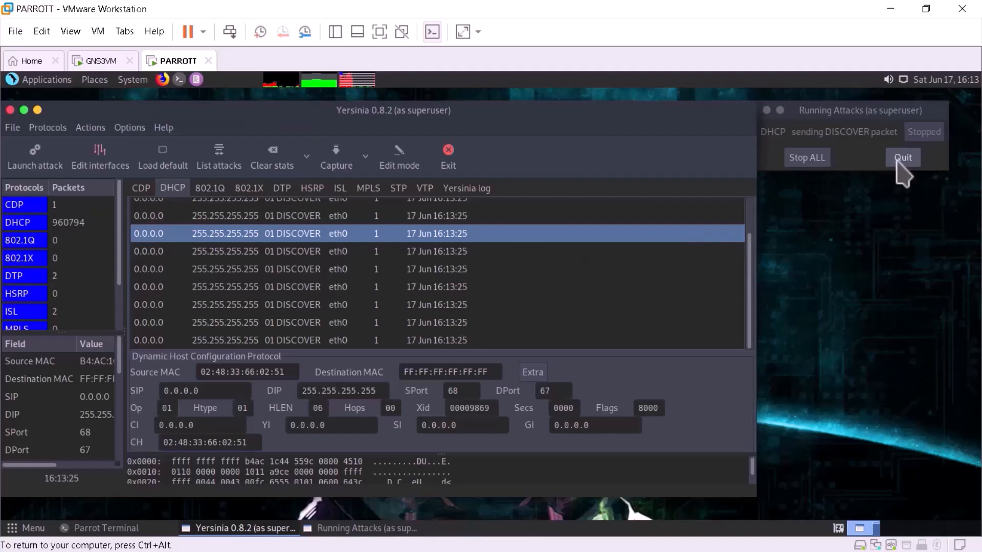
left_click(902, 157)
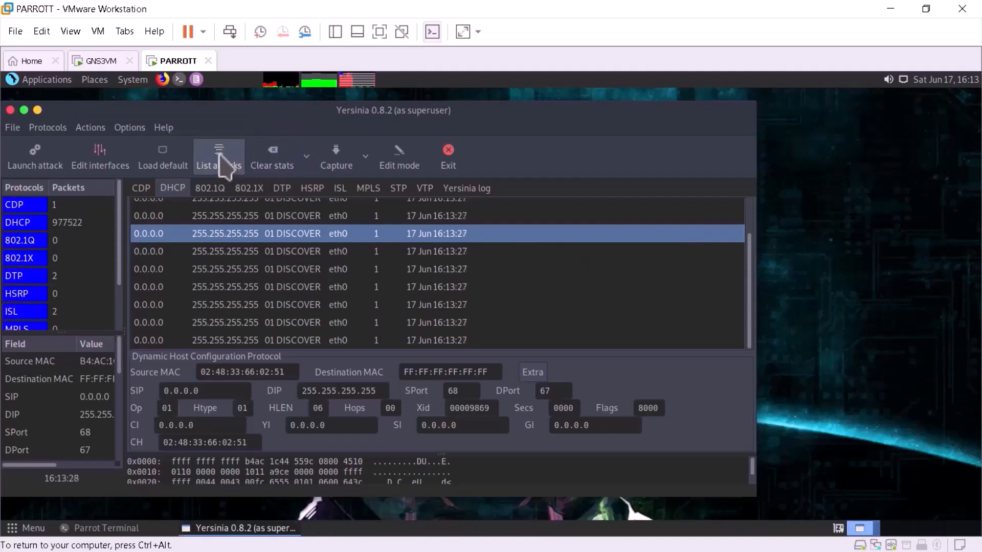
left_click(35, 156)
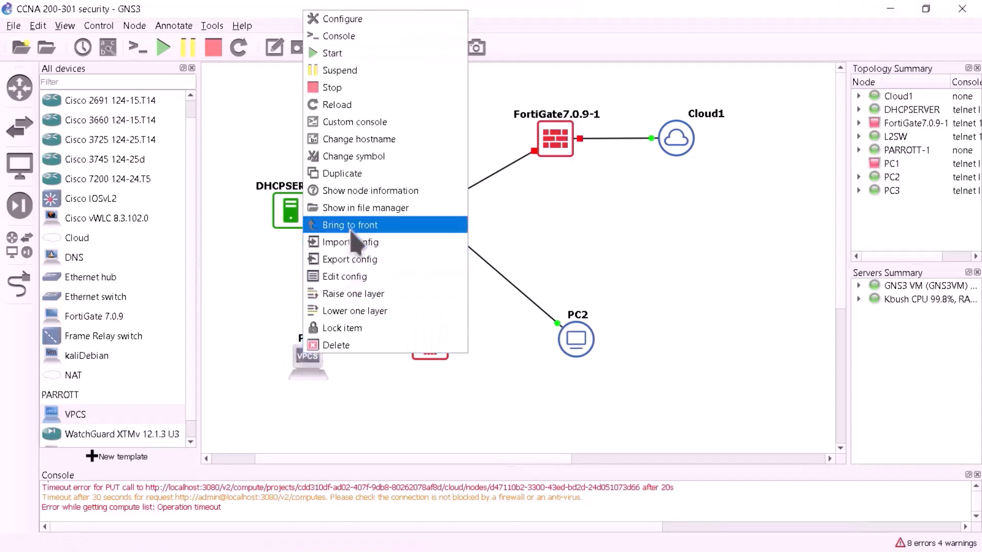
mouse_move(351, 327)
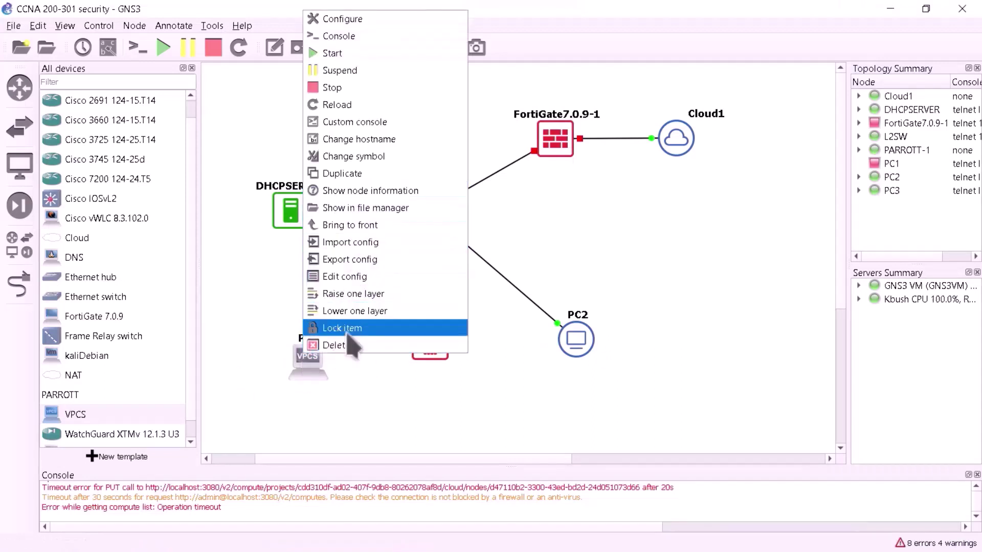
Change PC3's hostname to legitimateclient and confirm.
left_click(359, 139)
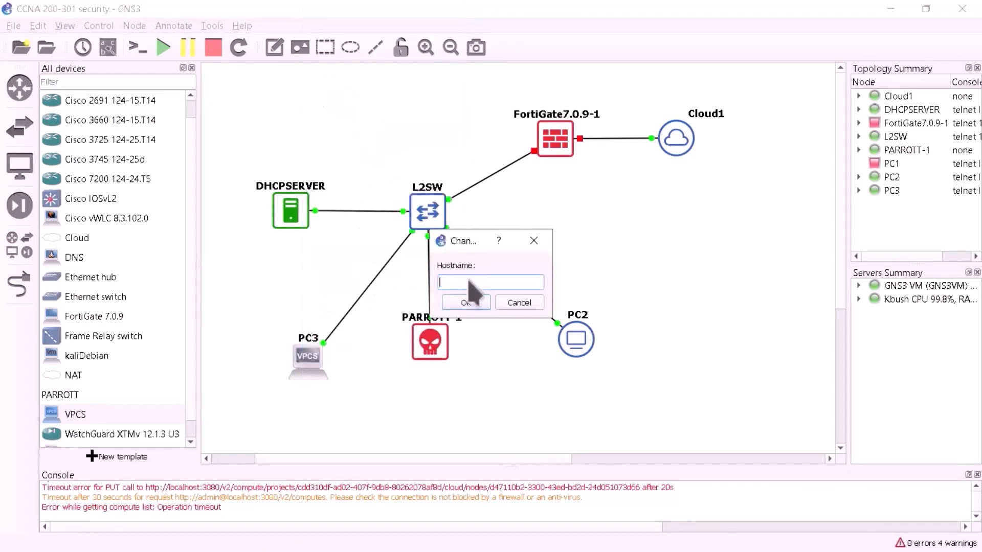
type("legitimate-cl")
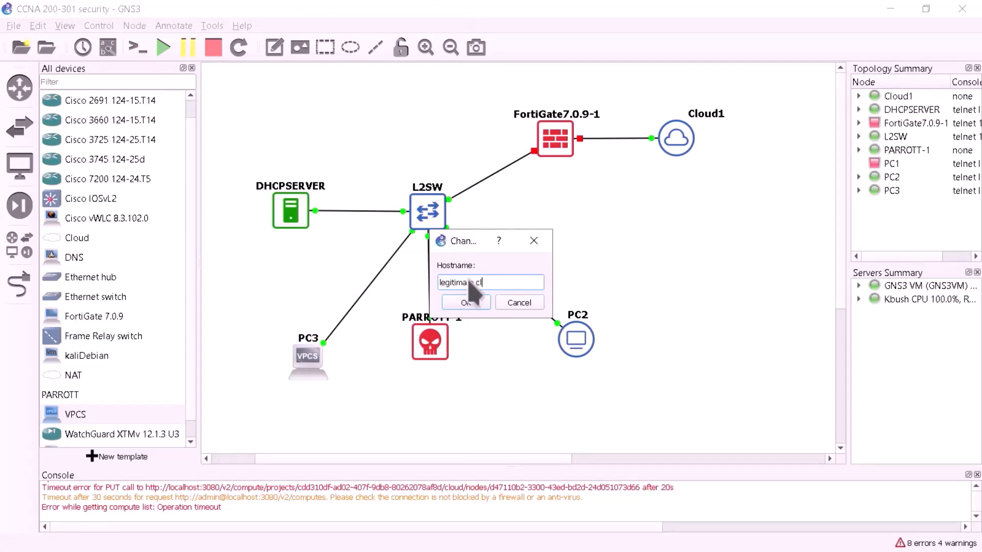
type("ent")
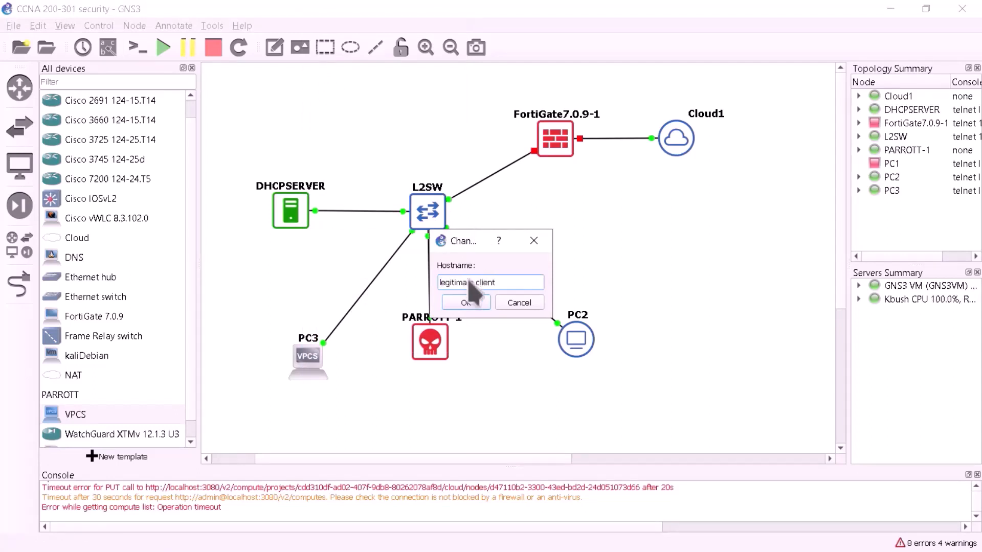
left_click(463, 302)
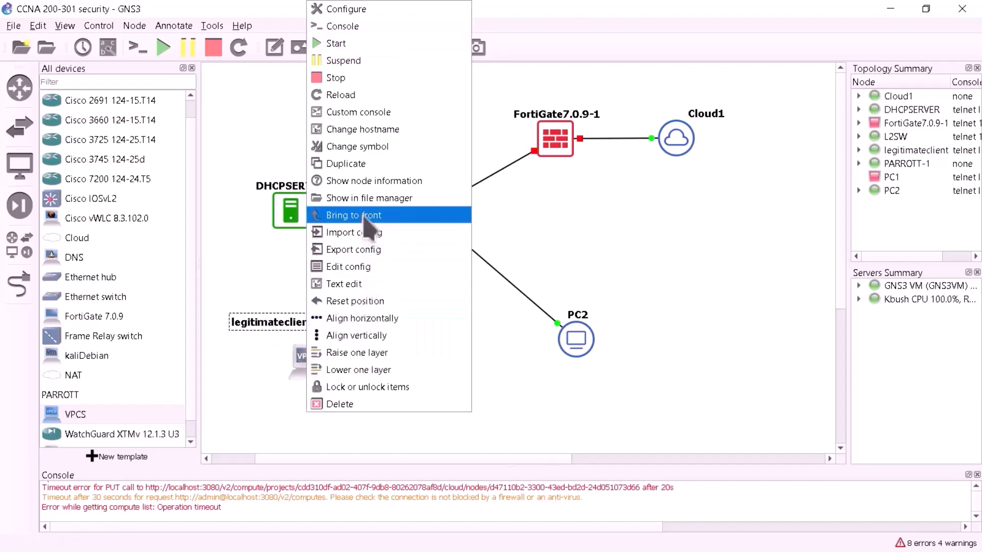
mouse_move(356, 335)
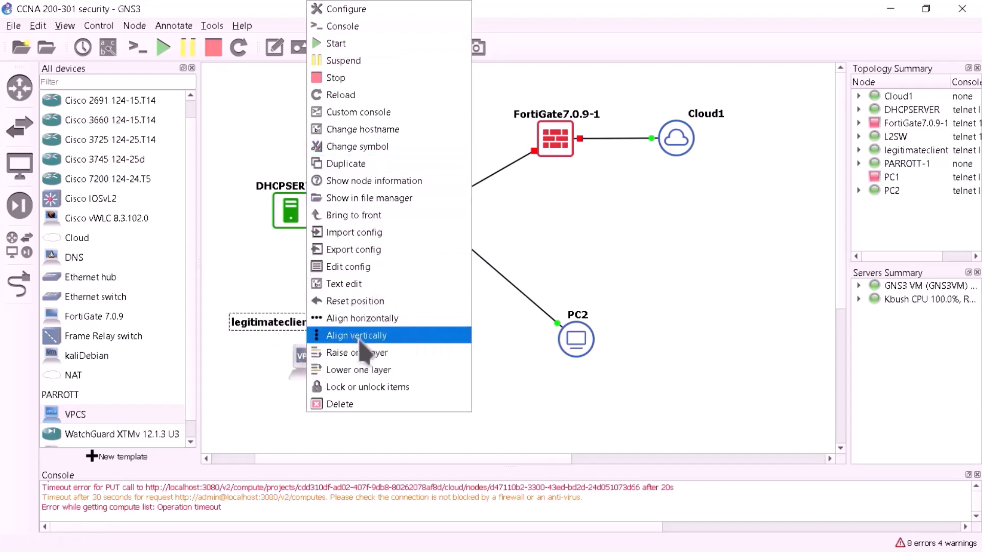
Choose Change symbol from the legitimateclient node's context menu.
left_click(357, 335)
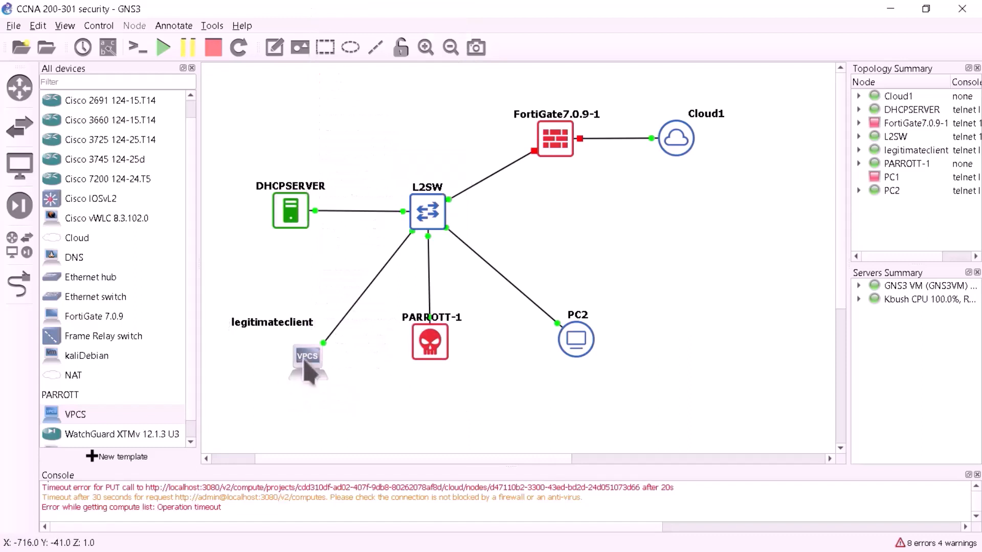
right_click(308, 362)
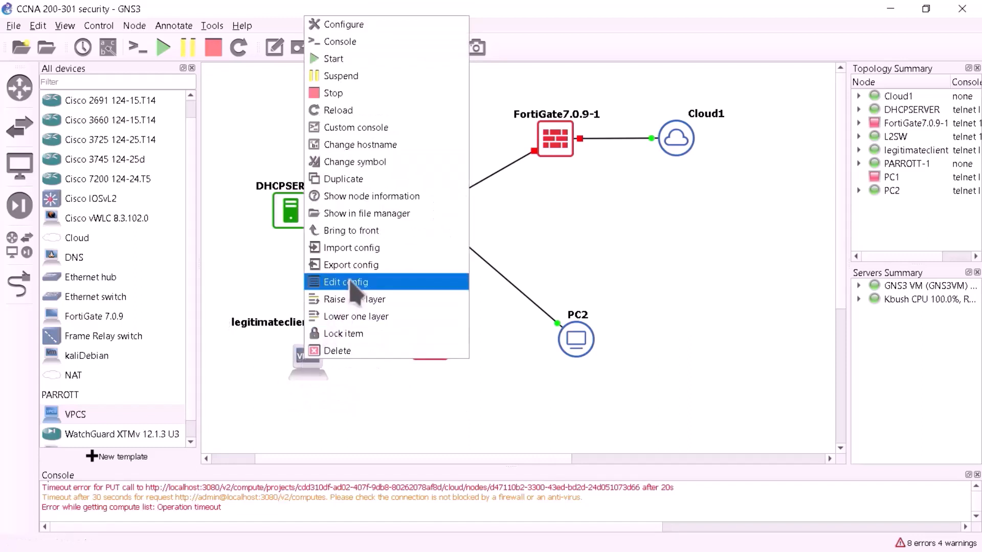
mouse_move(344, 162)
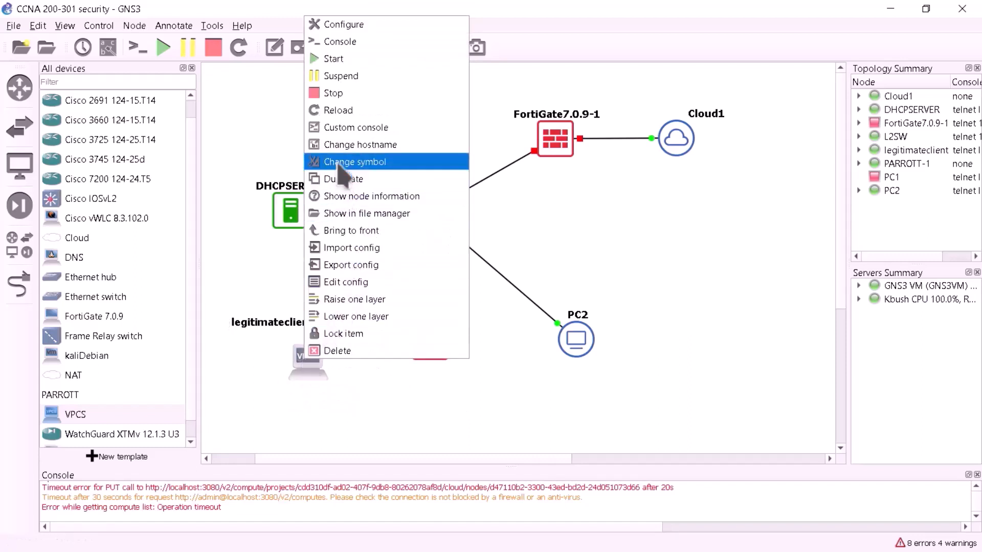
mouse_move(356, 299)
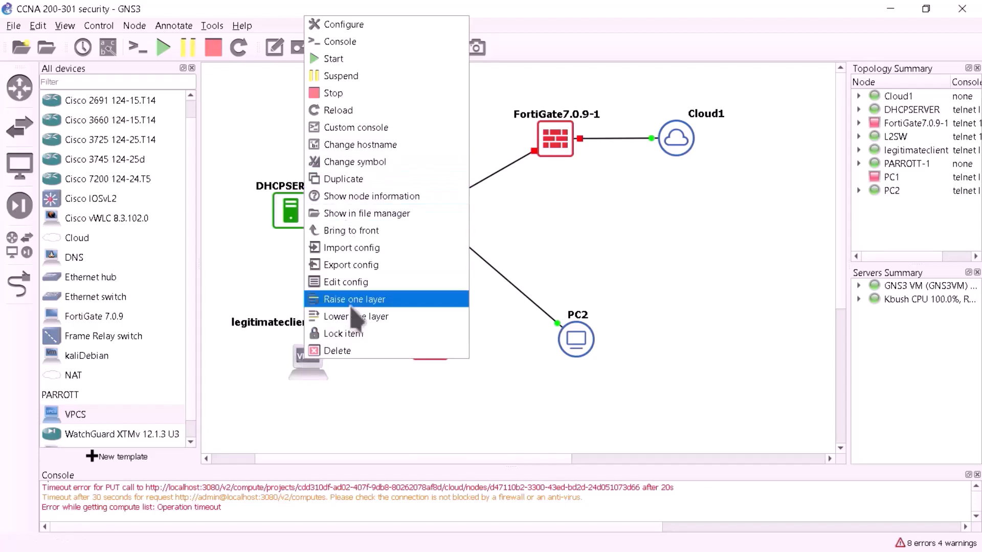
mouse_move(363, 334)
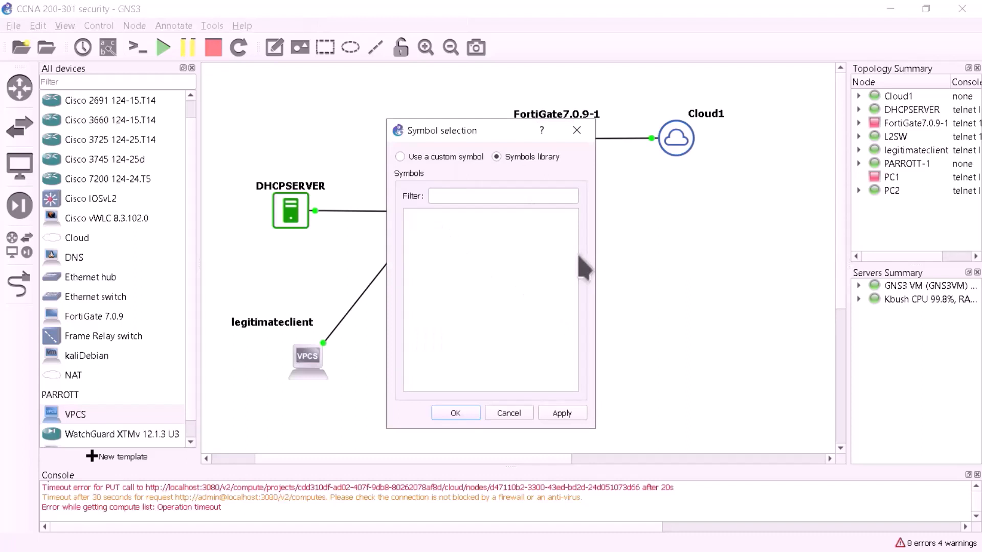
left_click(497, 157)
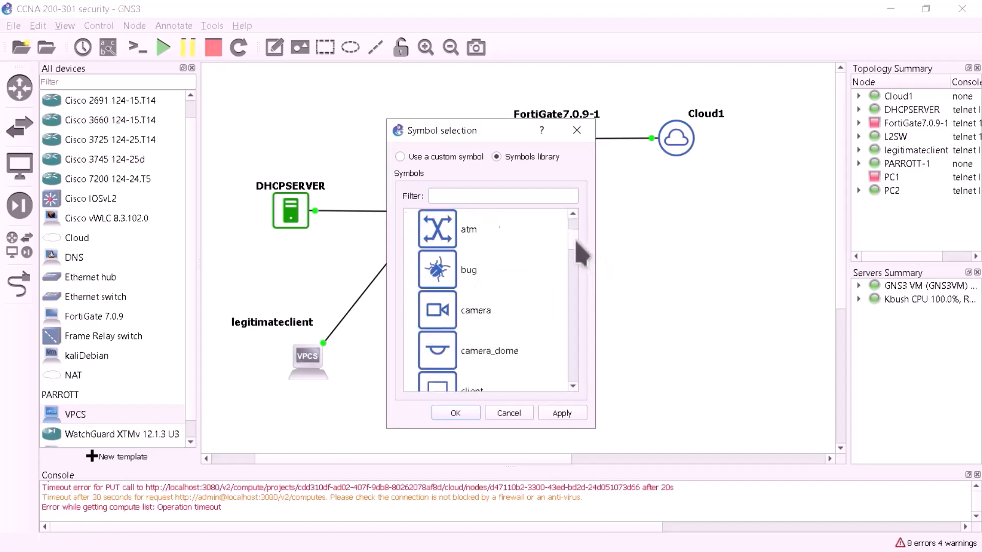
Select the laptop symbol from the library and apply it to legitimateclient.
scroll("down", 3)
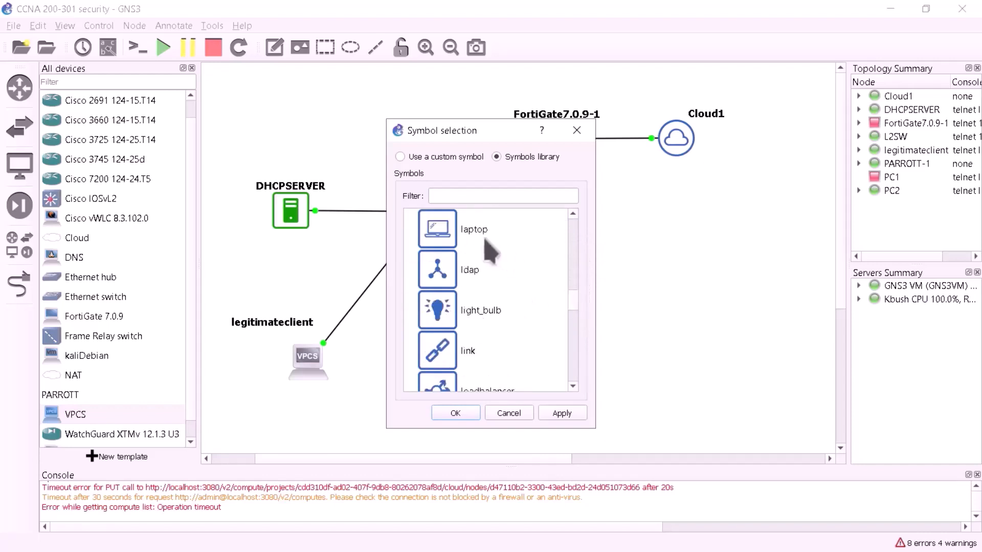
left_click(473, 228)
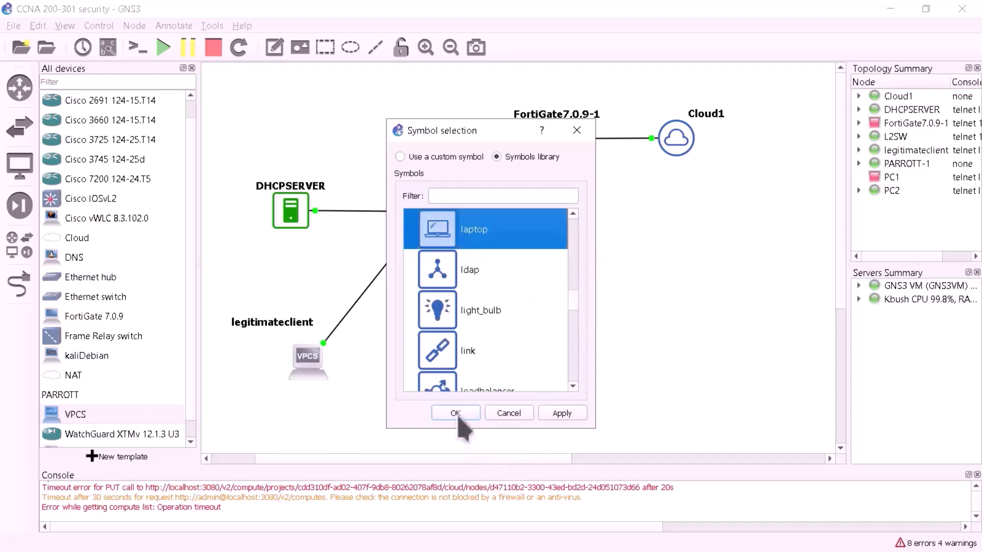
left_click(455, 412)
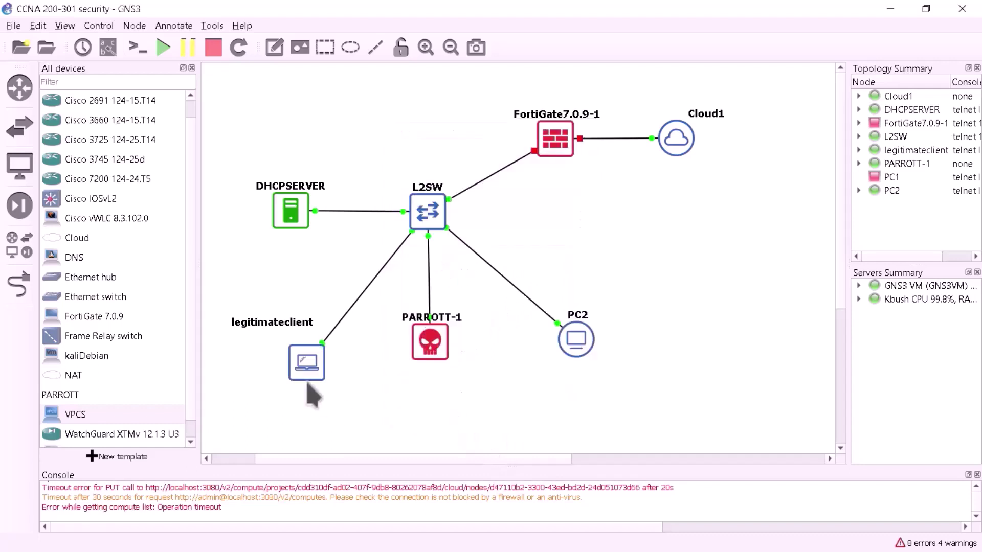
mouse_move(879, 21)
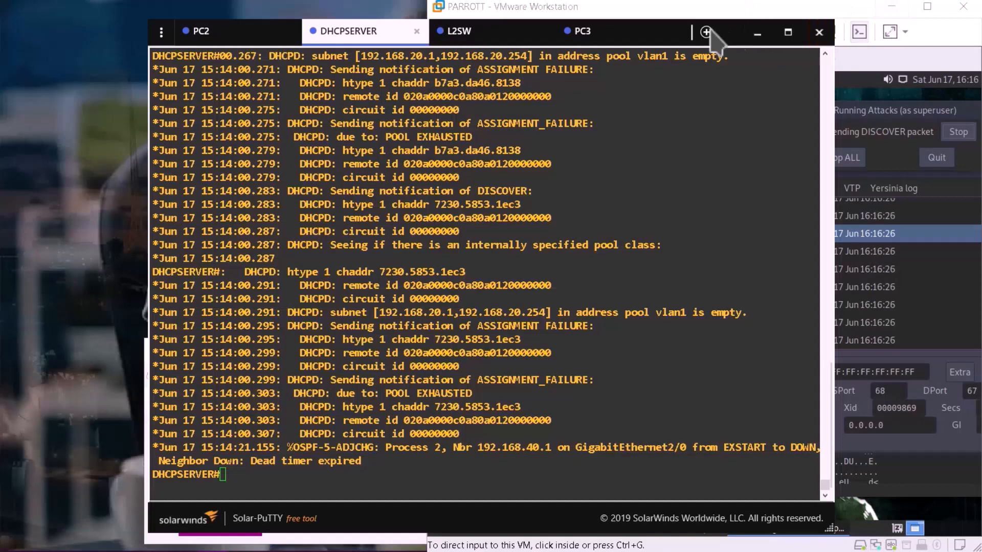
Check the PC3 and DHCPSERVER consoles, minimize VMware and bring GNS3 to the front.
left_click(581, 31)
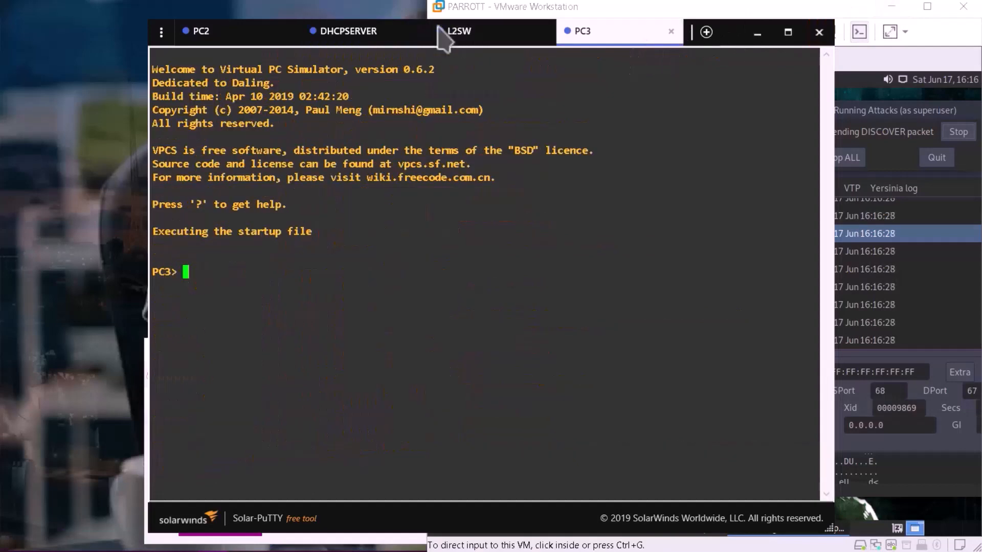
left_click(348, 30)
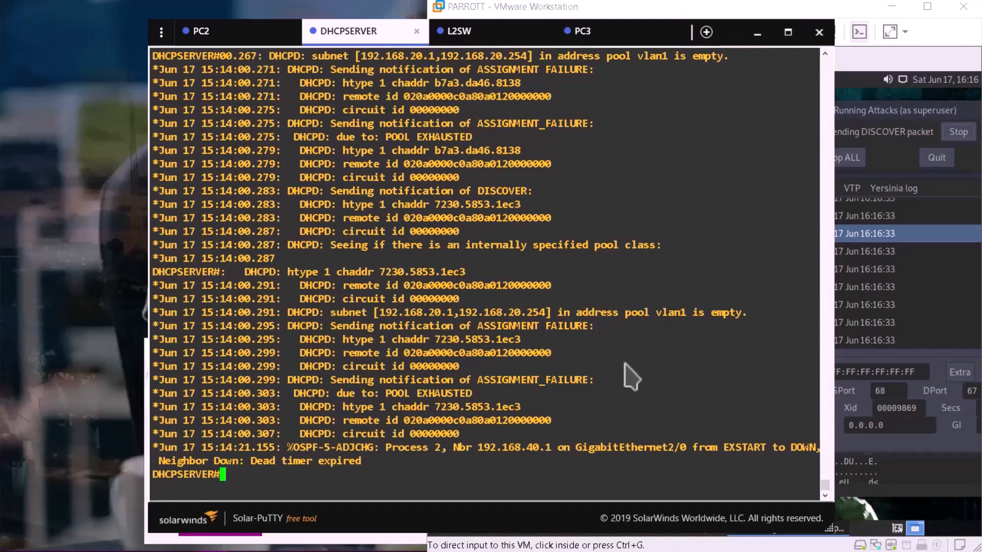
mouse_move(580, 397)
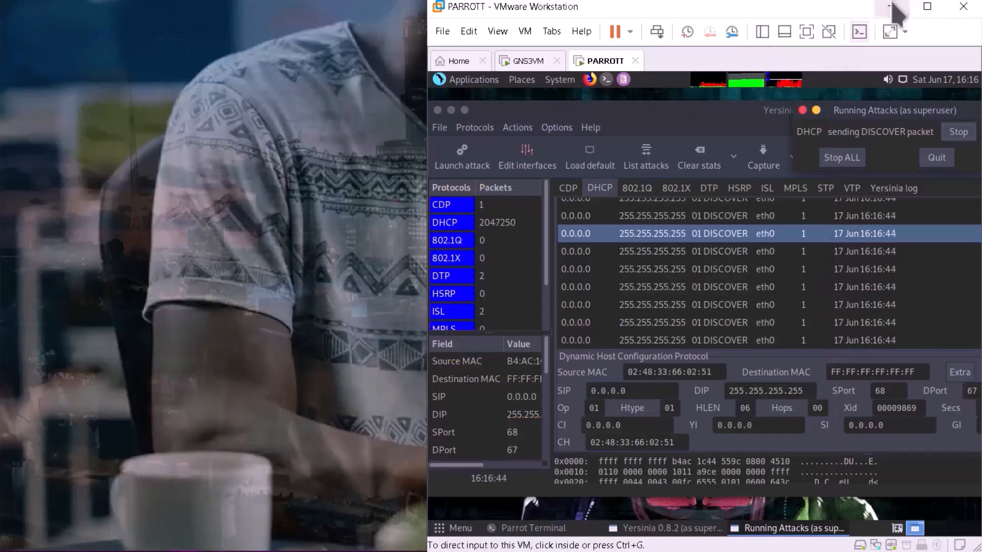
left_click(926, 7)
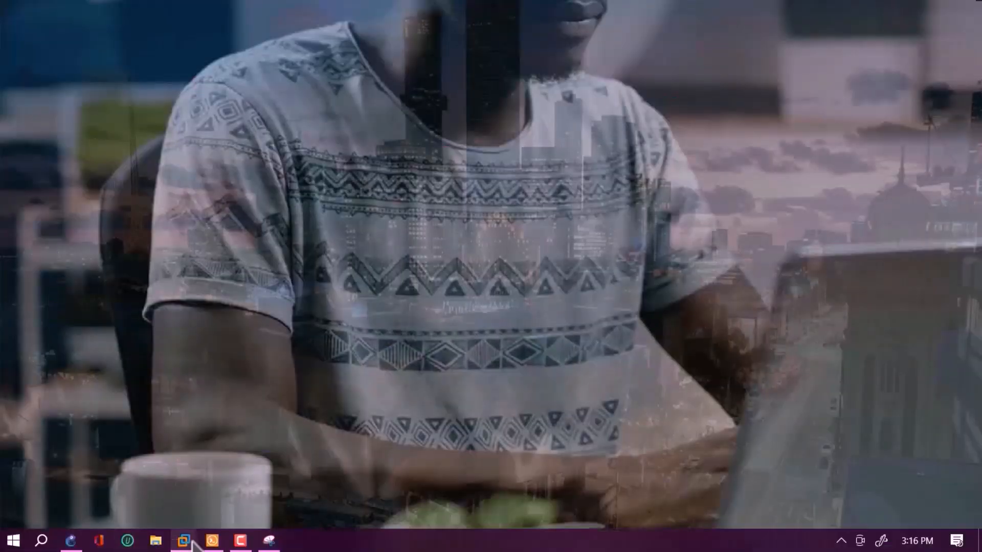
mouse_move(184, 539)
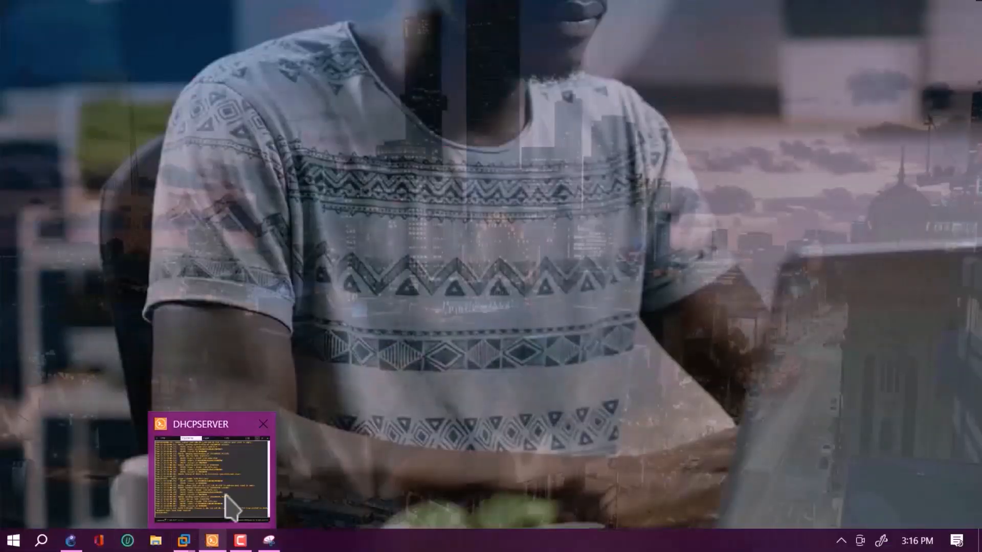
left_click(210, 475)
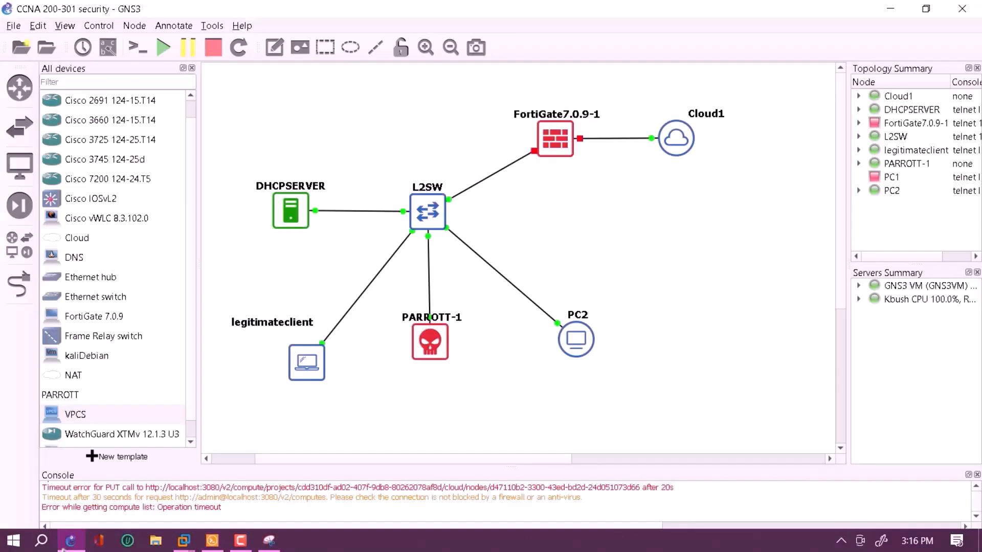
Set legitimateclient's custom console to Solar-Putty (included with GNS3) and bring up its console tab.
right_click(306, 361)
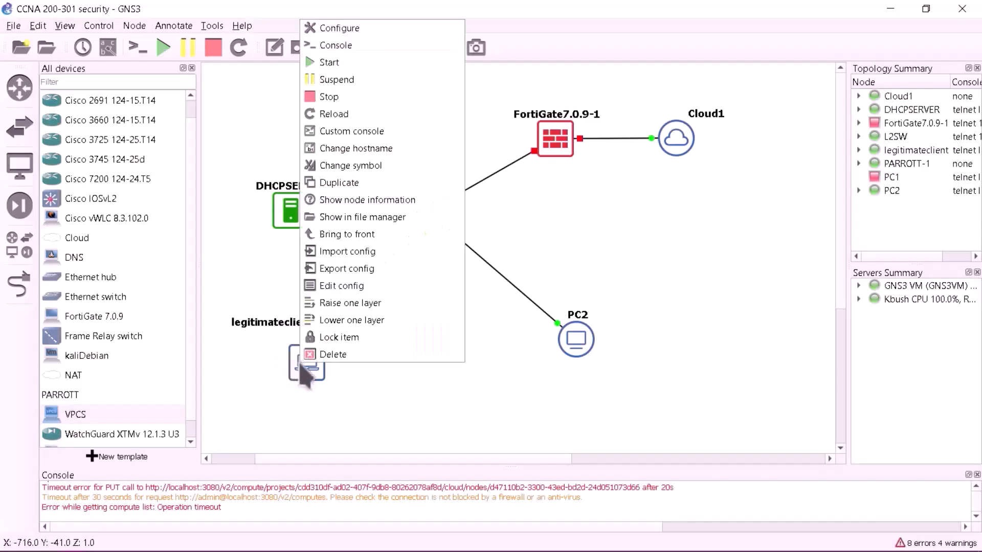
mouse_move(356, 149)
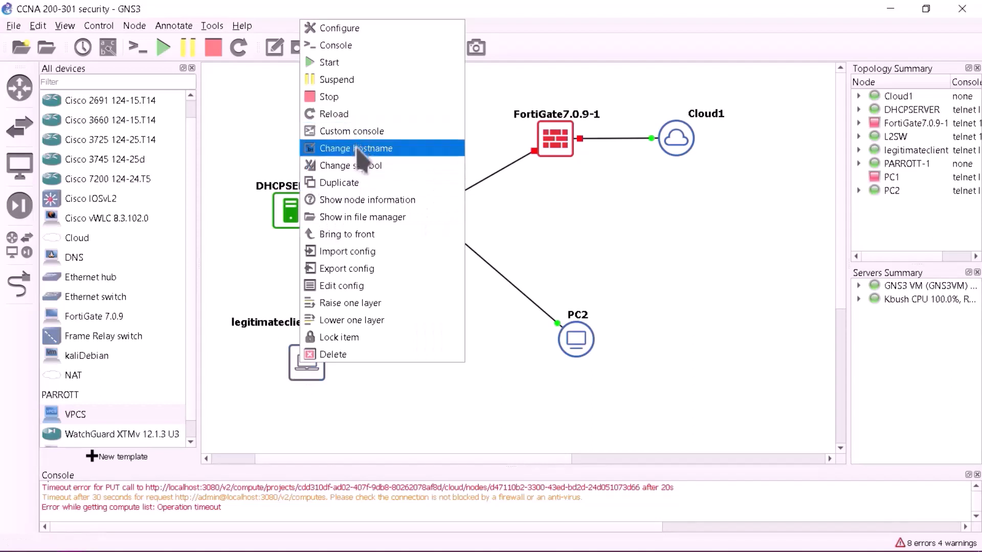
left_click(352, 130)
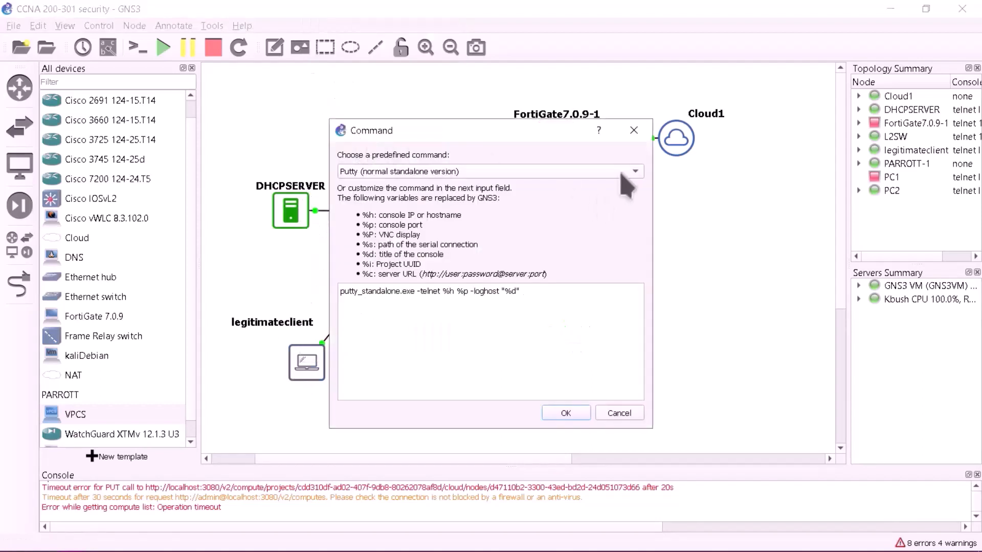
left_click(634, 171)
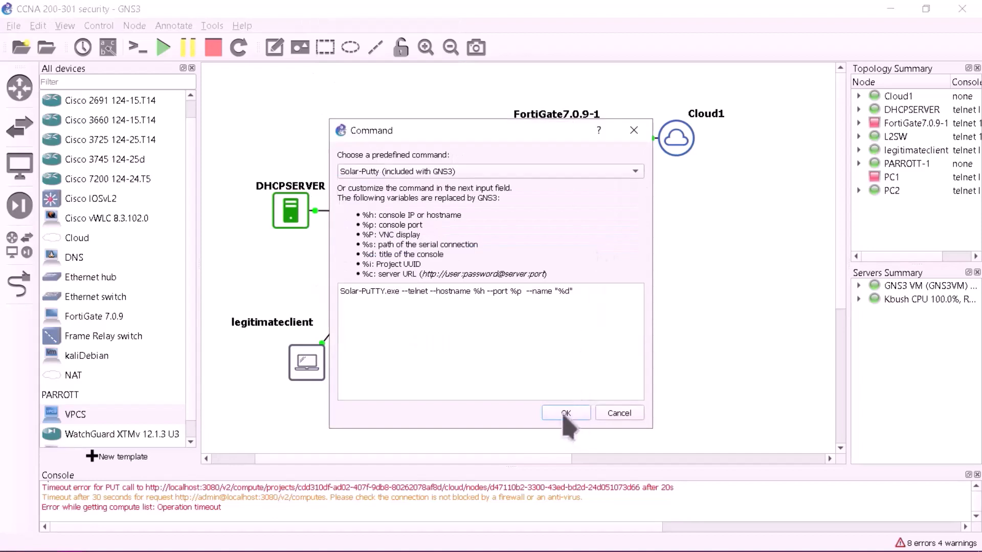
left_click(565, 412)
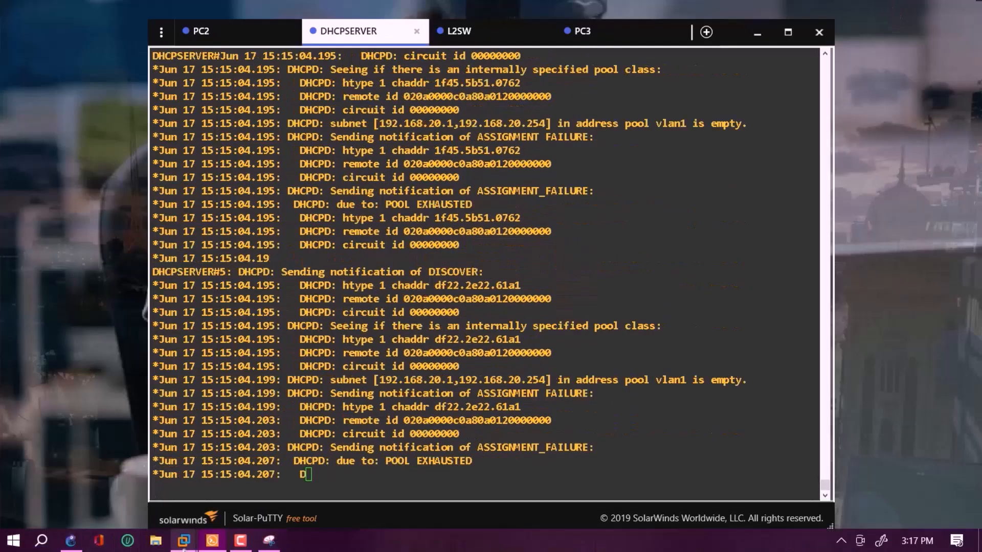
left_click(268, 540)
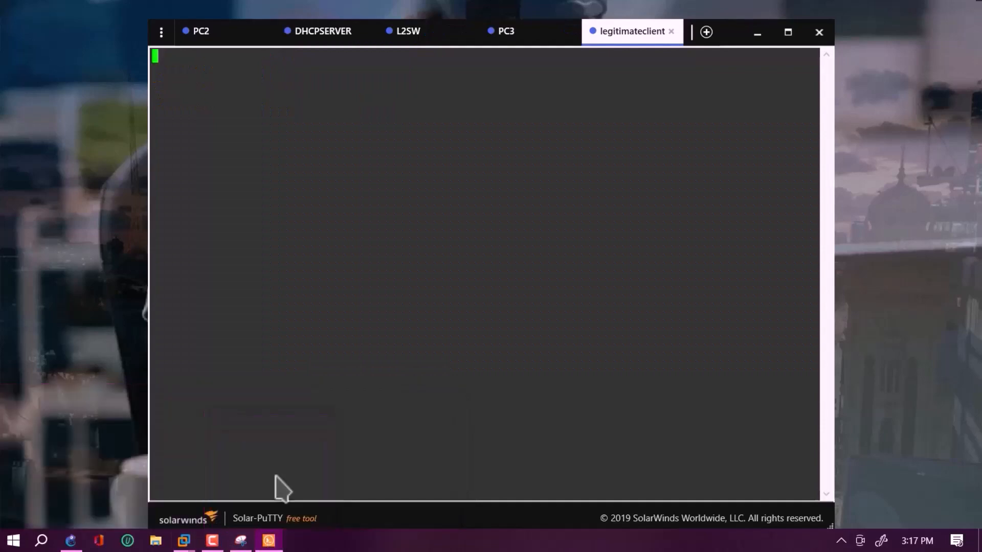
mouse_move(209, 79)
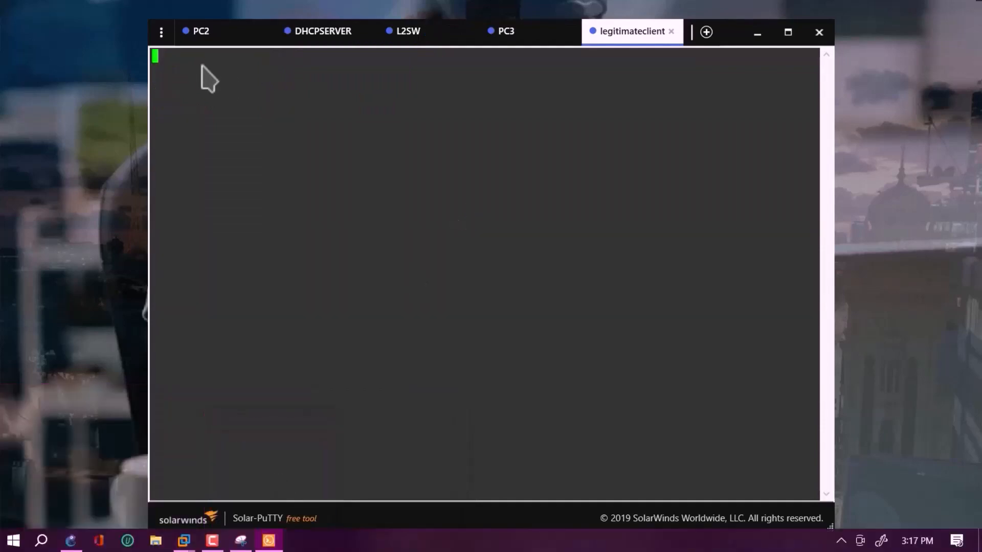
mouse_move(201, 31)
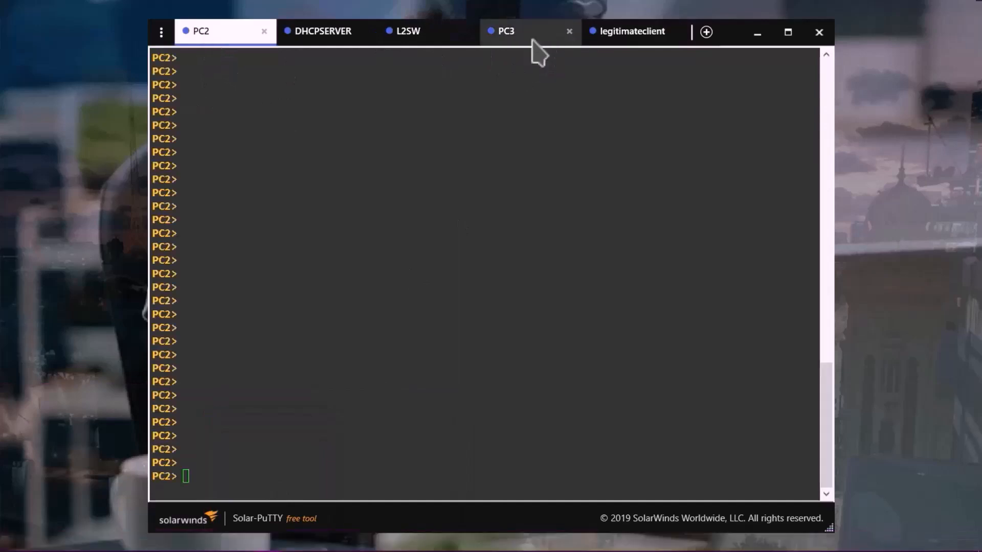
Switch to the legitimateclient session and run ip dhcp, which fails with Can't find dhcp server.
left_click(506, 32)
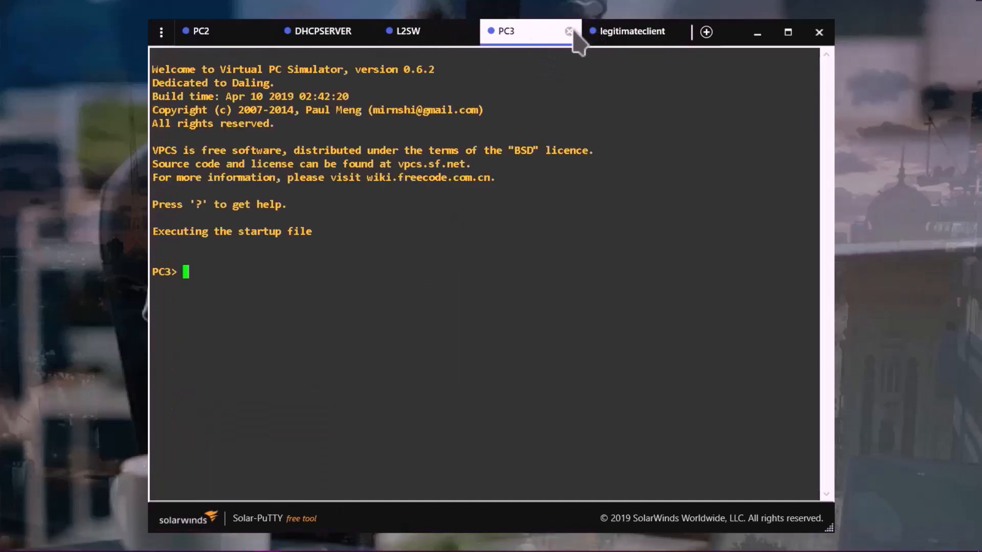
left_click(568, 32)
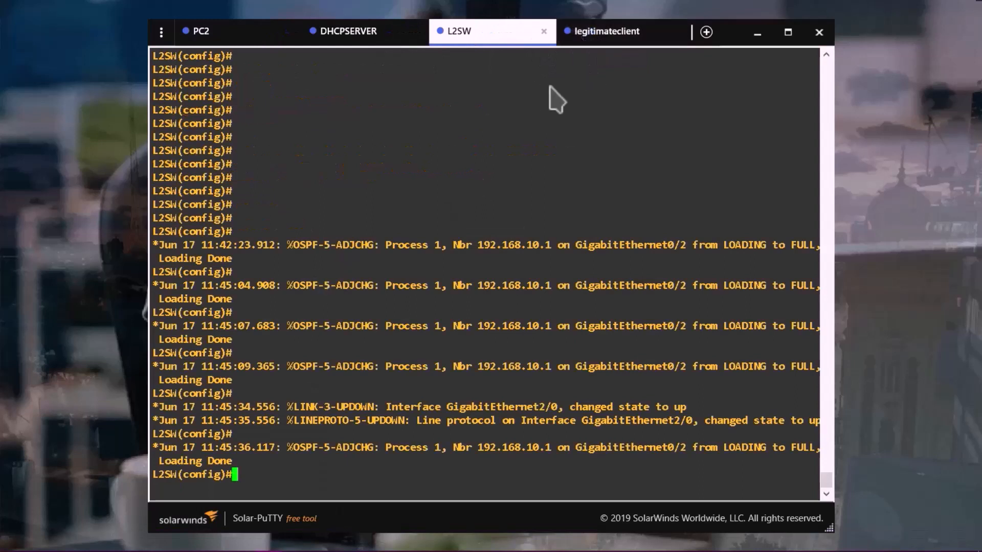
left_click(605, 30)
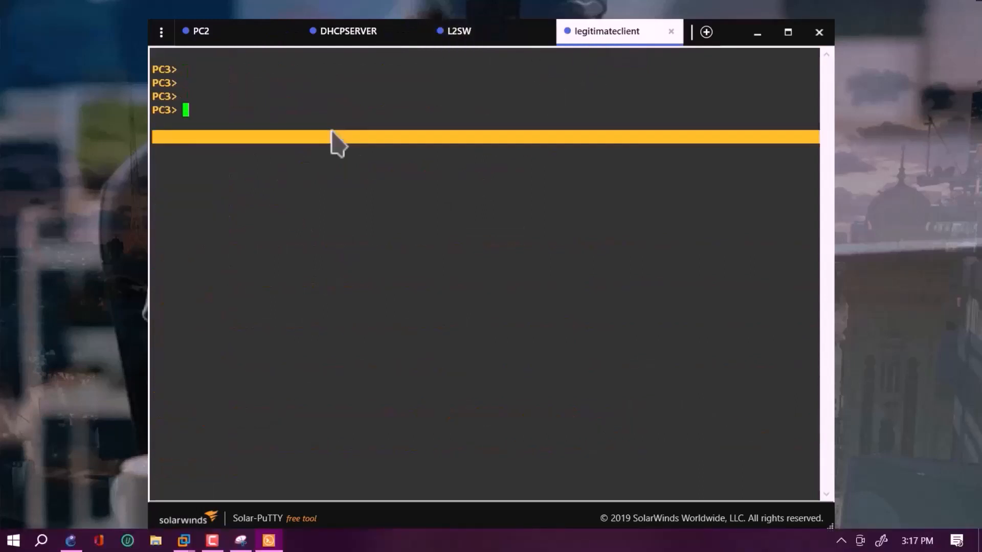
mouse_move(235, 122)
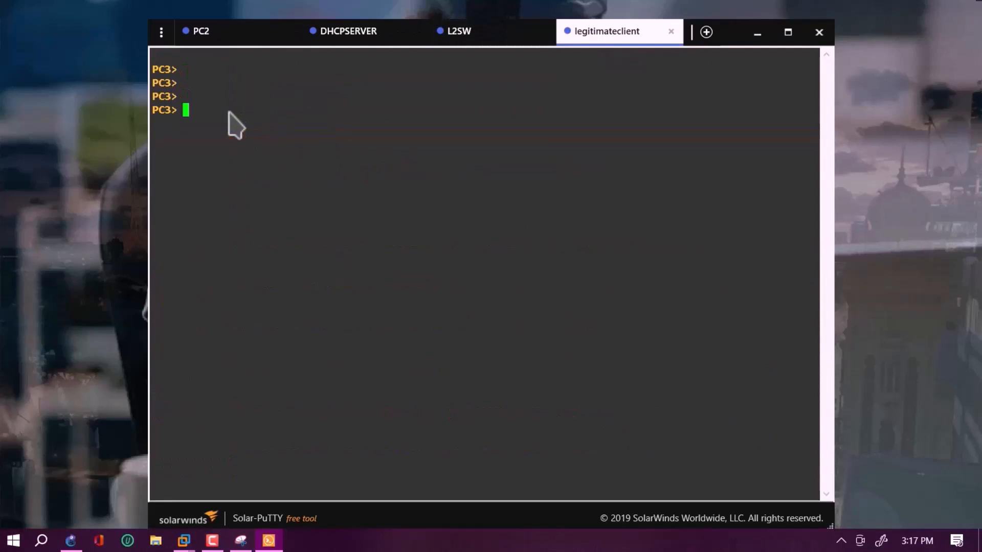
type("ip d")
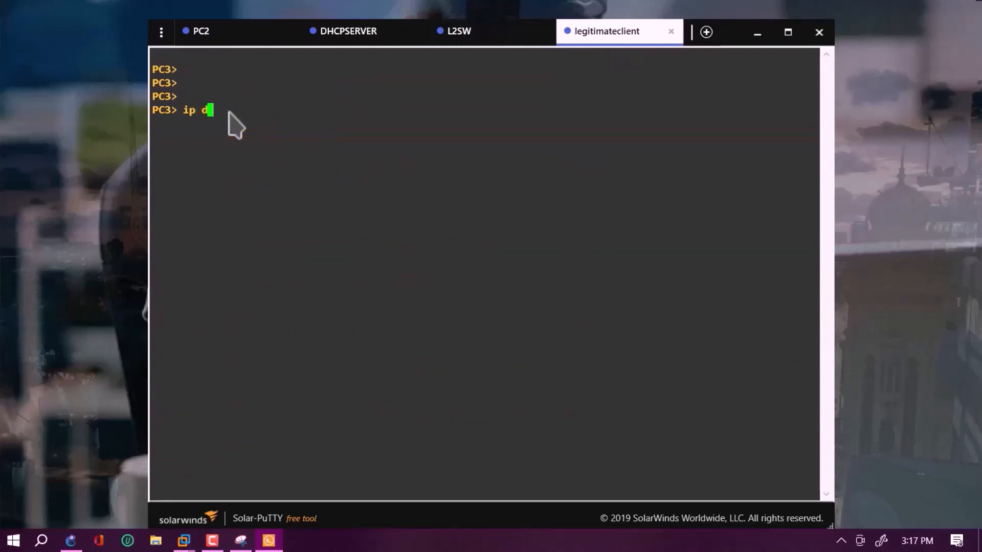
type("hcp")
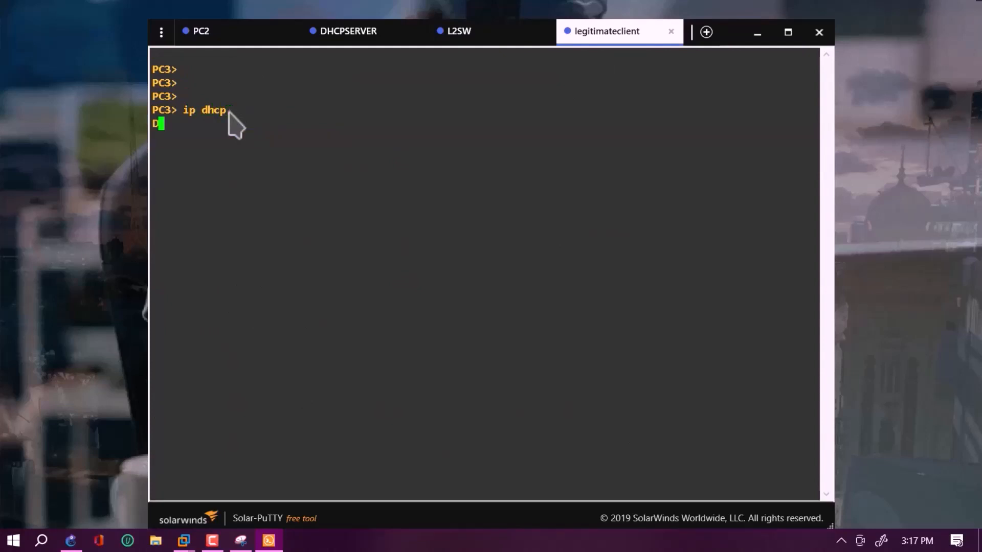
type("D")
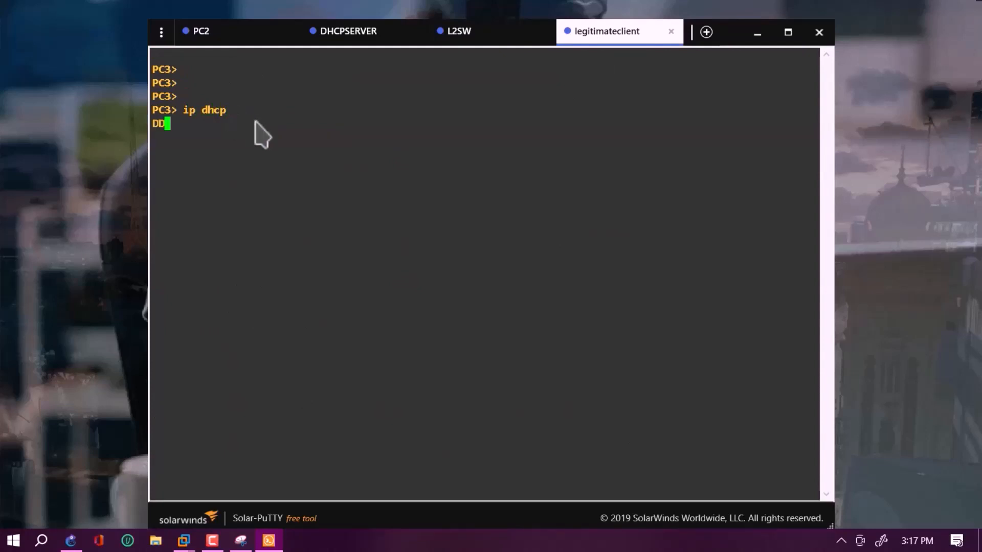
type("D")
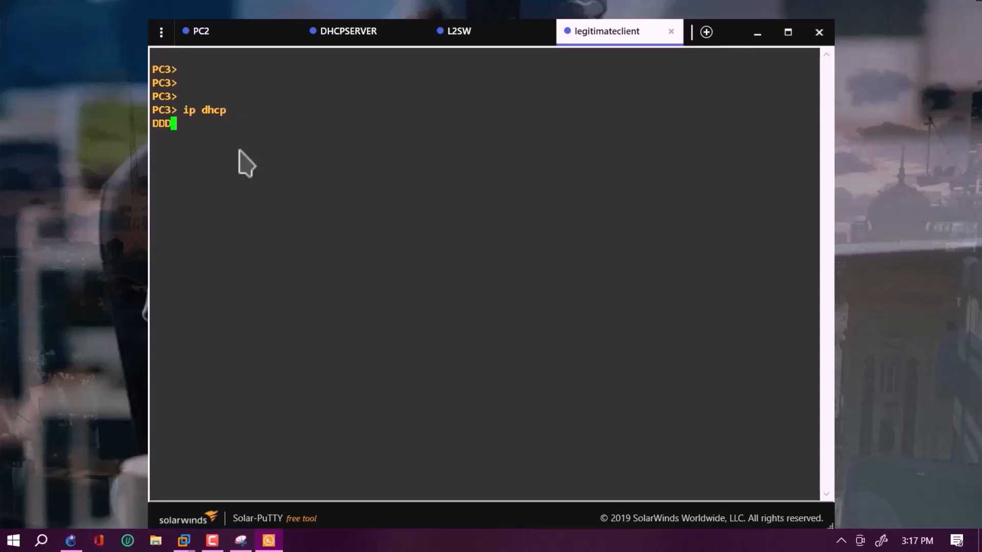
key("Return")
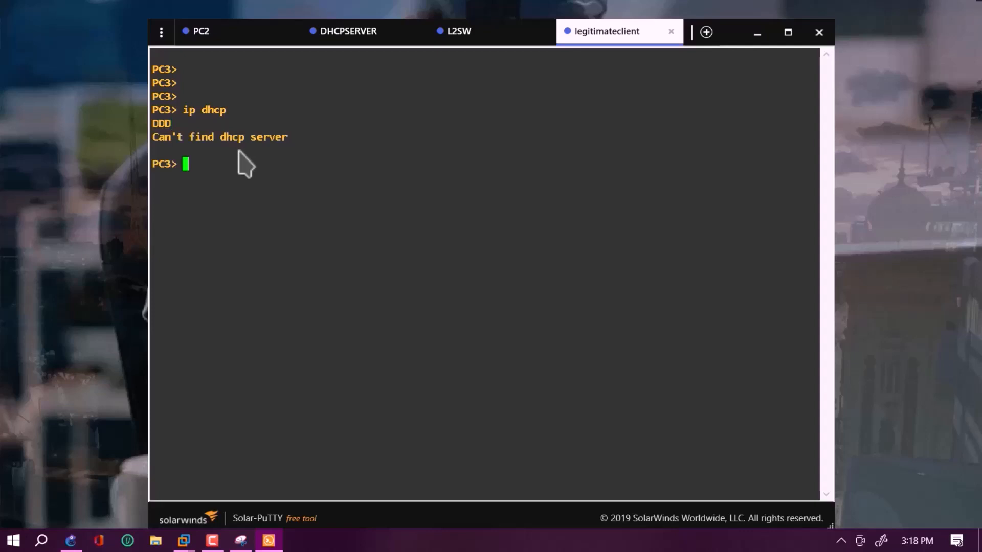
Retry ip dhcp on the legitimate client, which again finds no DHCP server.
type("ip dhcp")
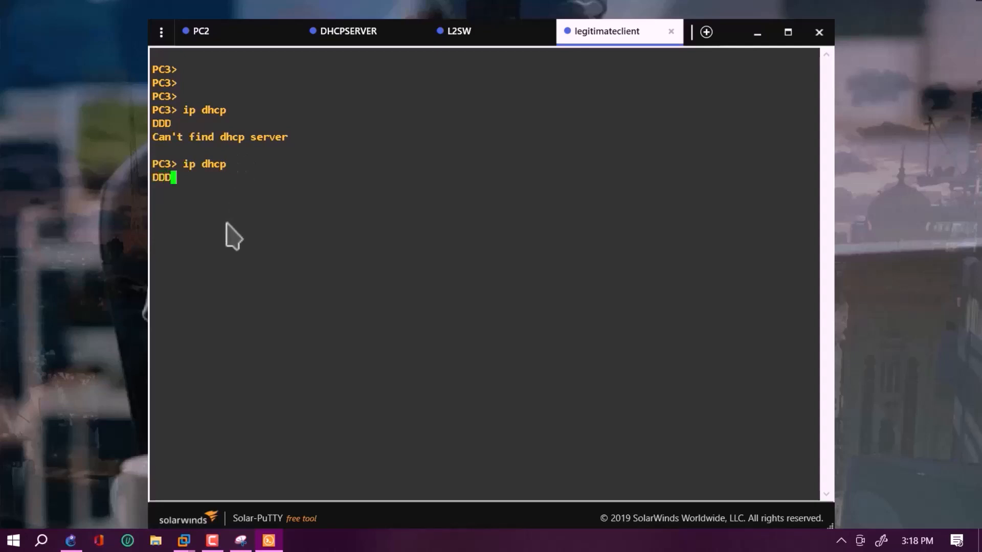
mouse_move(172, 454)
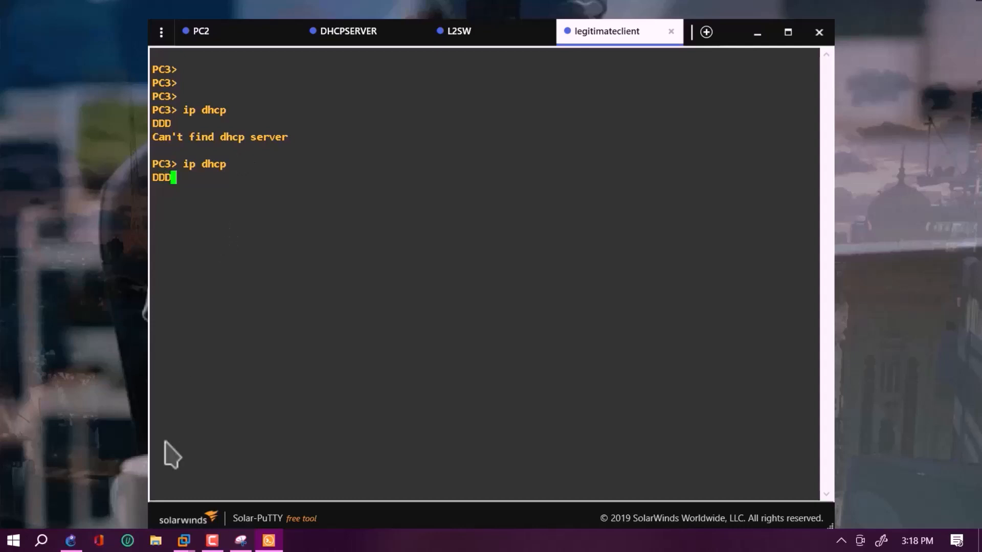
mouse_move(185, 538)
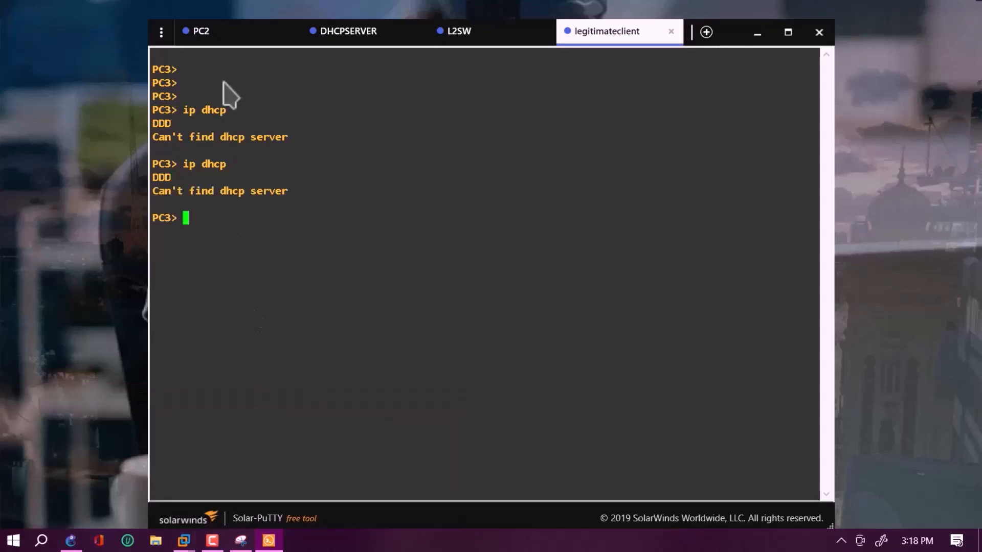
mouse_move(197, 217)
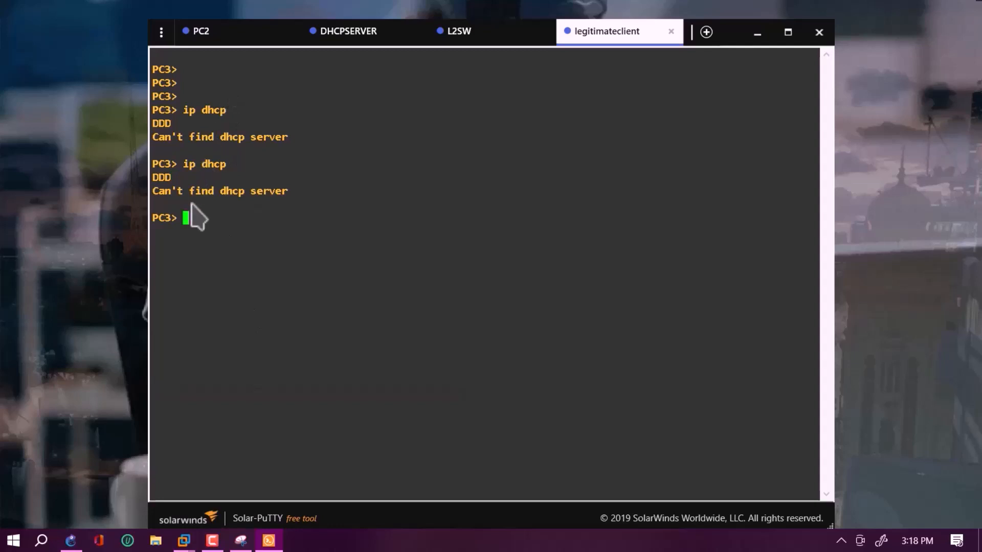
mouse_move(200, 232)
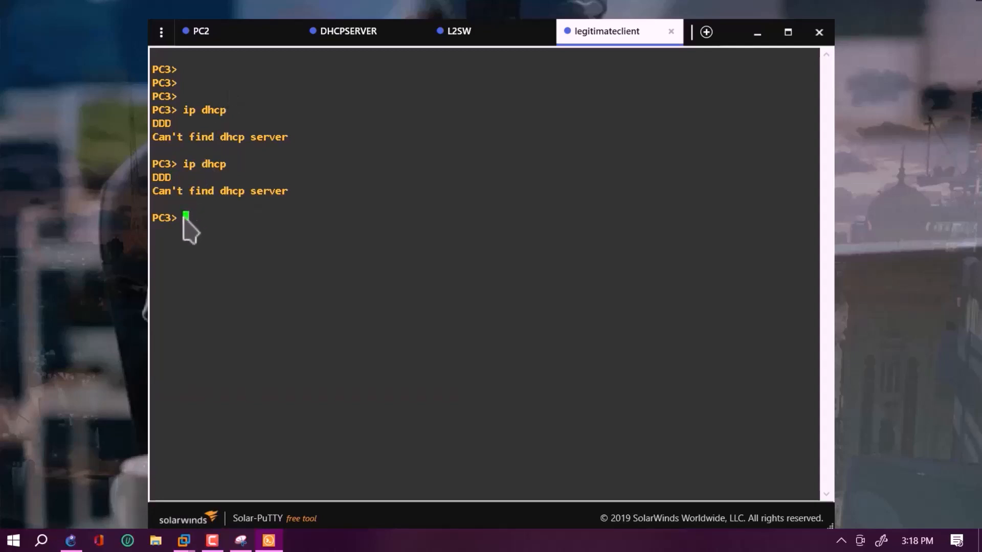
key("Return")
type("ip dhcp")
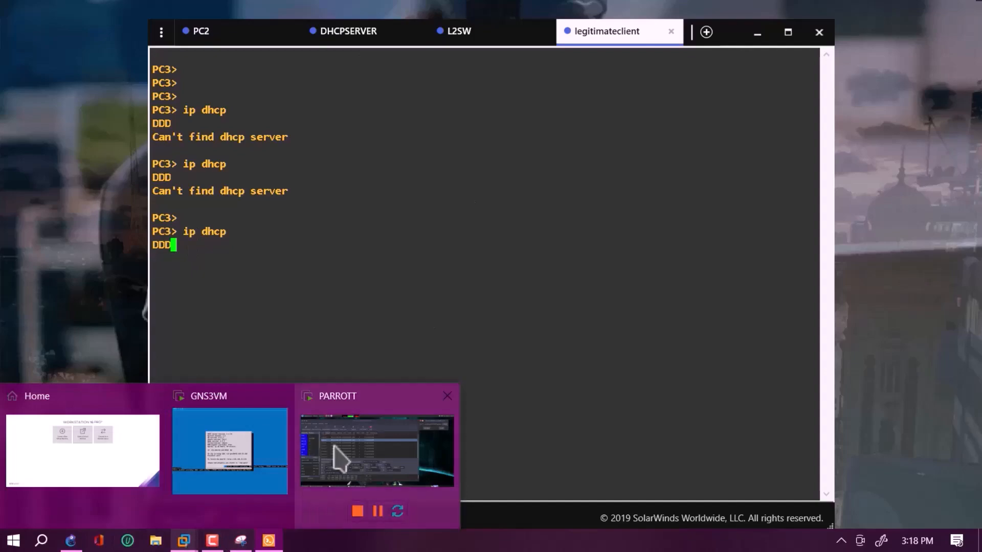
Stop Yersinia's running DHCP DISCOVER flood in the Parrot VM at about 2,714,000 packets.
left_click(376, 451)
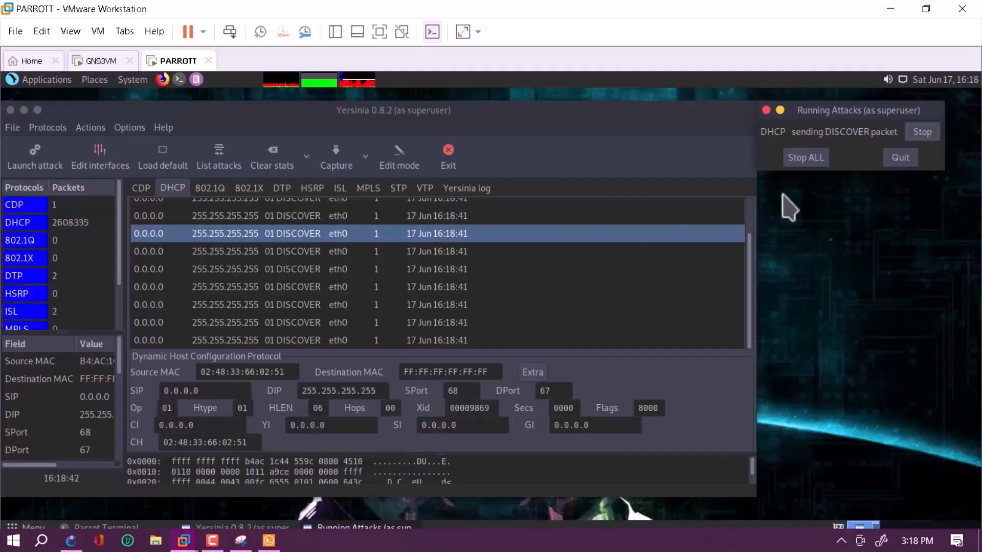
mouse_move(802, 194)
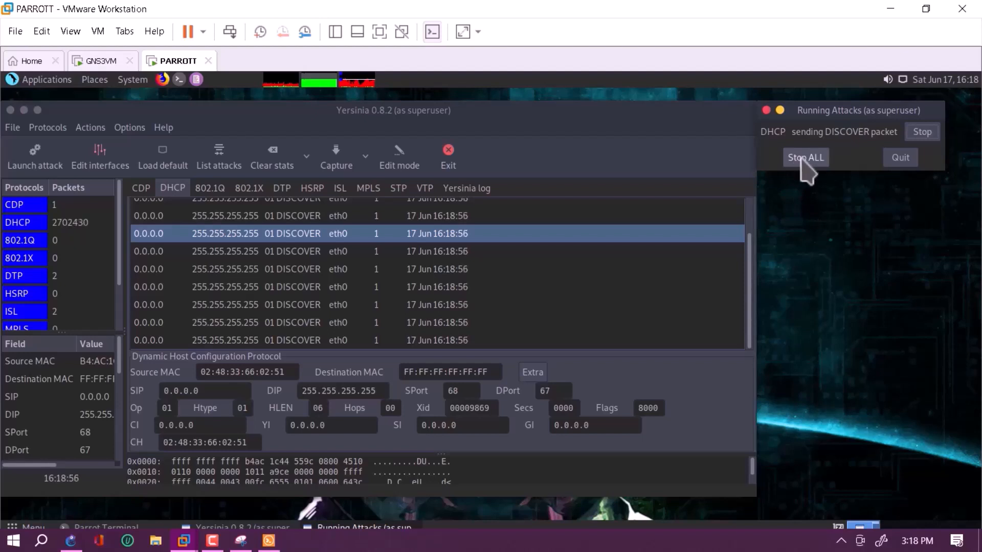
mouse_move(921, 132)
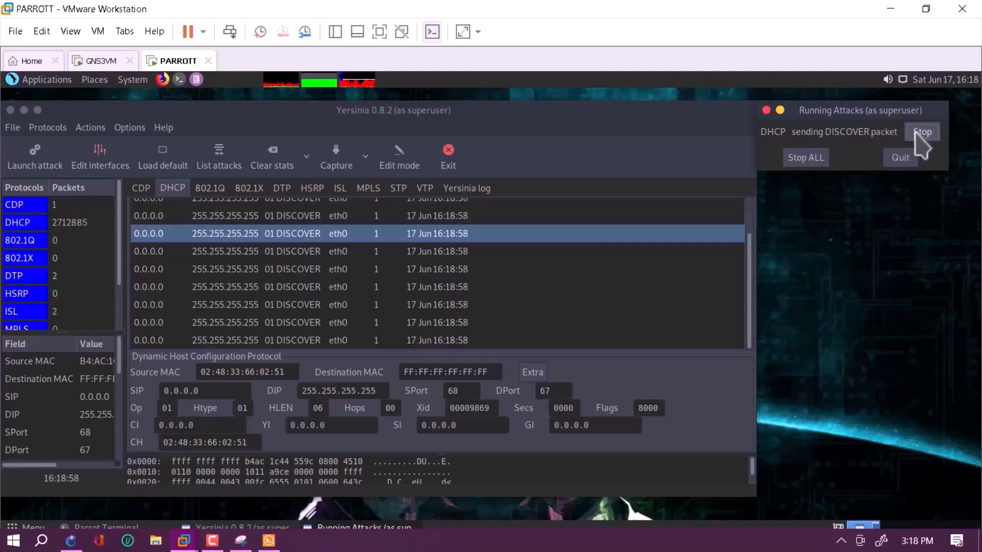
left_click(921, 132)
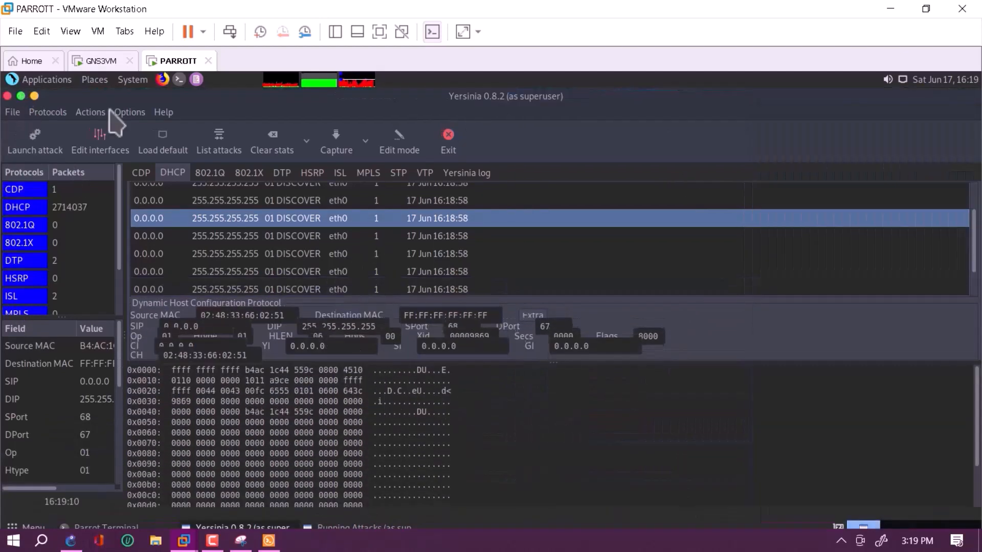
mouse_move(814, 344)
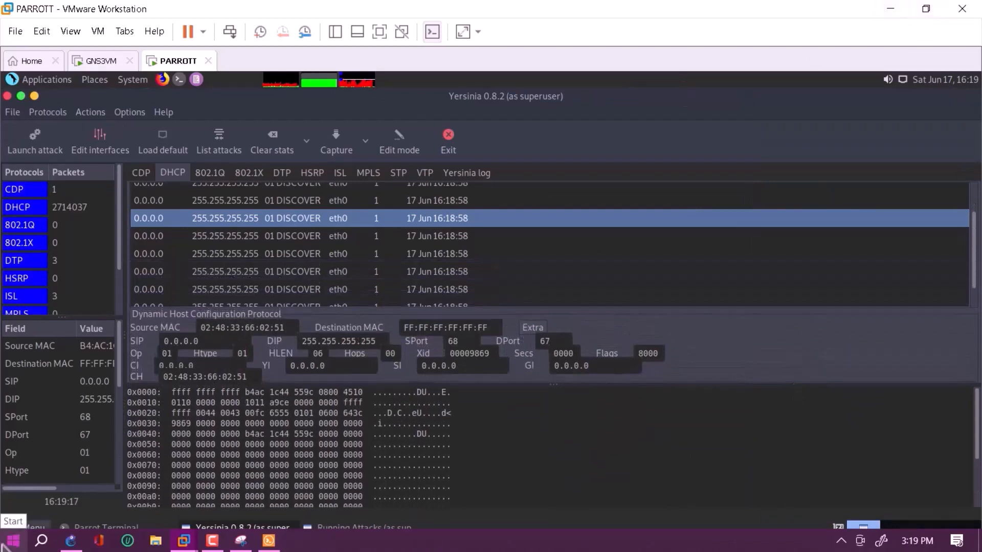
mouse_move(212, 540)
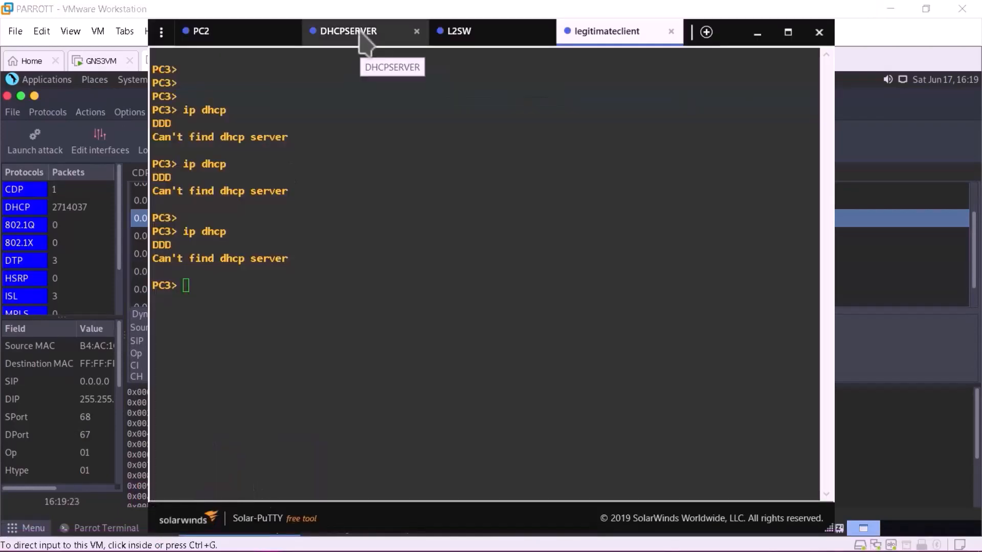
Review the DHCPSERVER session's DHCPD log of DISCOVER notifications for fake client MACs.
left_click(347, 30)
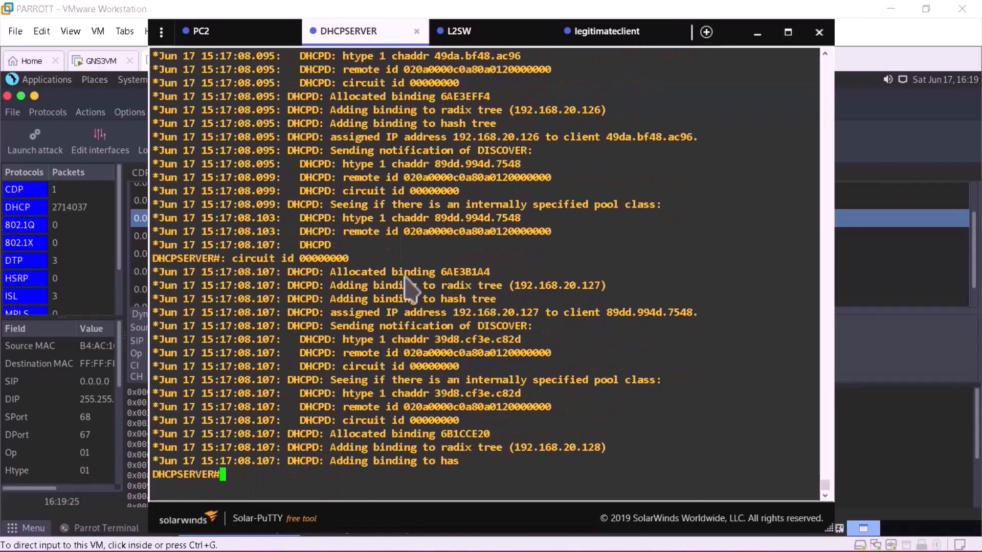
scroll("down", 3)
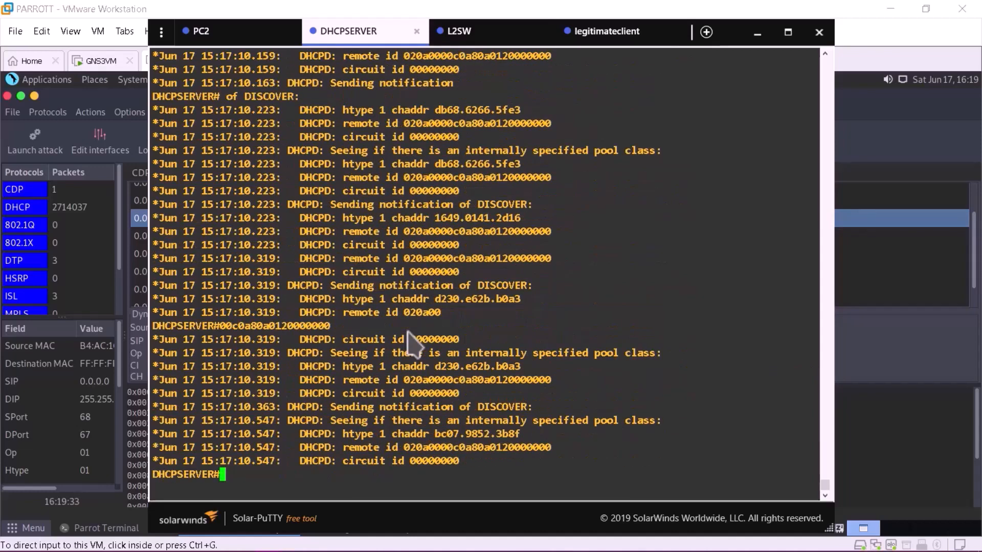
mouse_move(457, 345)
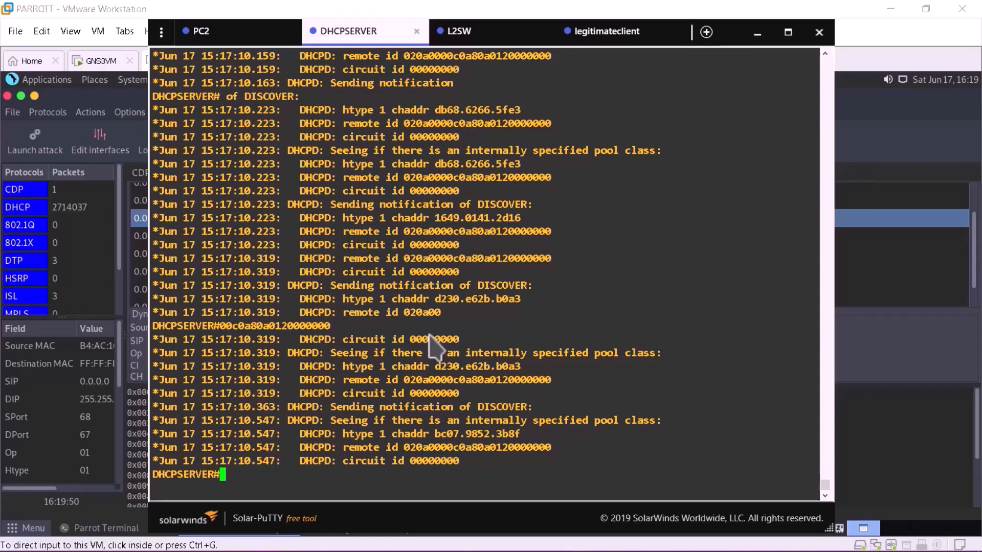
mouse_move(444, 182)
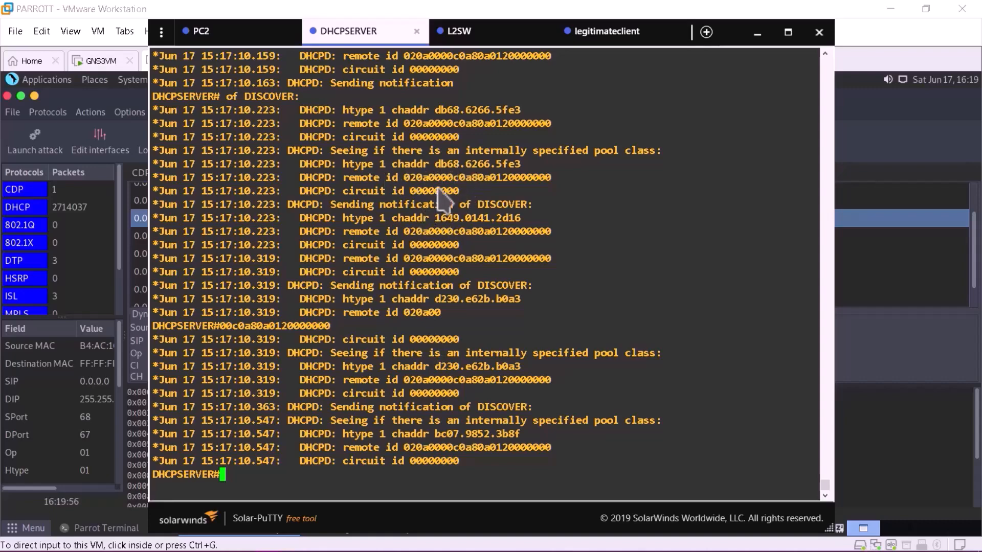
mouse_move(626, 182)
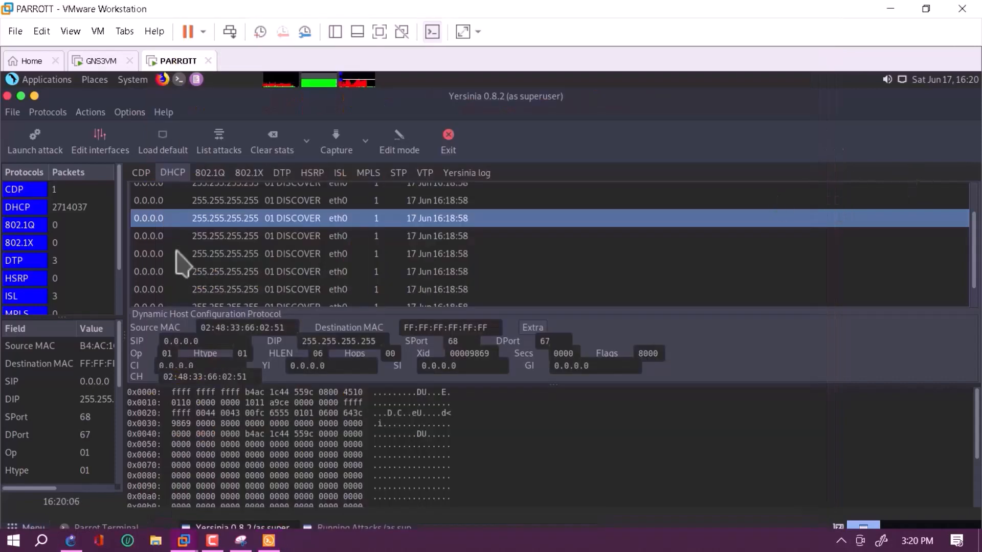
mouse_move(25, 110)
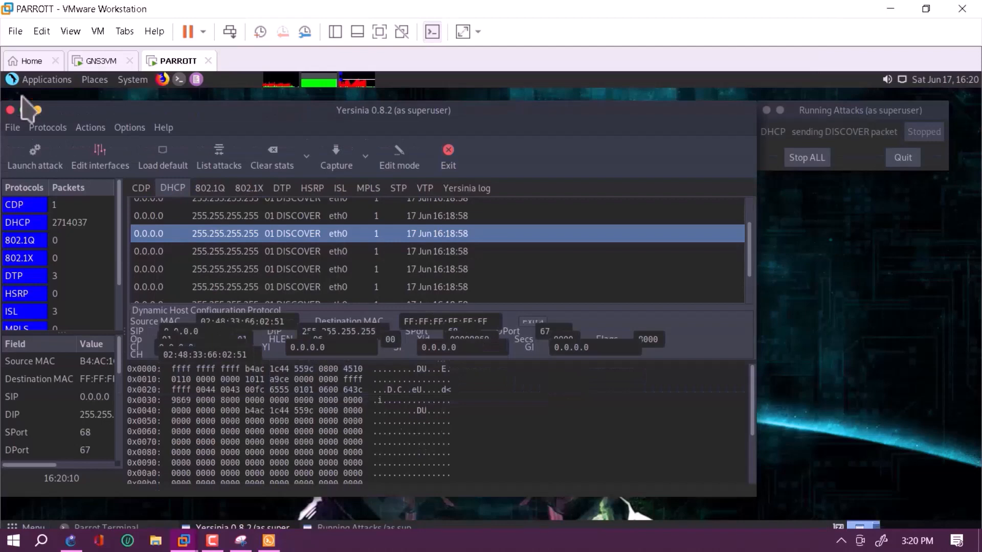
mouse_move(740, 323)
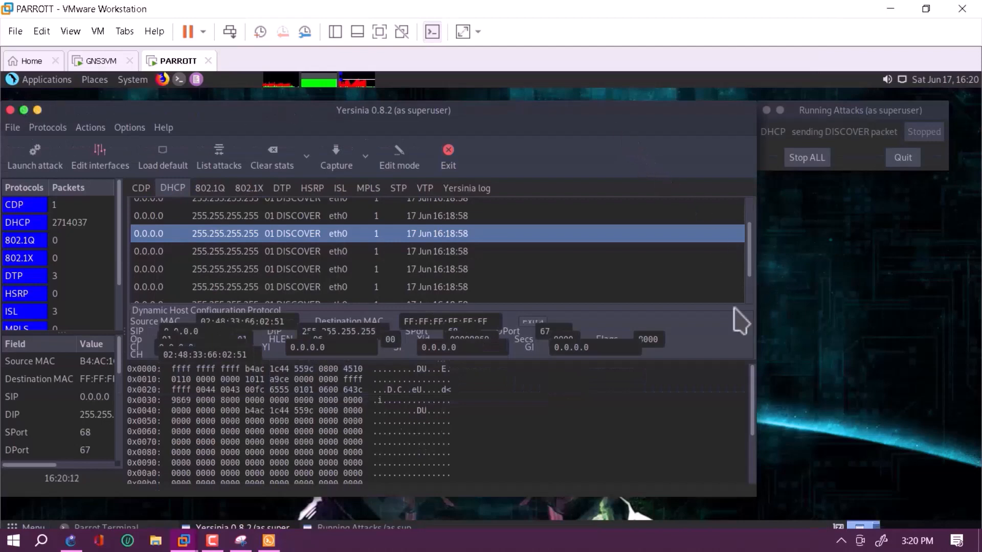
mouse_move(545, 138)
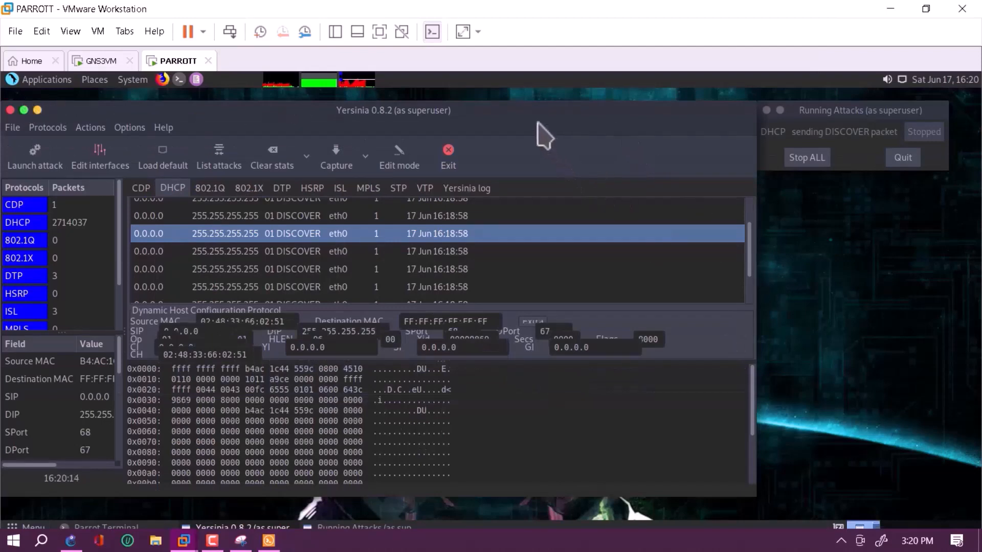
mouse_move(469, 116)
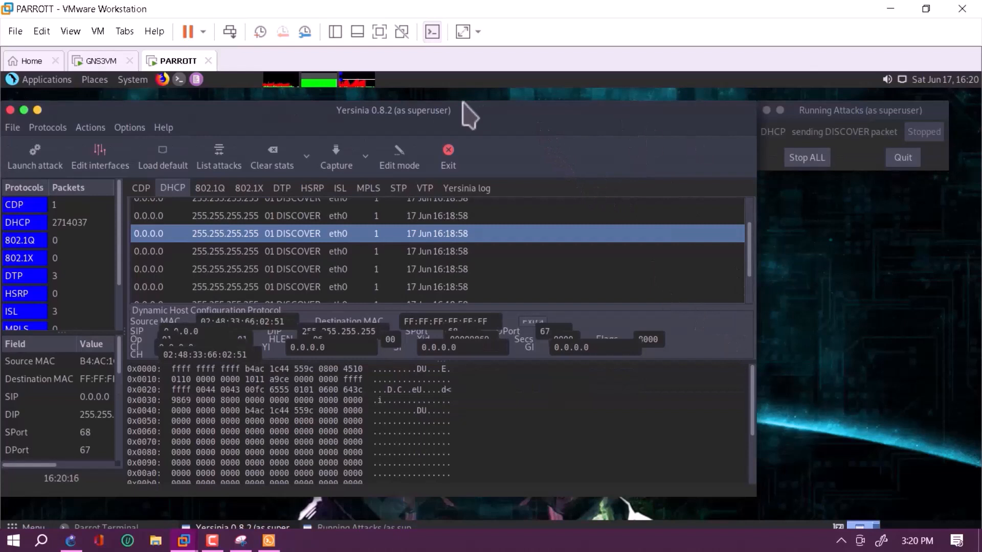
left_click(180, 80)
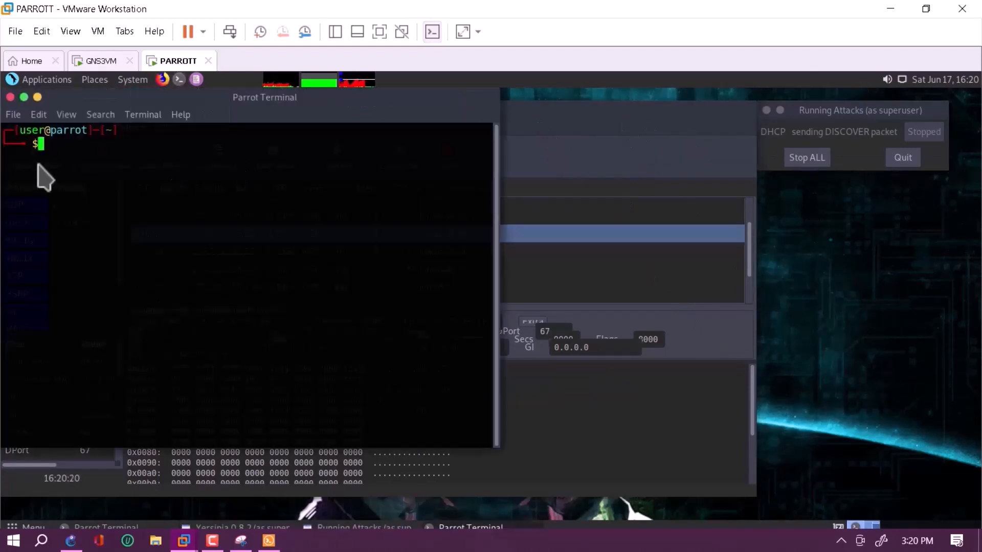
type("kill")
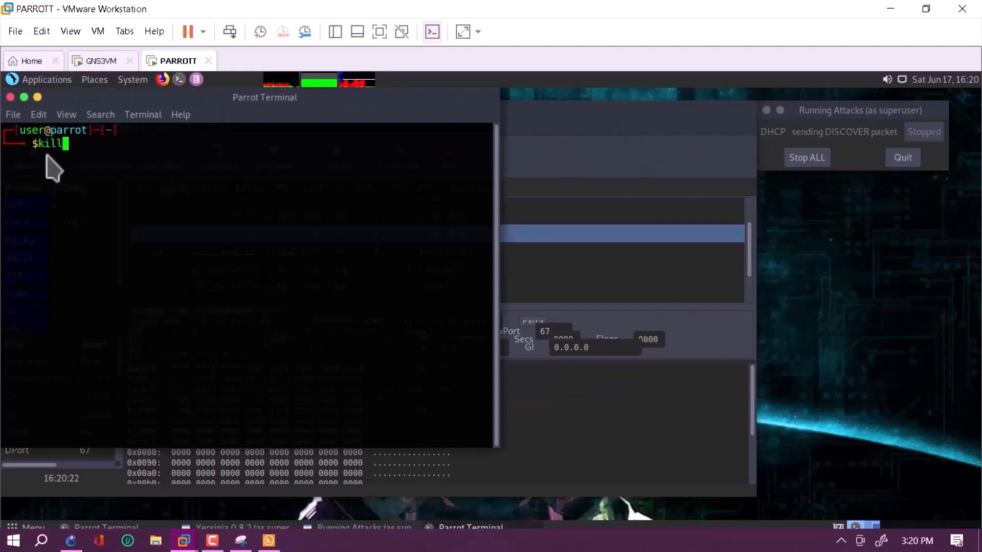
key("BackSpace")
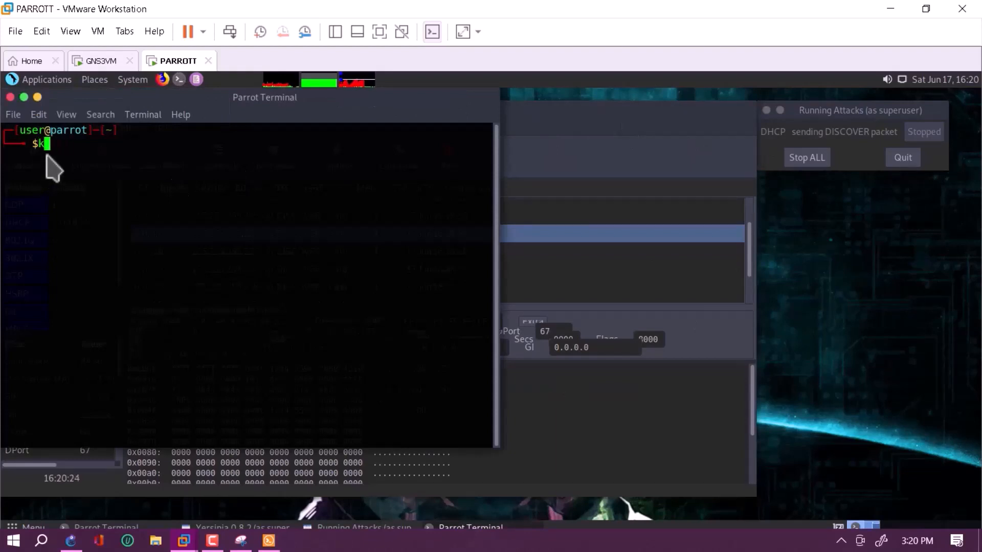
type("yer")
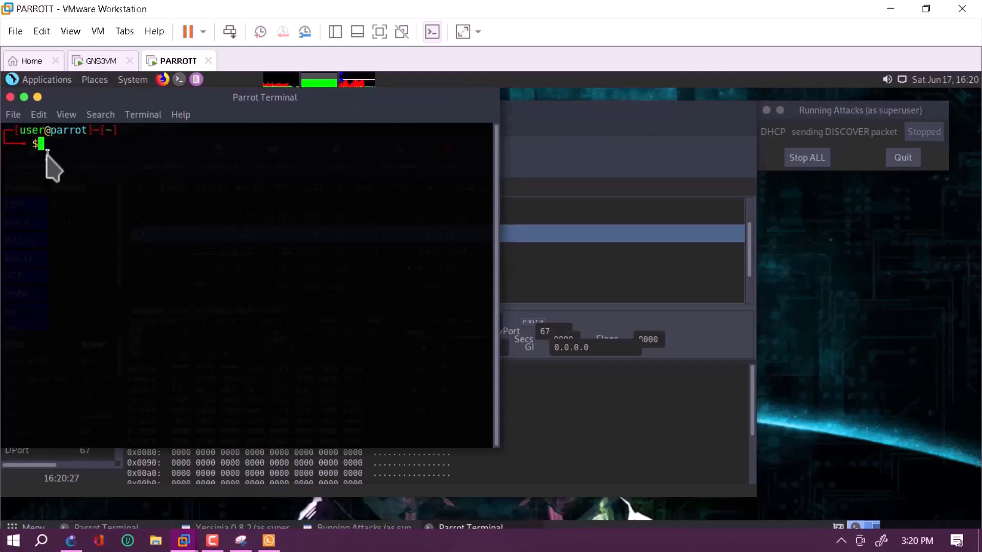
type("ps yers")
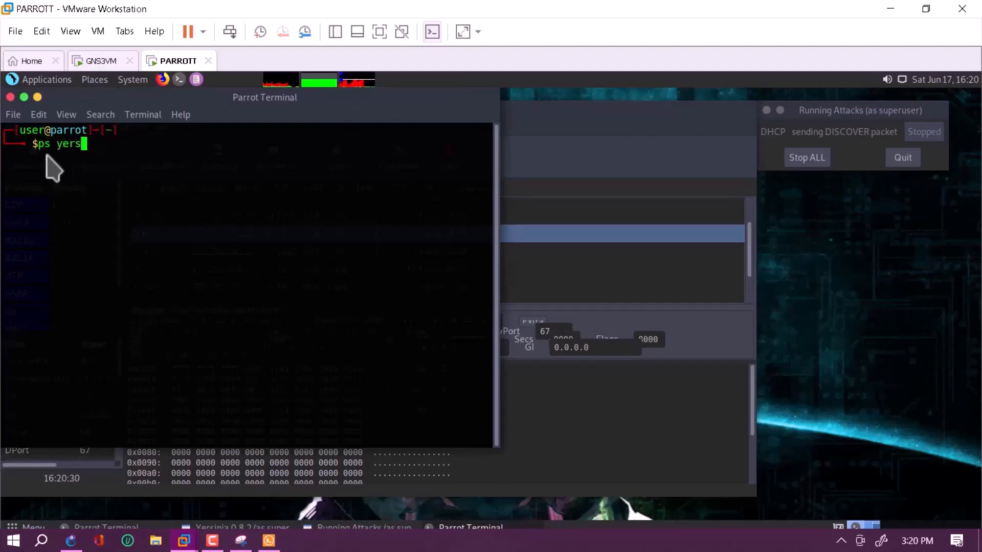
type("i")
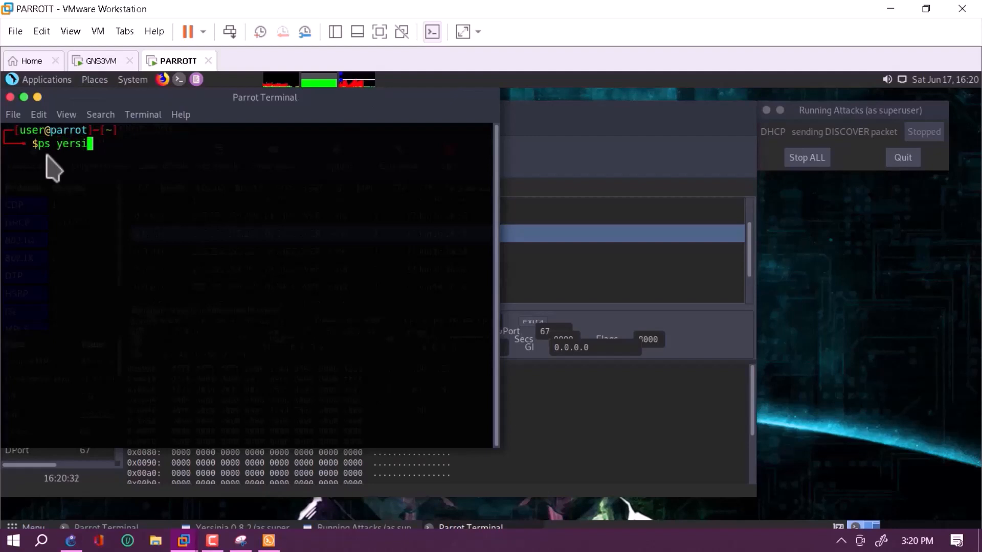
type("nia")
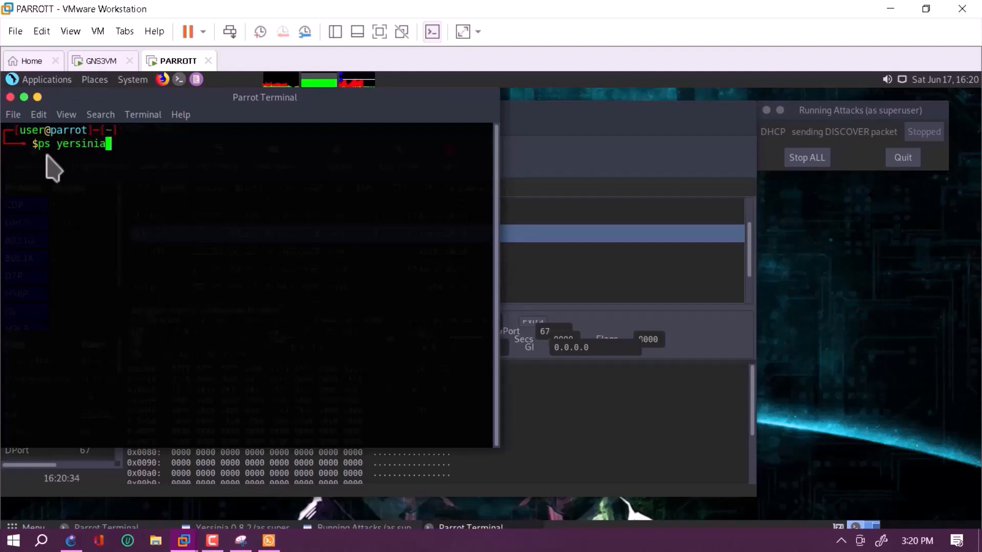
key("Return")
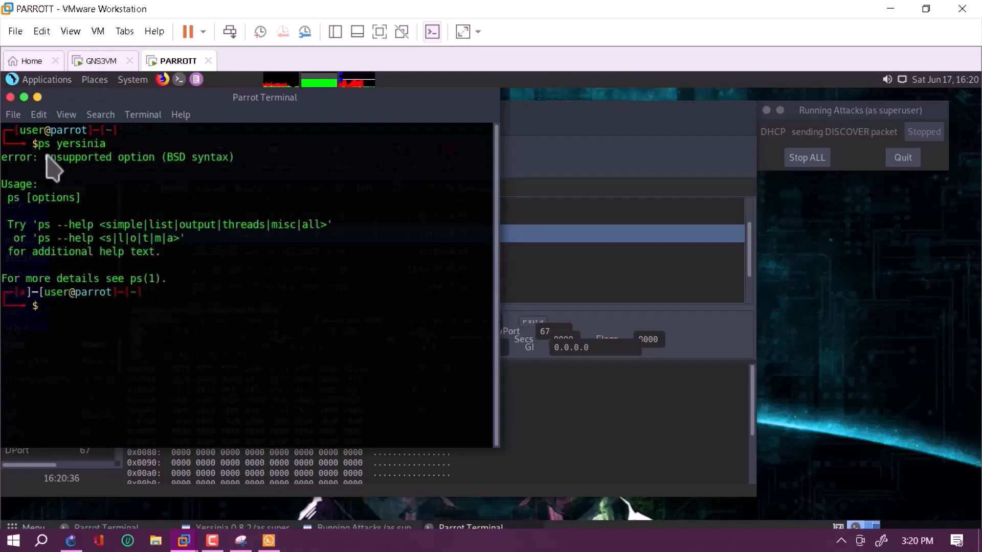
type("yersinia p")
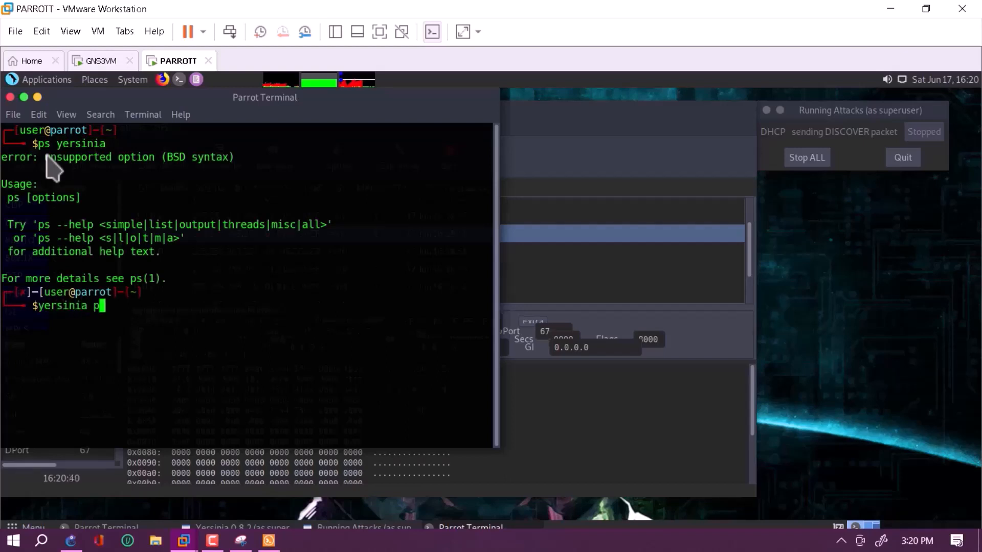
key("Return")
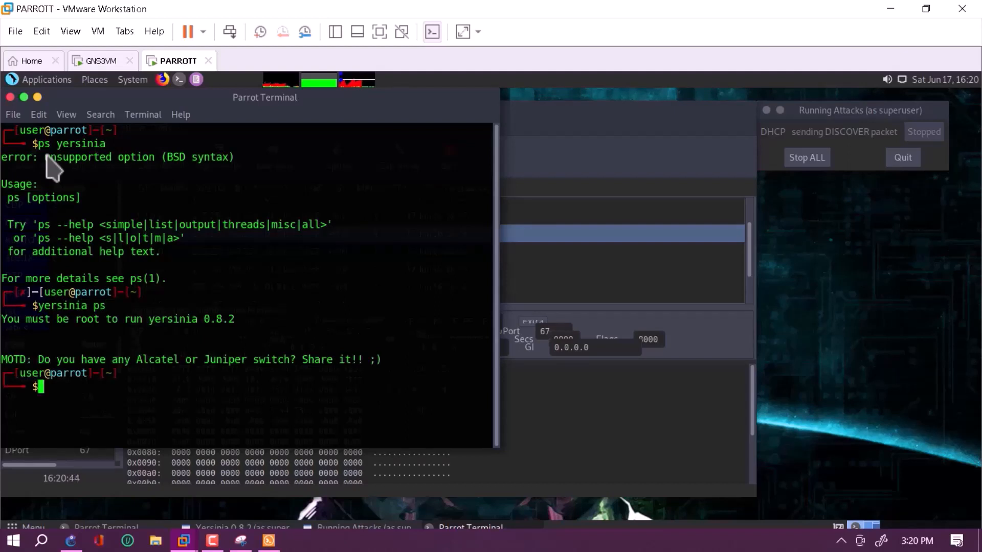
type("sudo !!")
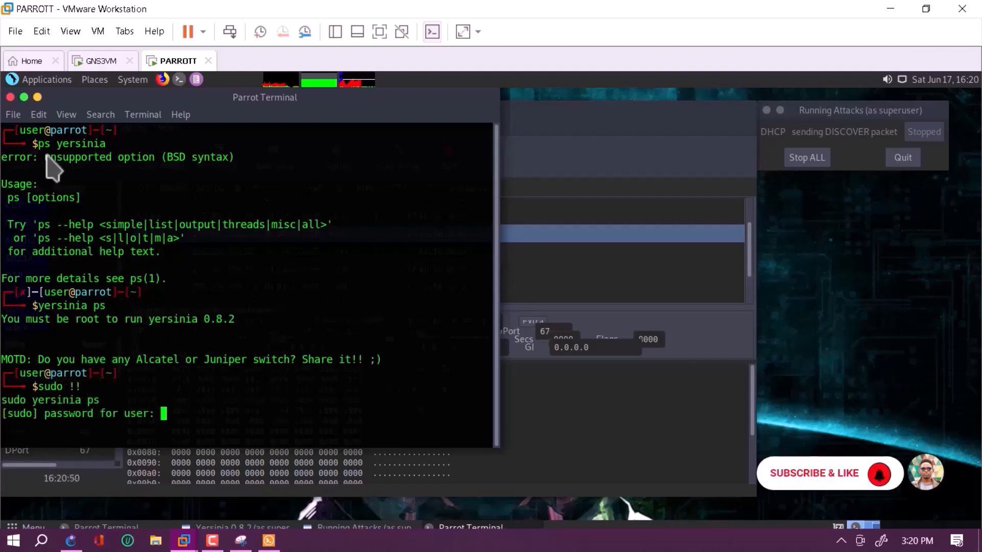
key("Return")
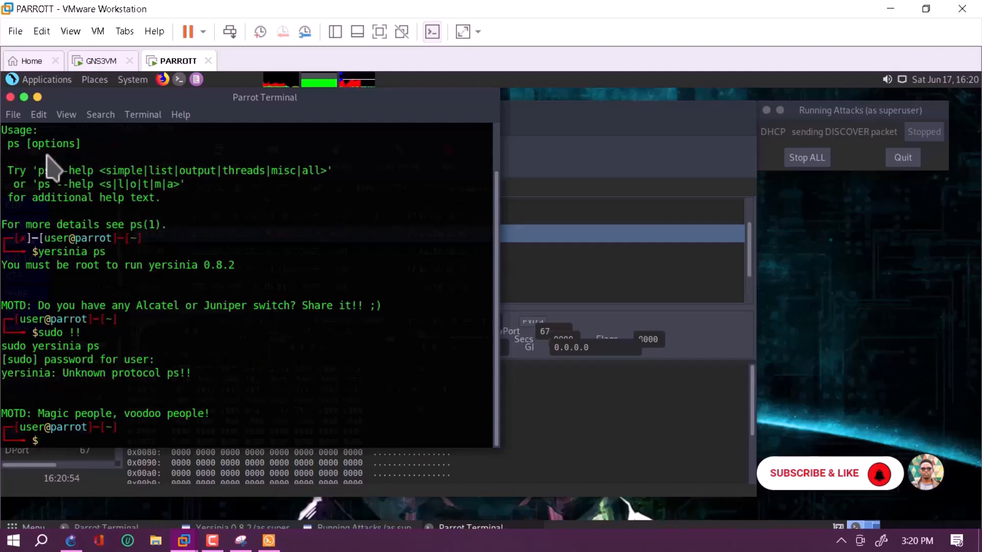
mouse_move(71, 383)
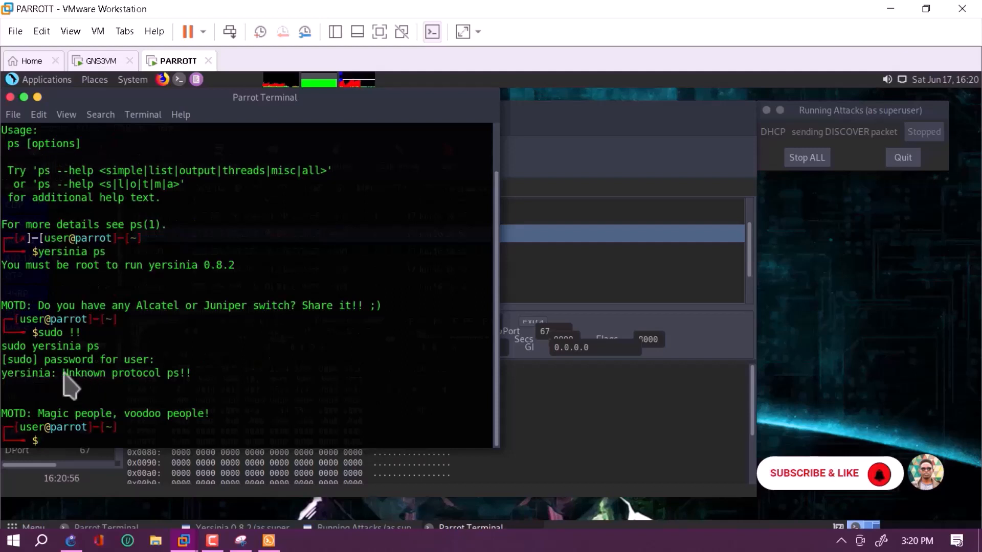
mouse_move(109, 431)
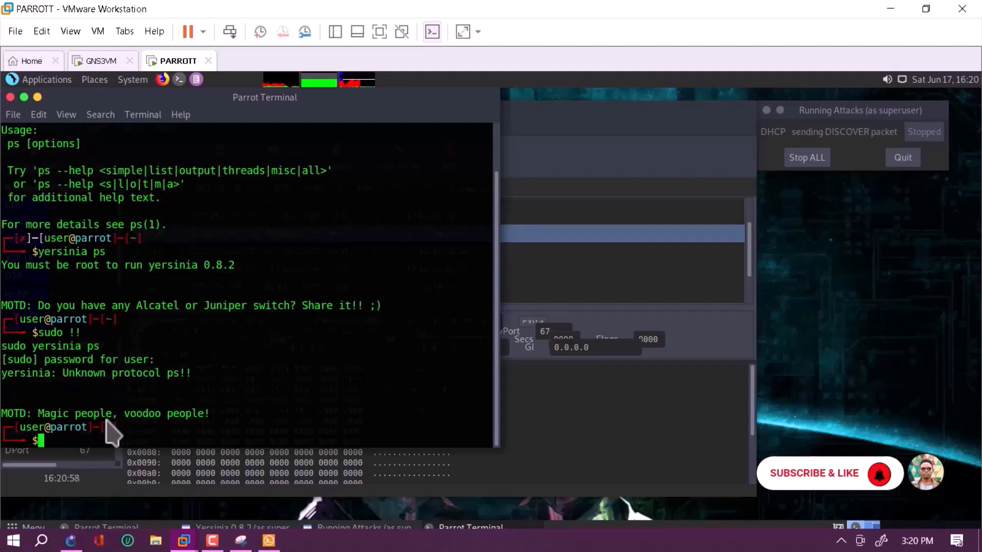
type("ps")
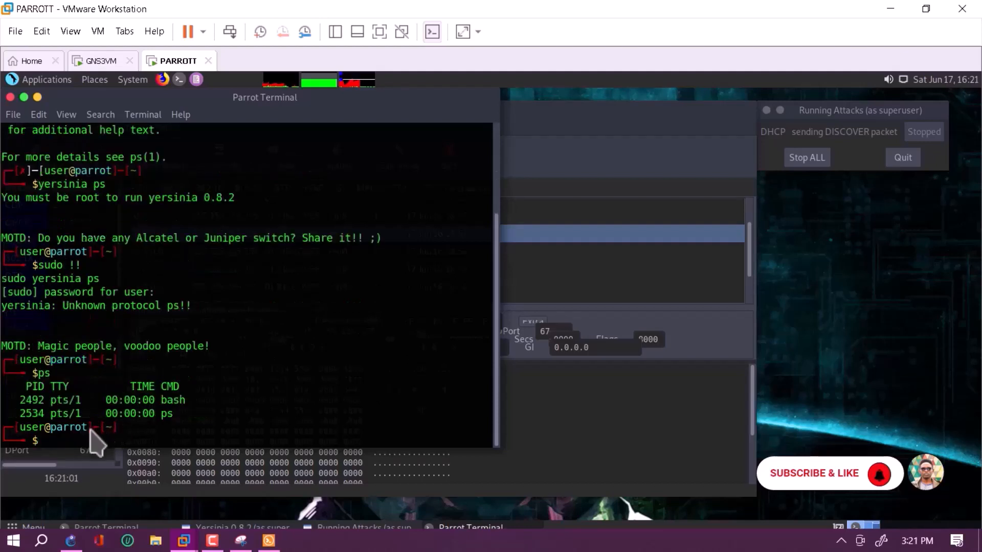
type("k")
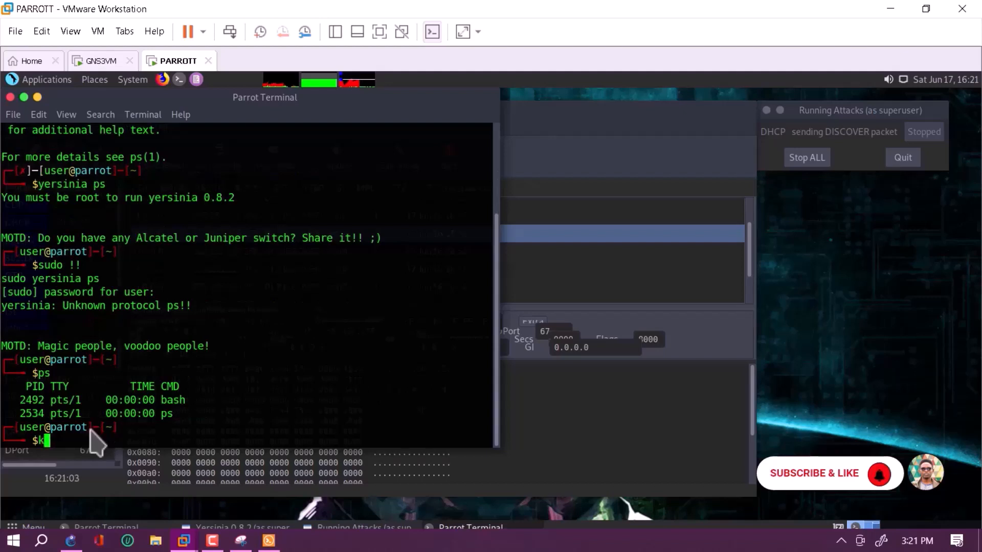
type("i")
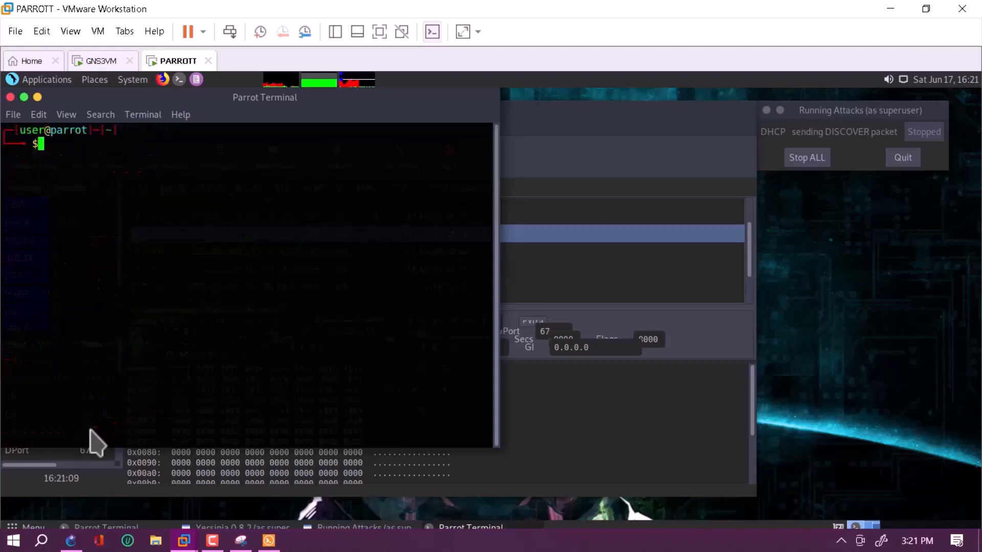
Run sudo killall yersinia in the Parrot terminal so its attack windows close.
type("kia")
type("su")
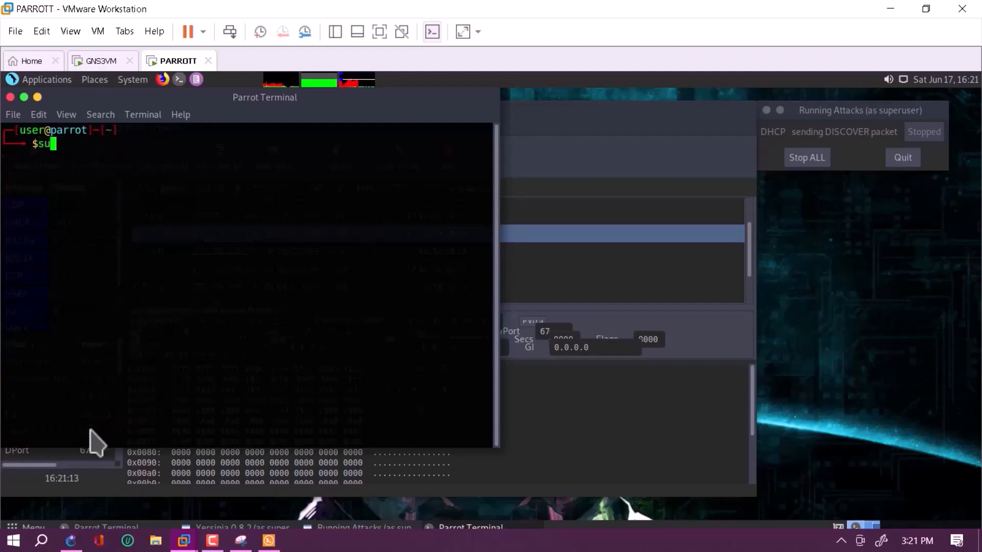
type("do")
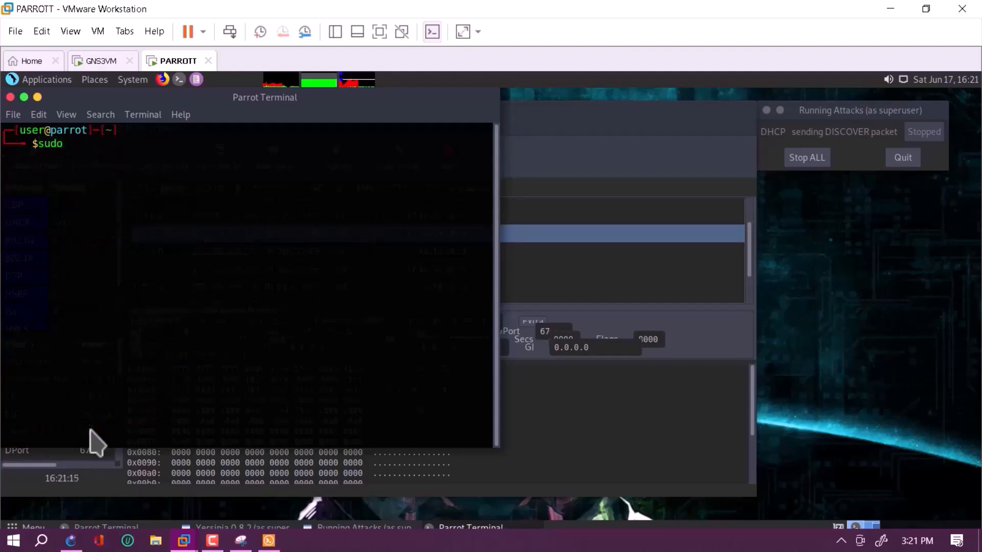
type("killal")
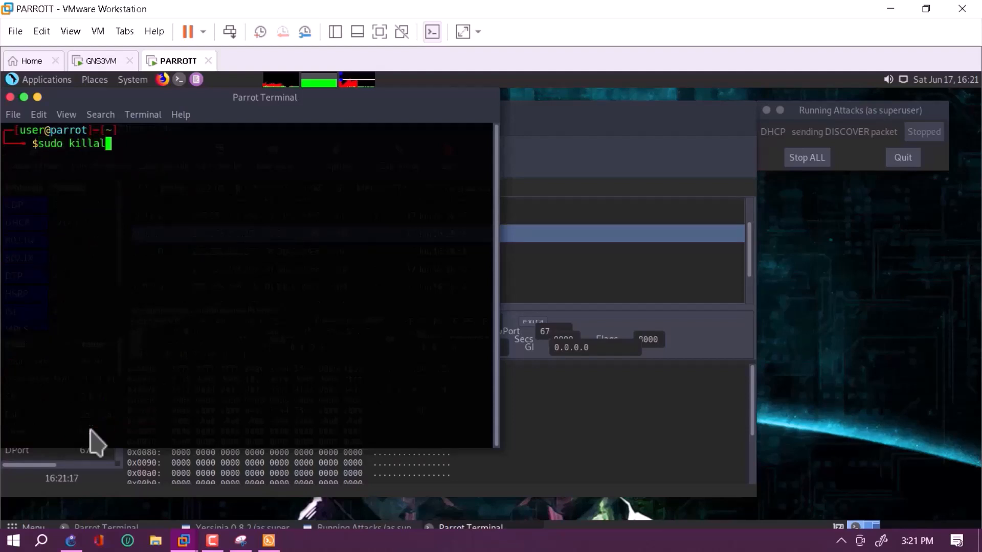
type("yer")
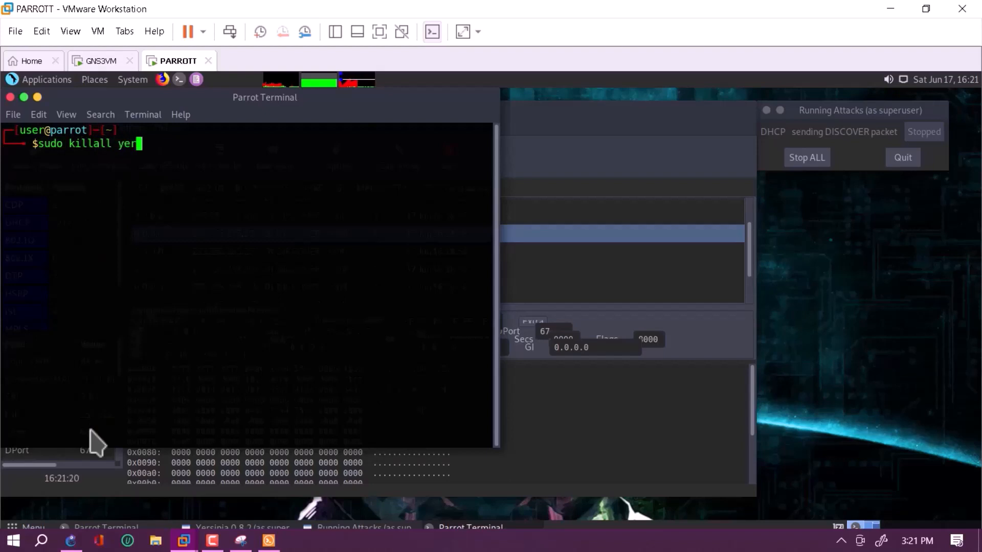
key("Return")
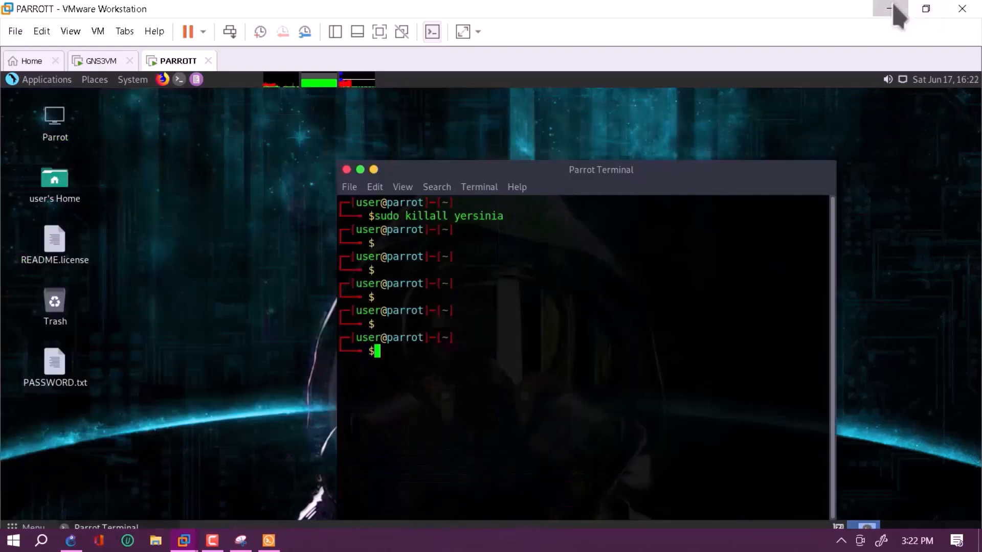
Return to the DHCPSERVER session and scroll its log of leases returned to pool vlan1.
left_click(888, 10)
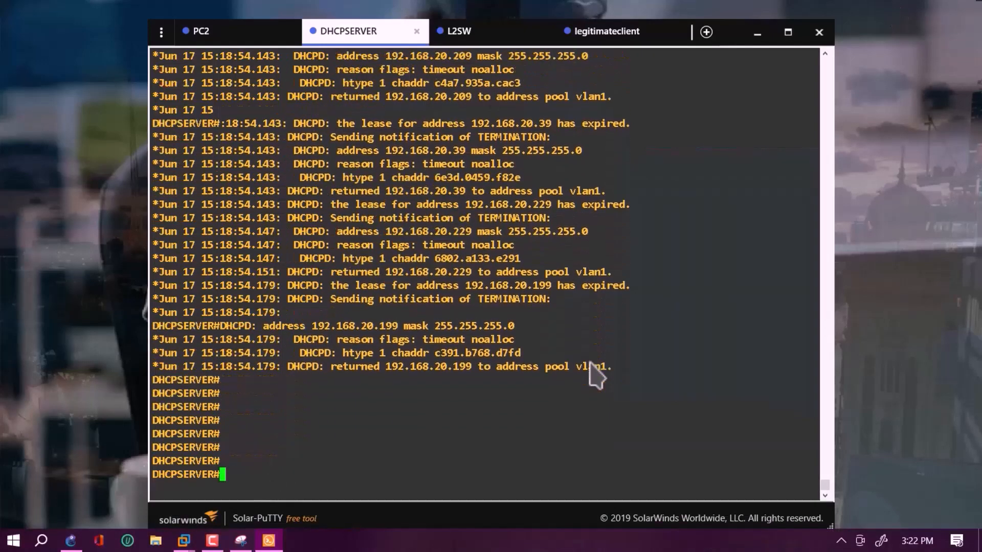
scroll("down", 3)
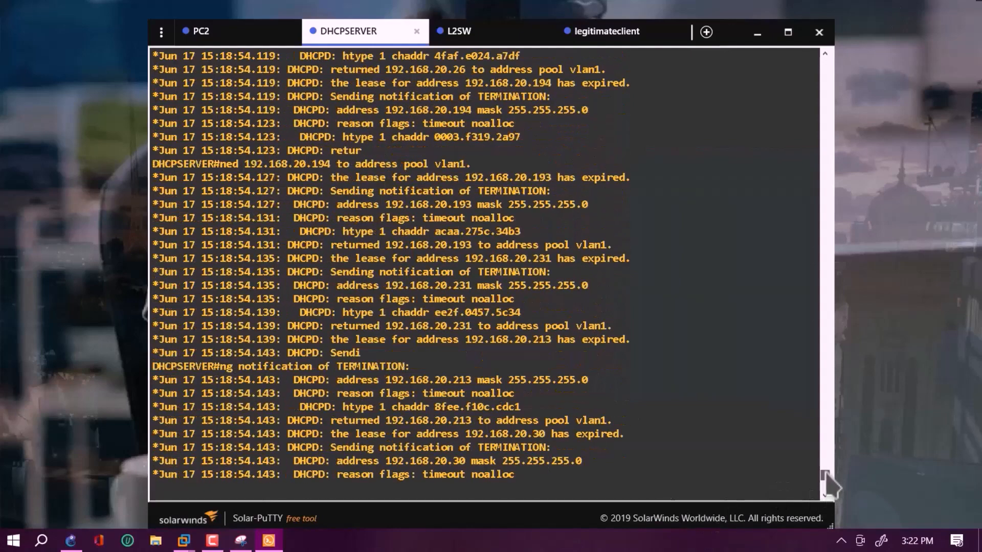
scroll("down", 3)
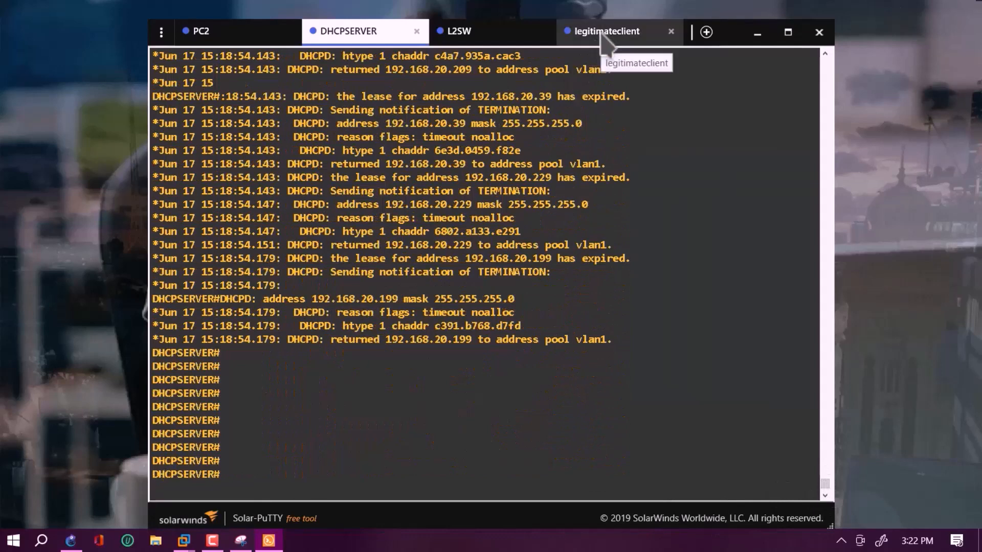
Run ip dhcp on legitimateclient, obtaining 192.168.20.52/24 with gateway 192.168.20.1.
left_click(605, 30)
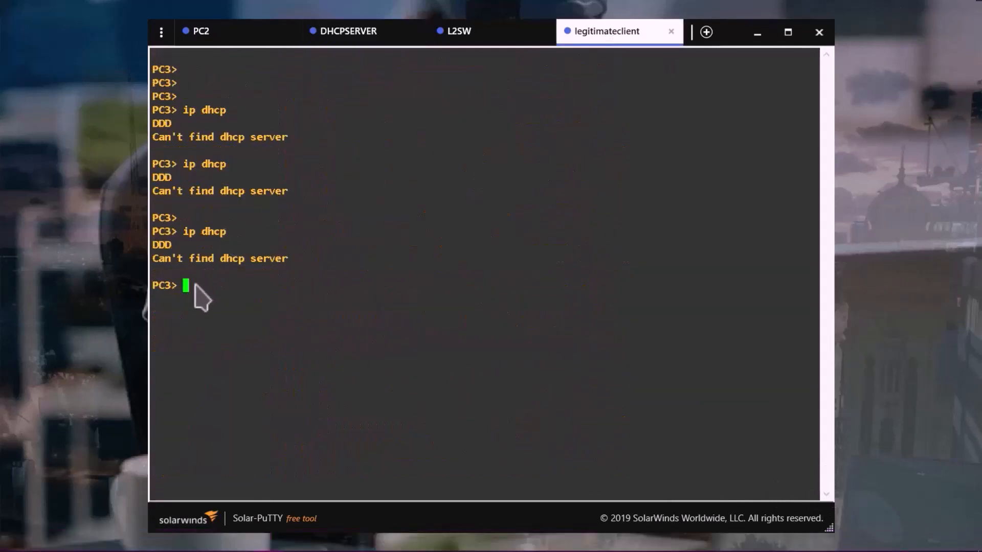
type("j")
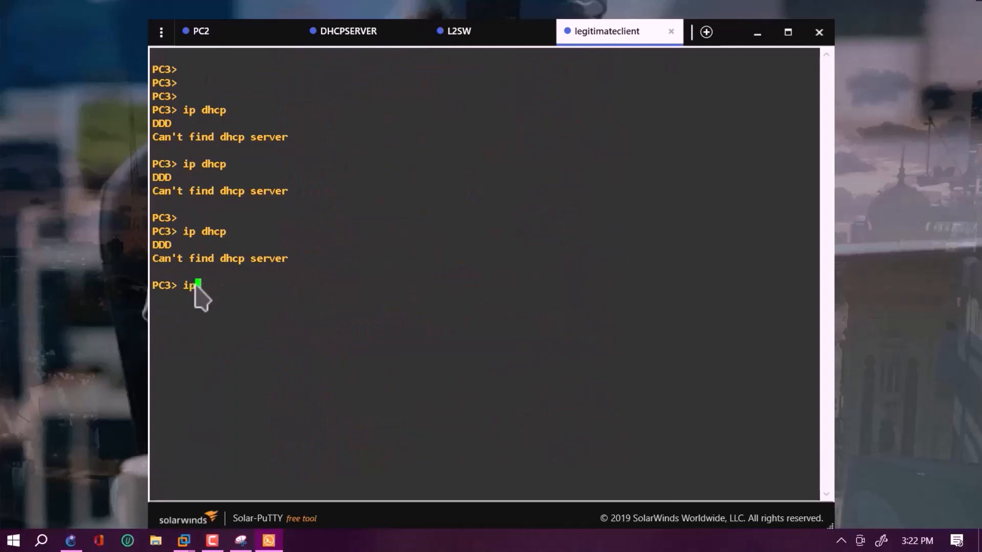
type("dhcp")
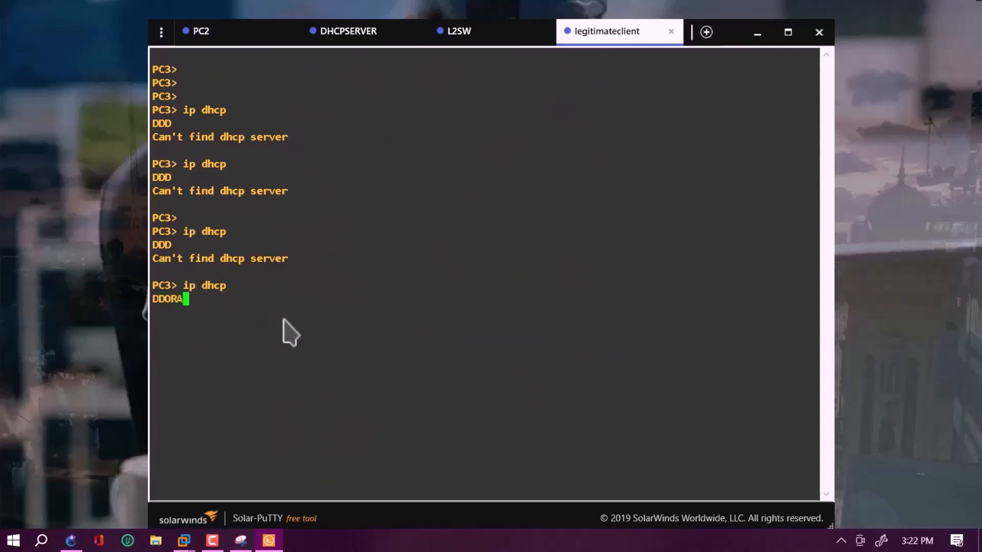
key("Return")
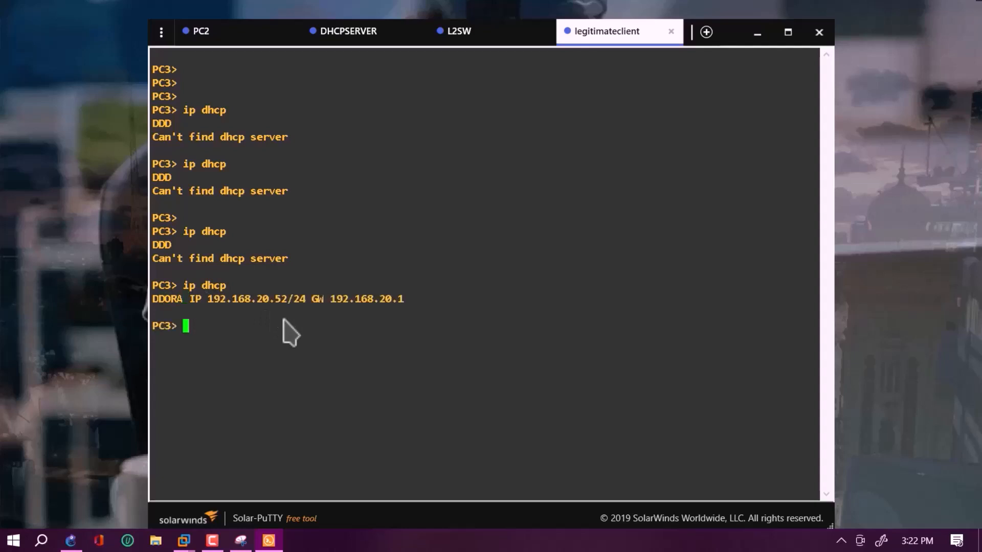
mouse_move(220, 340)
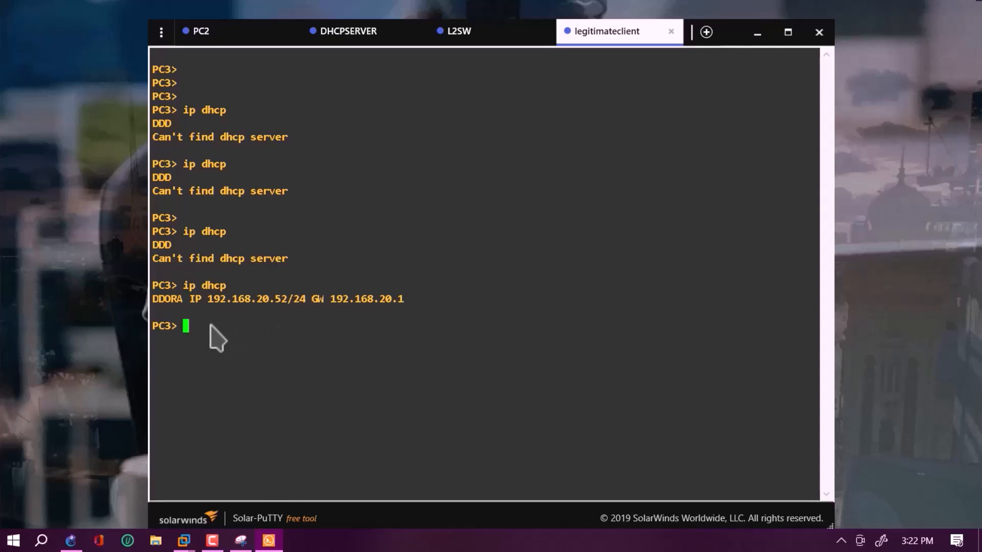
type("h")
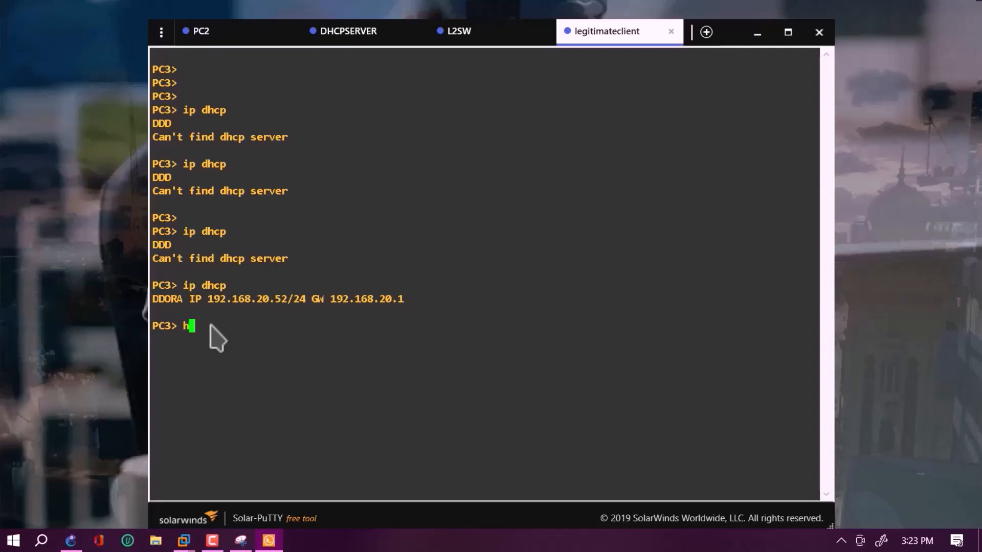